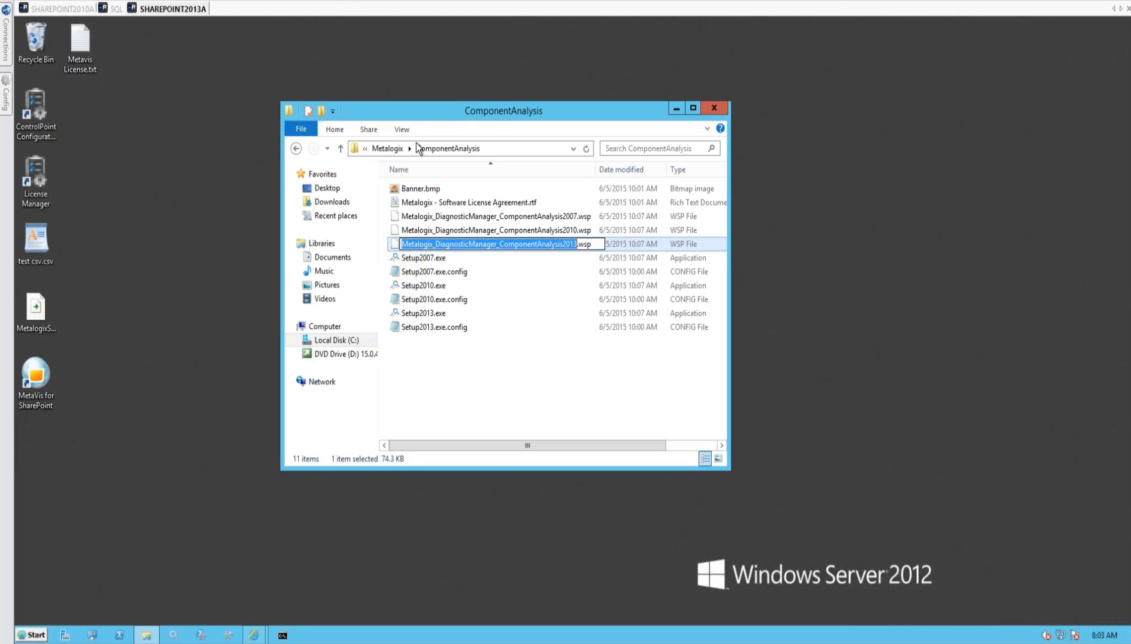
Switch to the Diagnostic Manager session and close the ComponentAnalysis folder window.
left_click(713, 107)
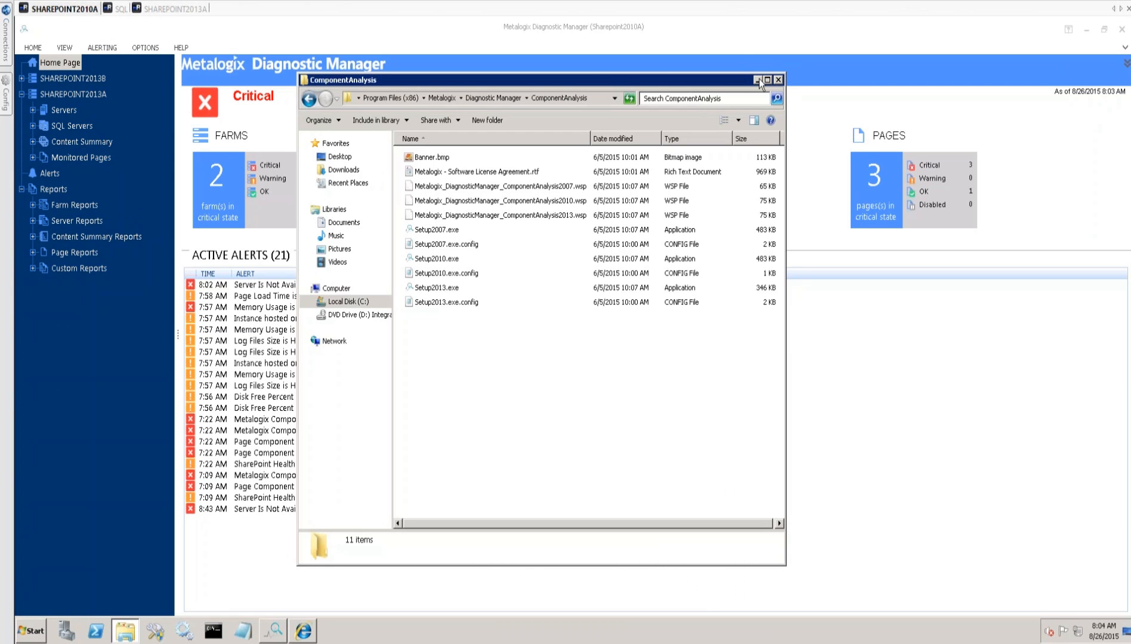
left_click(778, 80)
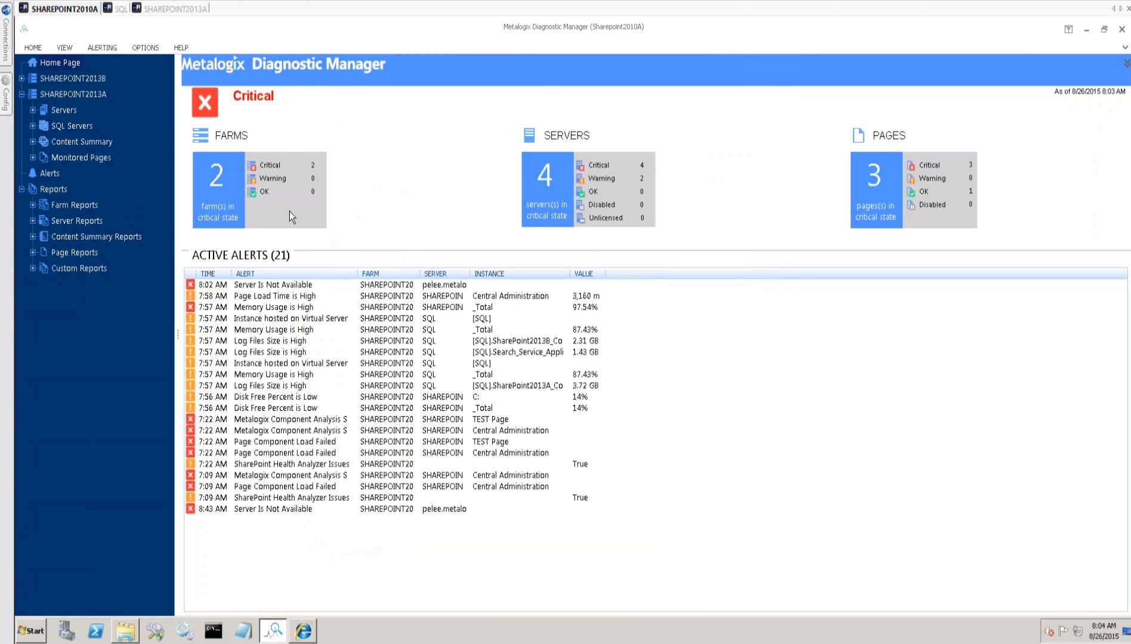
mouse_move(502, 122)
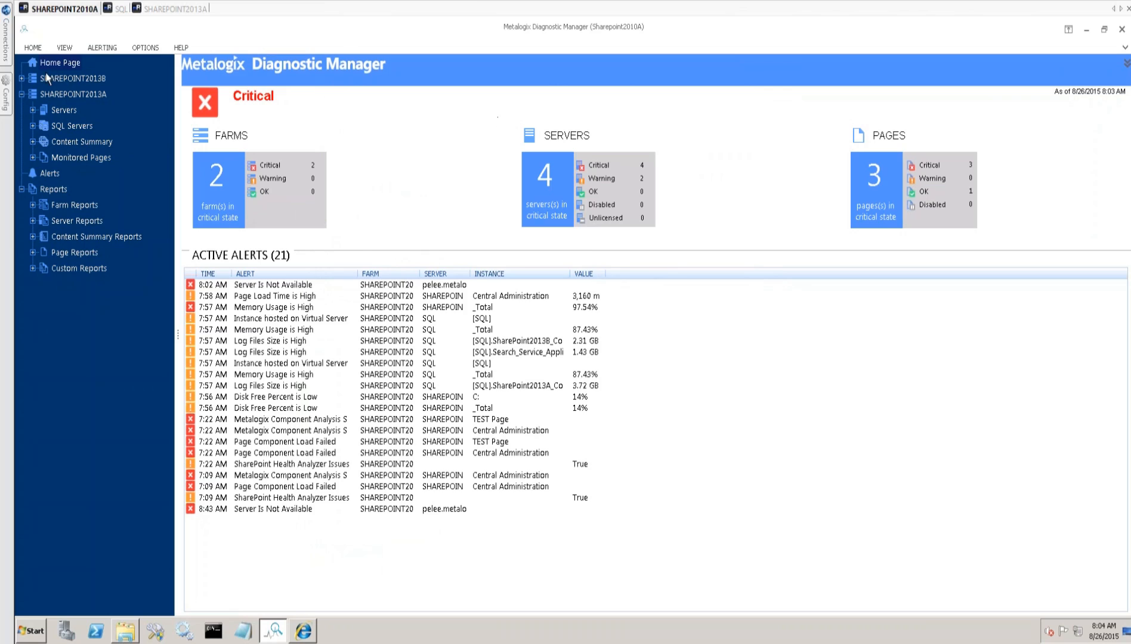
mouse_move(50, 97)
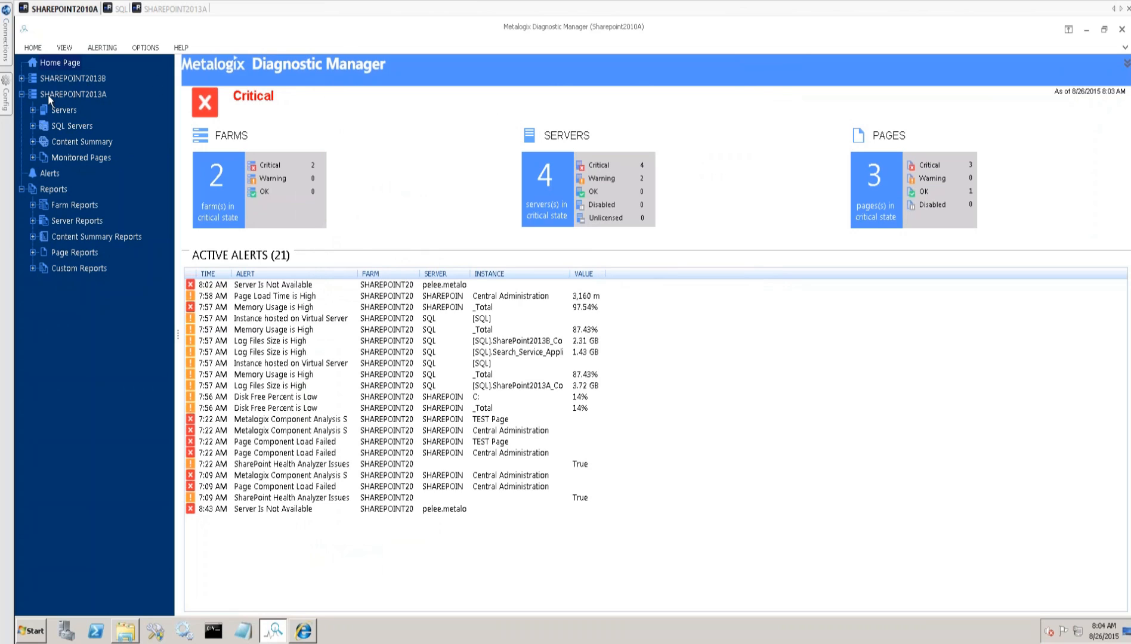
mouse_move(68, 100)
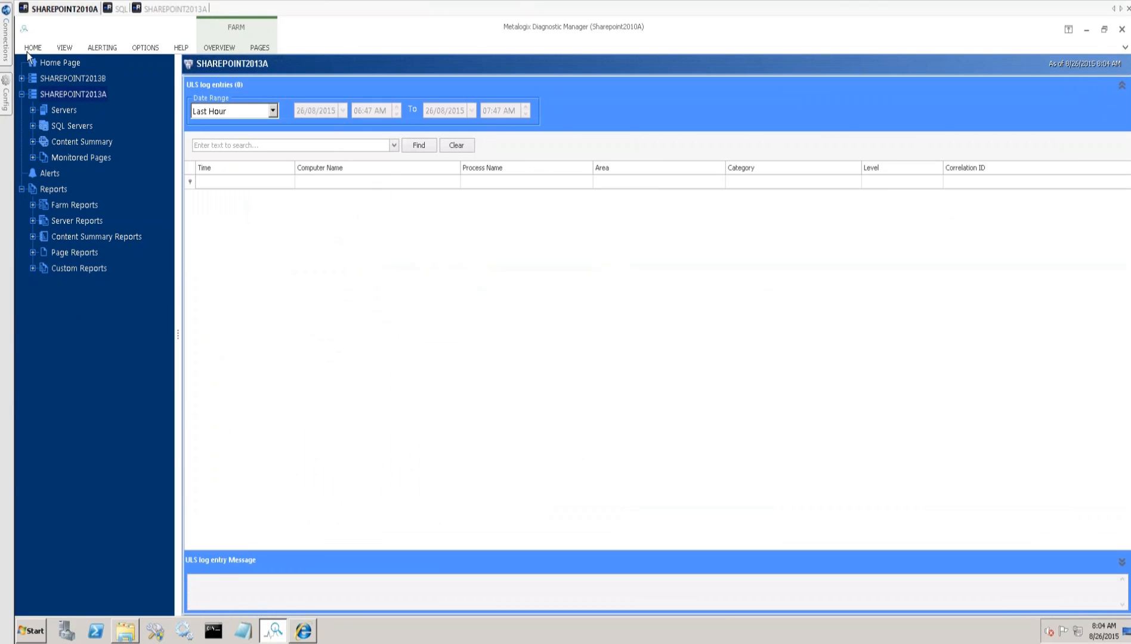
Show the SHAREPOINT2013A farm overview and expand its Monitored Pages list.
left_click(218, 48)
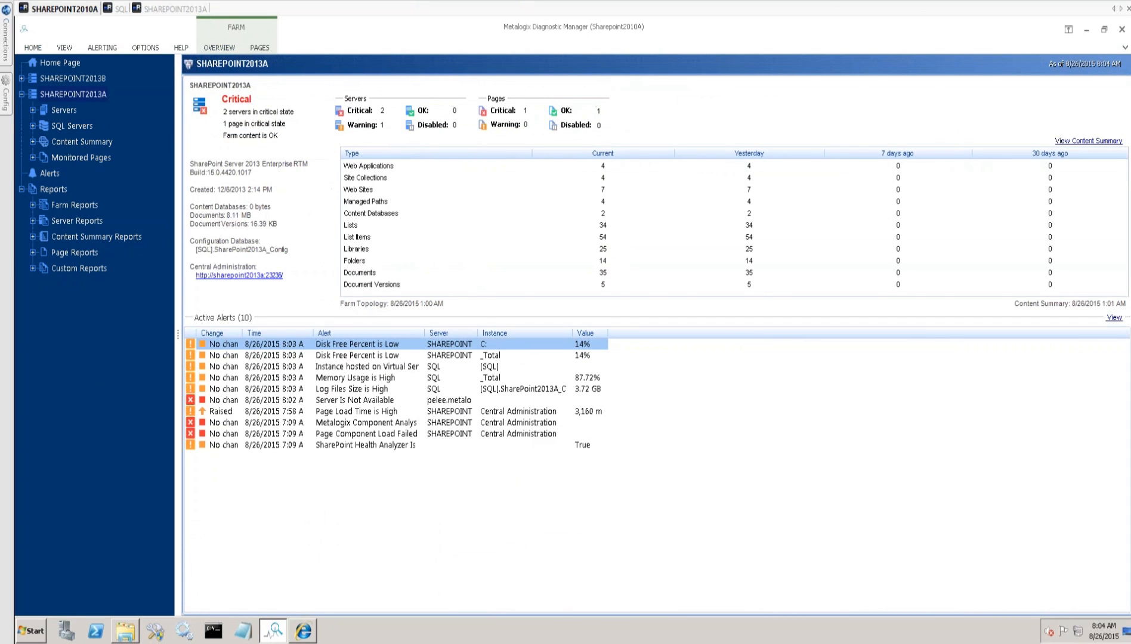
mouse_move(29, 120)
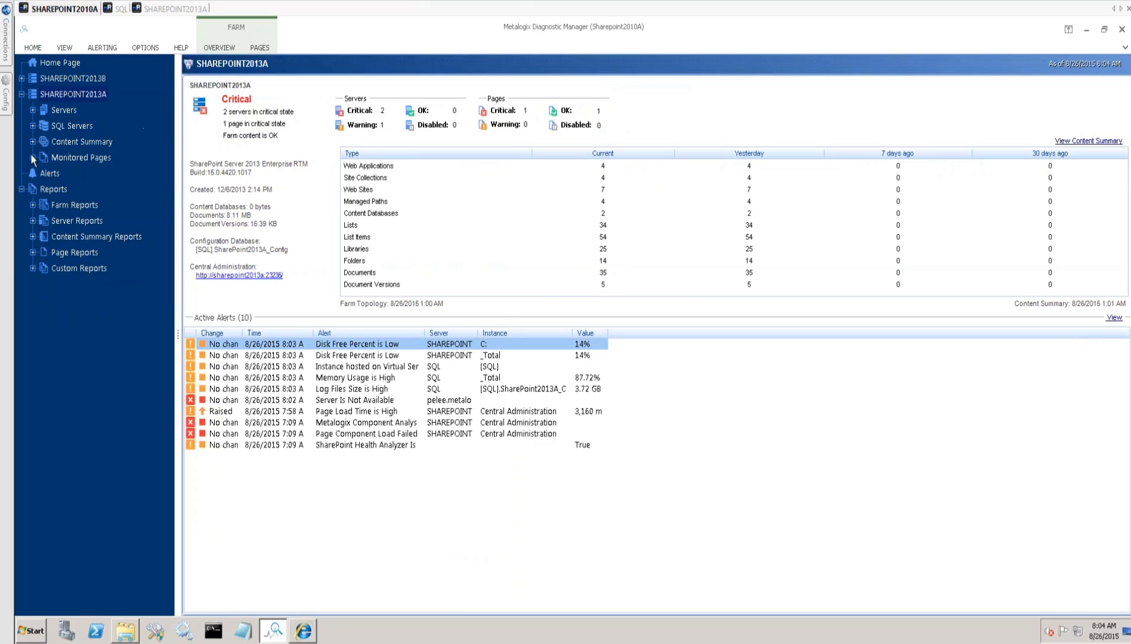
left_click(33, 157)
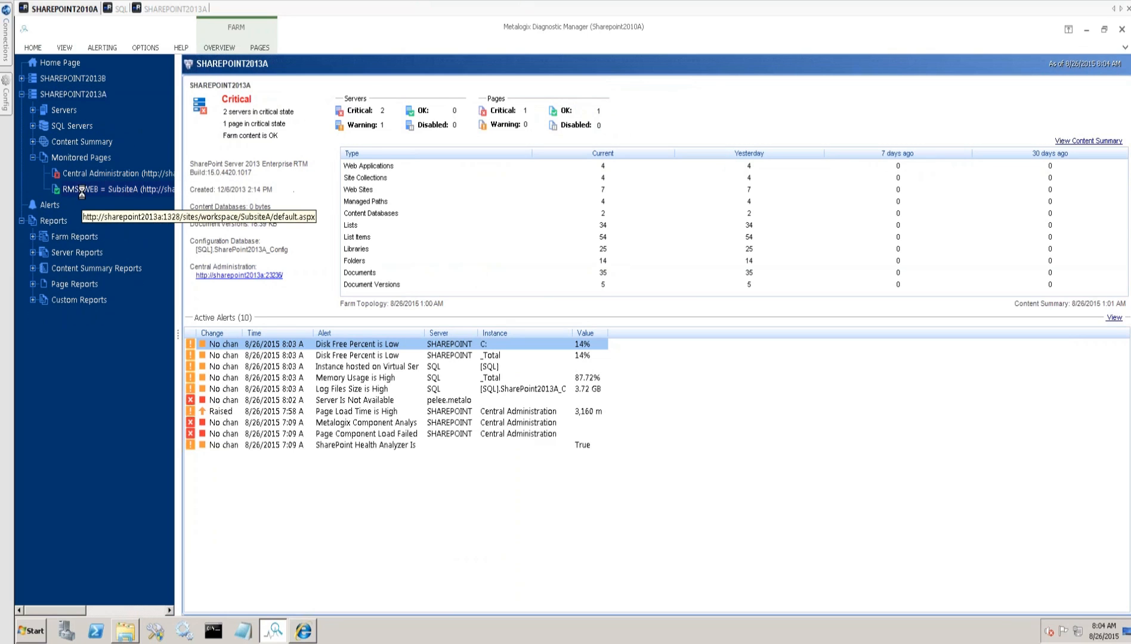
Show the RMSPWEB = SubsiteA page status: OK, 152 ms load time, component checks Off.
left_click(85, 188)
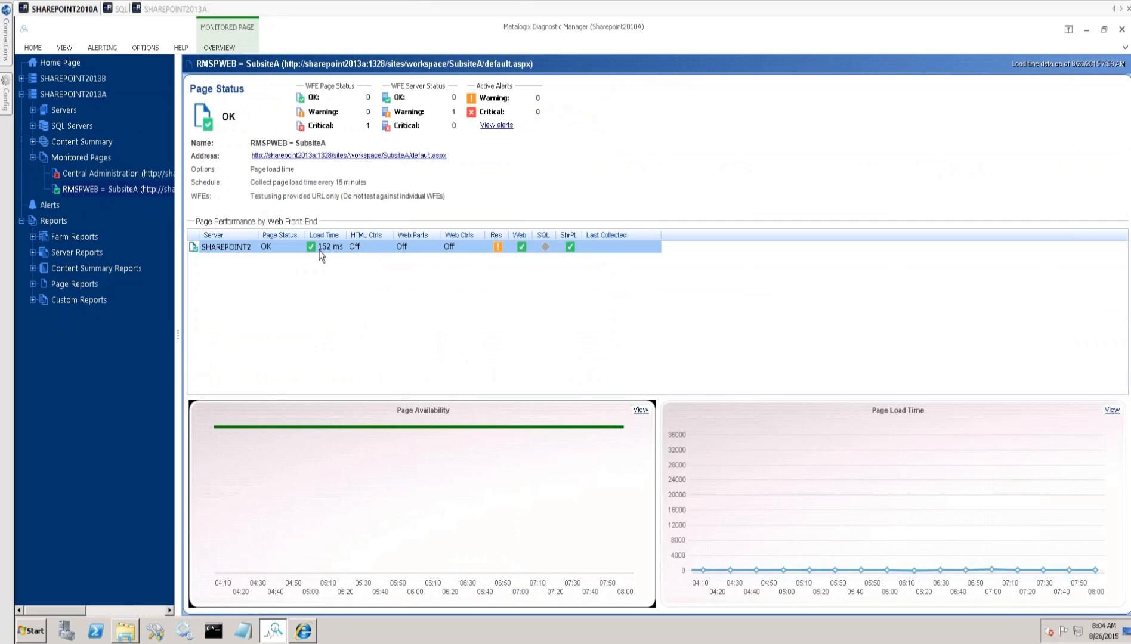
mouse_move(362, 257)
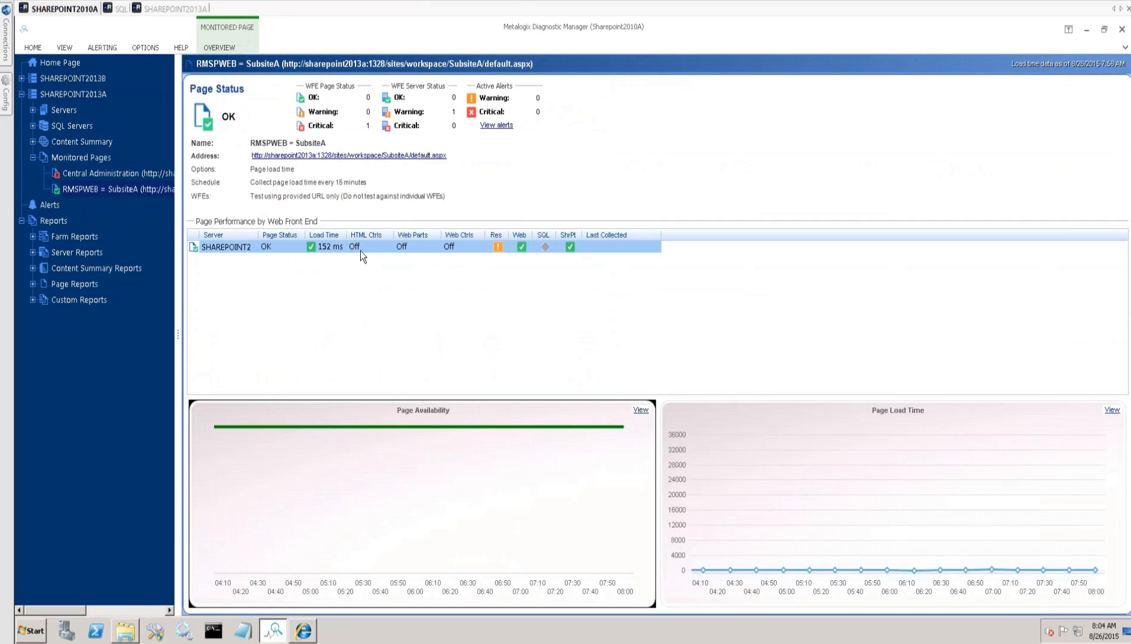
mouse_move(364, 240)
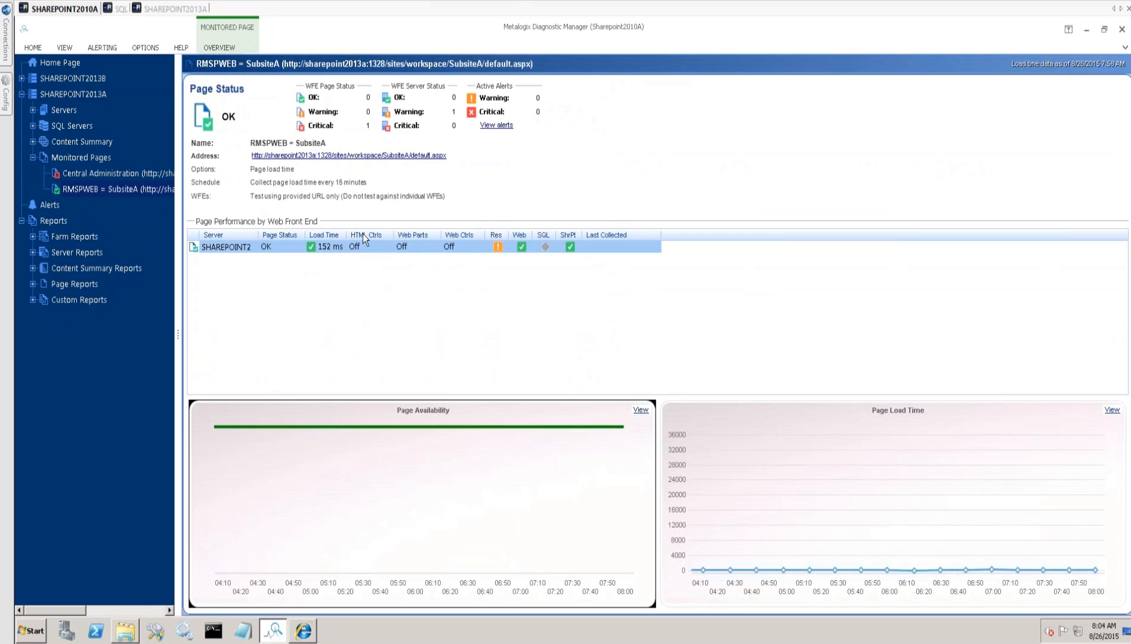
mouse_move(311, 255)
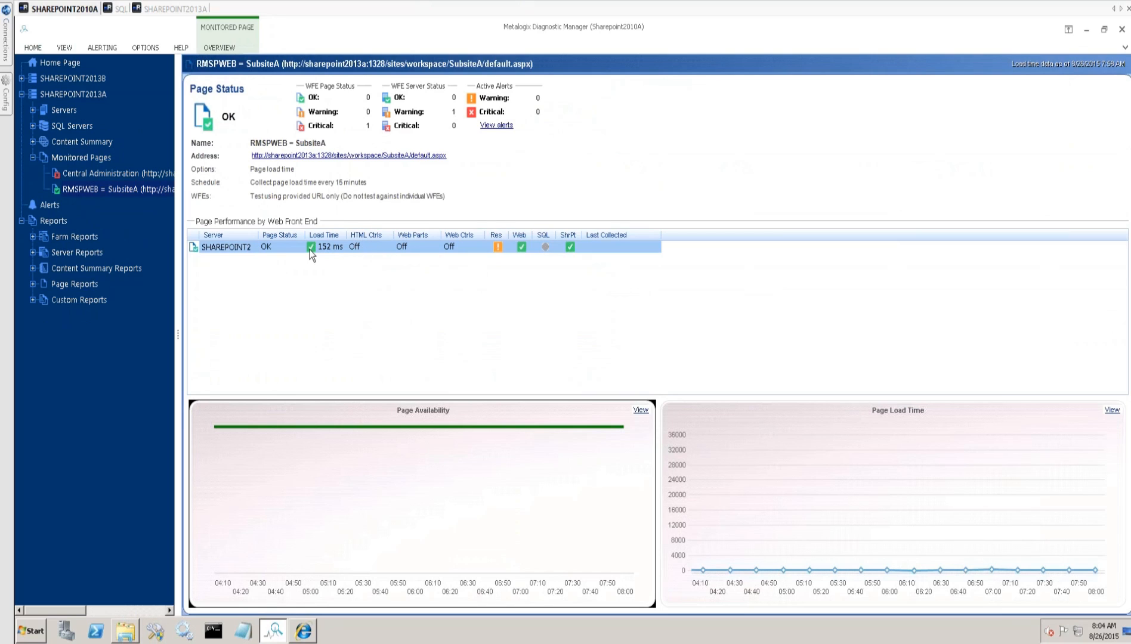
mouse_move(413, 250)
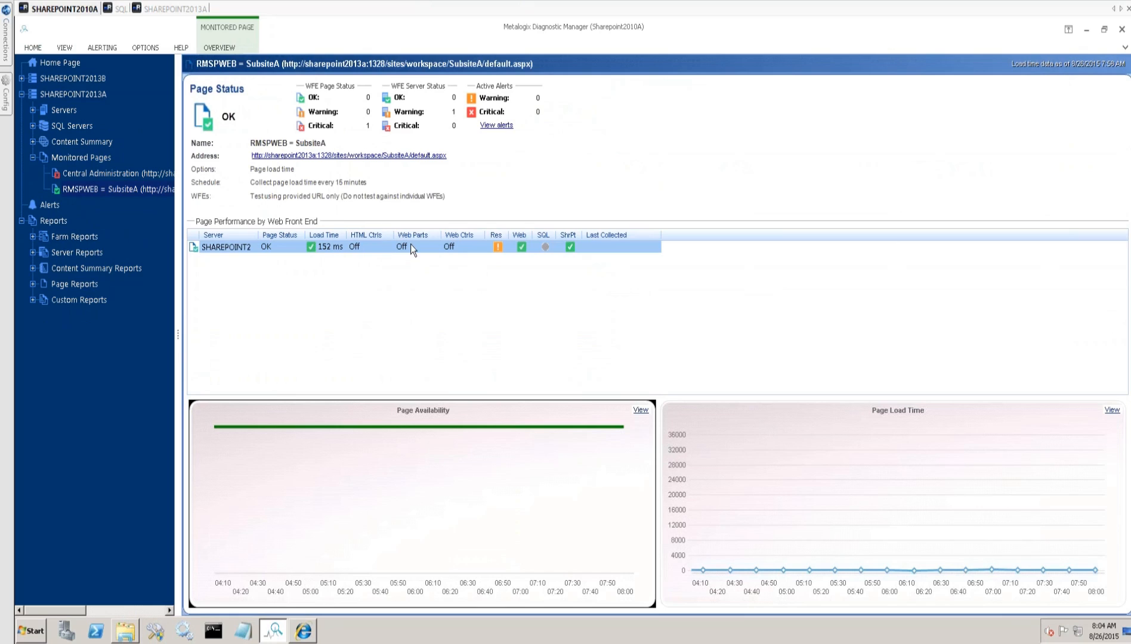
mouse_move(402, 246)
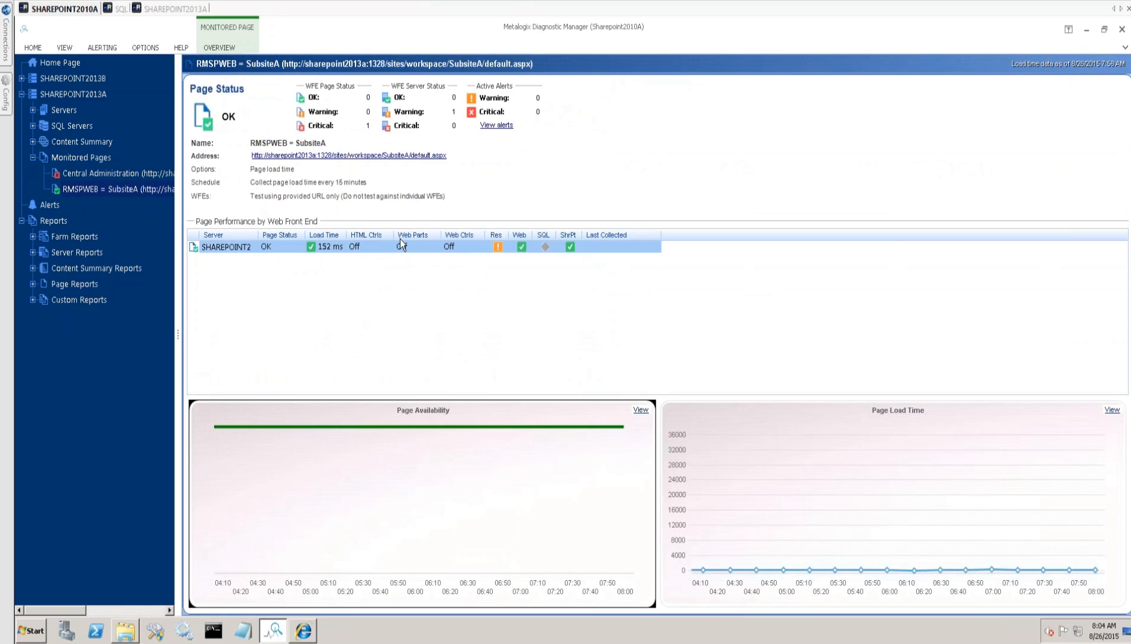
mouse_move(423, 243)
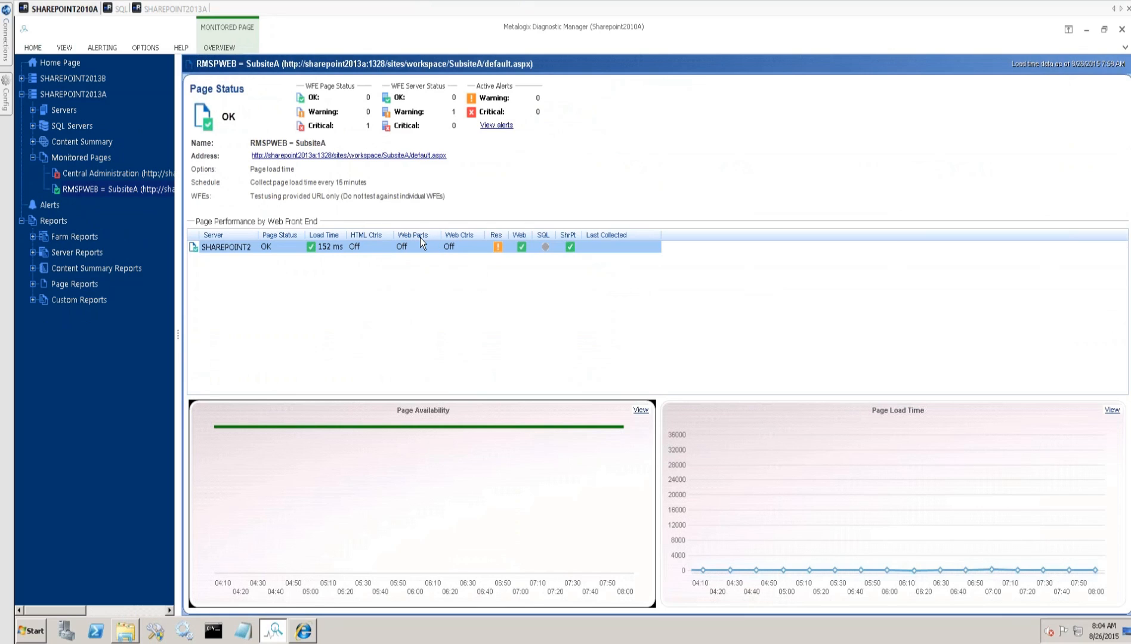
mouse_move(452, 242)
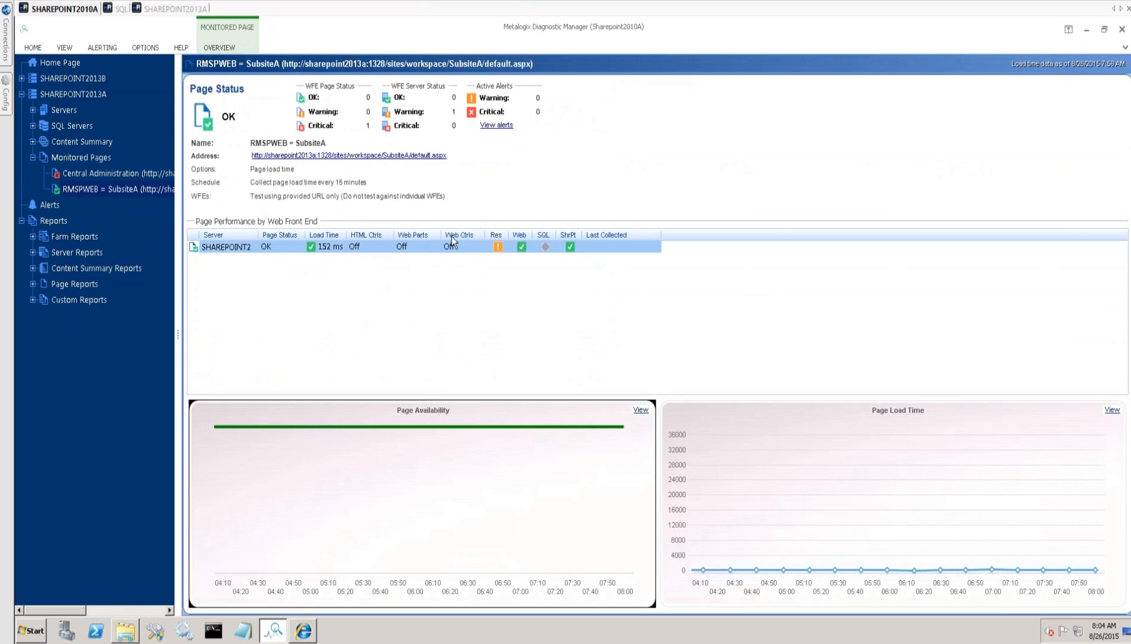
mouse_move(322, 253)
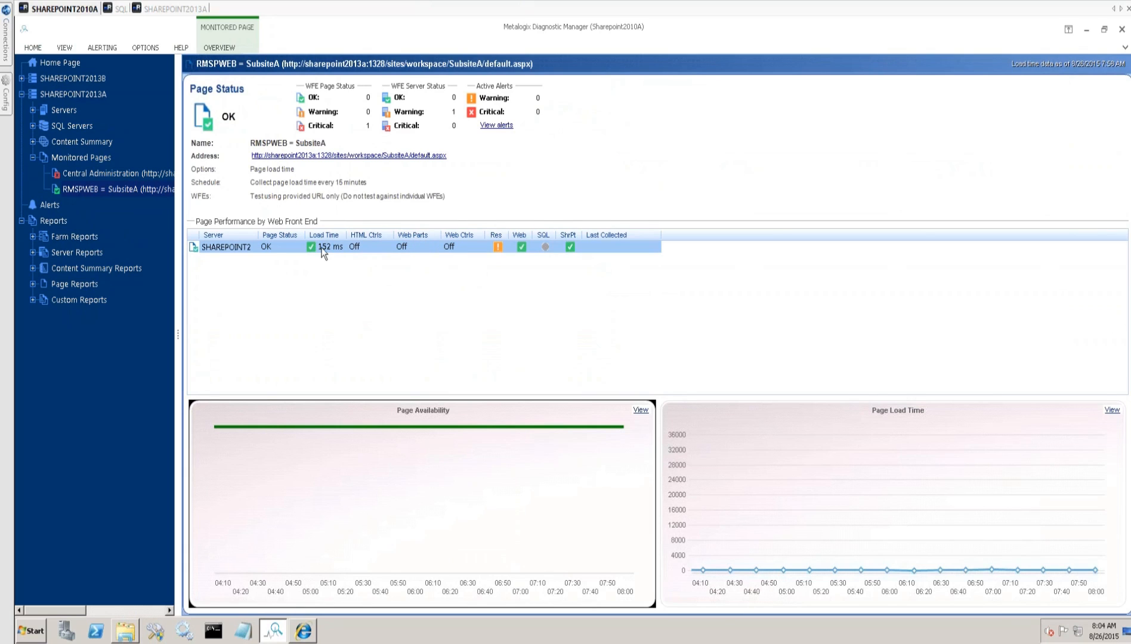
mouse_move(397, 246)
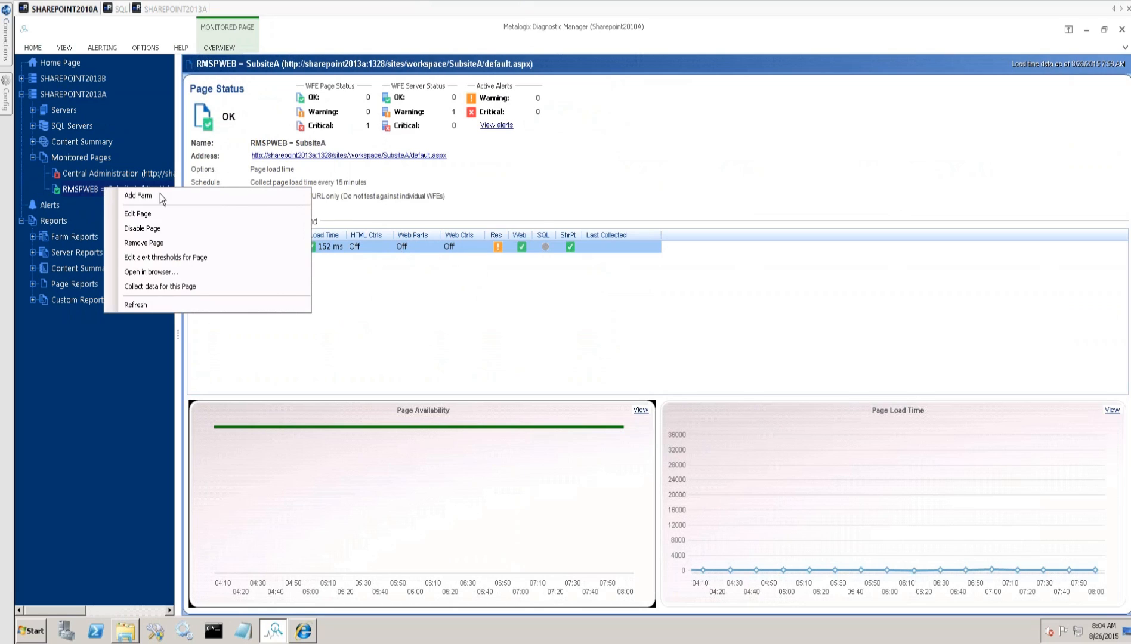
mouse_move(144, 217)
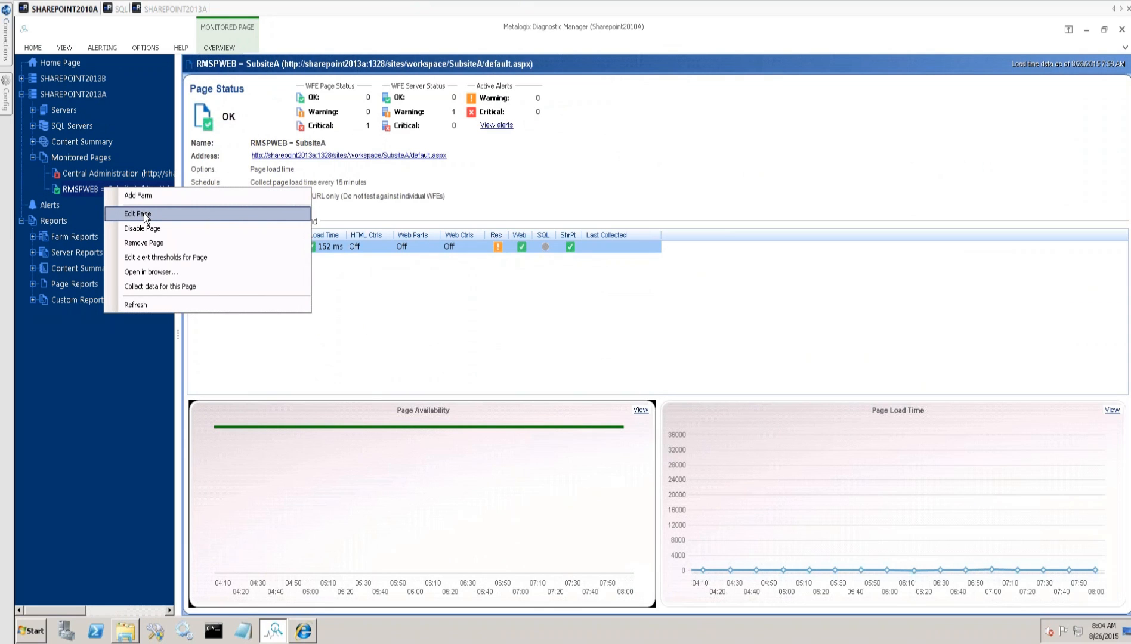
Enable Page Component Analysis every 60 minutes for the SubsiteA monitored page and save it.
left_click(138, 215)
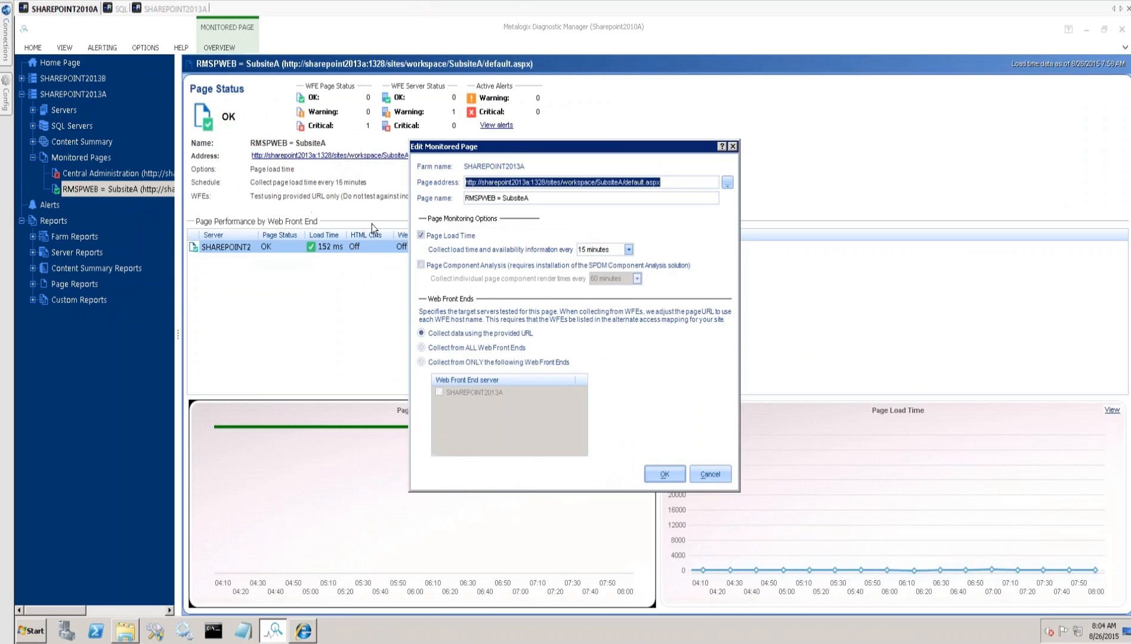
left_click(421, 266)
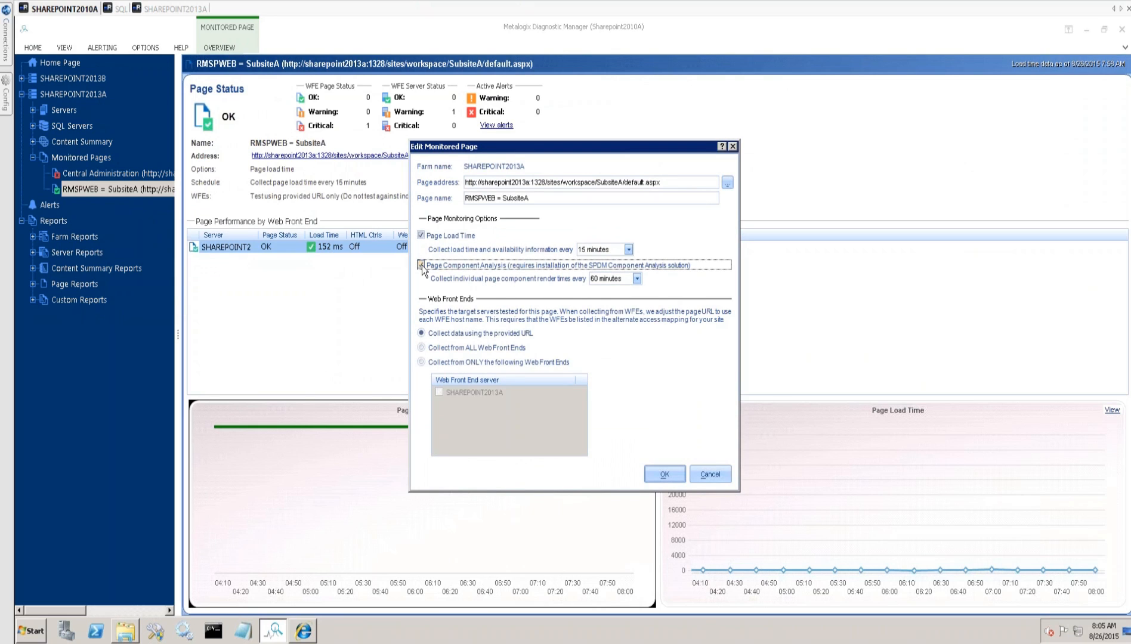
left_click(421, 266)
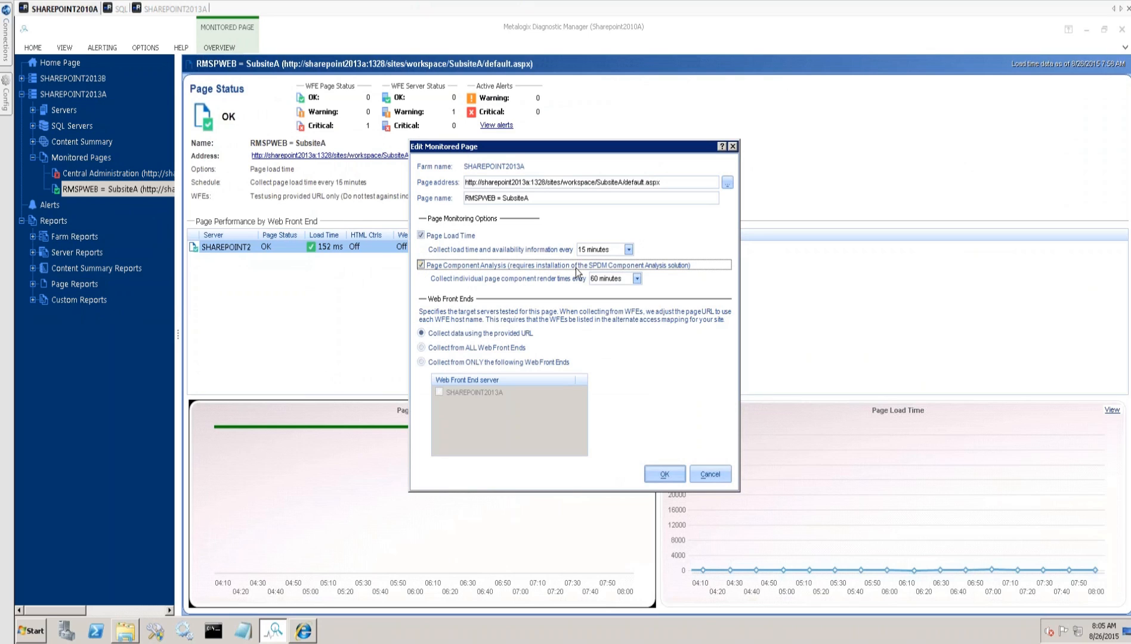
mouse_move(691, 273)
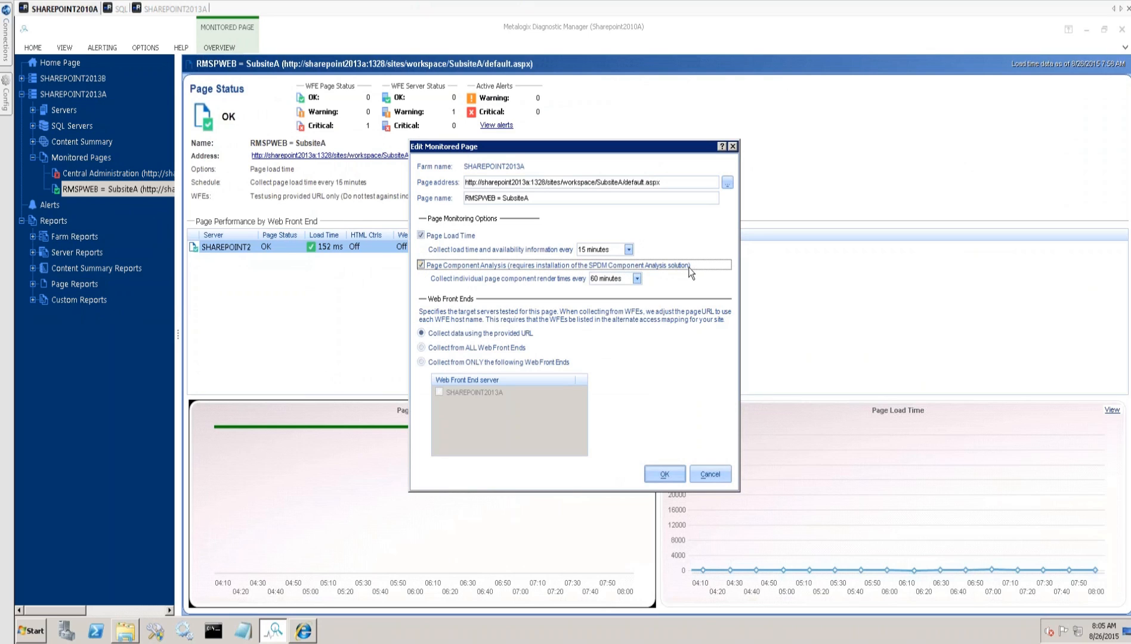
mouse_move(629, 289)
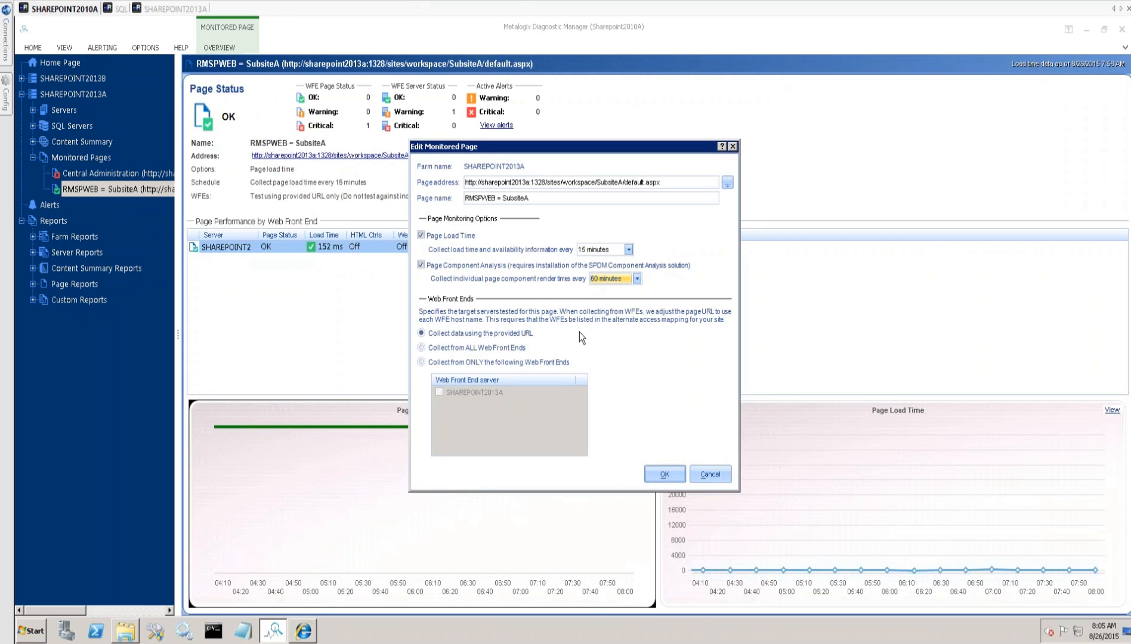
left_click(663, 474)
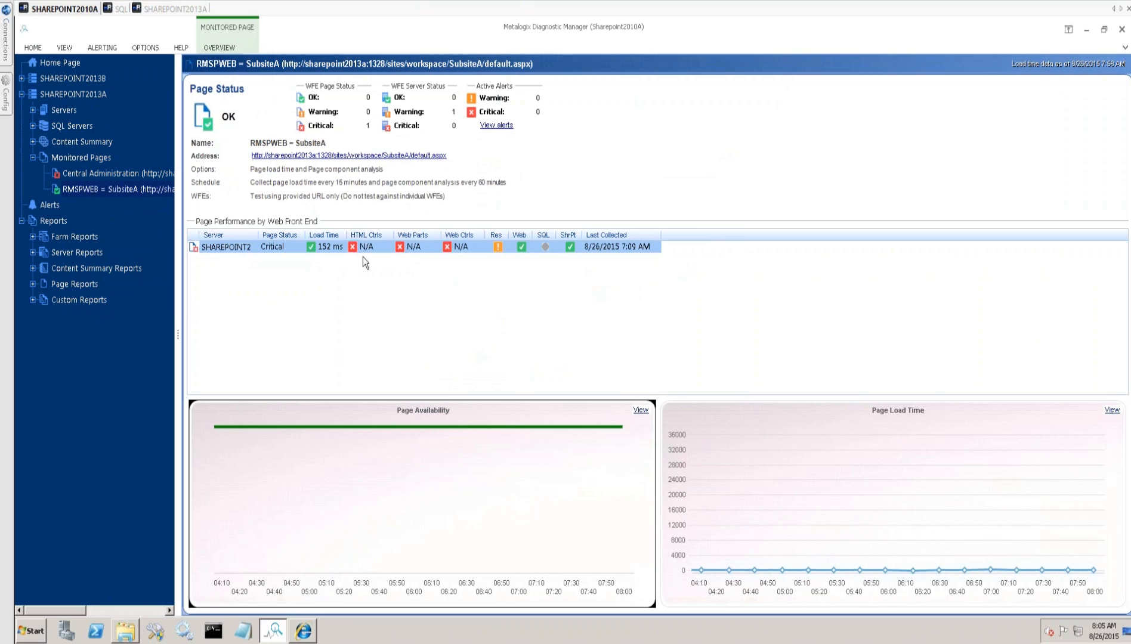
mouse_move(127, 195)
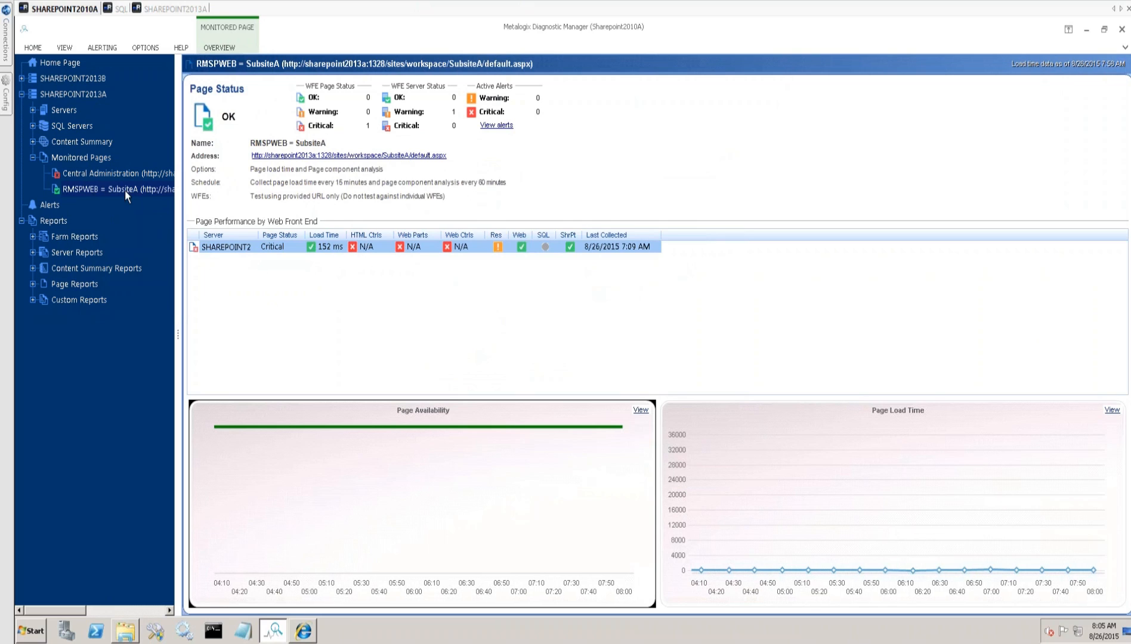
Request data collection for the SubsiteA page and acknowledge the confirmation notice.
right_click(109, 188)
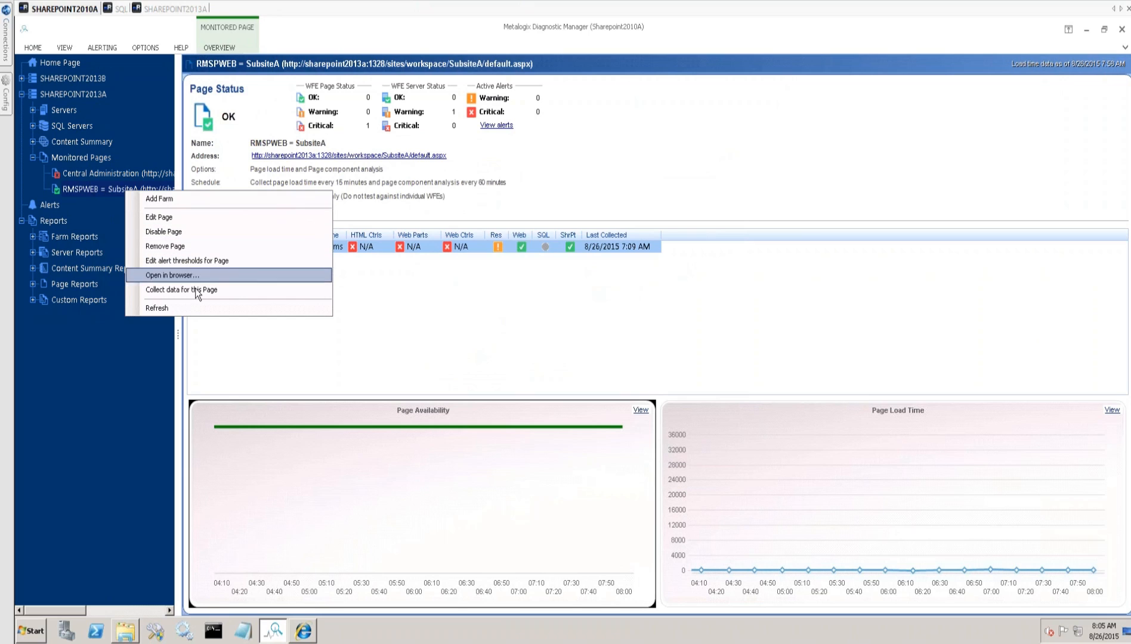
left_click(181, 289)
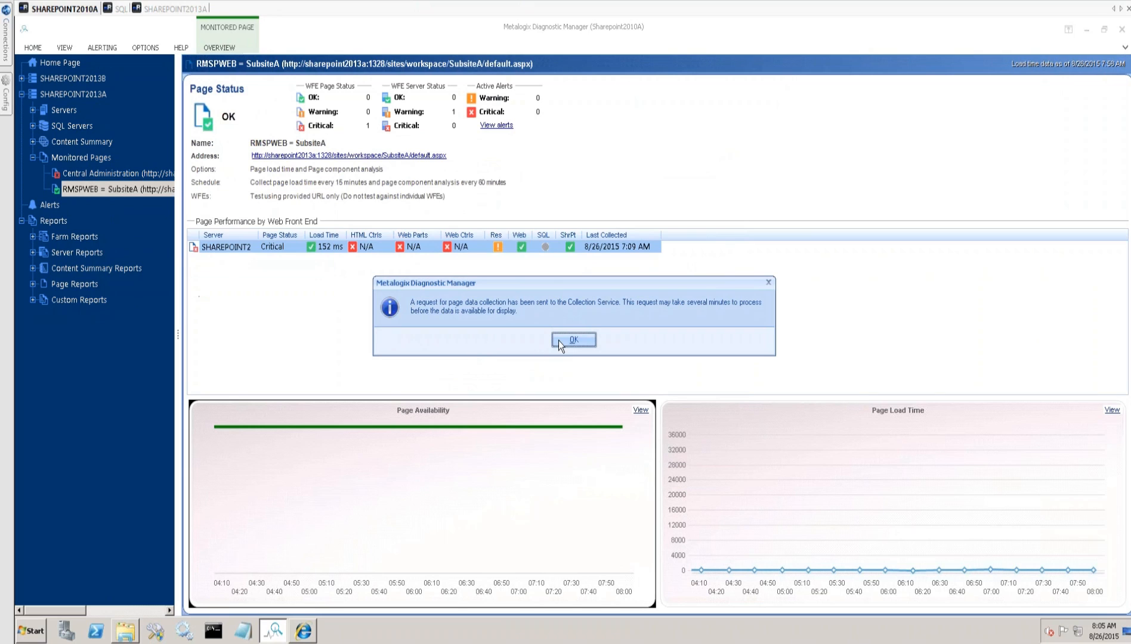
left_click(574, 340)
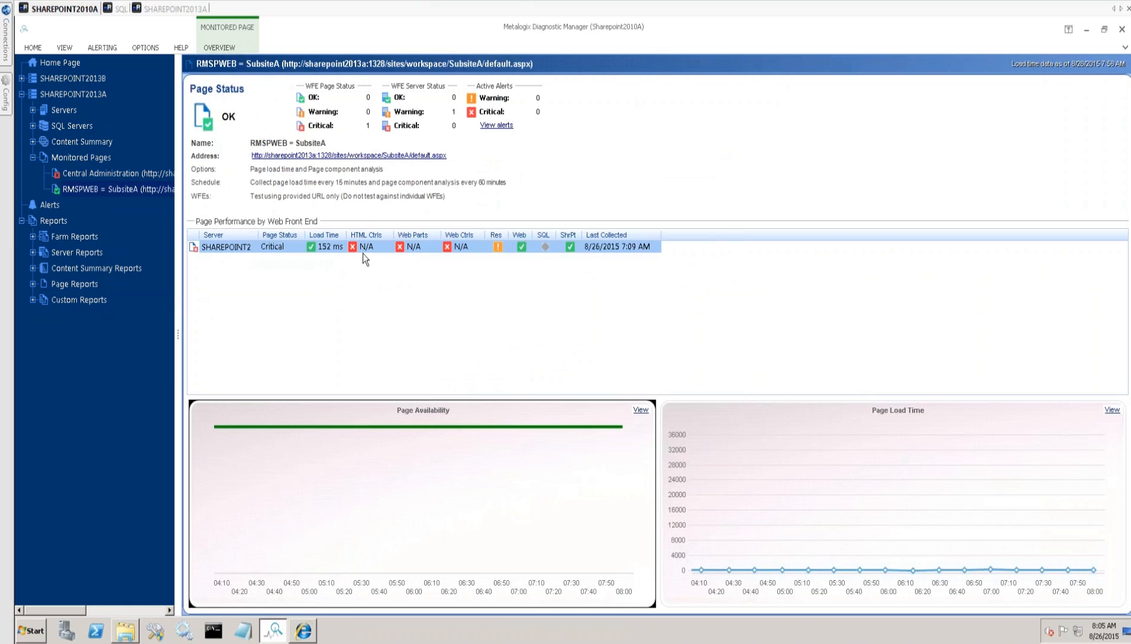
mouse_move(313, 247)
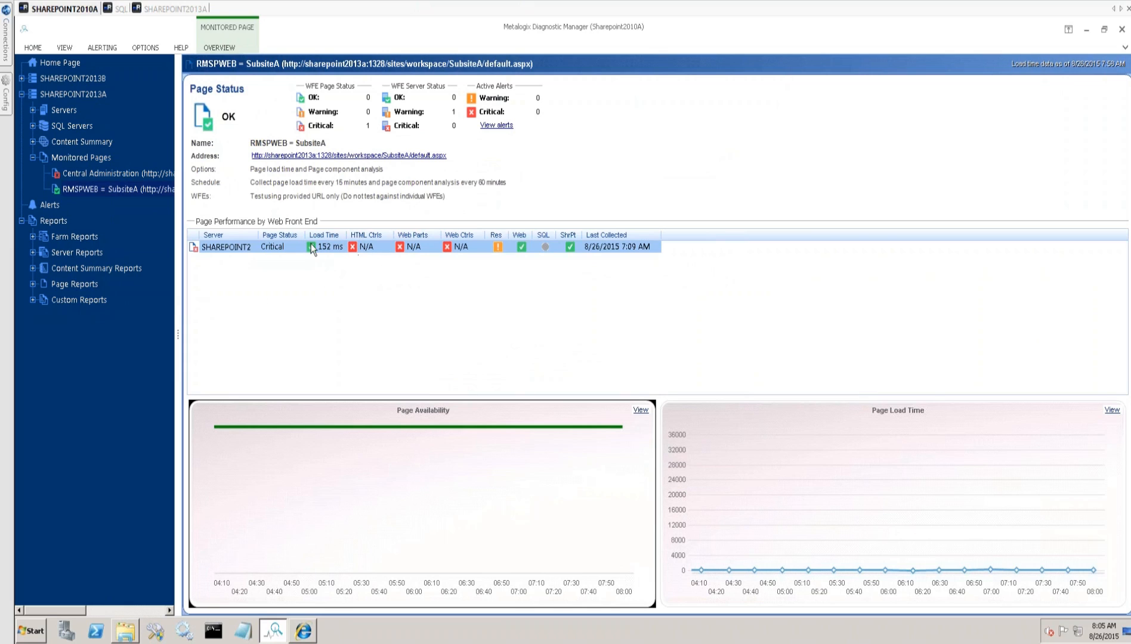
mouse_move(426, 177)
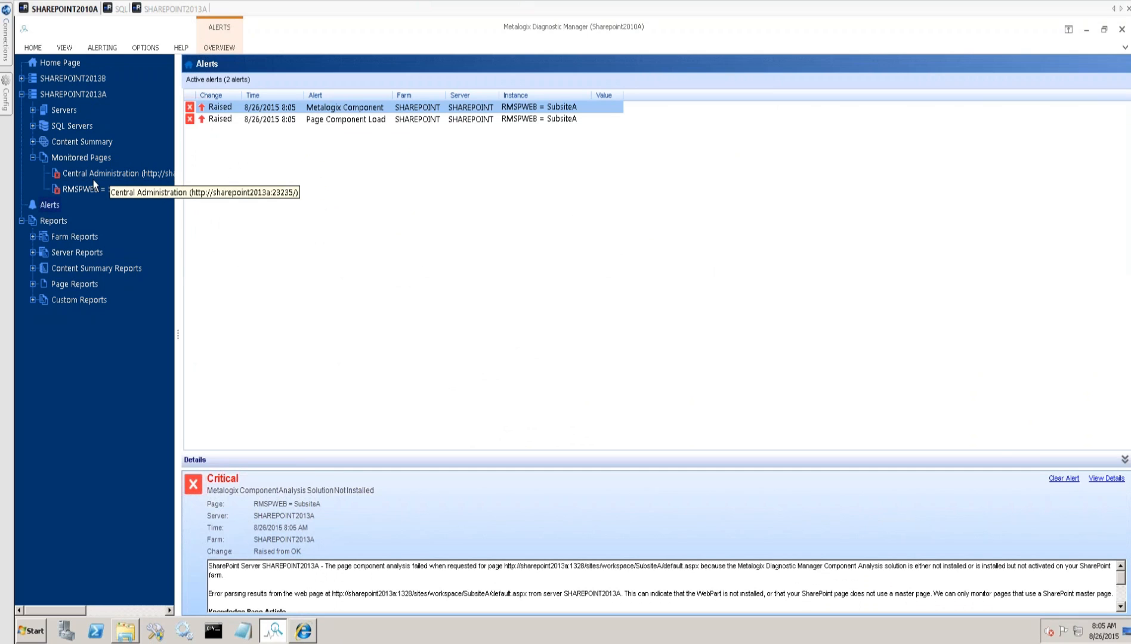
mouse_move(343, 126)
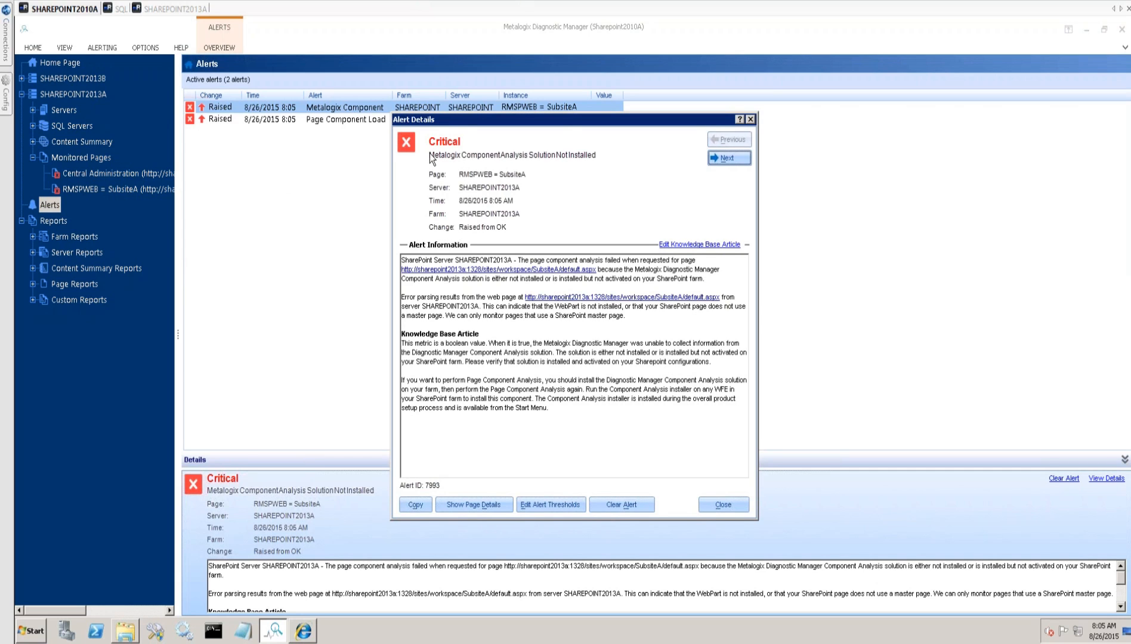
mouse_move(572, 173)
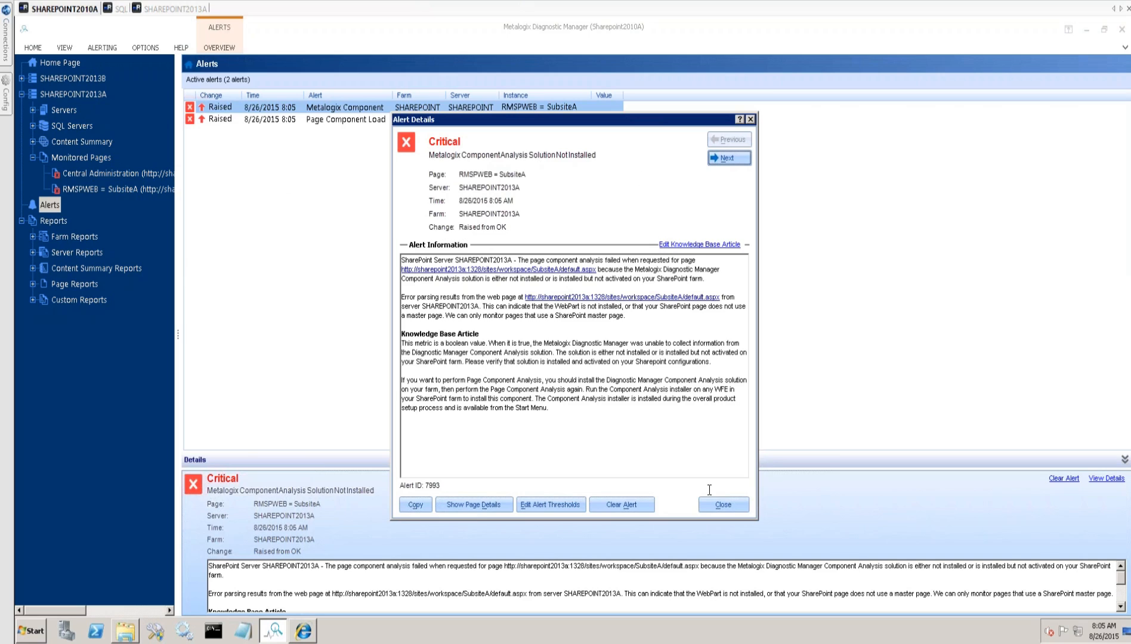
mouse_move(588, 280)
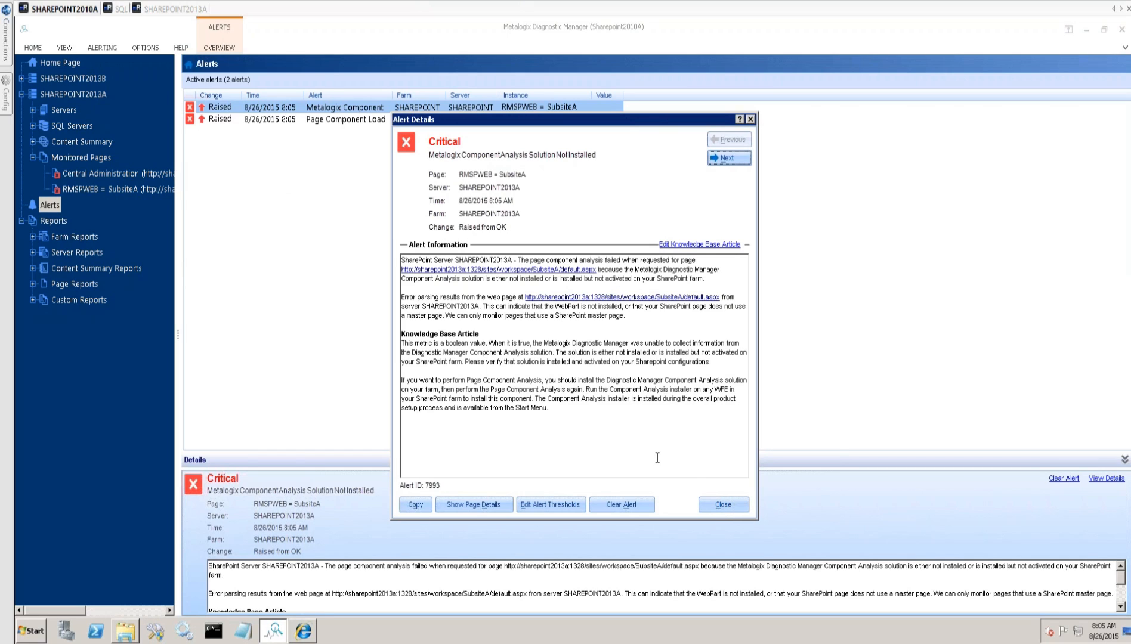
left_click(722, 504)
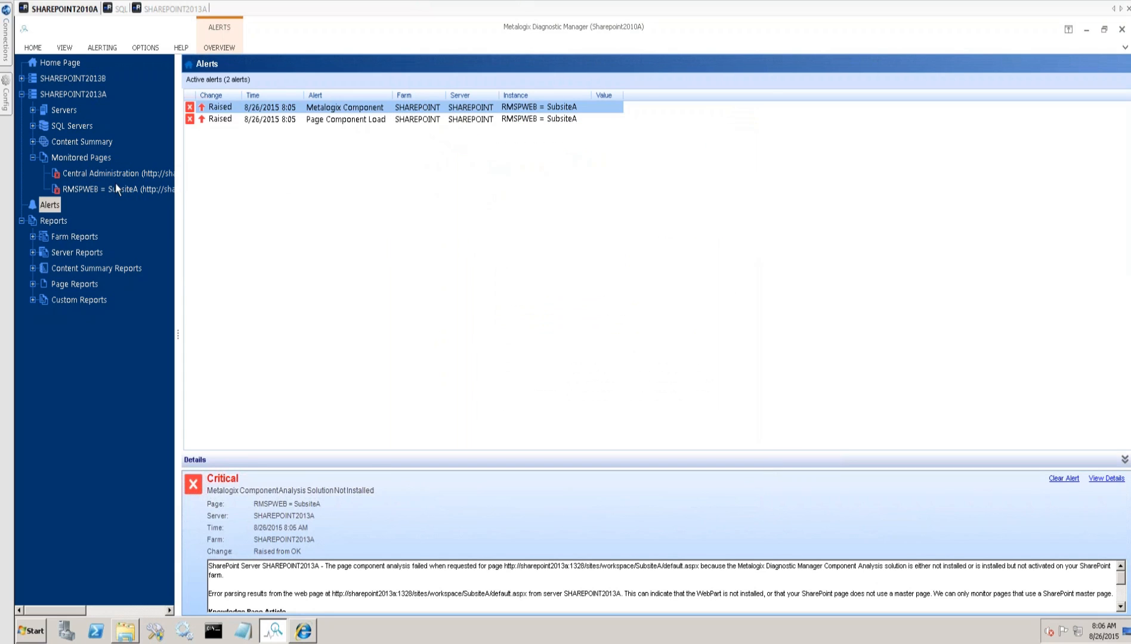
Show the RMSPWEB = SubsiteA page status, now Critical with Web Parts N/A.
left_click(116, 189)
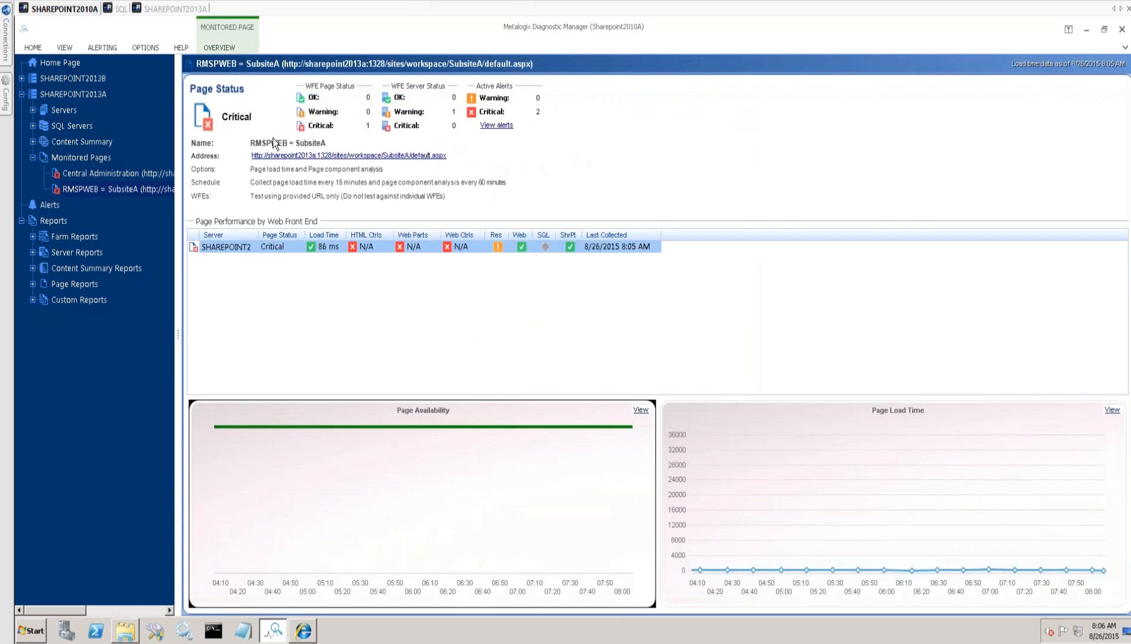
mouse_move(591, 116)
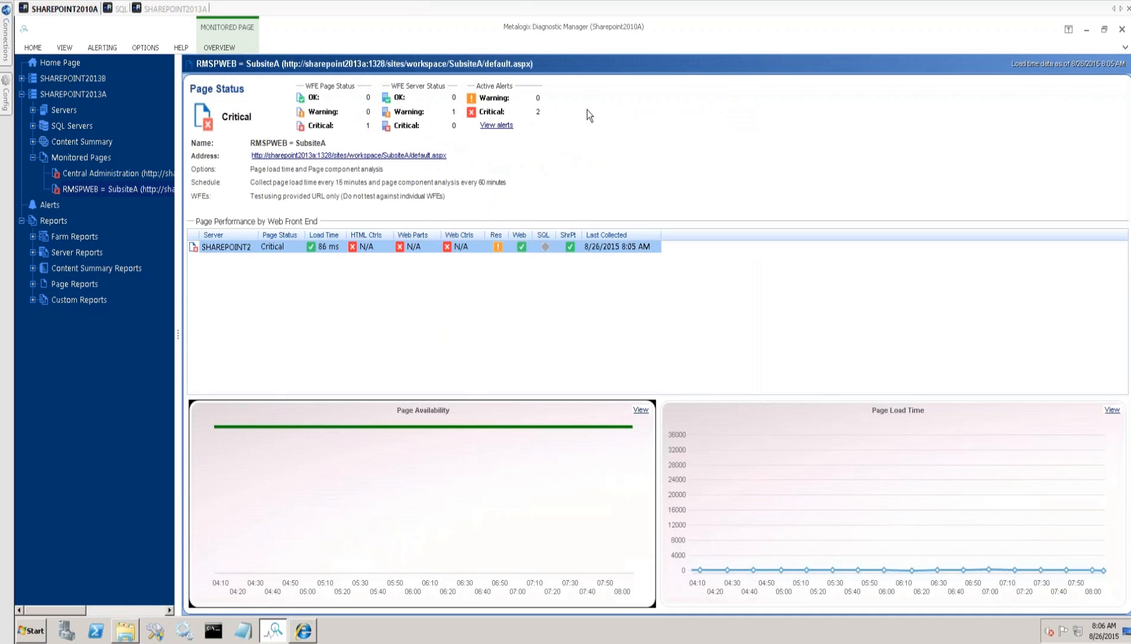
mouse_move(430, 260)
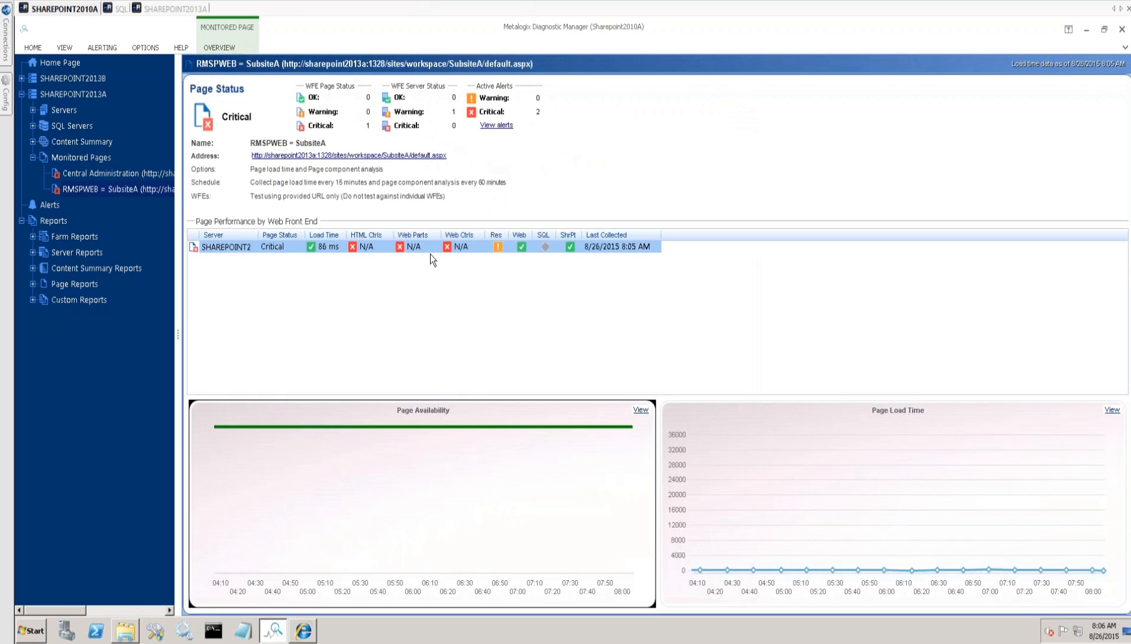
mouse_move(391, 293)
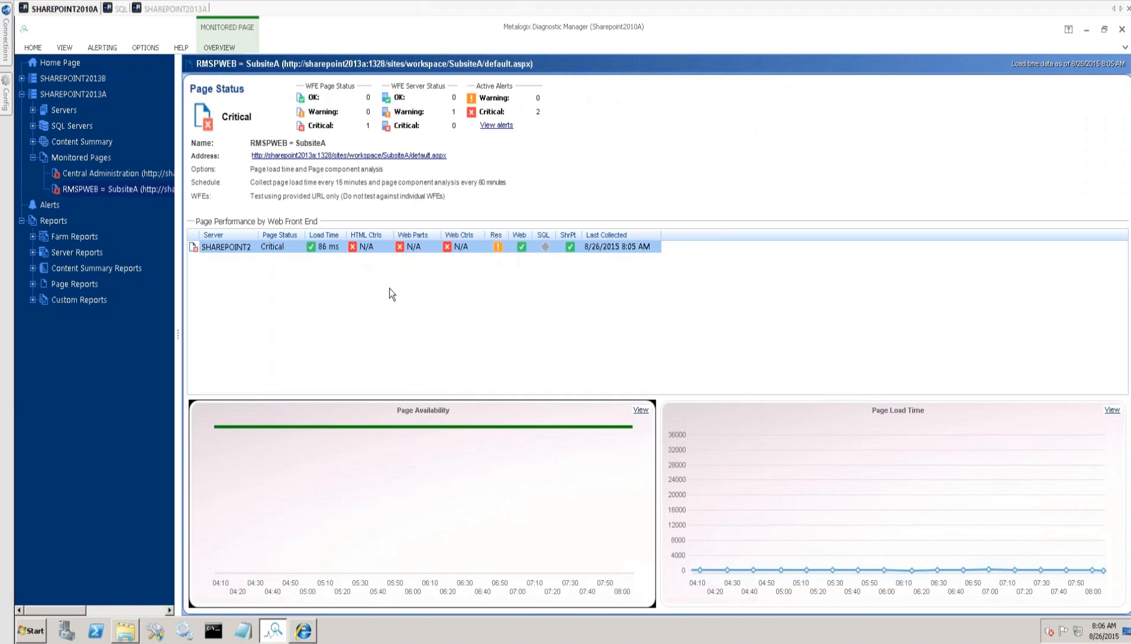
mouse_move(72, 506)
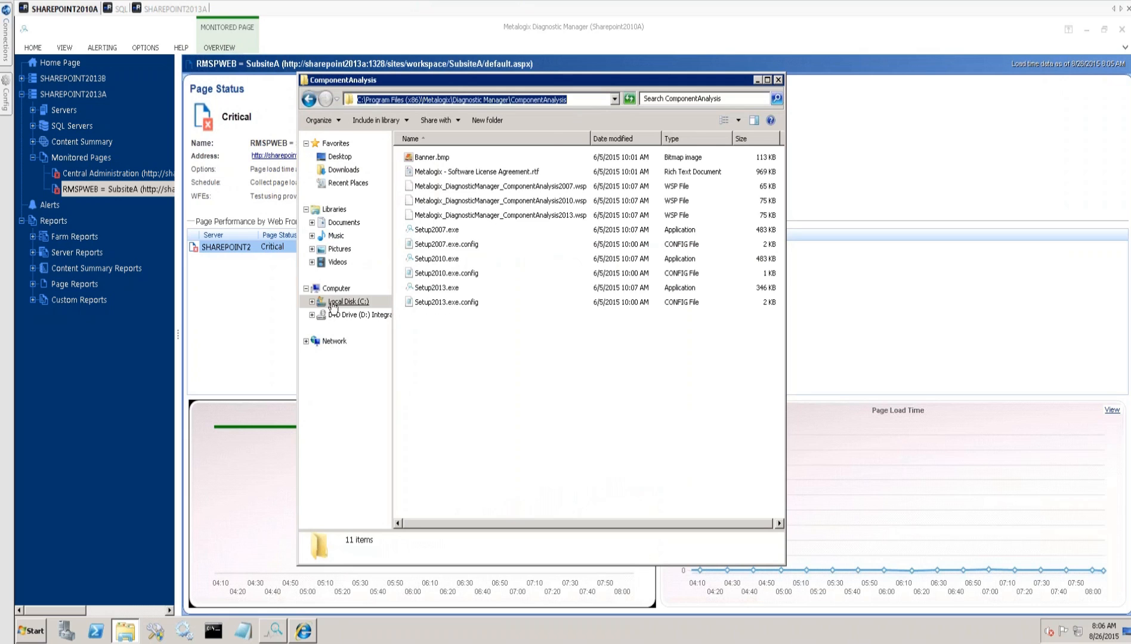
Browse to C:\Program Files (x86)\Metalogix\Diagnostic Manager\ComponentAnalysis.
left_click(348, 301)
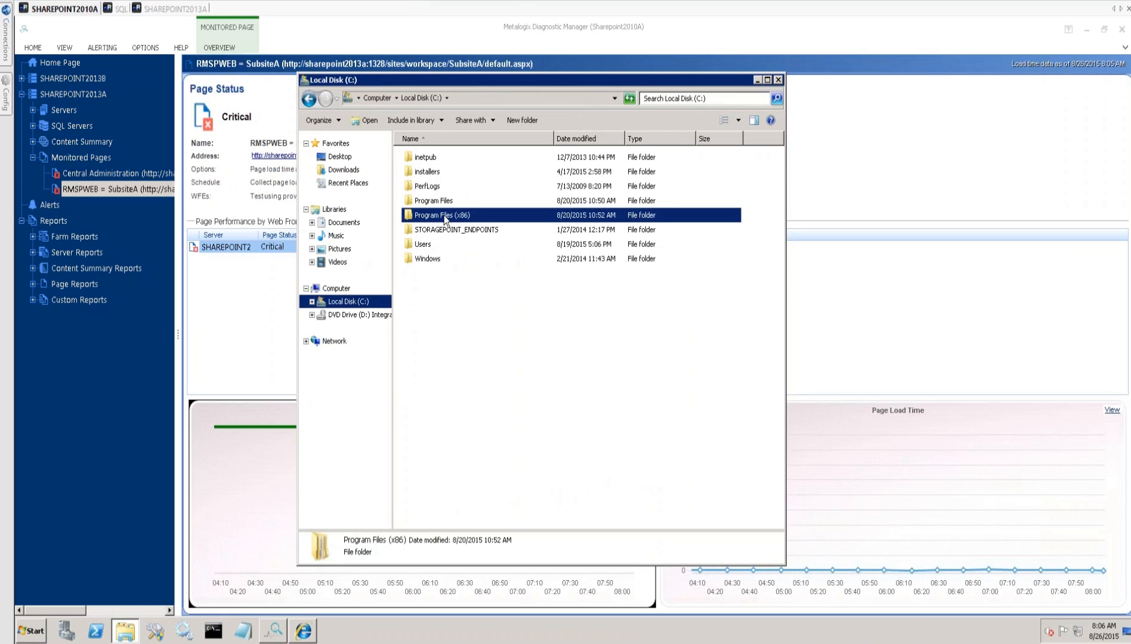
double_click(442, 215)
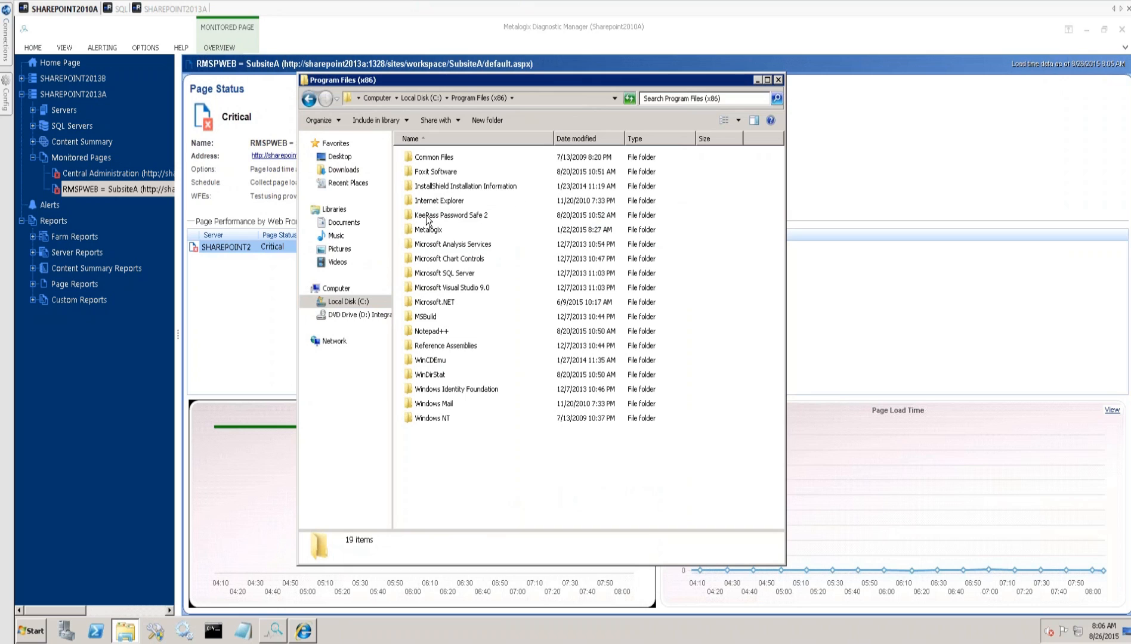
double_click(428, 229)
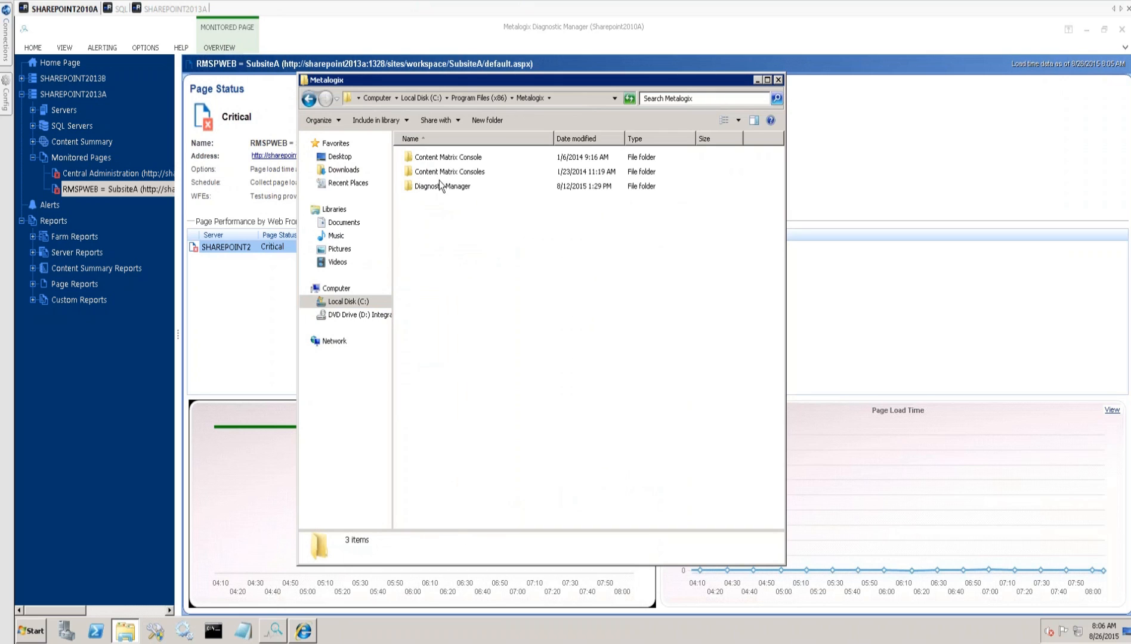
double_click(446, 185)
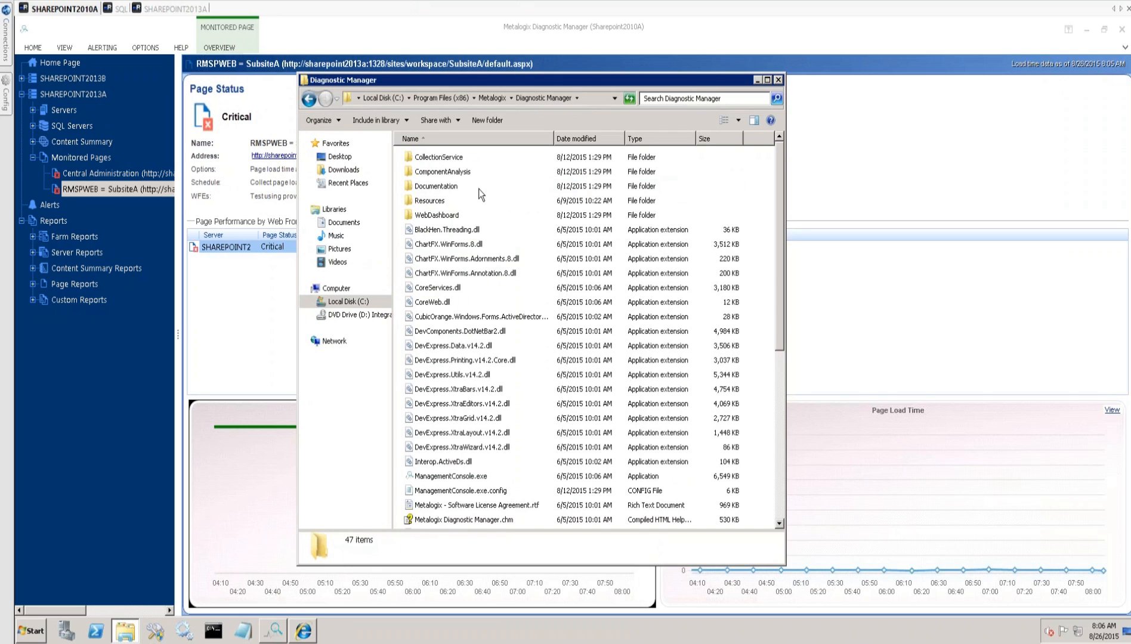
double_click(441, 171)
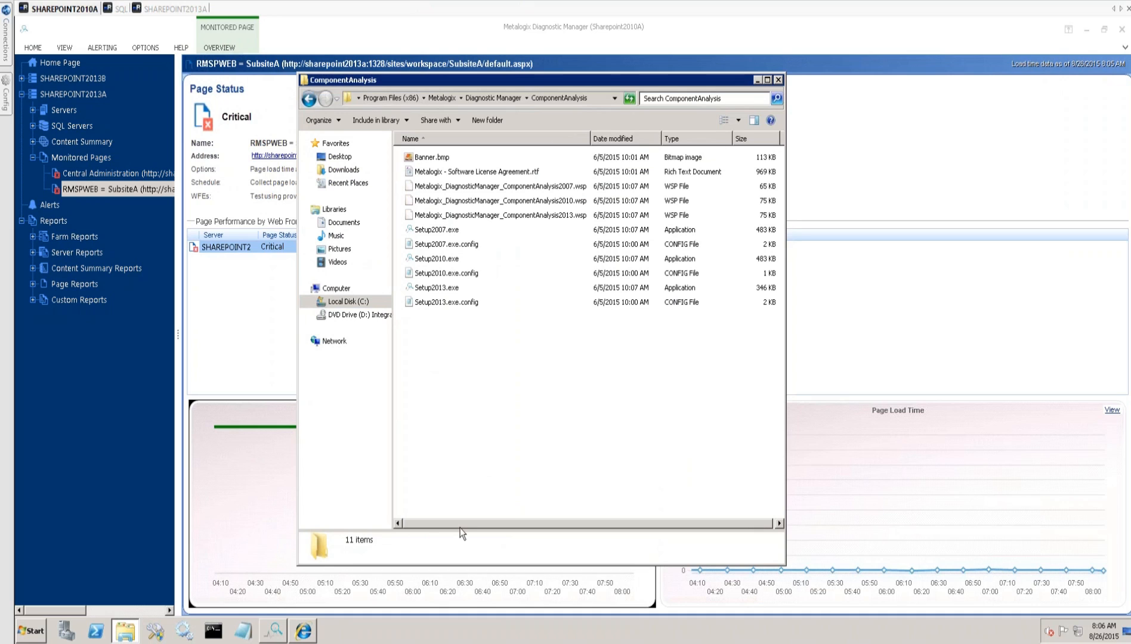
Point out the Setup2007/2010 installers, Setup2013.exe.config and the SharePoint 2010 and 2013 WSP packages.
left_click(476, 99)
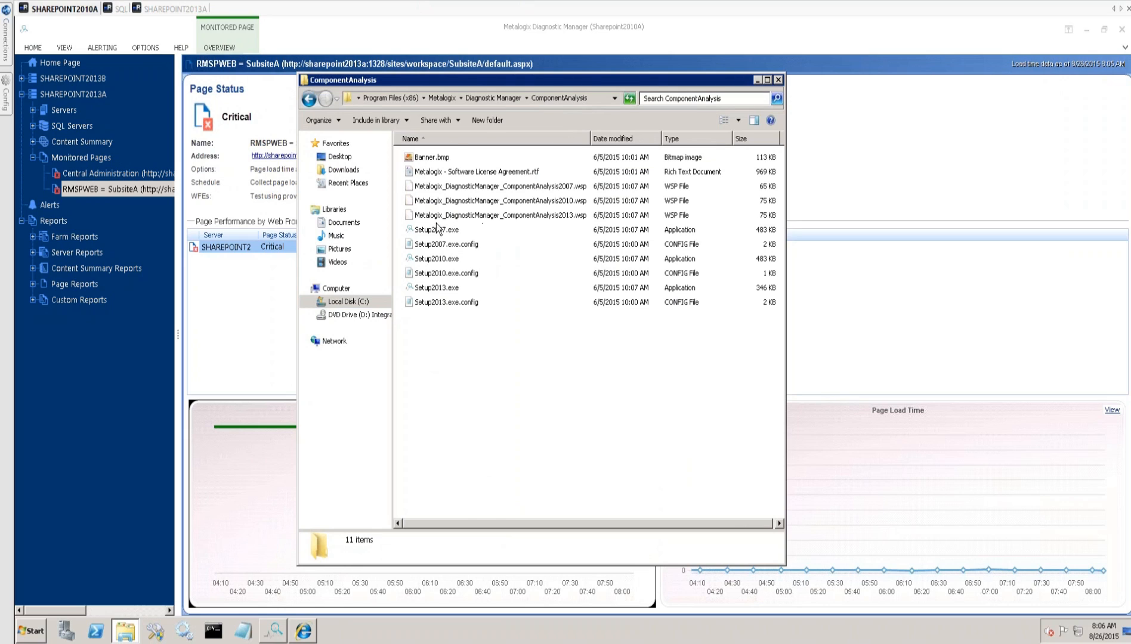
left_click(435, 229)
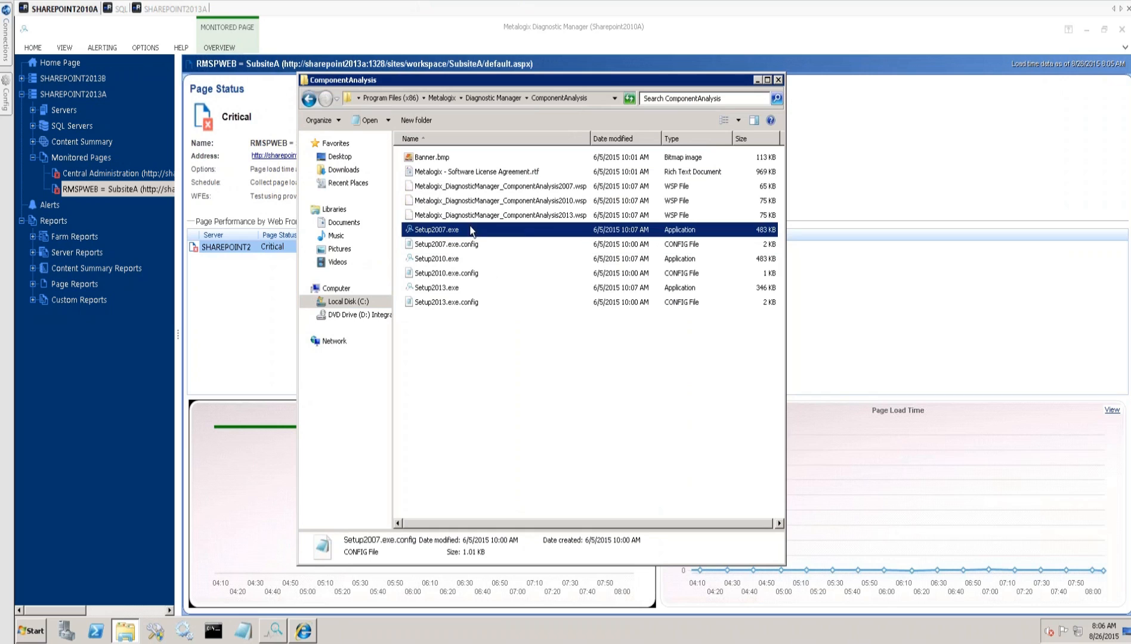
left_click(437, 258)
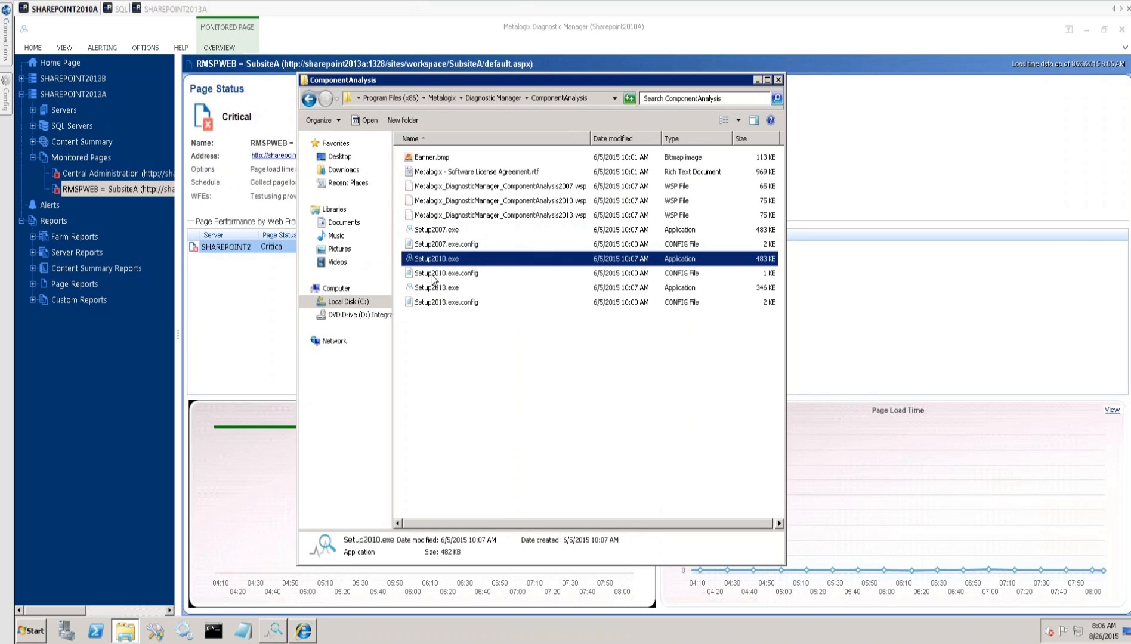
left_click(447, 302)
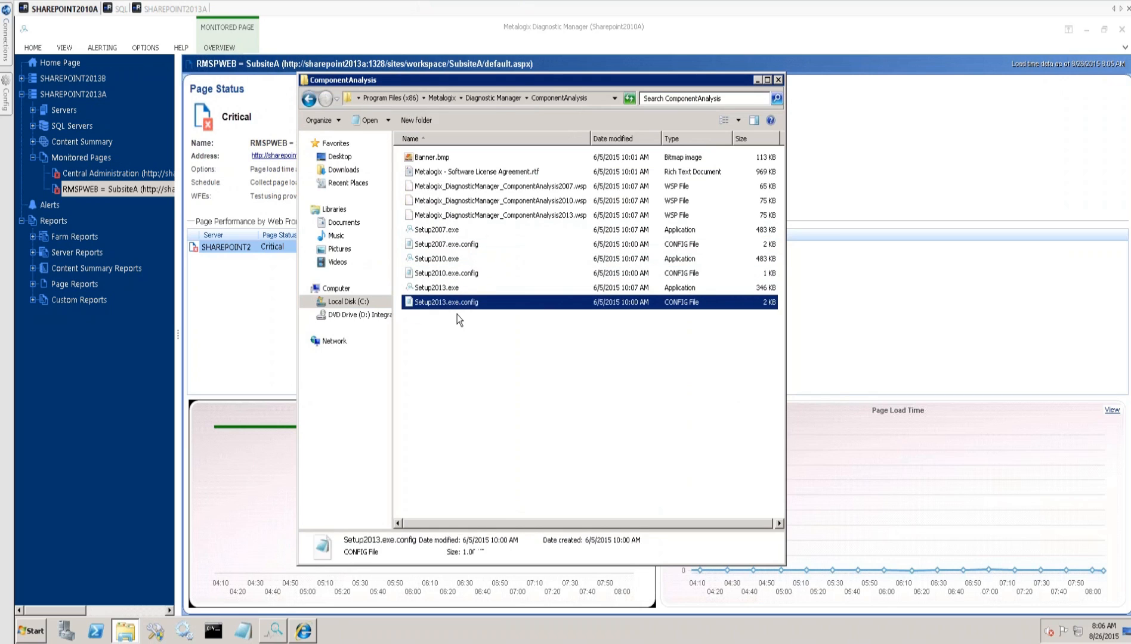
mouse_move(513, 433)
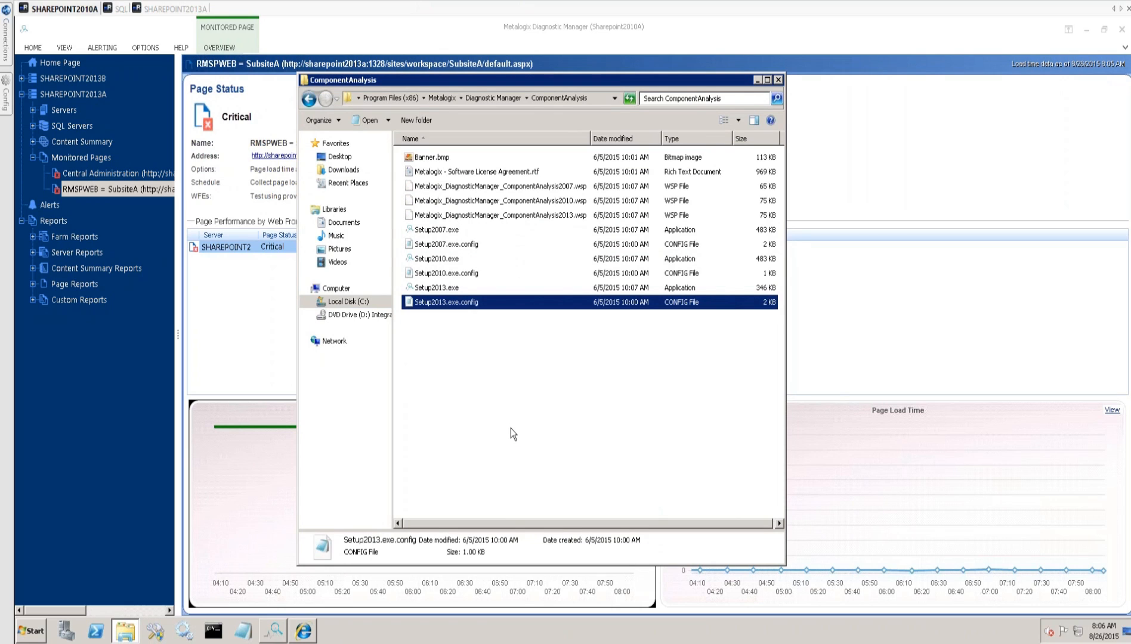
mouse_move(476, 227)
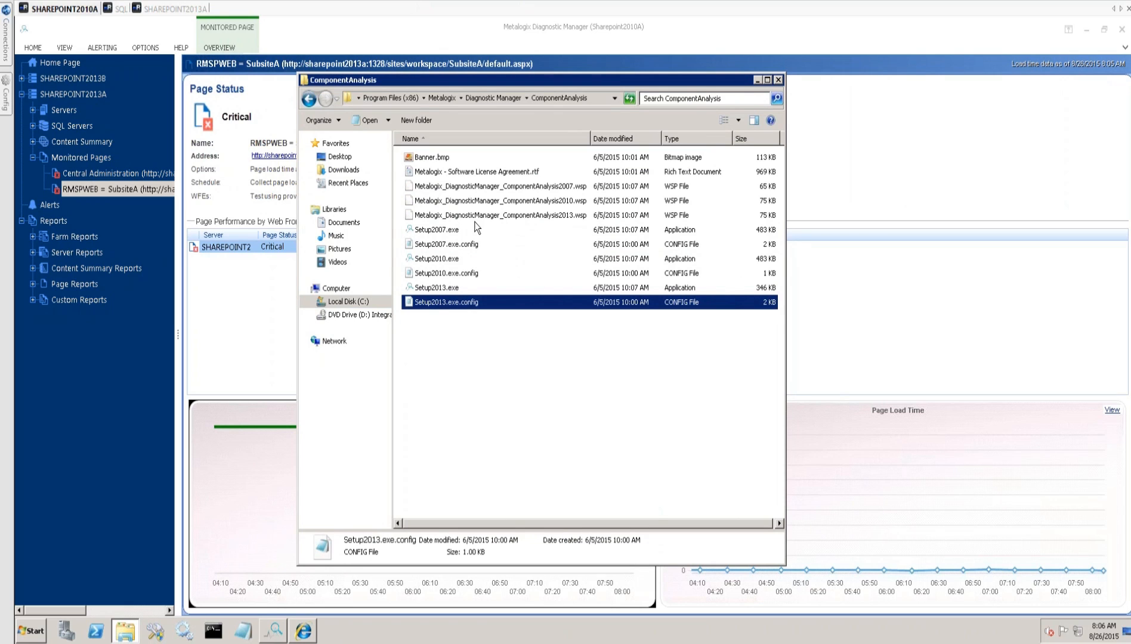
left_click(497, 200)
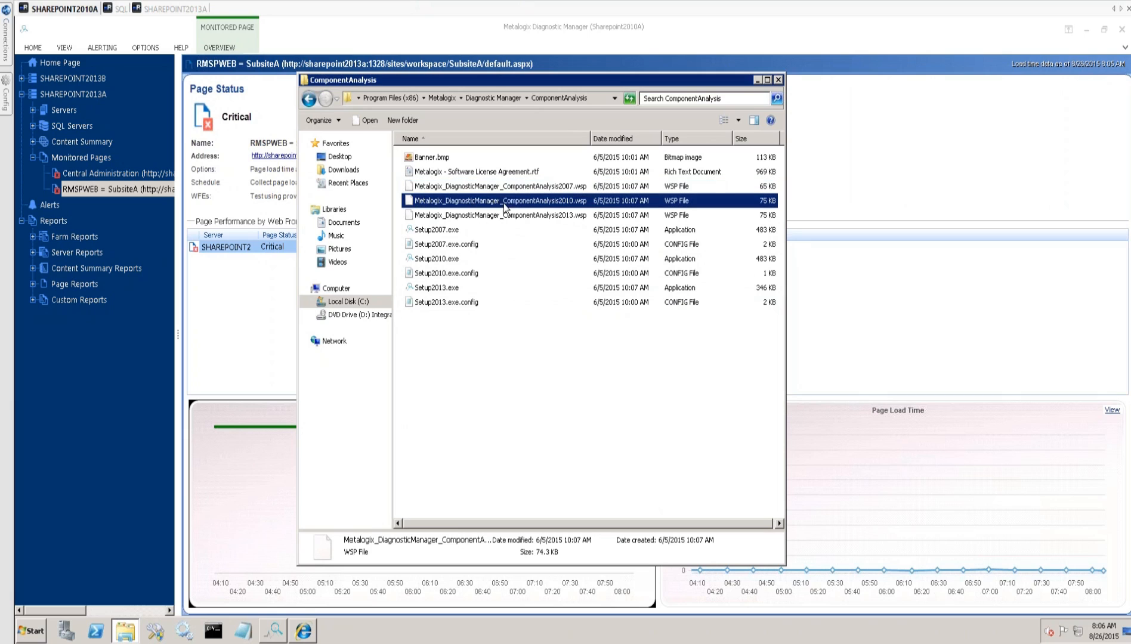
left_click(495, 215)
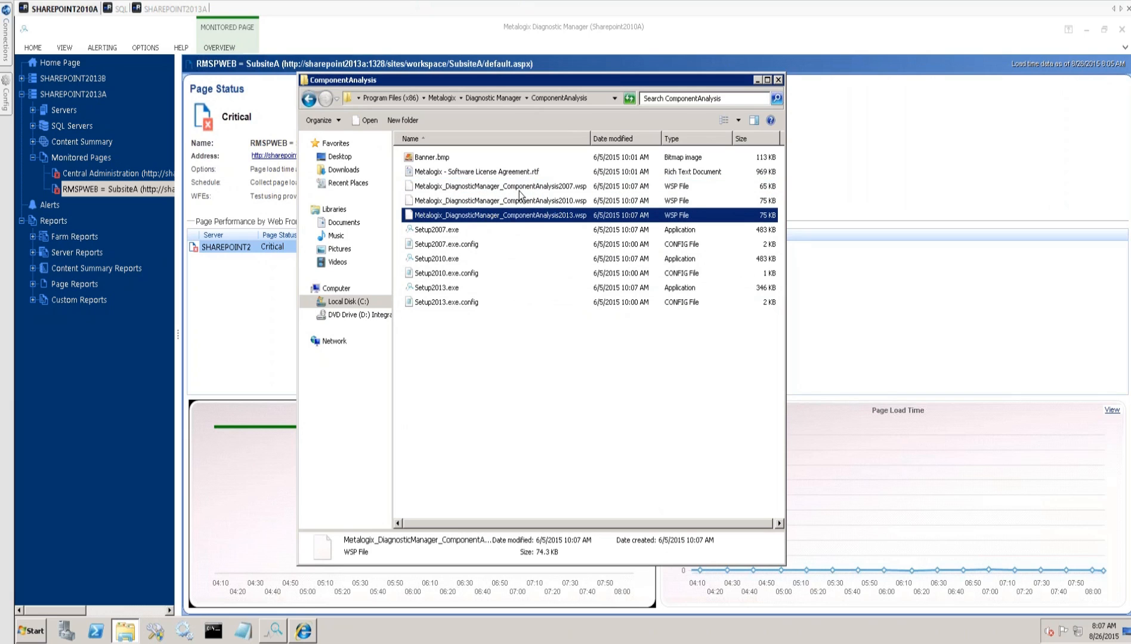
mouse_move(495, 226)
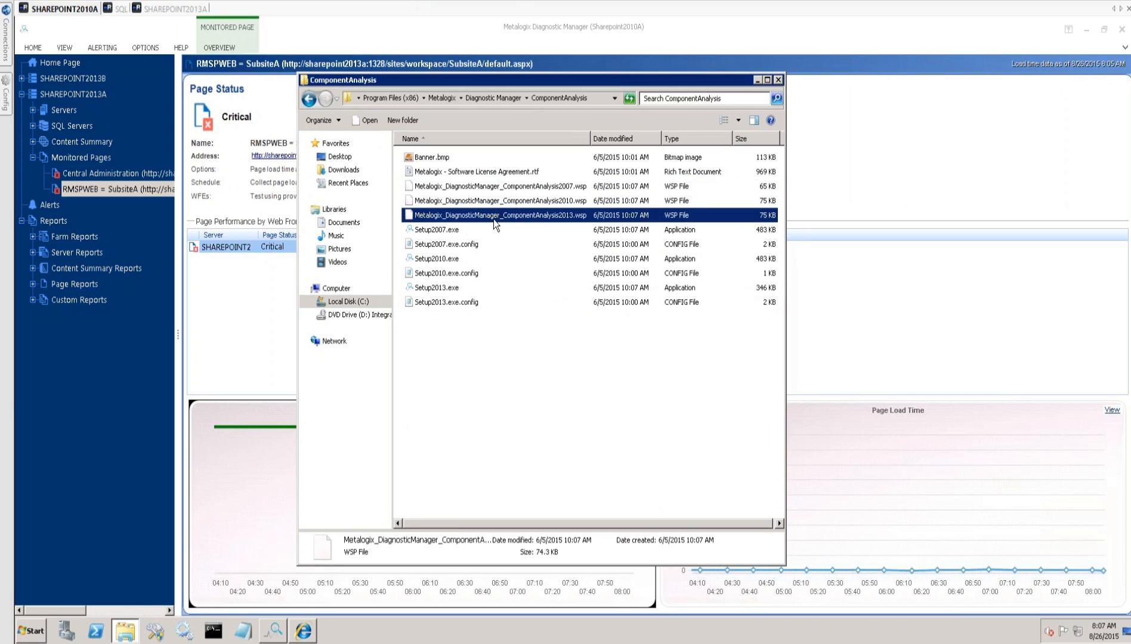
mouse_move(432, 243)
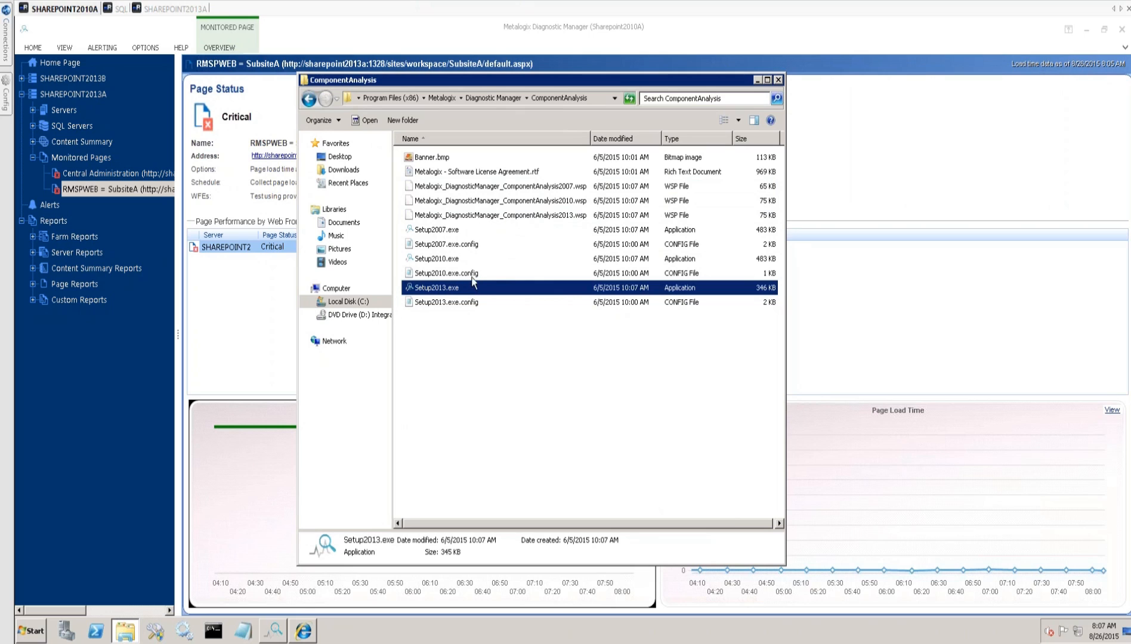
Hide the ComponentAnalysis folder window and show the SHAREPOINT2013A farm overview.
left_click(778, 80)
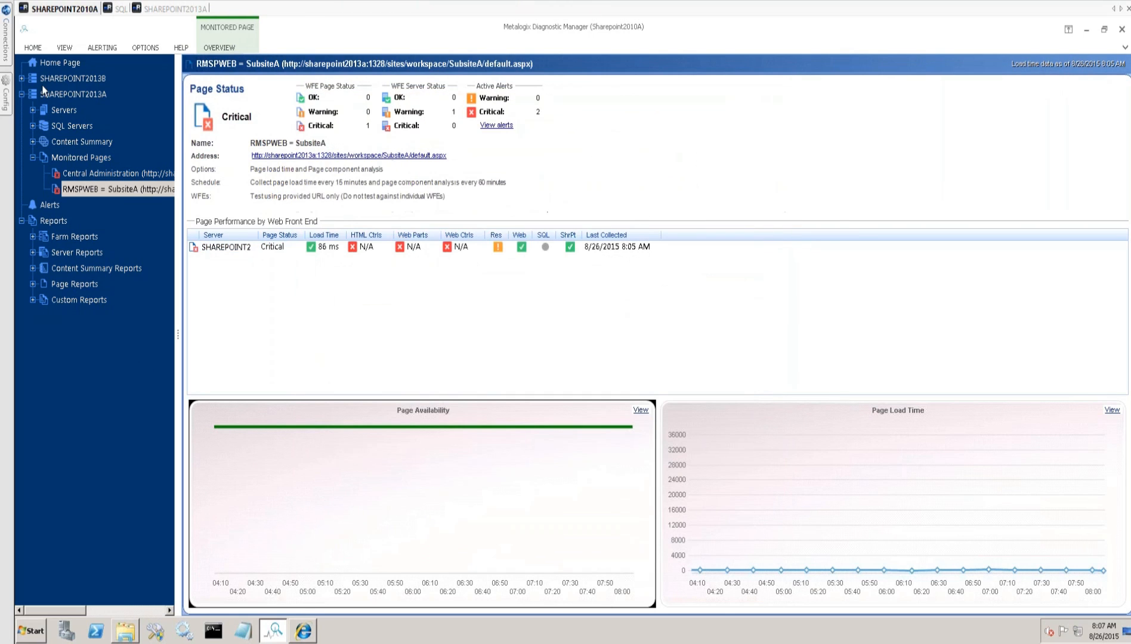
left_click(77, 94)
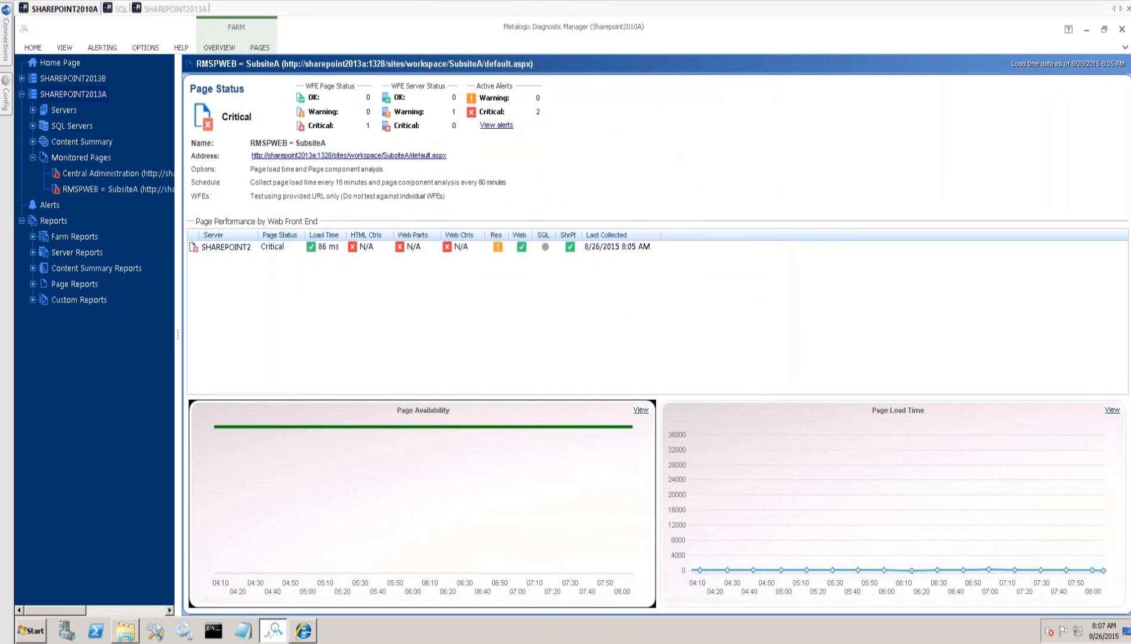
left_click(74, 95)
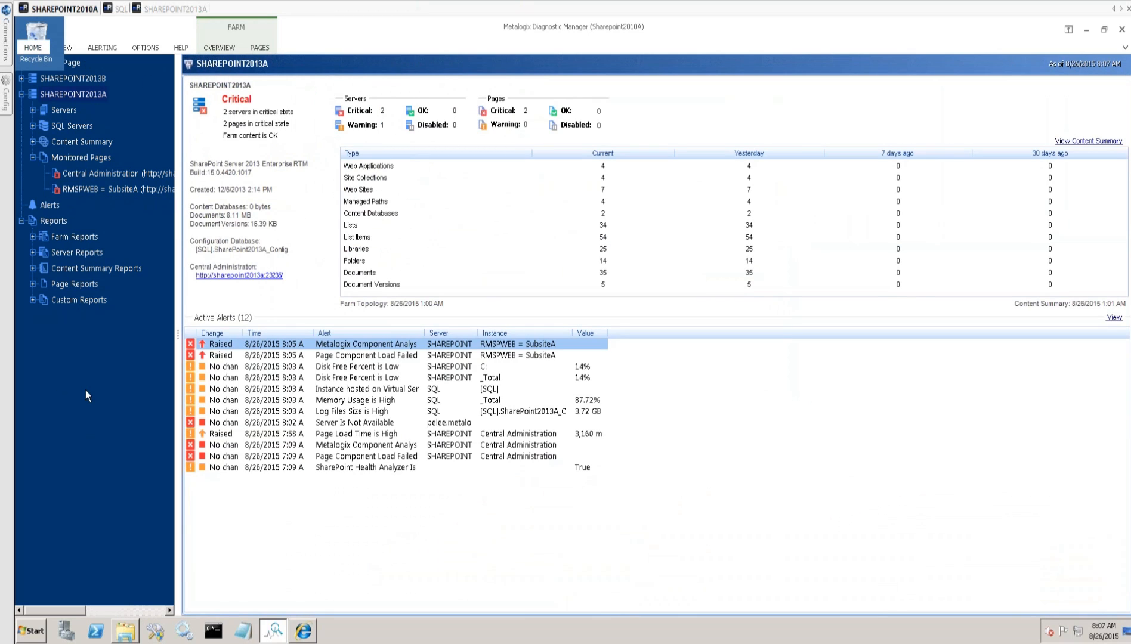
mouse_move(133, 371)
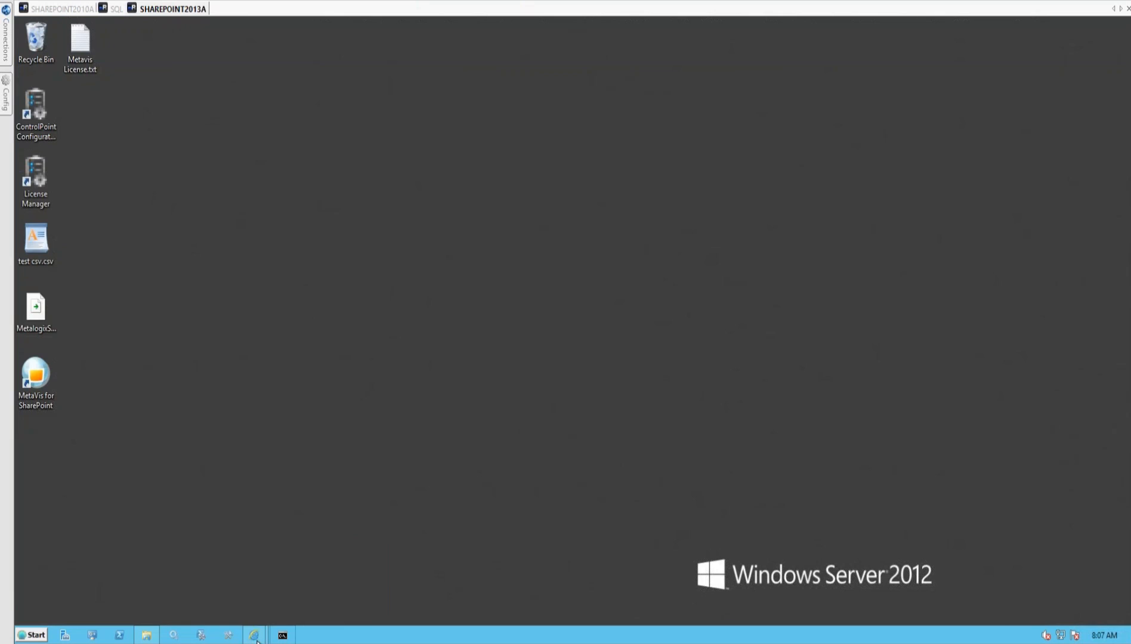
Bring up Central Administration's Manage Web Applications page listing RMSPWEB on port 1328.
left_click(254, 635)
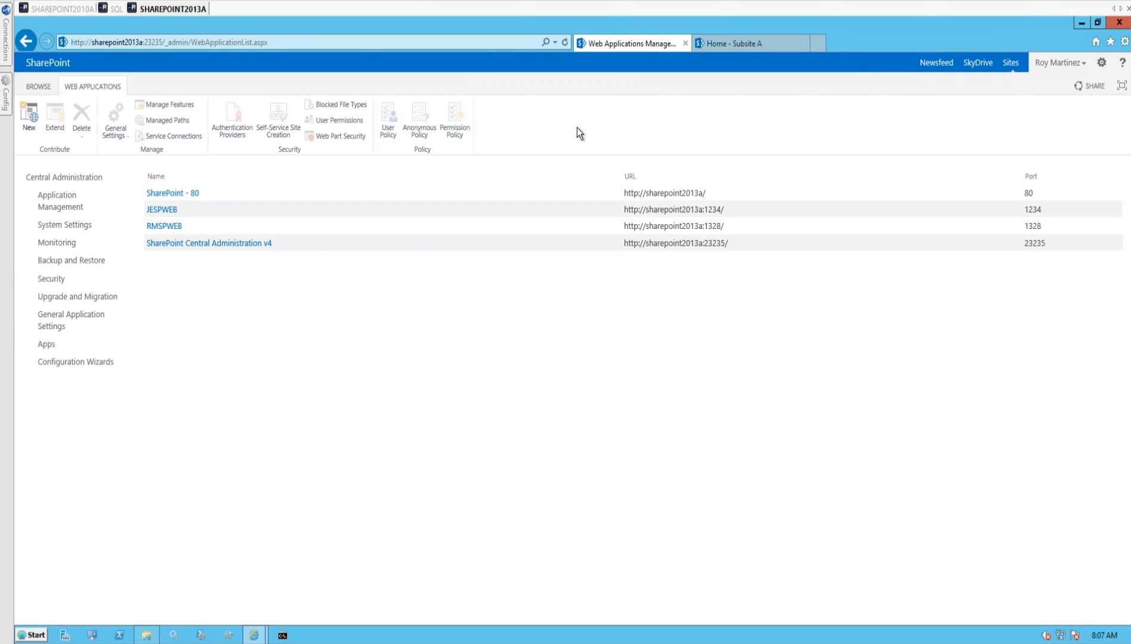
mouse_move(240, 418)
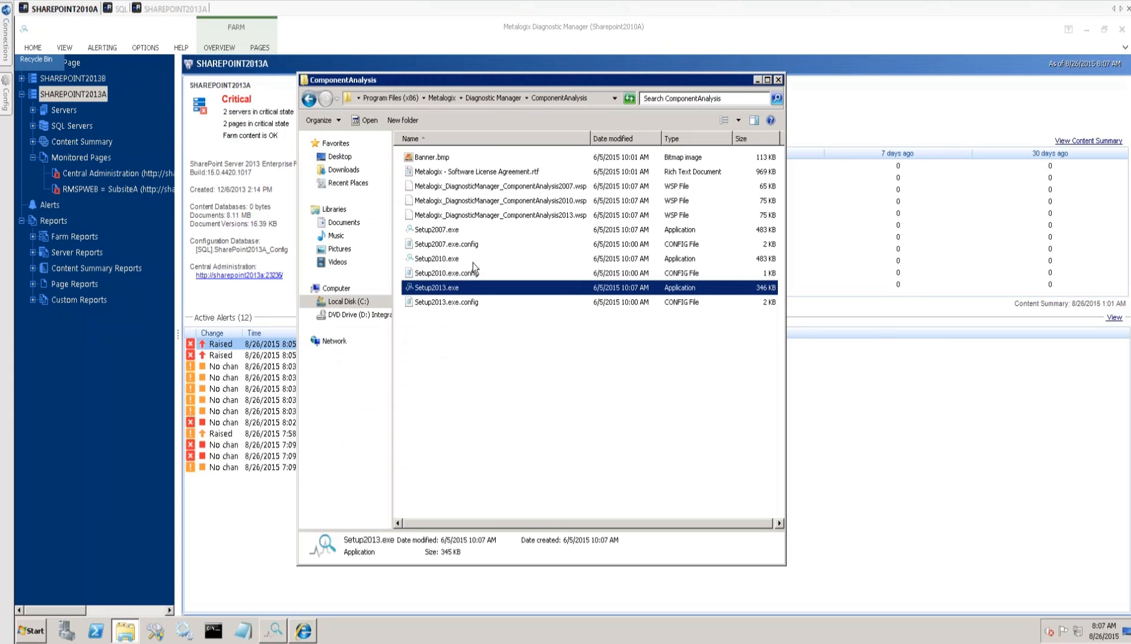
mouse_move(322, 332)
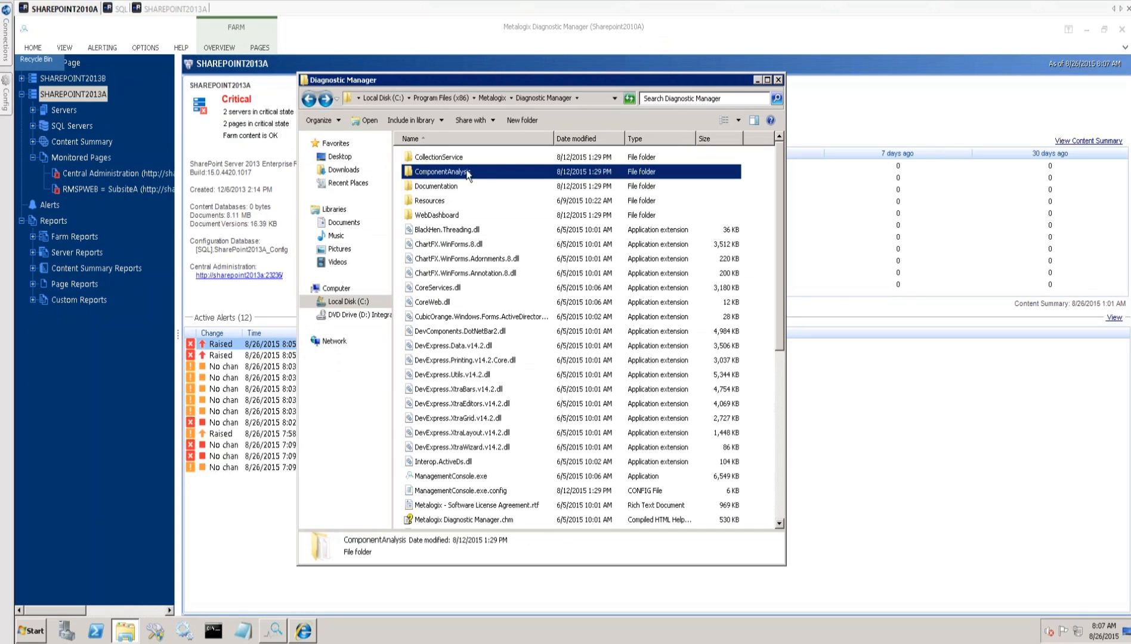
Browse into the ComponentAnalysis folder and back to the Diagnostic Manager folder.
double_click(440, 172)
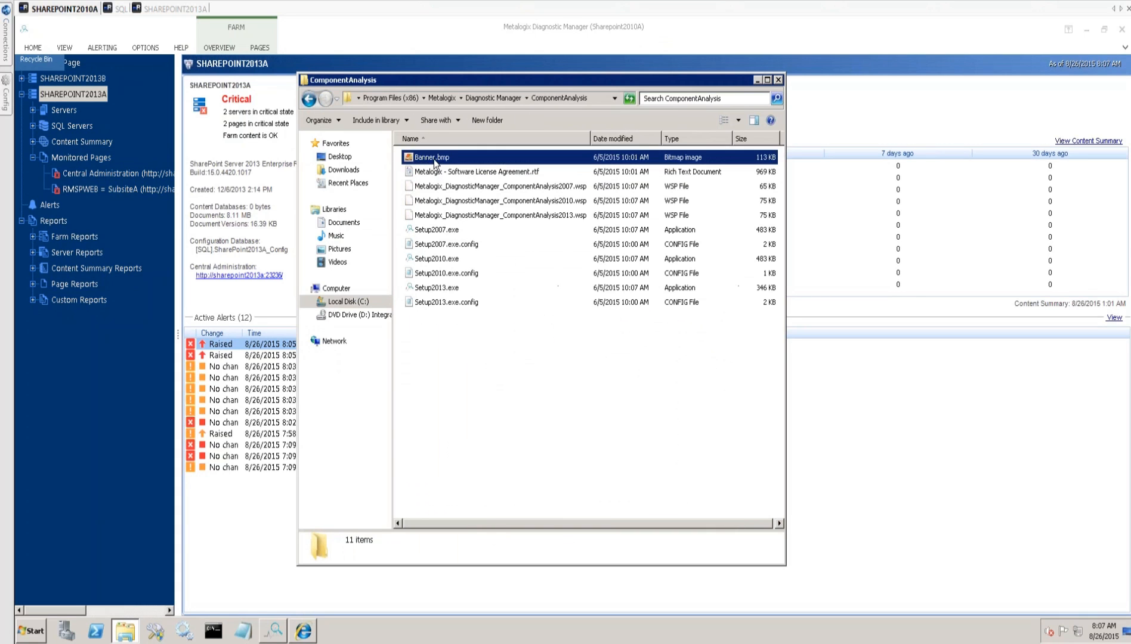
left_click(446, 302)
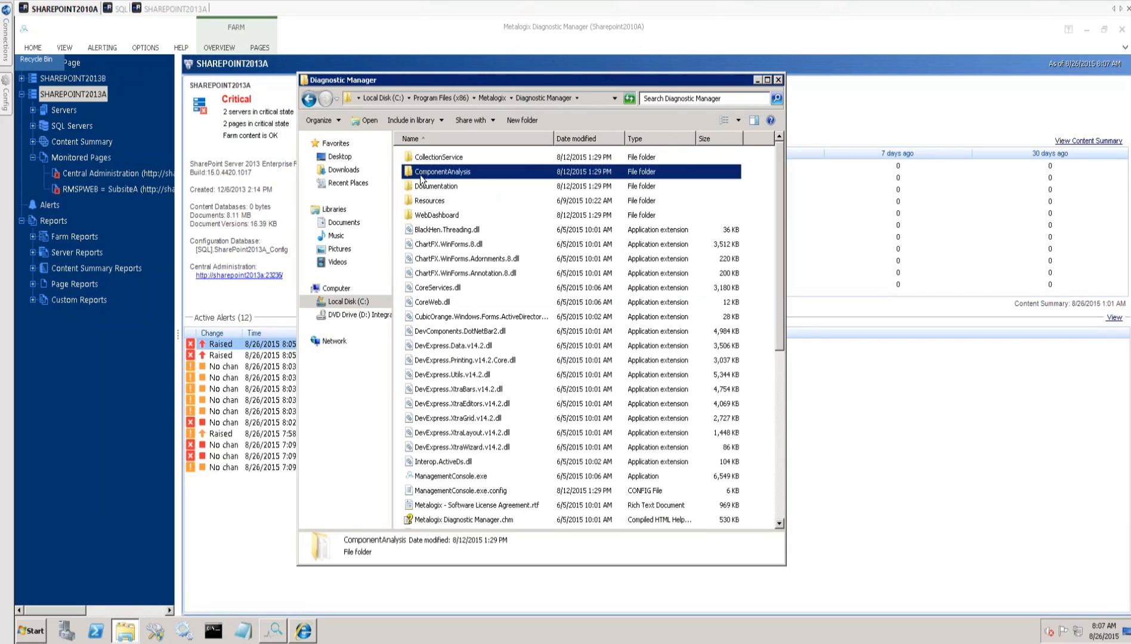
mouse_move(422, 180)
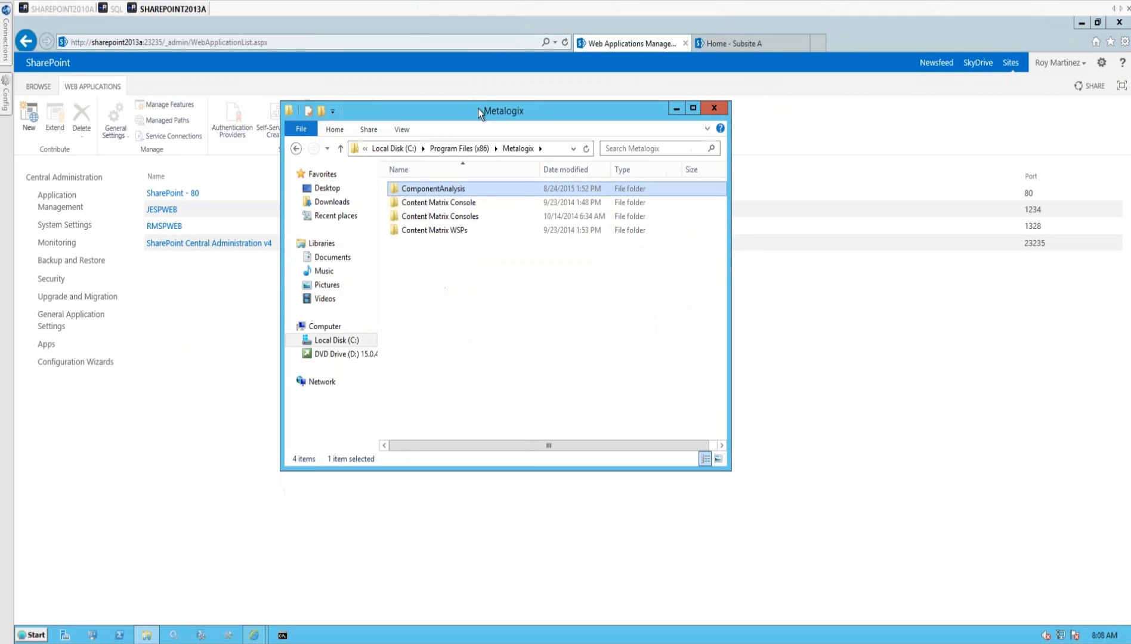
Browse from the root of C: into Program Files (x86) > Metalogix.
left_click(395, 149)
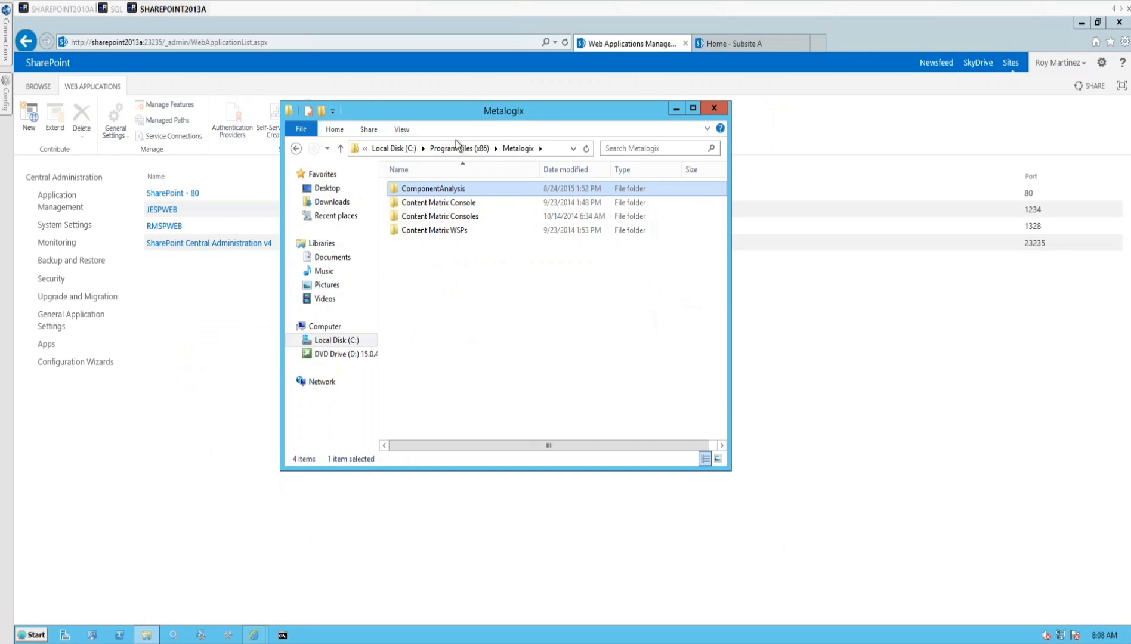
left_click(447, 149)
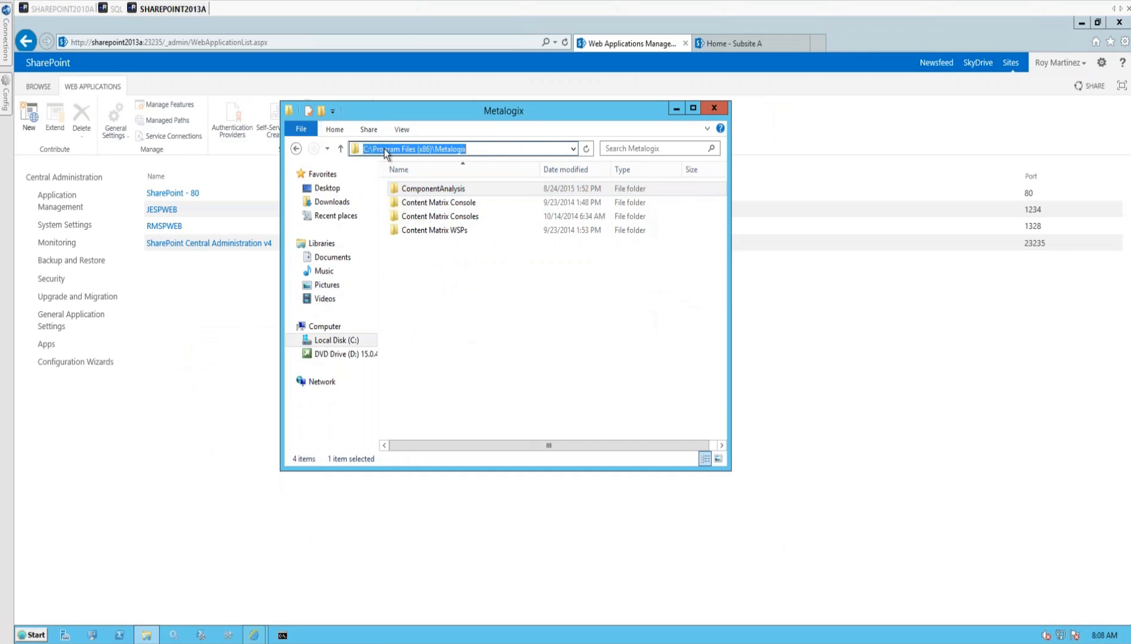
left_click(336, 340)
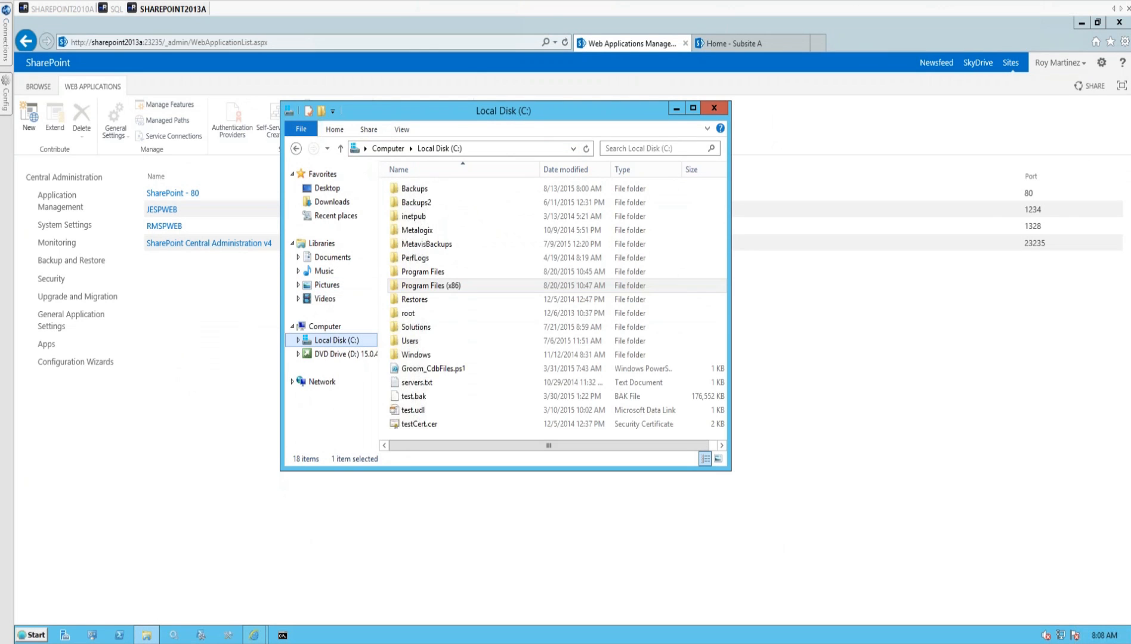
double_click(432, 285)
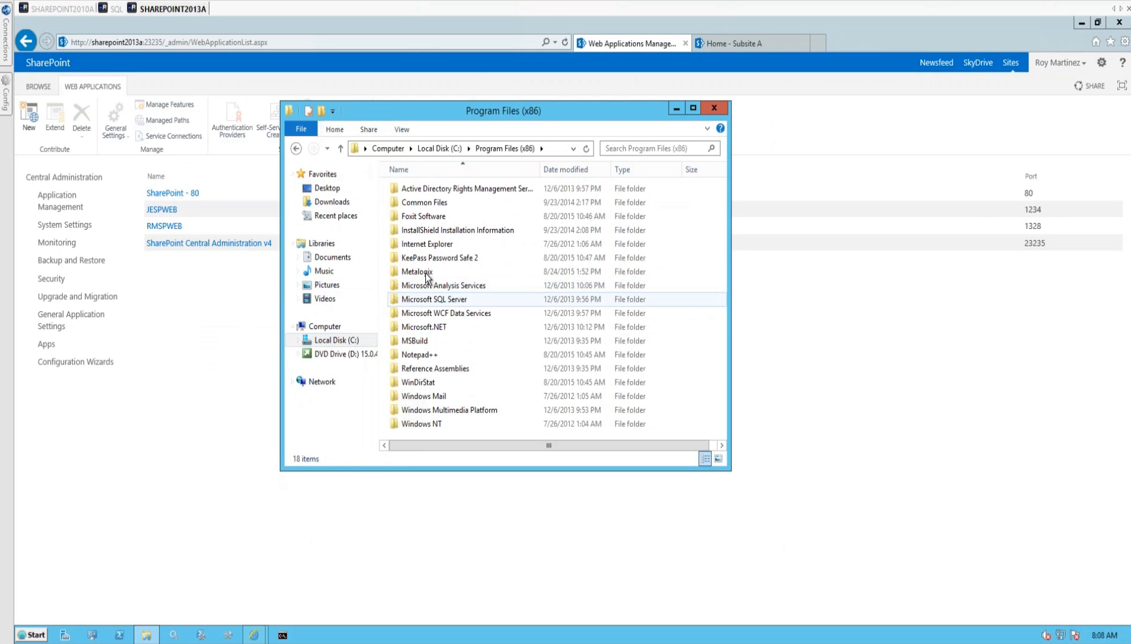
double_click(417, 270)
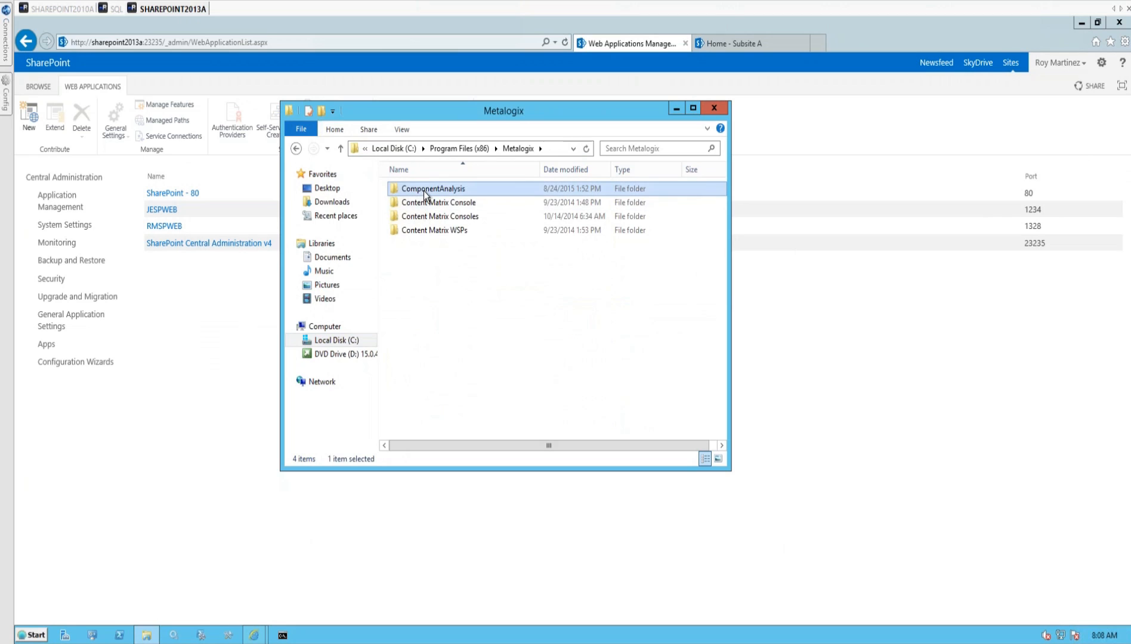
mouse_move(435, 319)
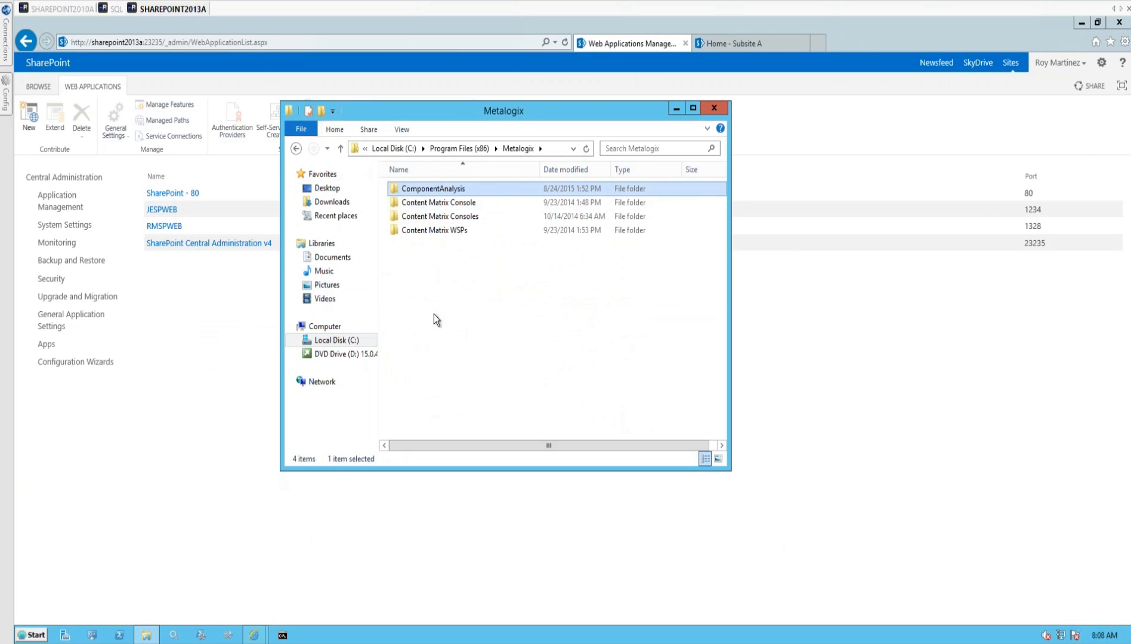
mouse_move(551, 335)
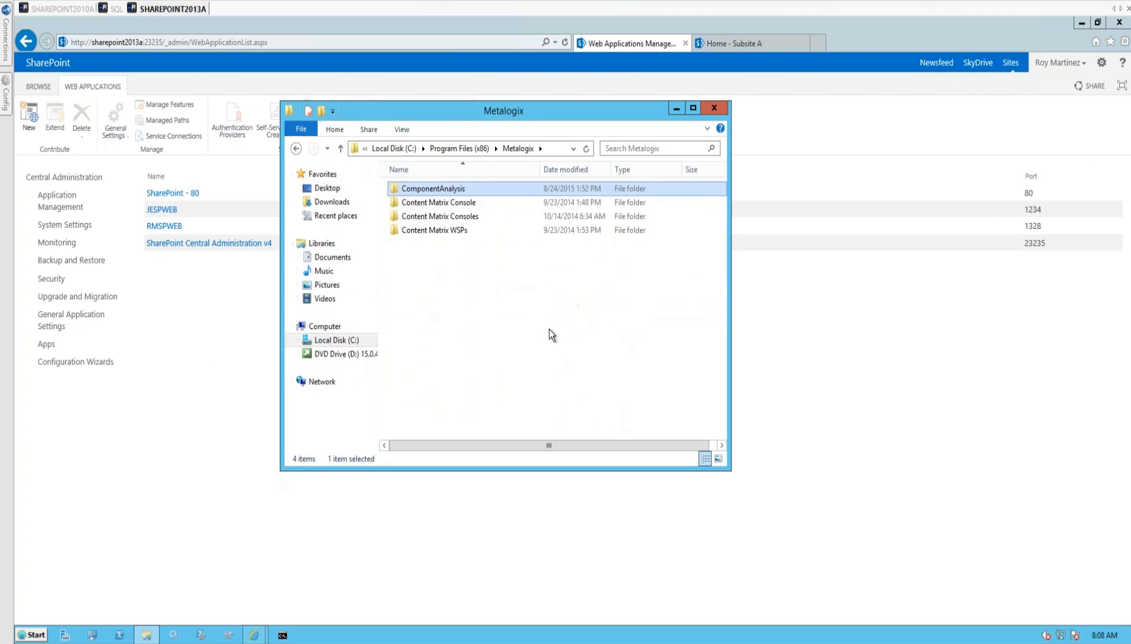
mouse_move(609, 373)
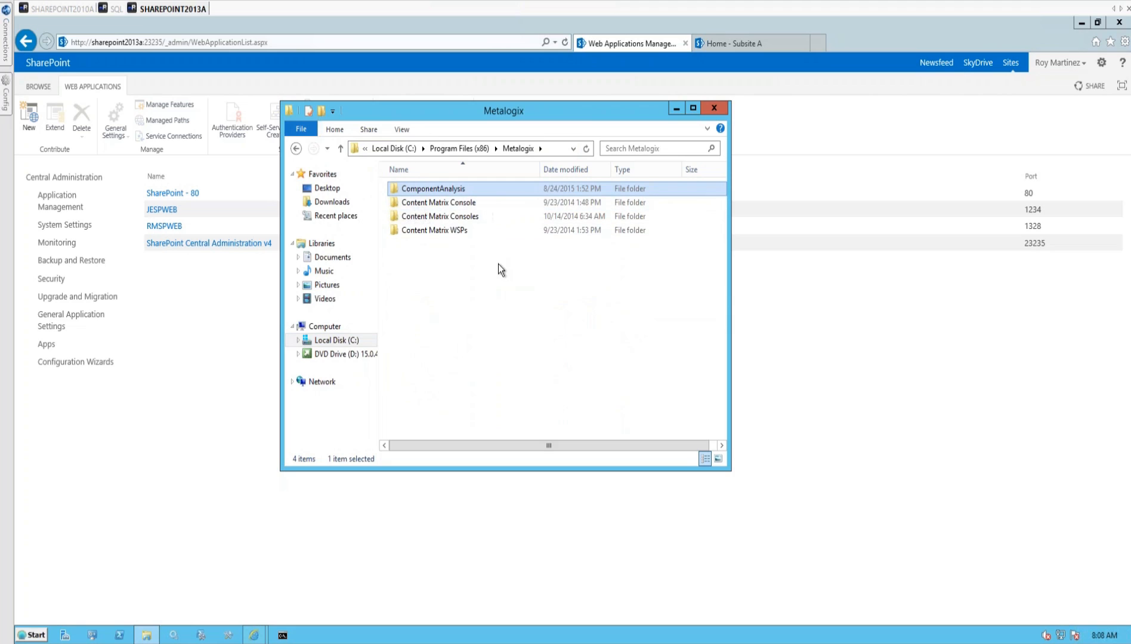
Enter the ComponentAnalysis folder and run Setup2013.exe as administrator.
left_click(462, 149)
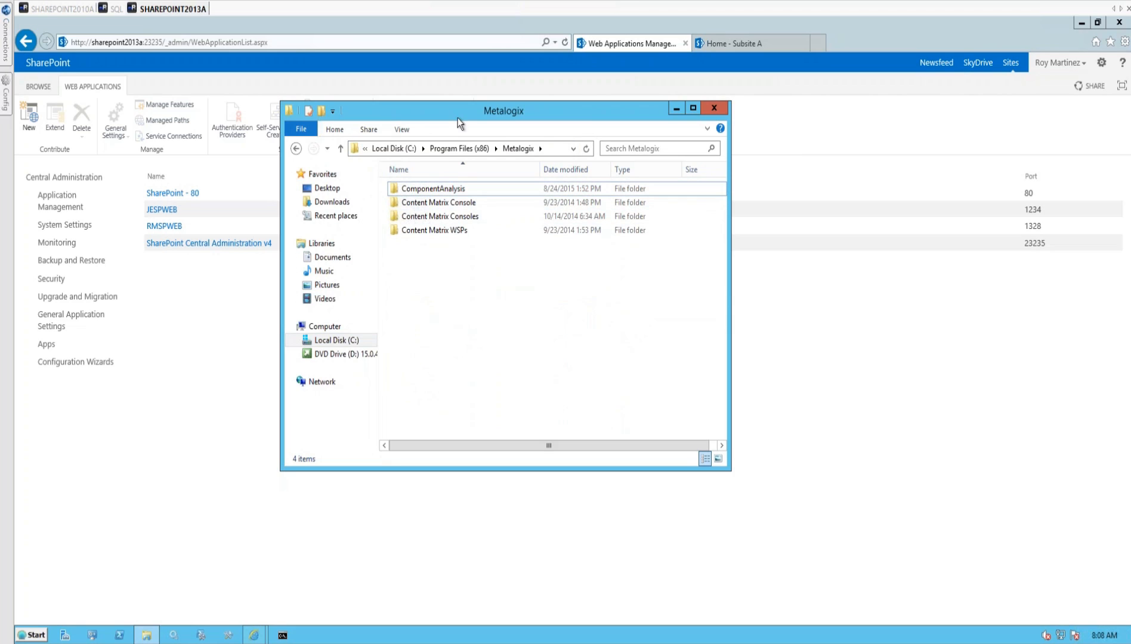
left_click(433, 189)
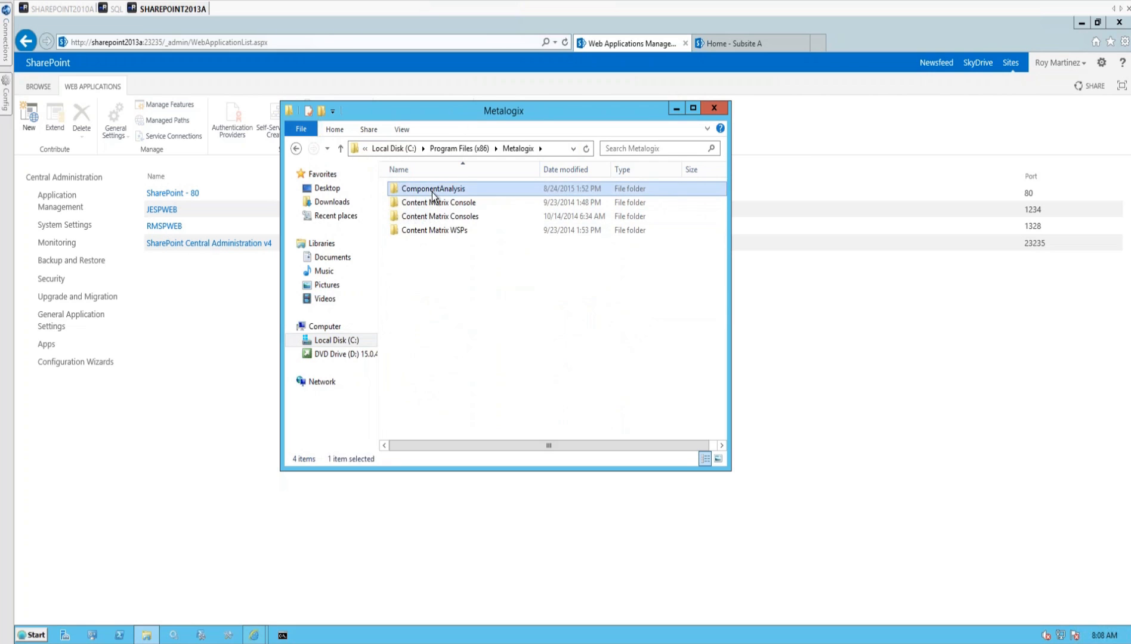
double_click(434, 188)
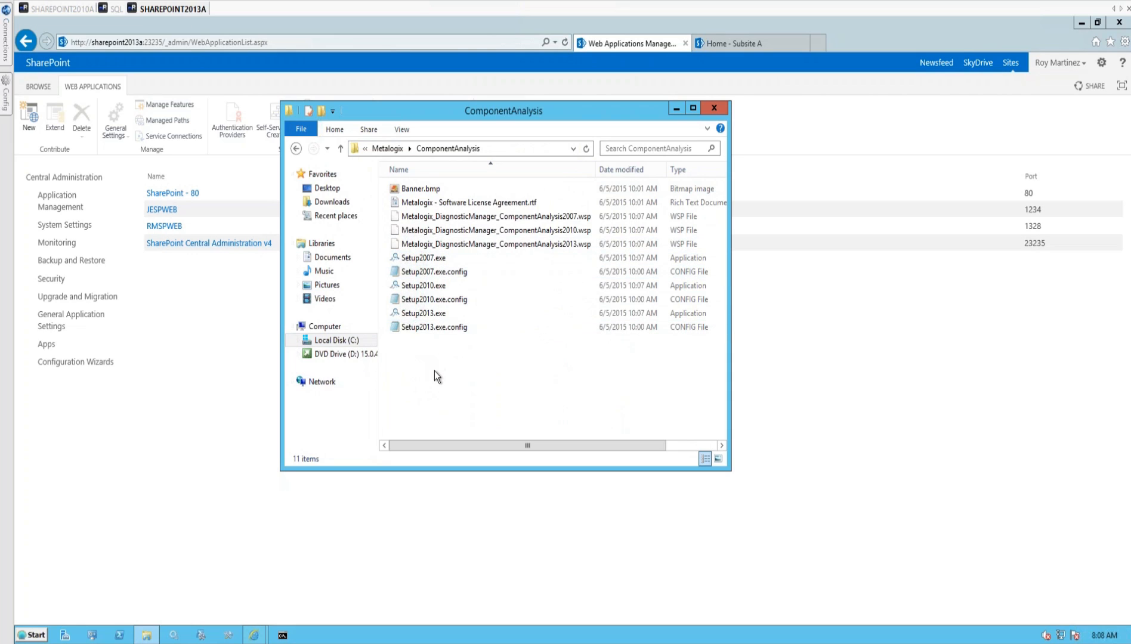
left_click(423, 313)
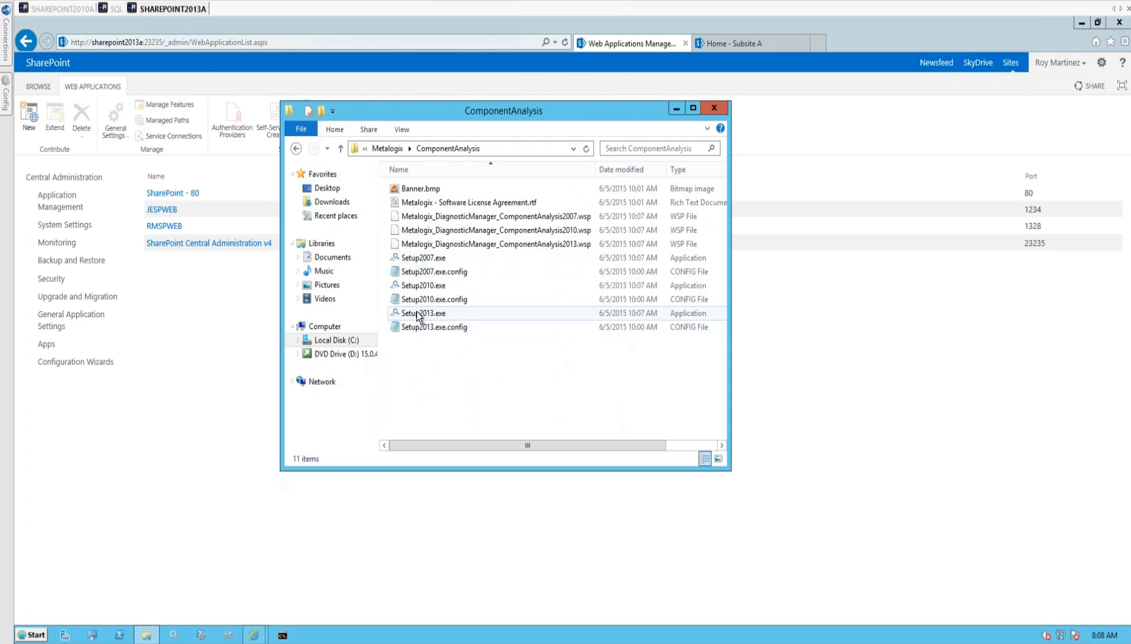
mouse_move(420, 313)
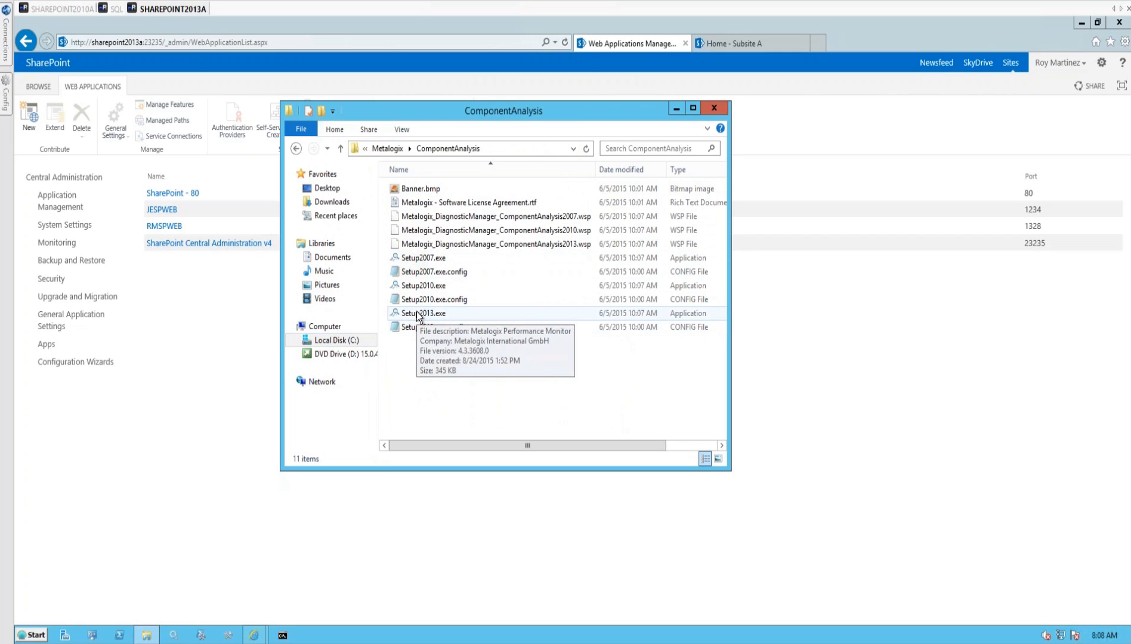
right_click(422, 313)
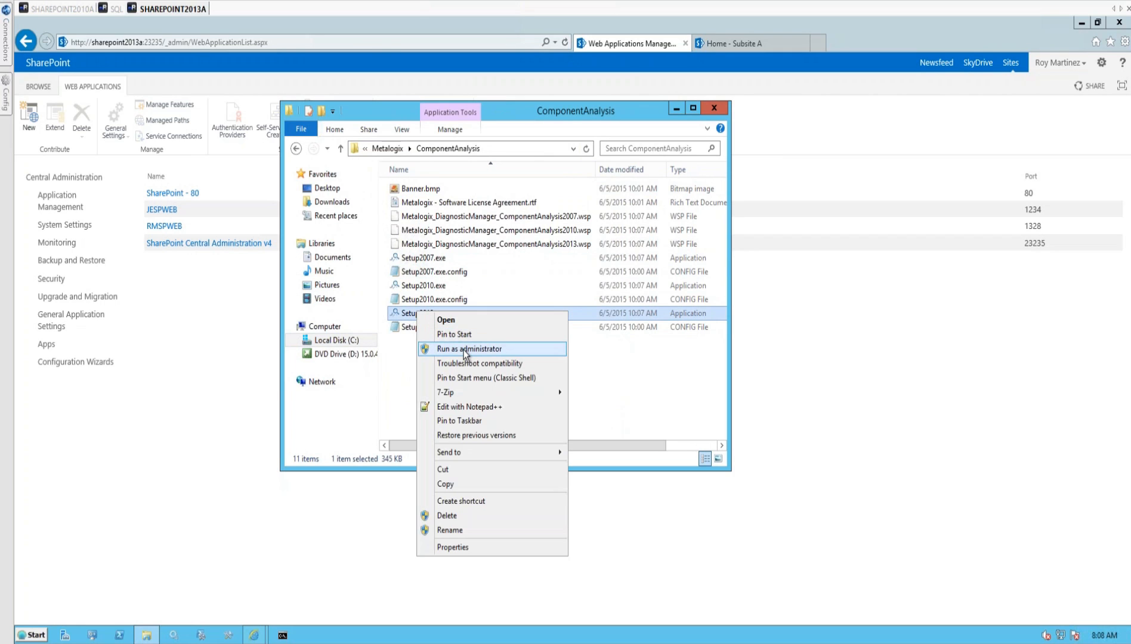
left_click(470, 350)
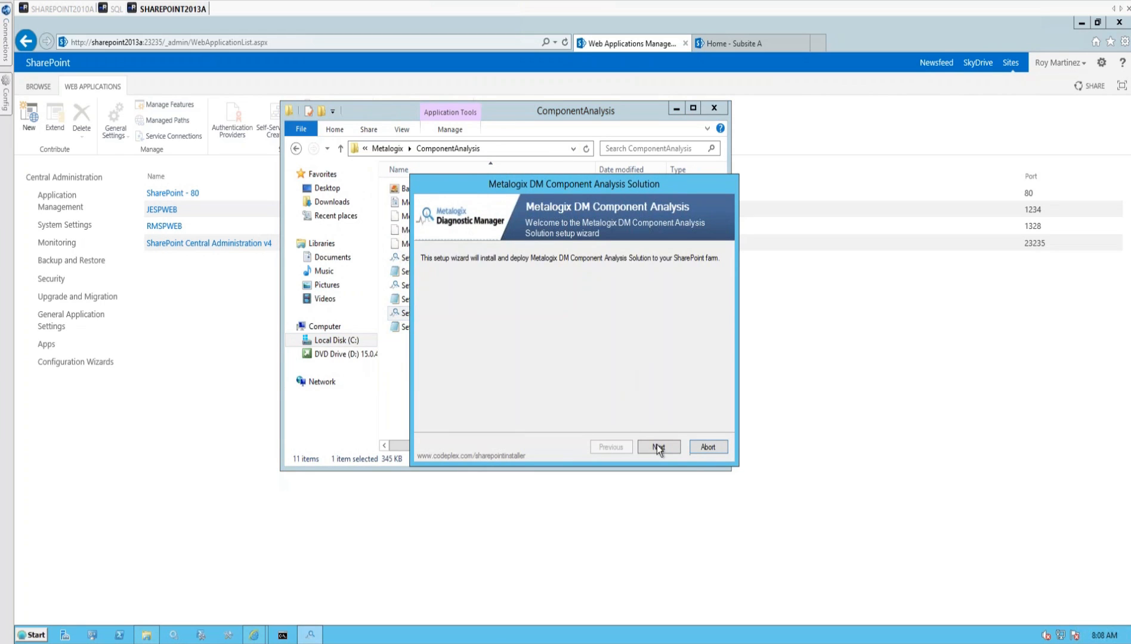
Advance past the welcome and System Check pages and accept the license agreement terms.
left_click(657, 446)
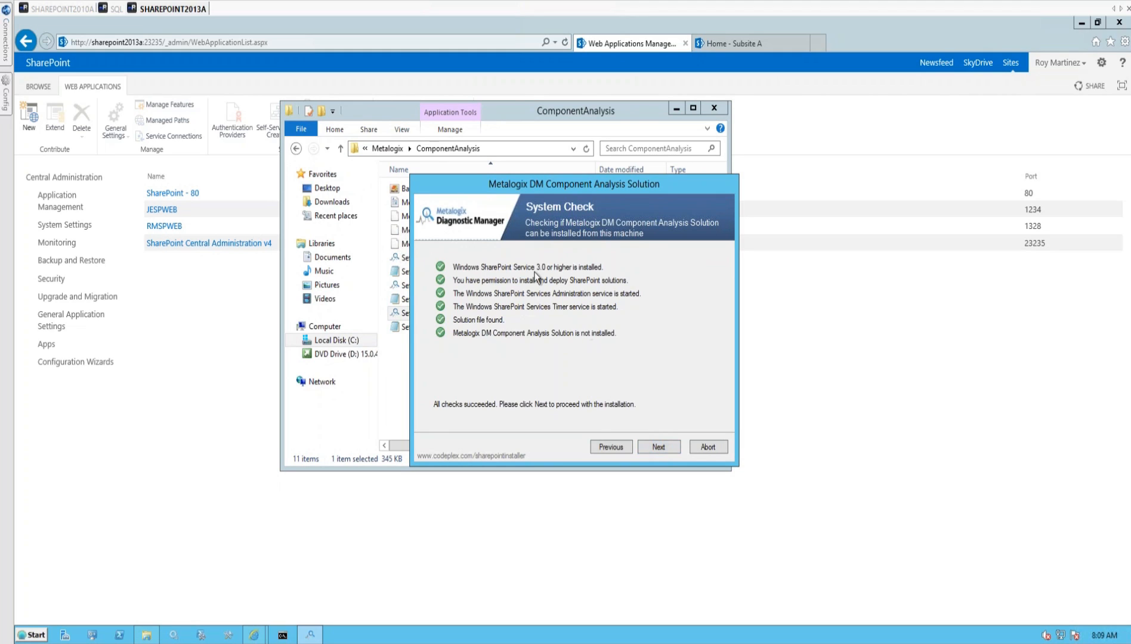
mouse_move(564, 296)
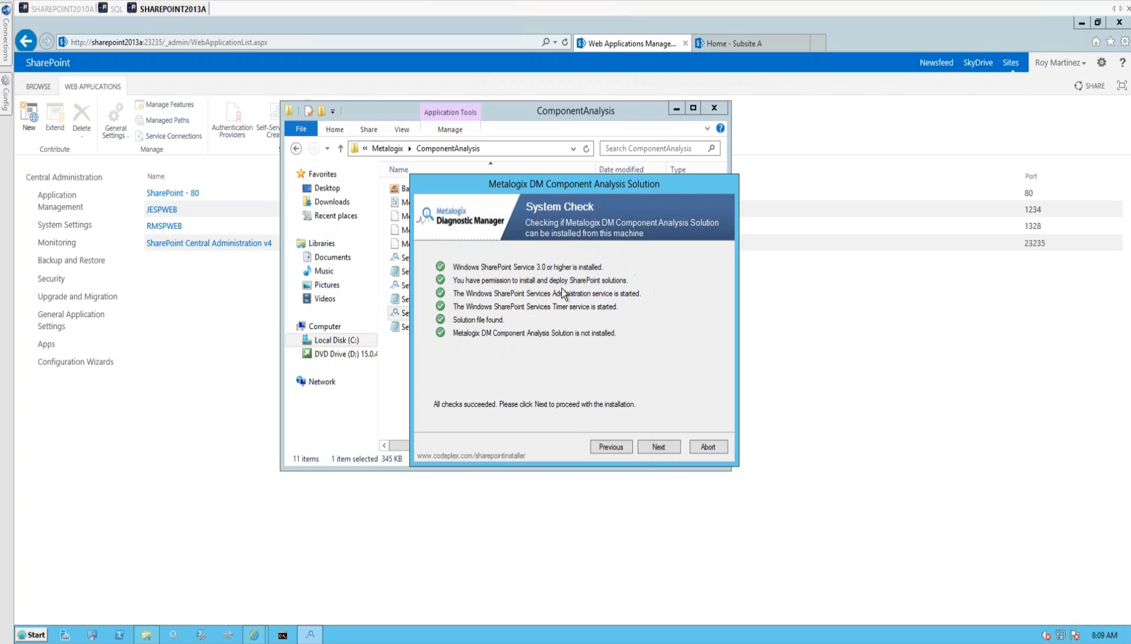
mouse_move(566, 305)
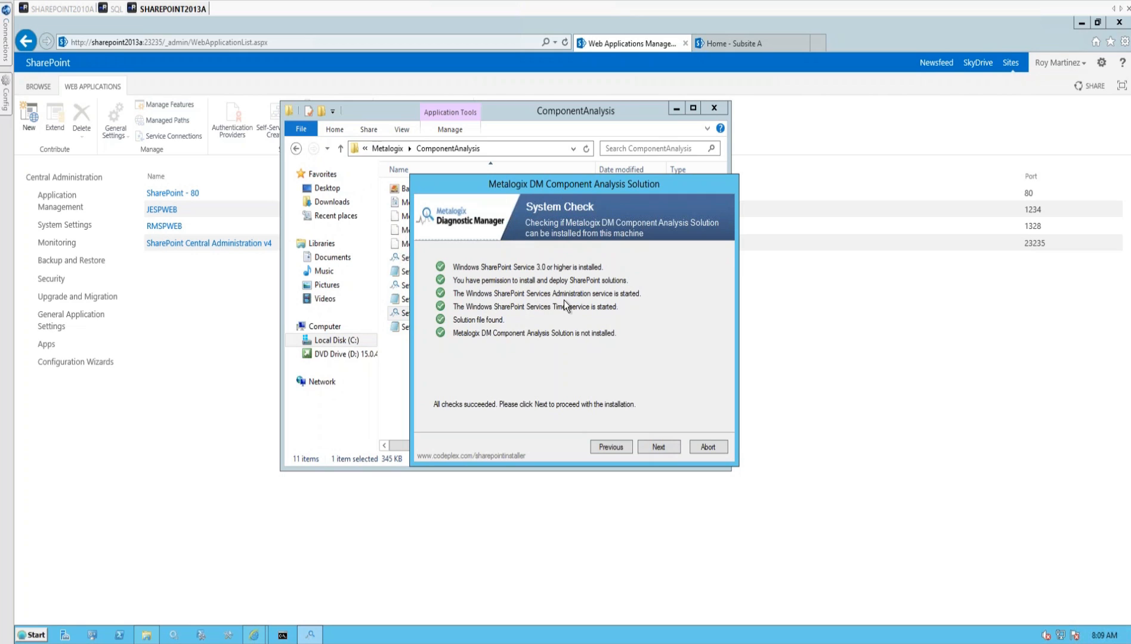
mouse_move(604, 318)
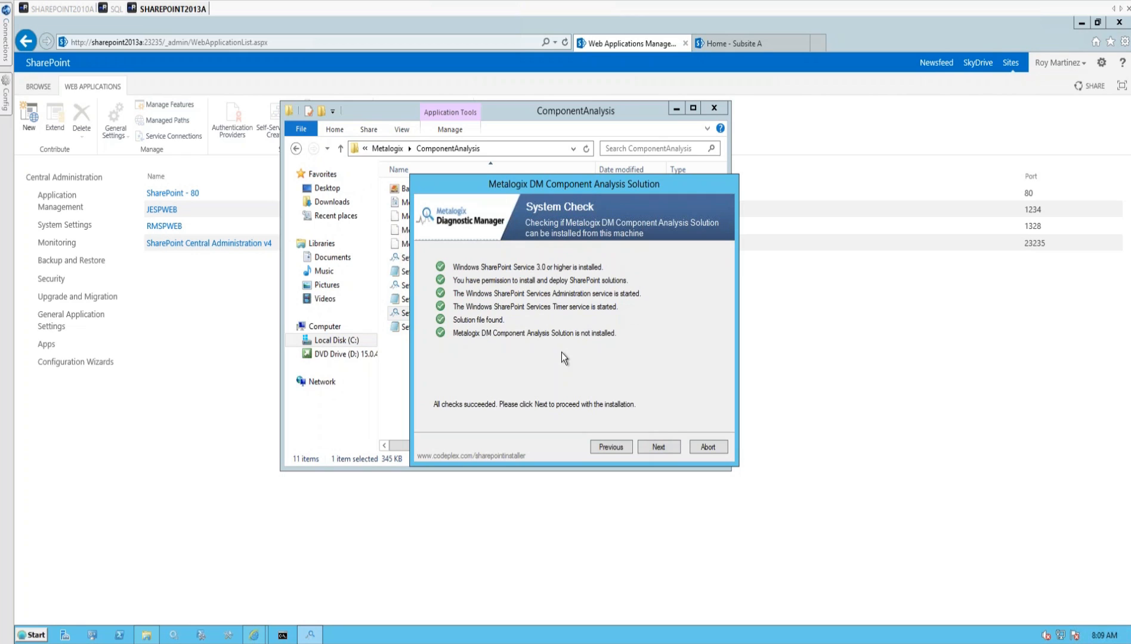
mouse_move(354, 301)
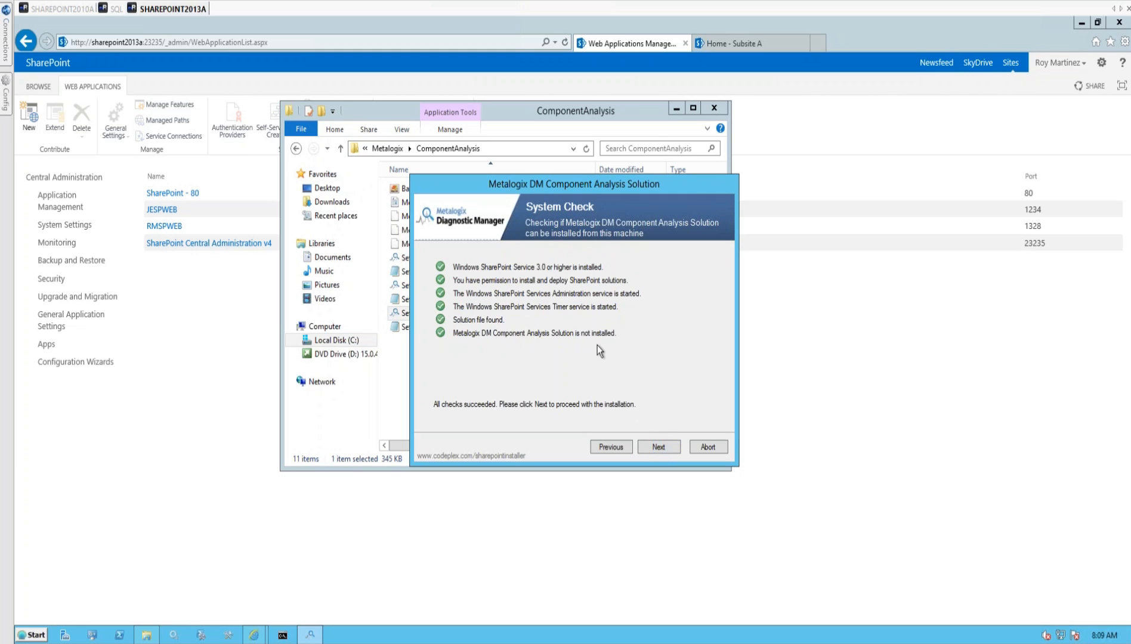
mouse_move(665, 502)
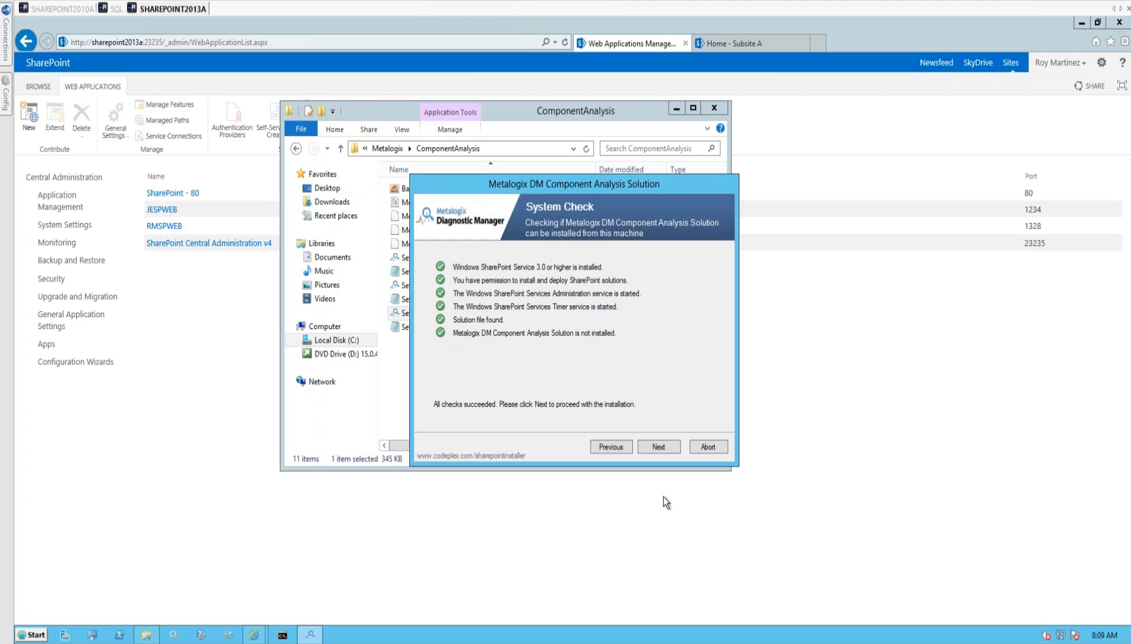
left_click(658, 447)
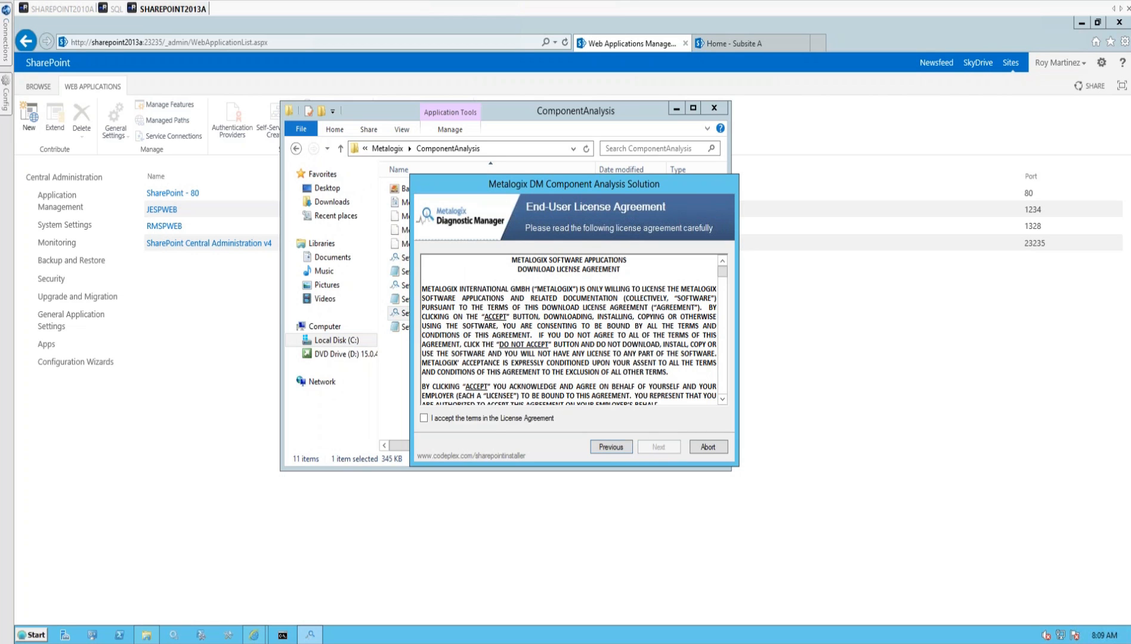
left_click(425, 419)
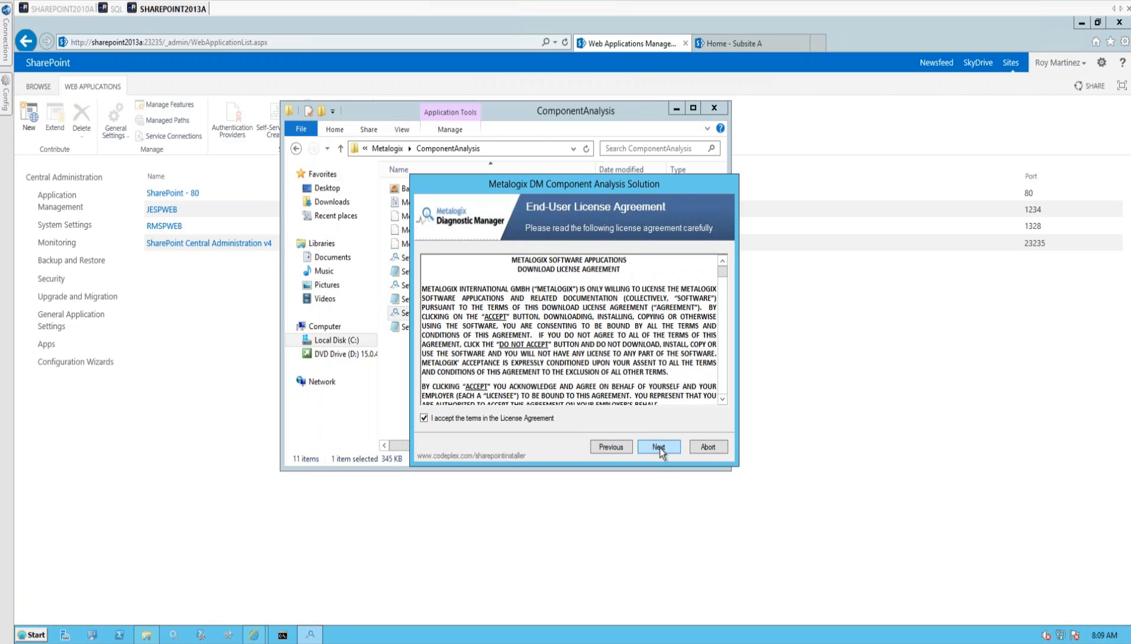
Continue to Farm Deployment Targets, leaving all four web applications checked.
left_click(657, 447)
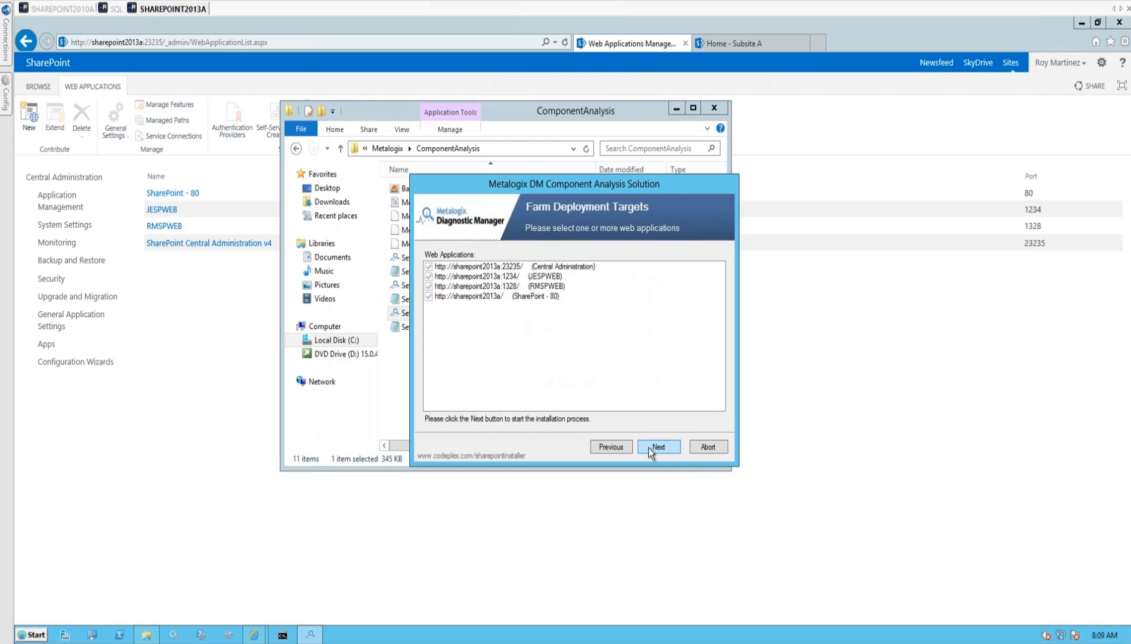
mouse_move(512, 300)
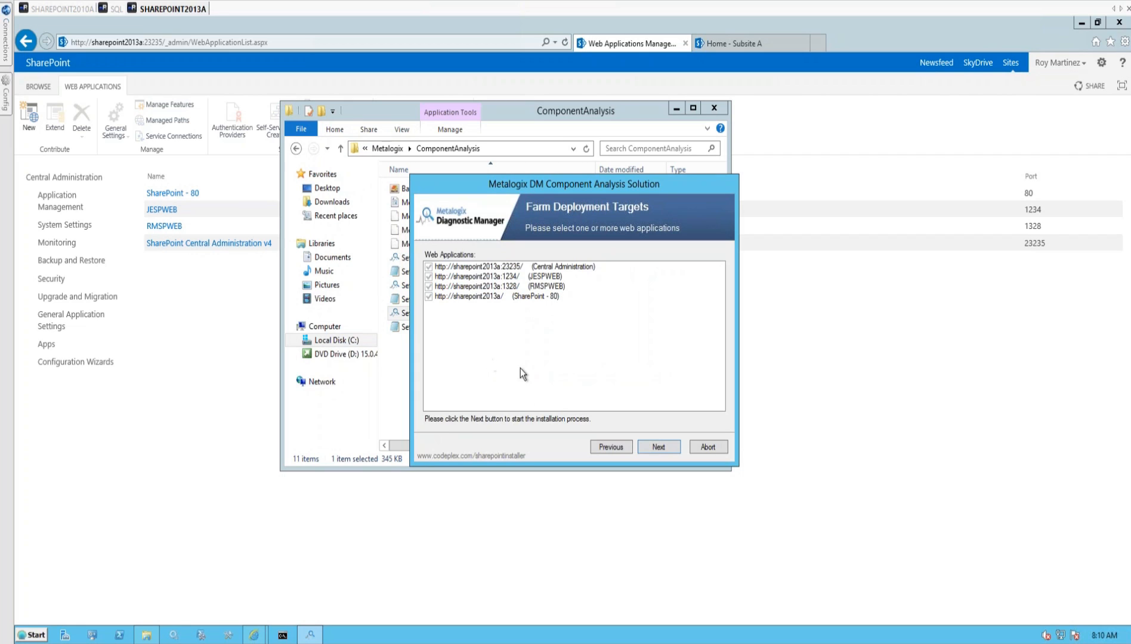
mouse_move(502, 371)
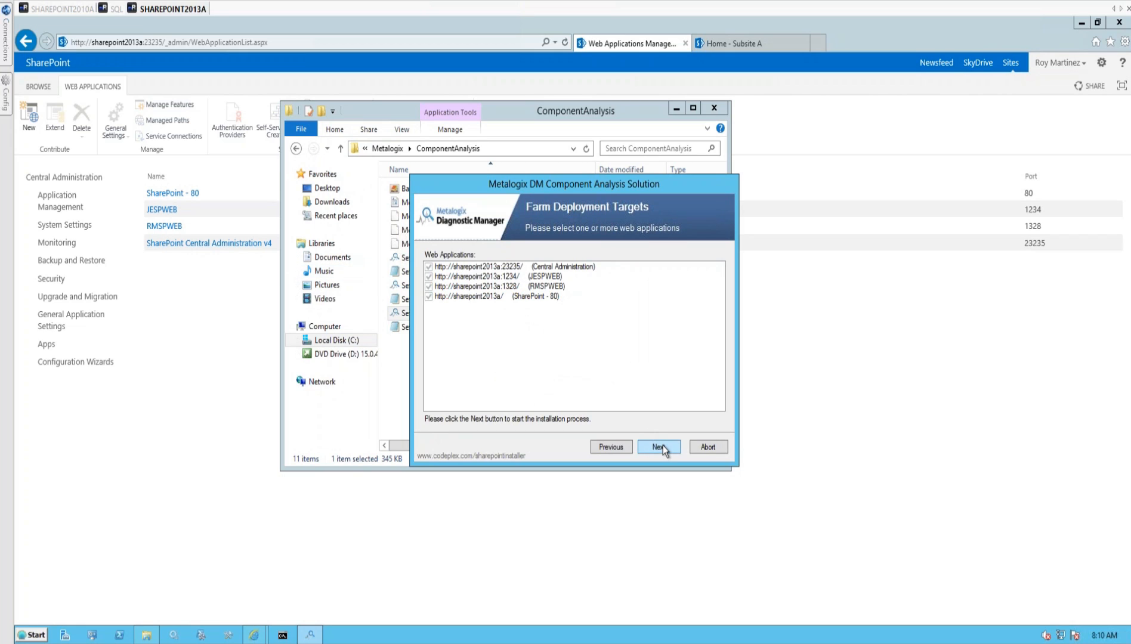
Install to the checked web applications and view the deployment summary for SHAREPOINT2013A.
left_click(658, 446)
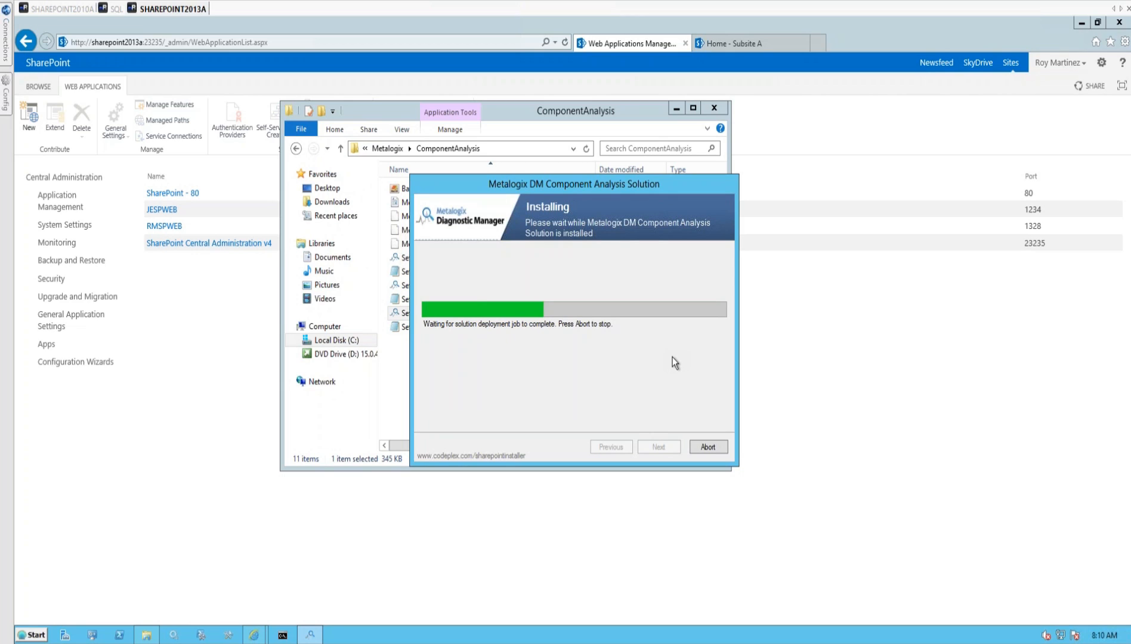
mouse_move(647, 346)
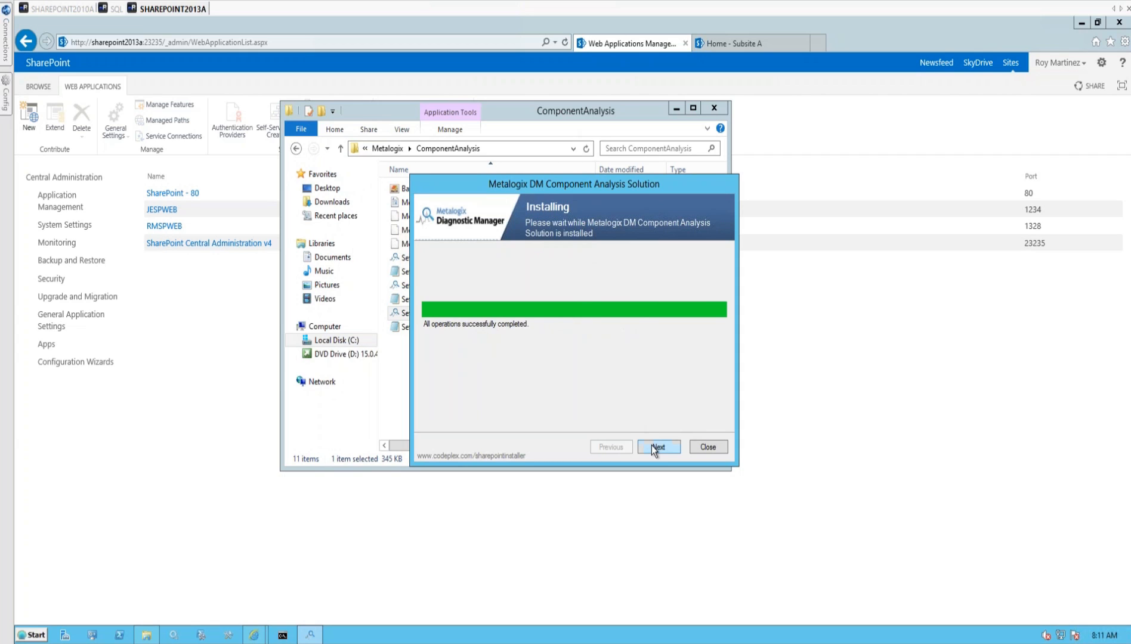
left_click(657, 446)
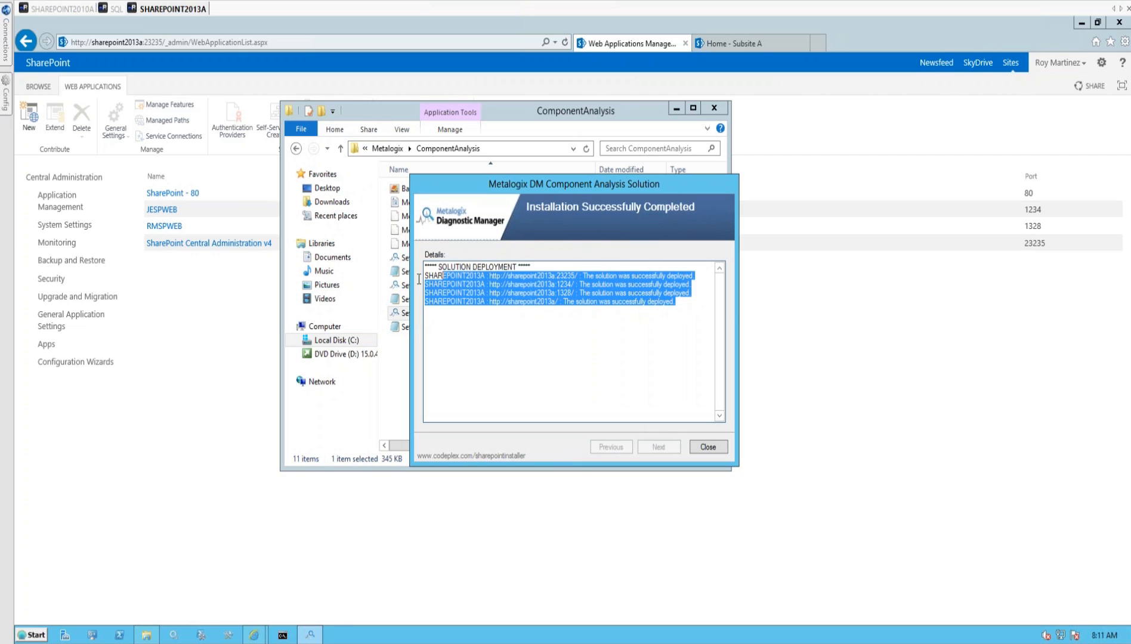
Close the finished installer and go to Central Administration's System Settings page.
left_click(706, 446)
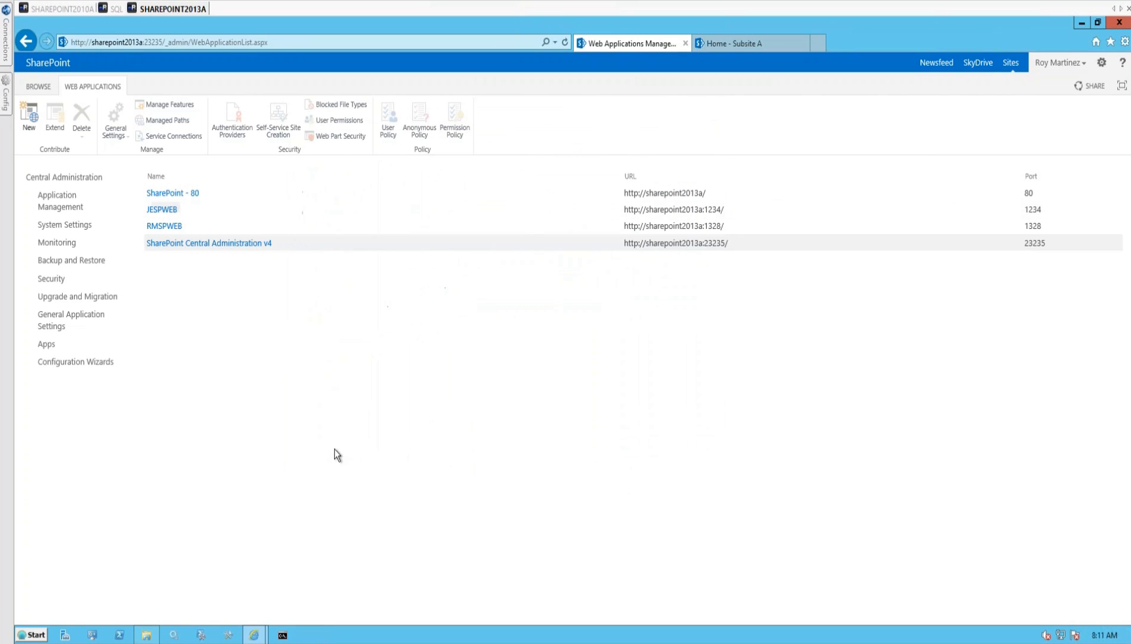
mouse_move(61, 200)
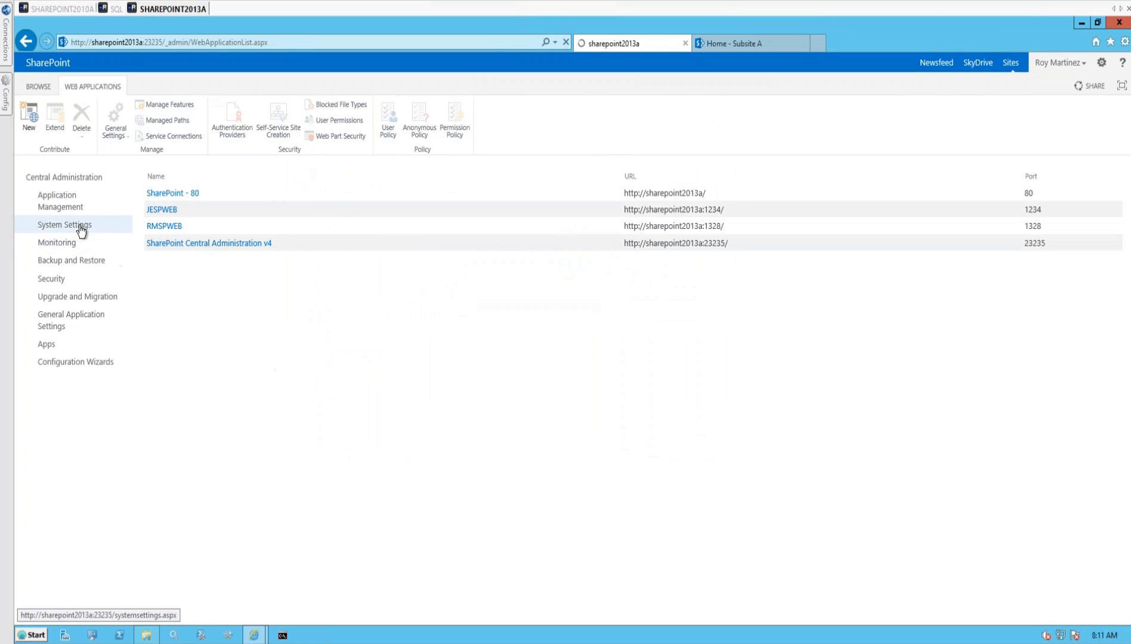
left_click(64, 225)
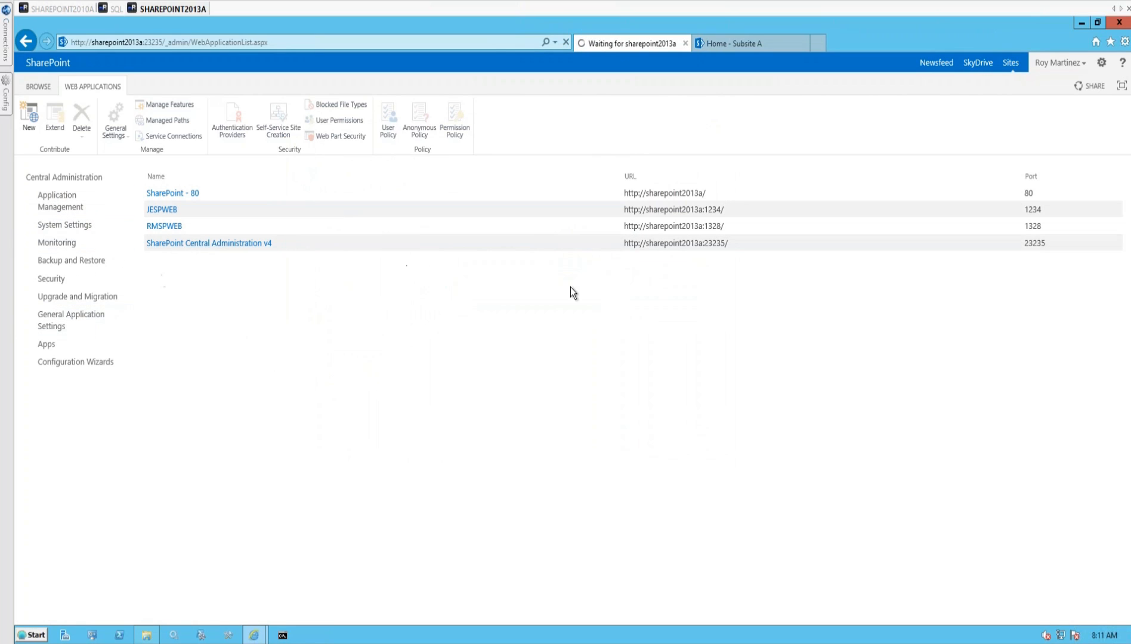
mouse_move(551, 306)
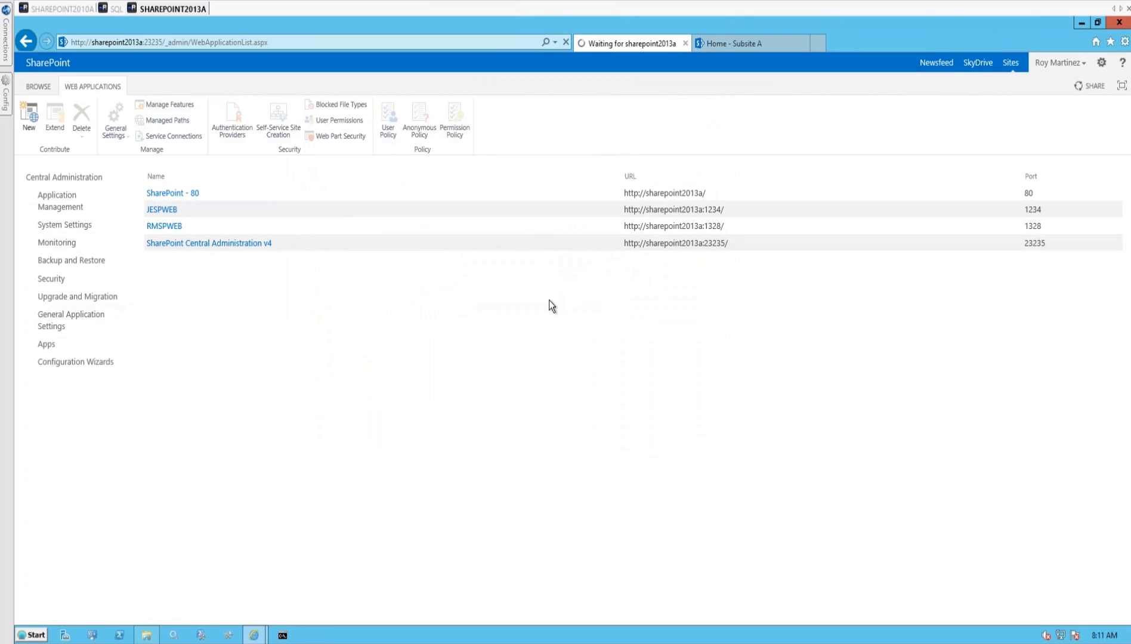
mouse_move(321, 312)
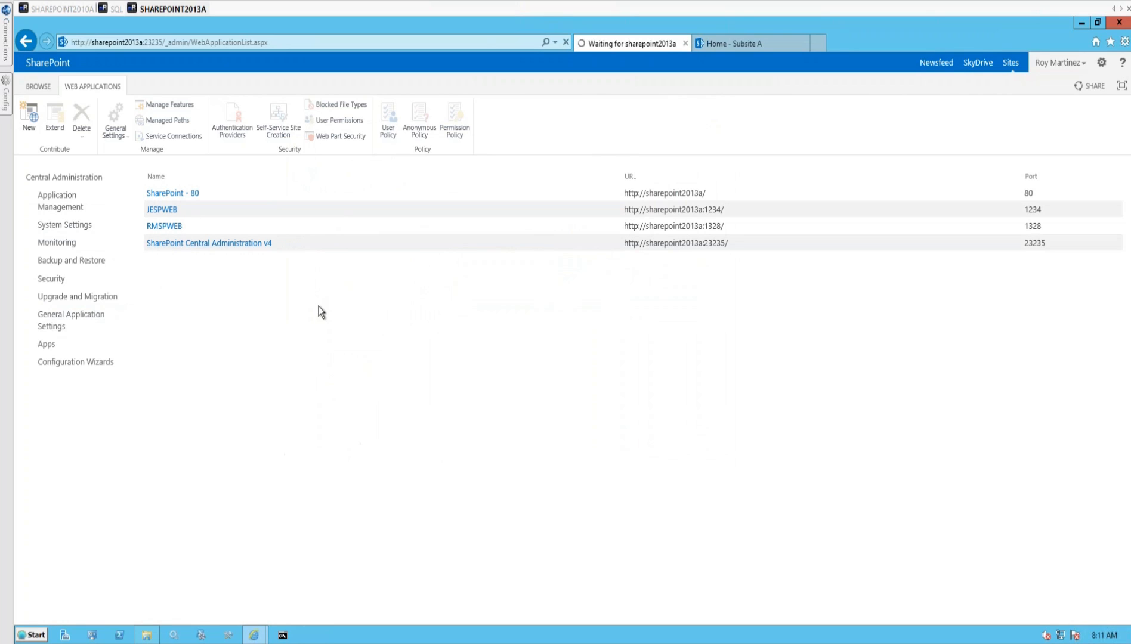
mouse_move(375, 270)
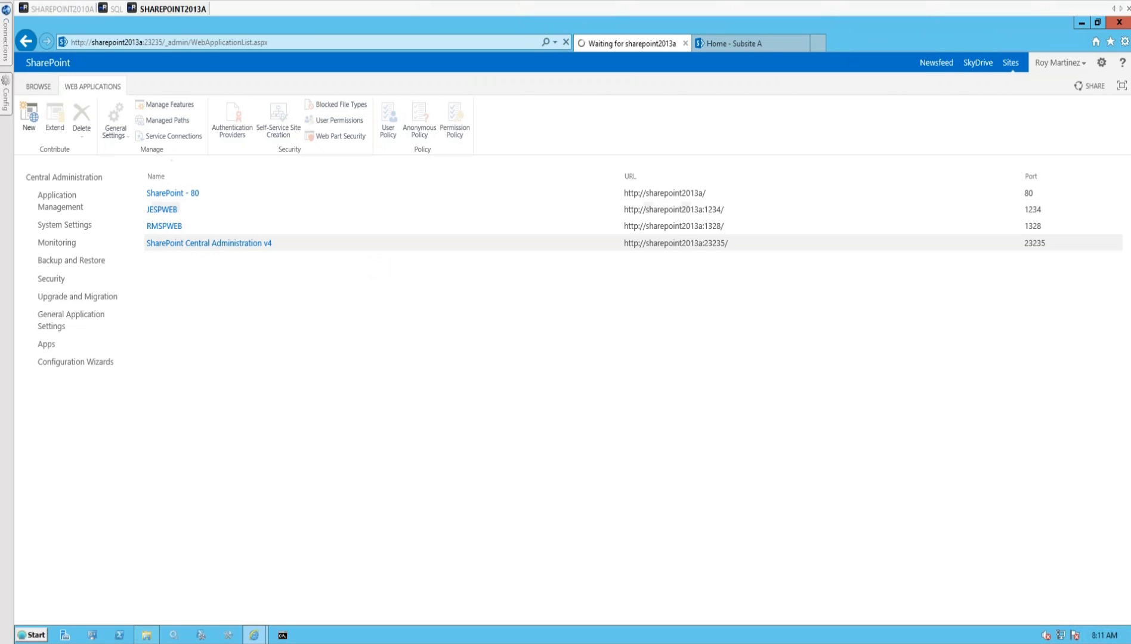
mouse_move(61, 201)
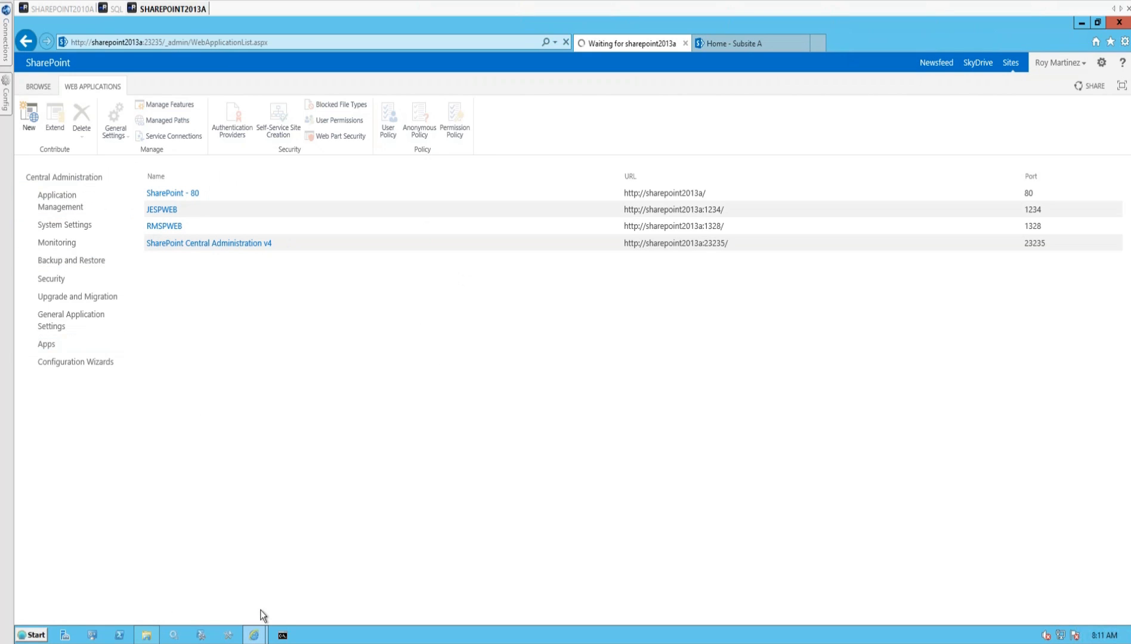
mouse_move(593, 92)
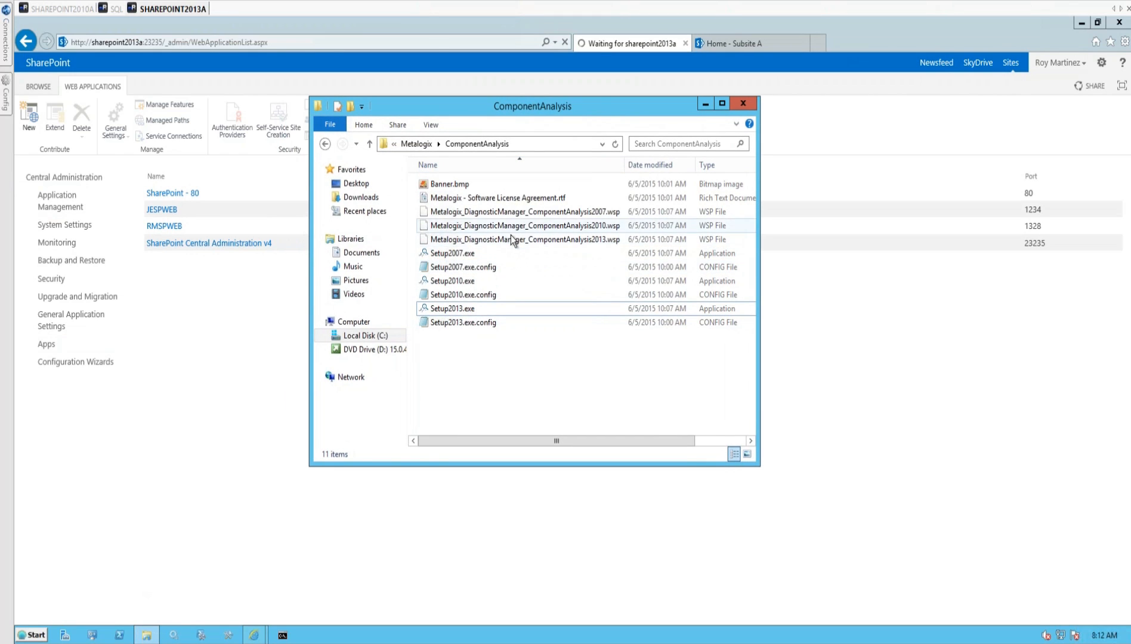
Check the SharePoint 2013 .wsp file, then close the ComponentAnalysis folder window.
left_click(519, 239)
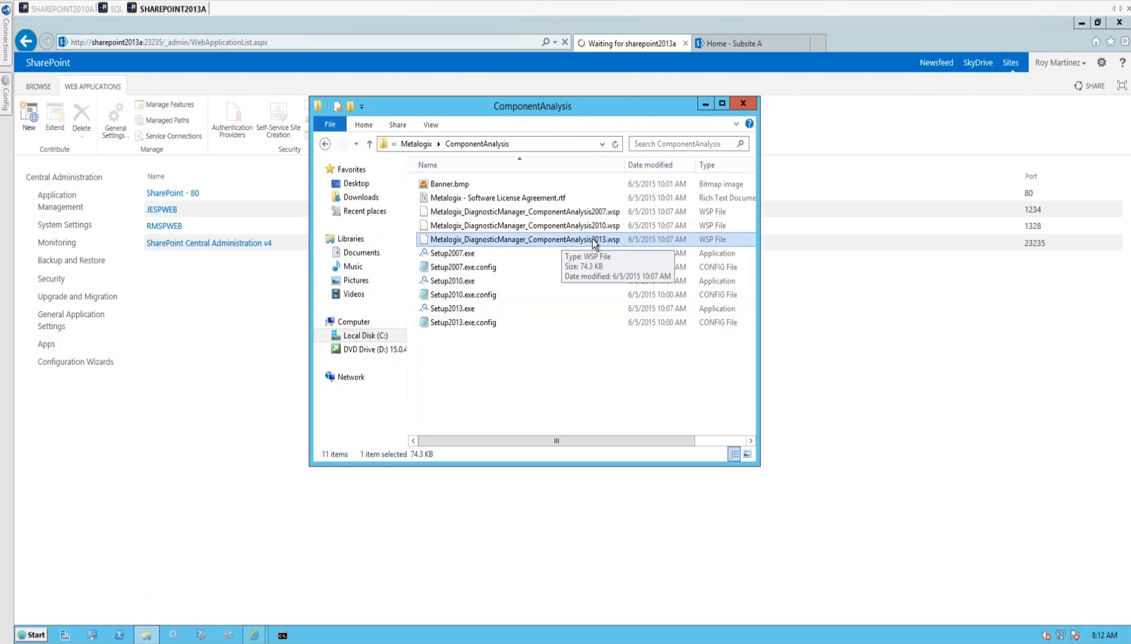
left_click(64, 225)
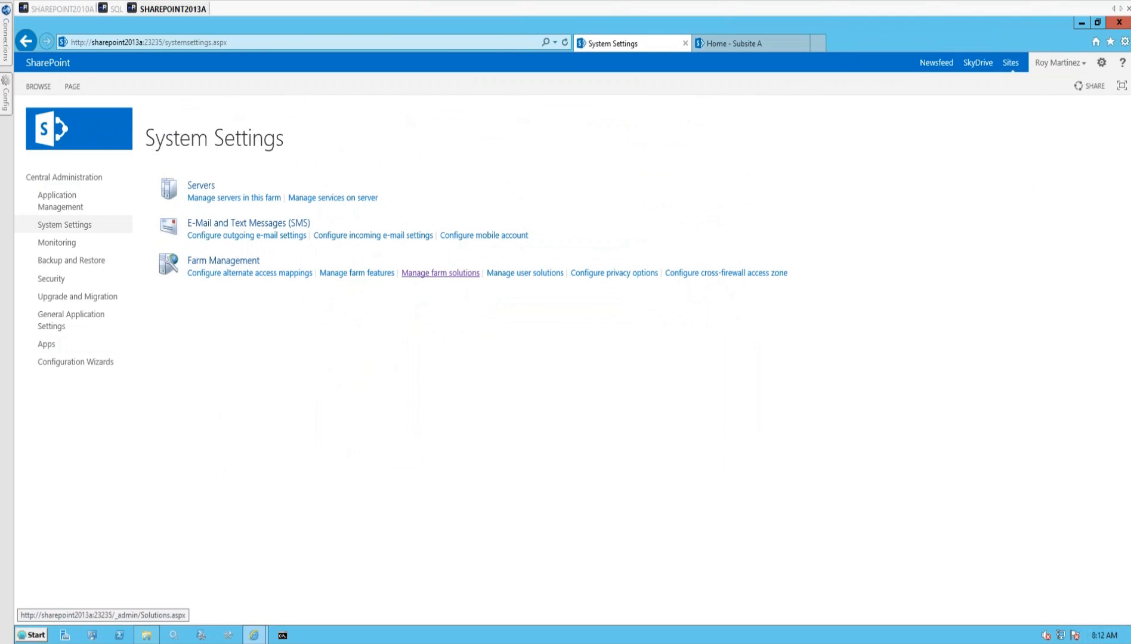
View Solution Properties for metalogix_diagnosticmanager_componentanalysis2013.wsp under Manage farm solutions.
left_click(439, 273)
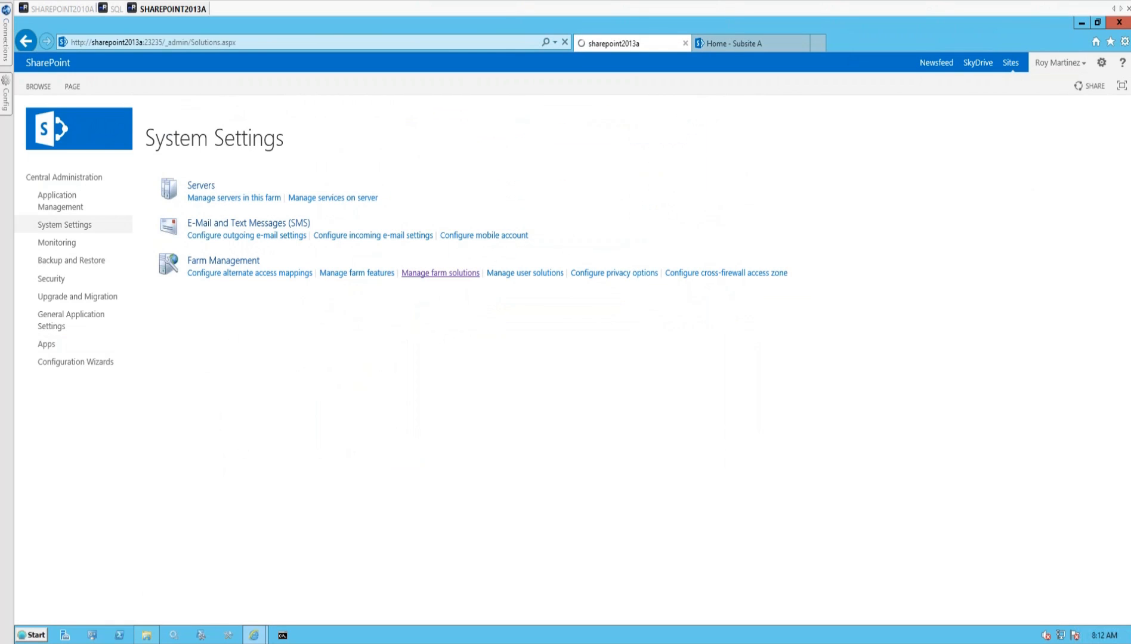
left_click(439, 273)
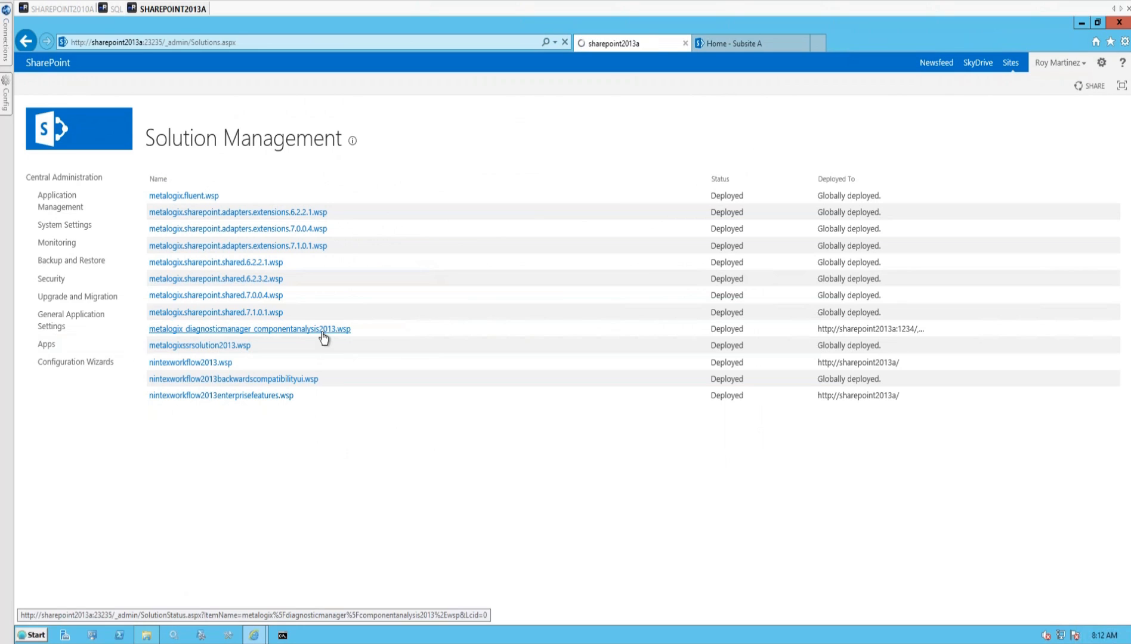
left_click(249, 329)
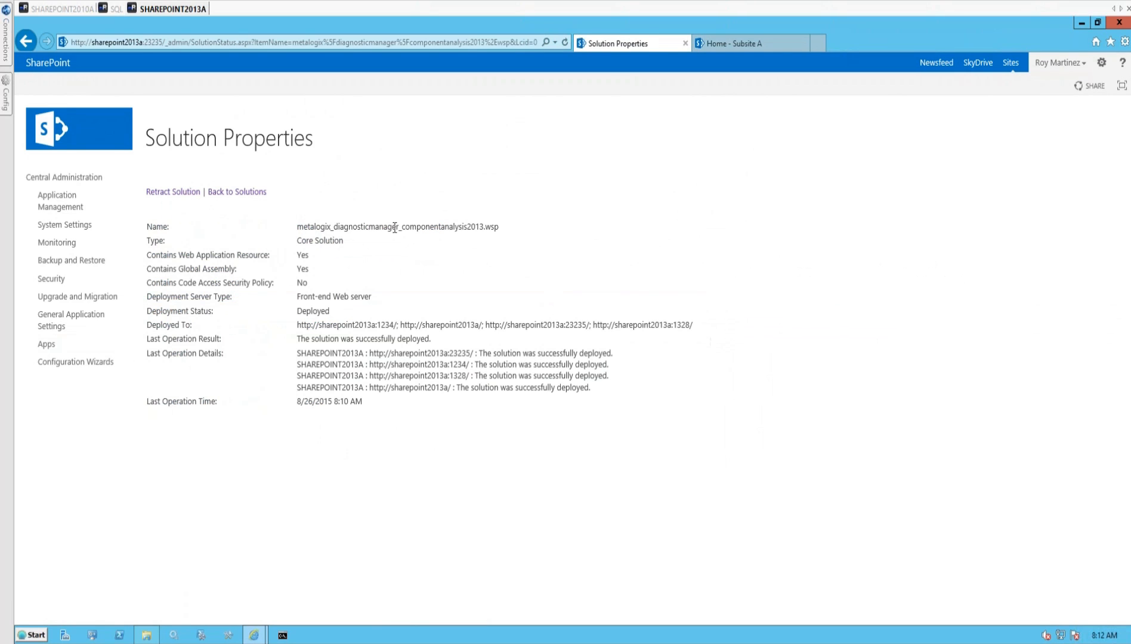
mouse_move(265, 264)
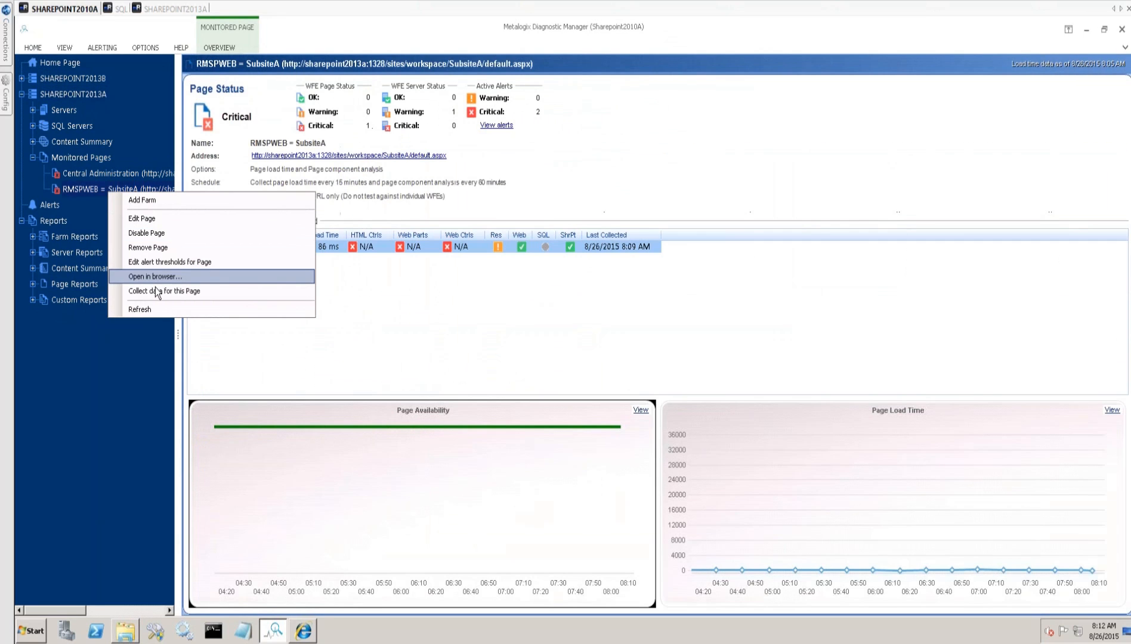
Request fresh data collection for the RMSPWEB = SubsiteA page and acknowledge the message.
left_click(163, 291)
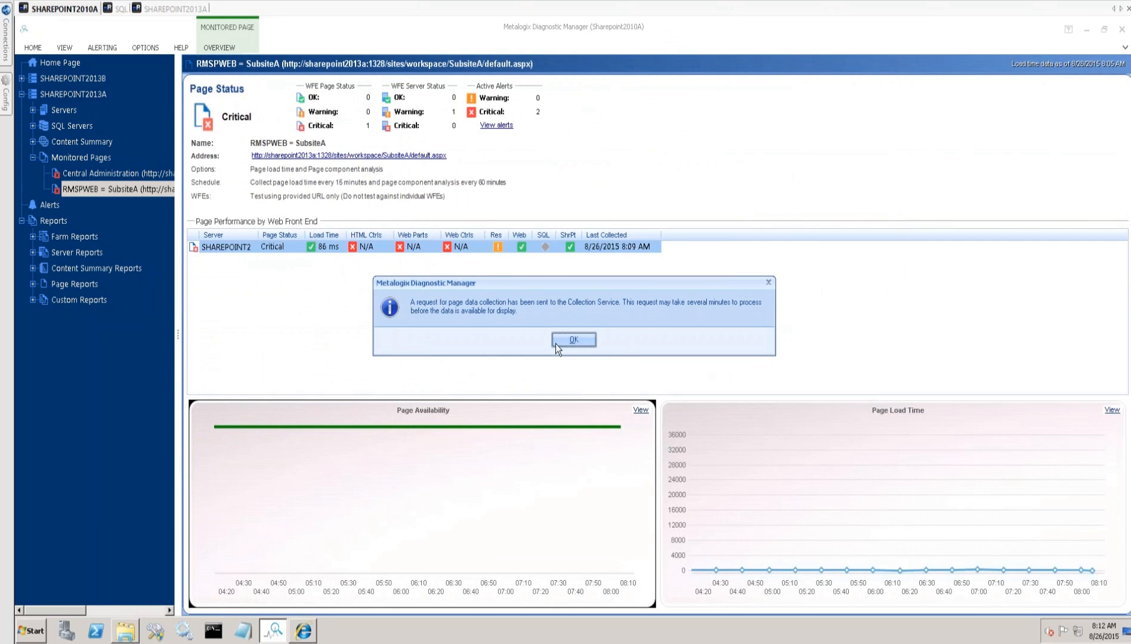
left_click(574, 340)
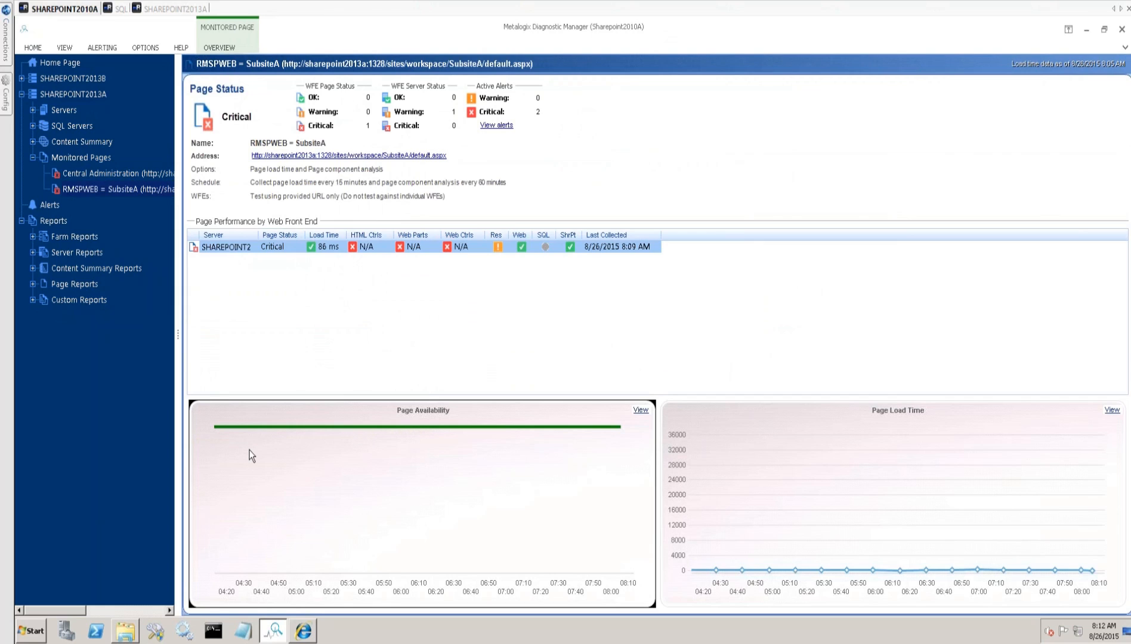
mouse_move(382, 288)
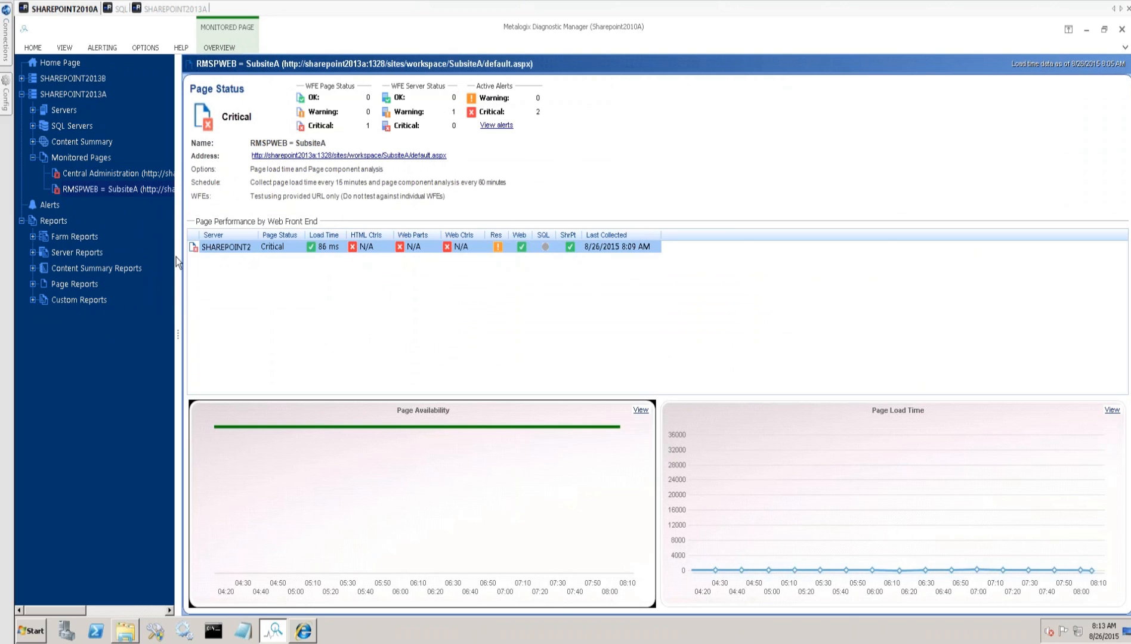
Review the SubsiteA page's Edit Page settings and cancel without changes.
right_click(106, 188)
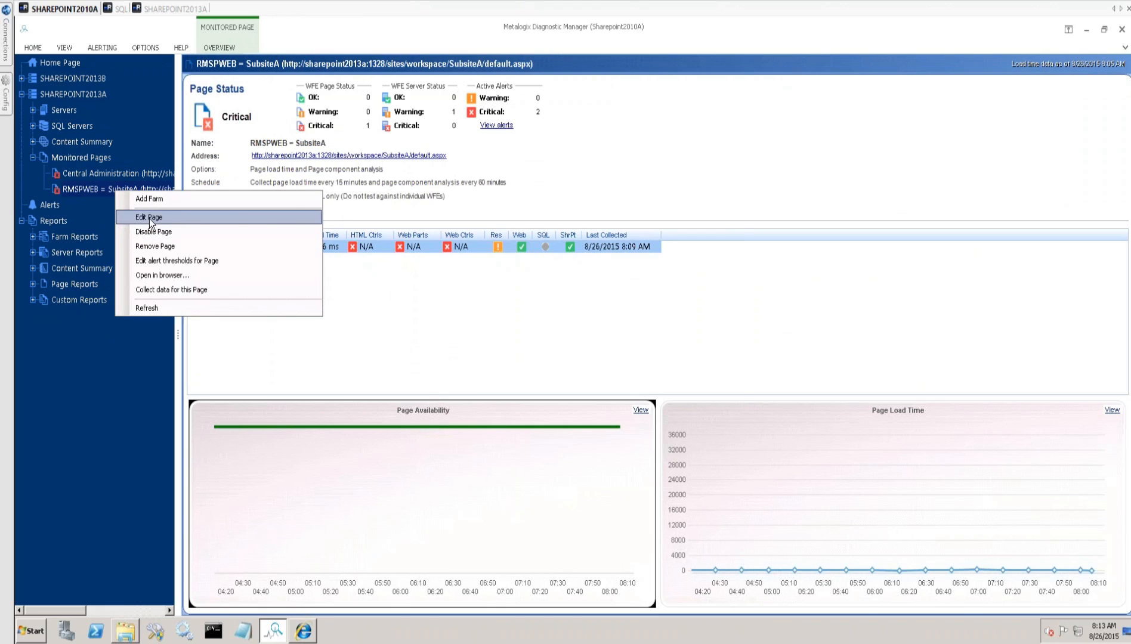
left_click(147, 216)
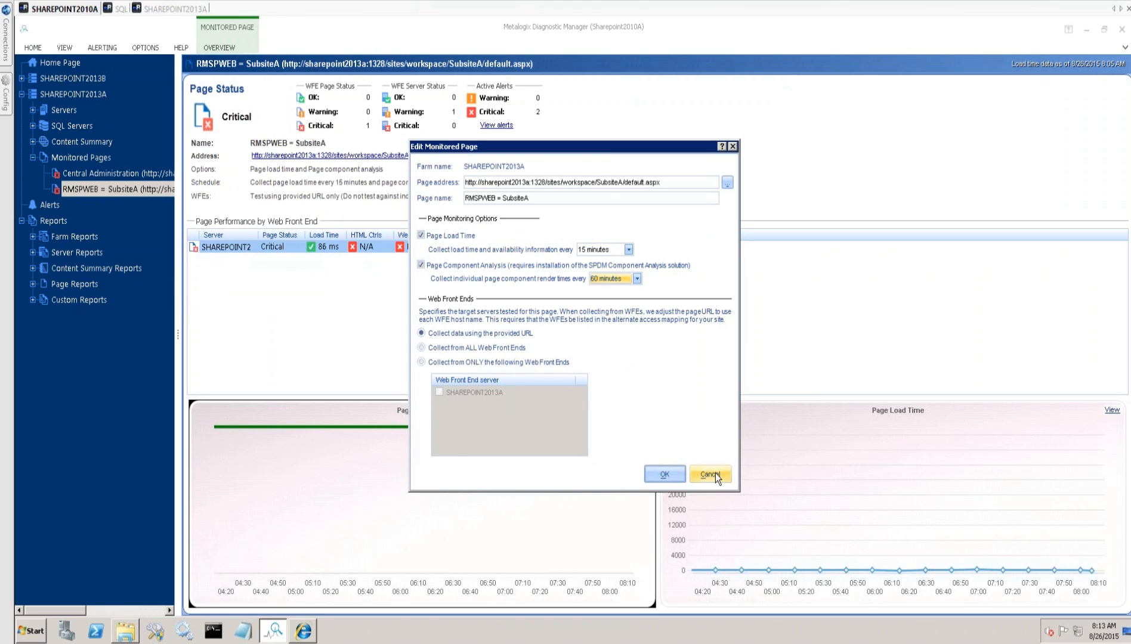
left_click(709, 474)
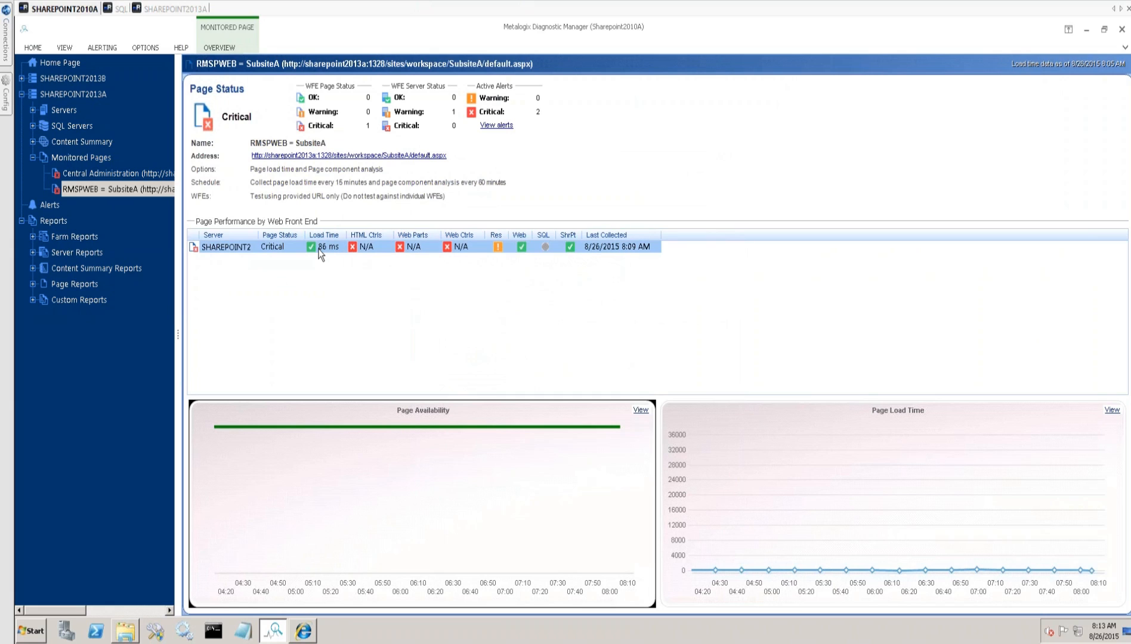
mouse_move(301, 260)
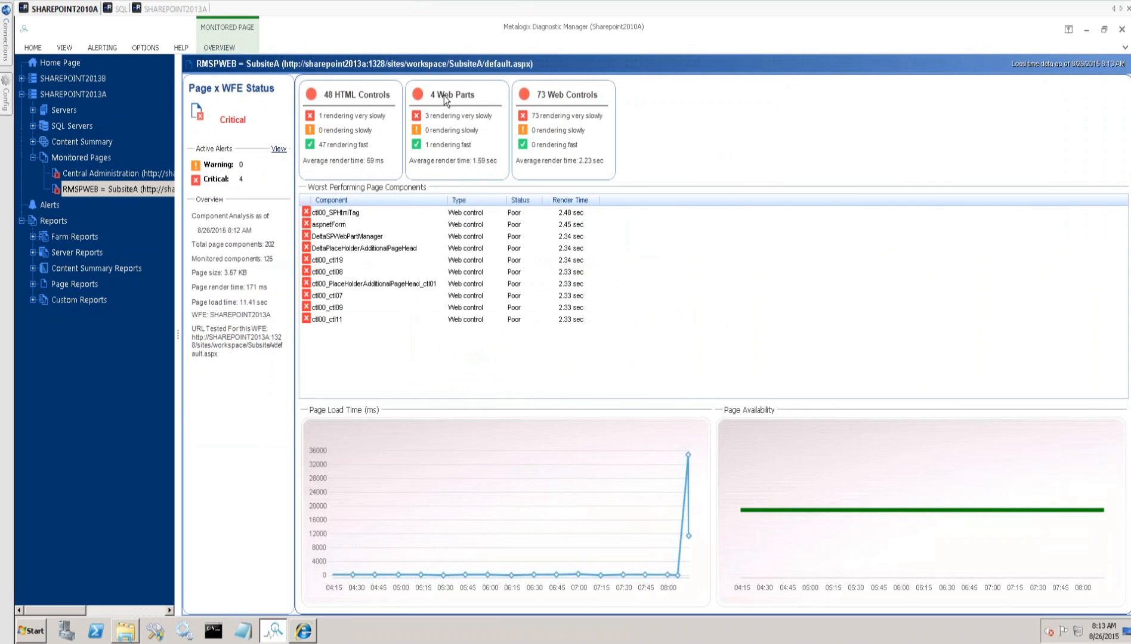
mouse_move(370, 265)
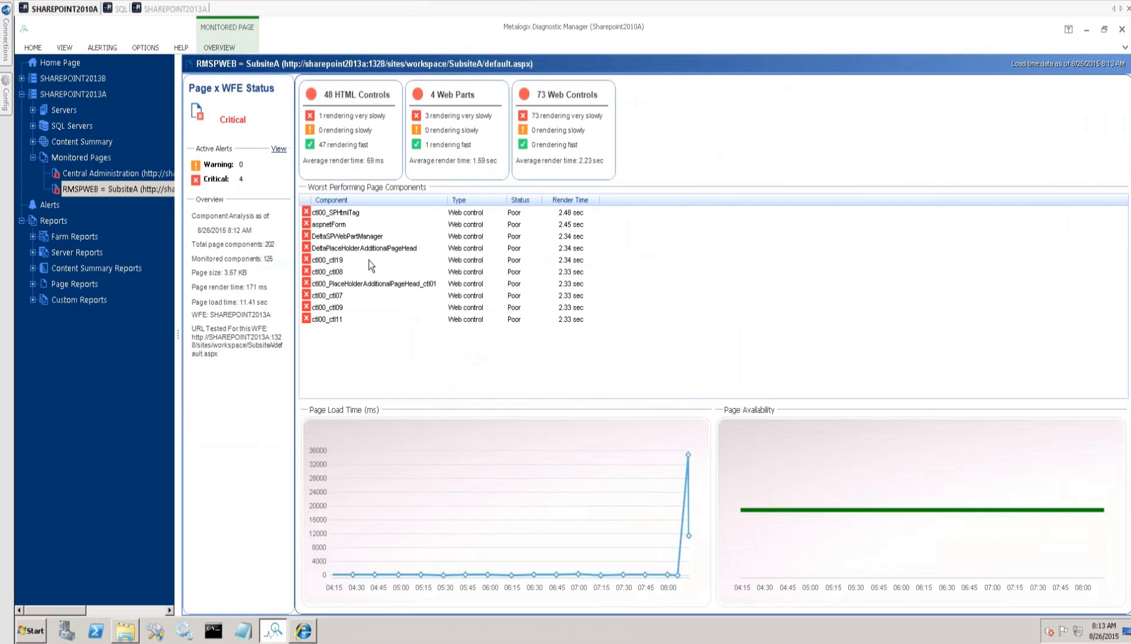
mouse_move(372, 284)
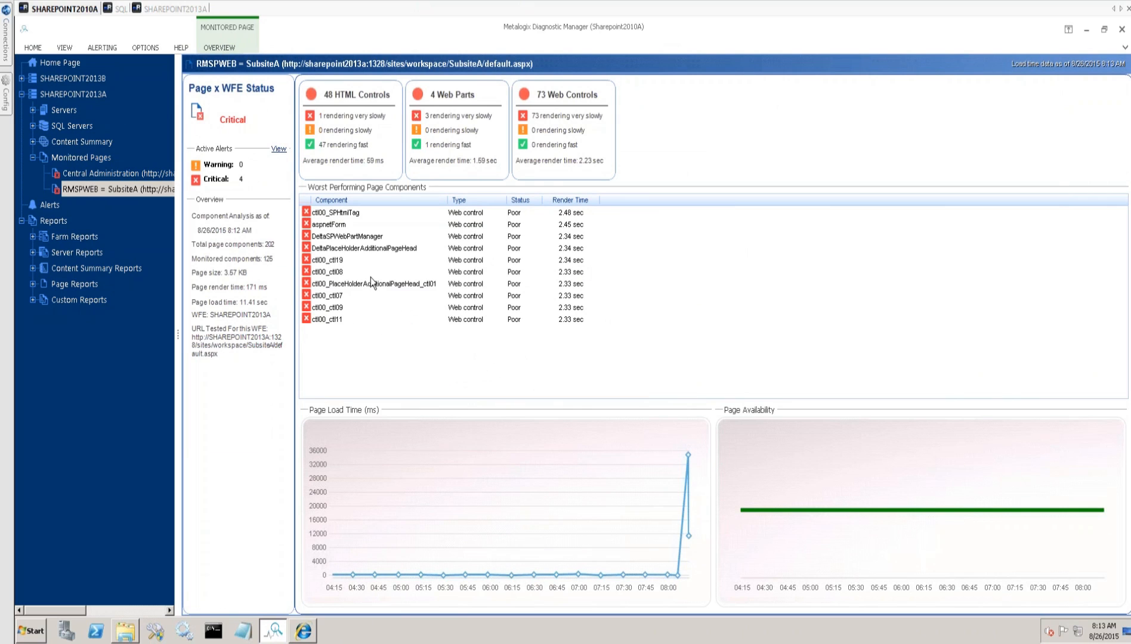
mouse_move(84, 191)
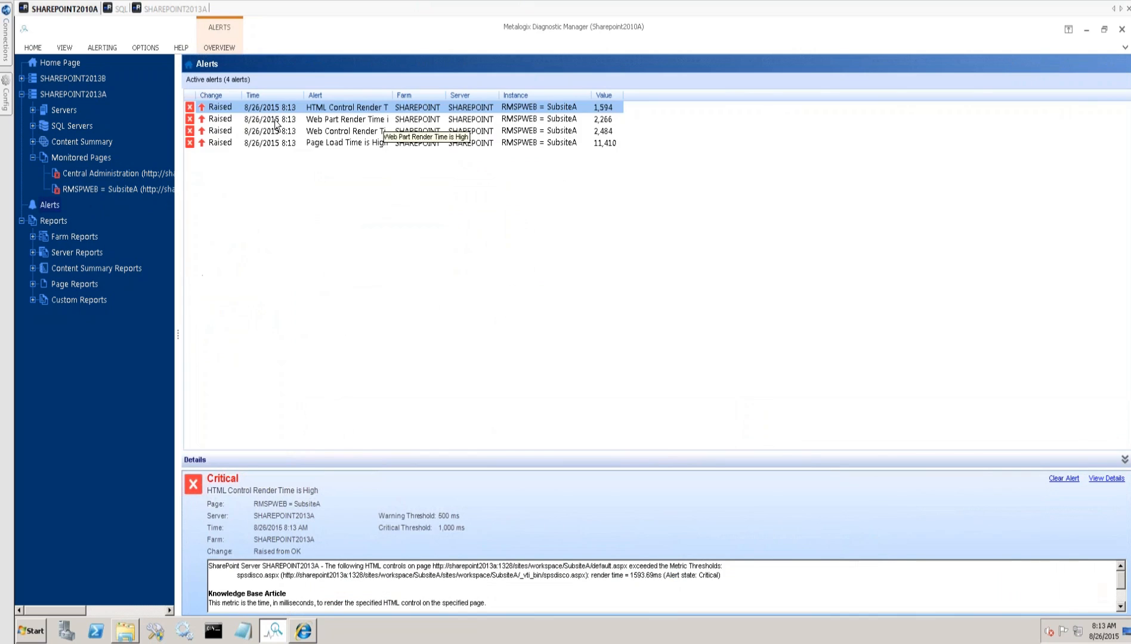
View details of the HTML Control Render Time alert and its threshold settings.
left_click(1105, 477)
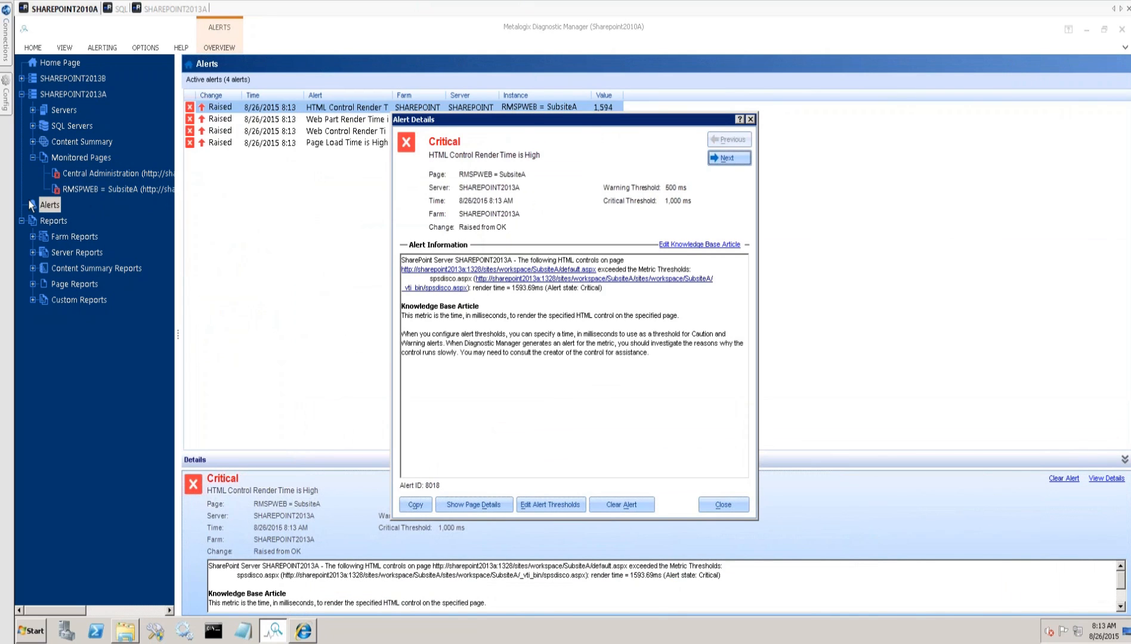
mouse_move(580, 249)
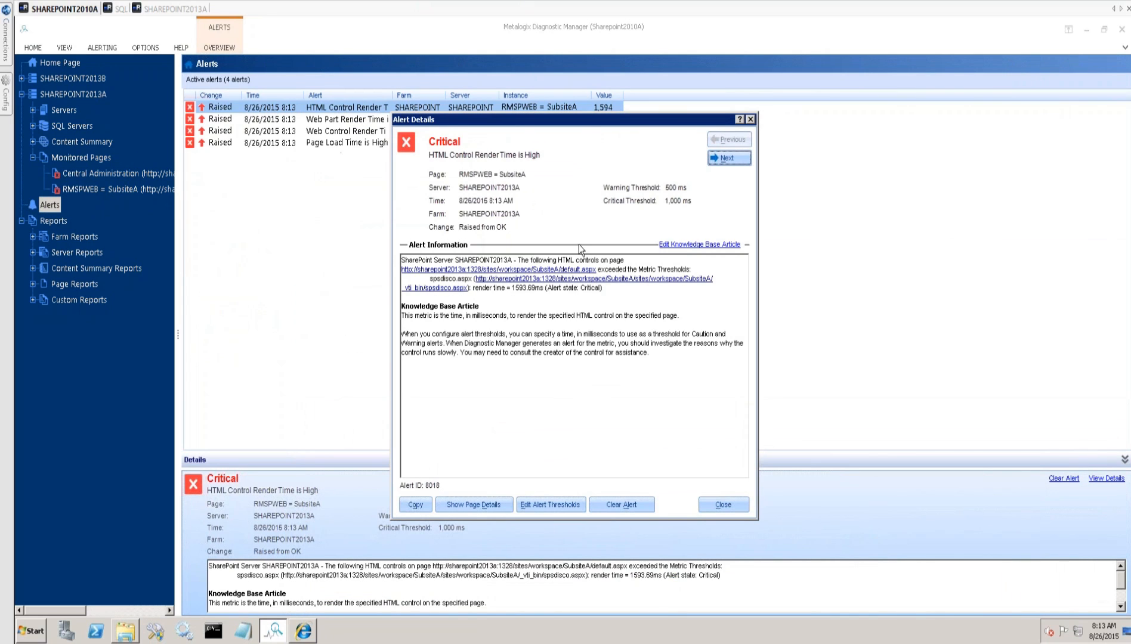
mouse_move(550, 504)
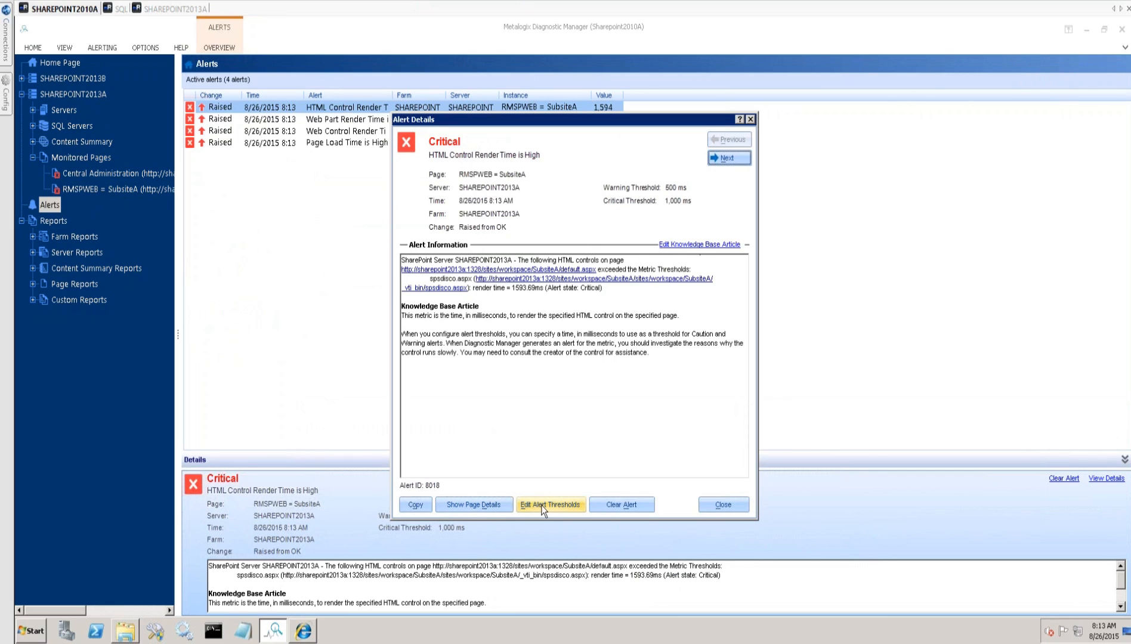
left_click(551, 505)
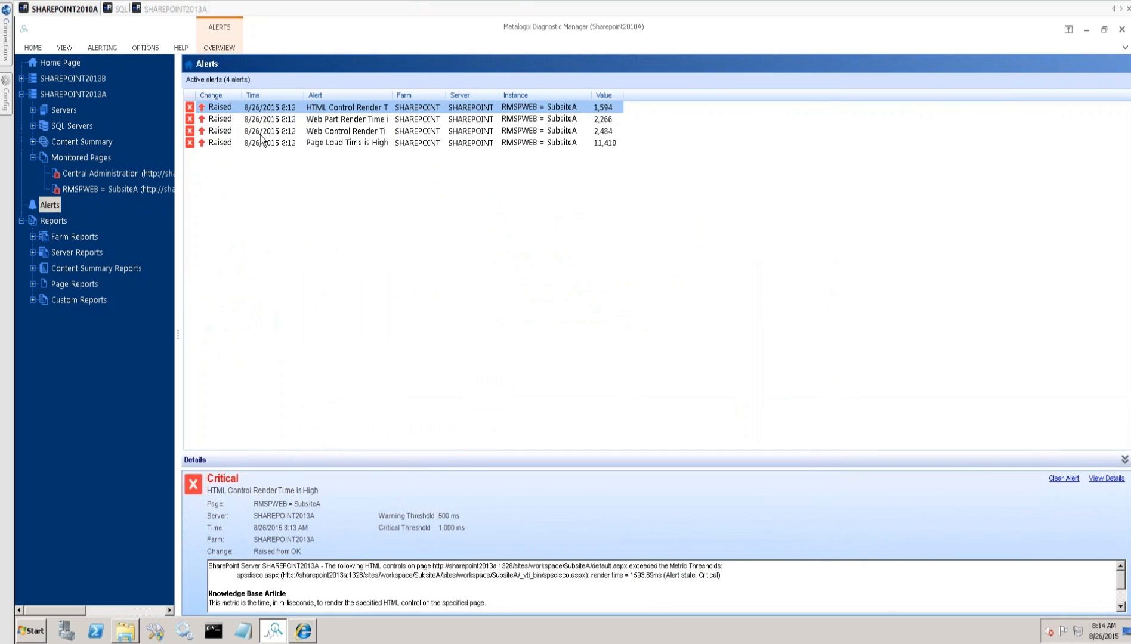
mouse_move(612, 127)
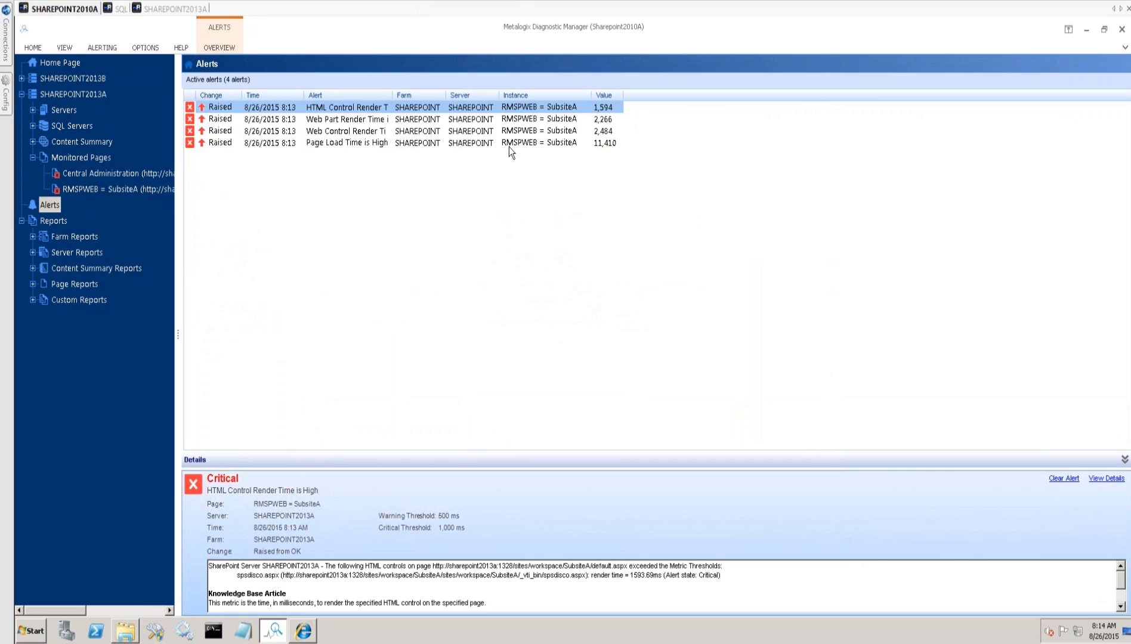
mouse_move(518, 136)
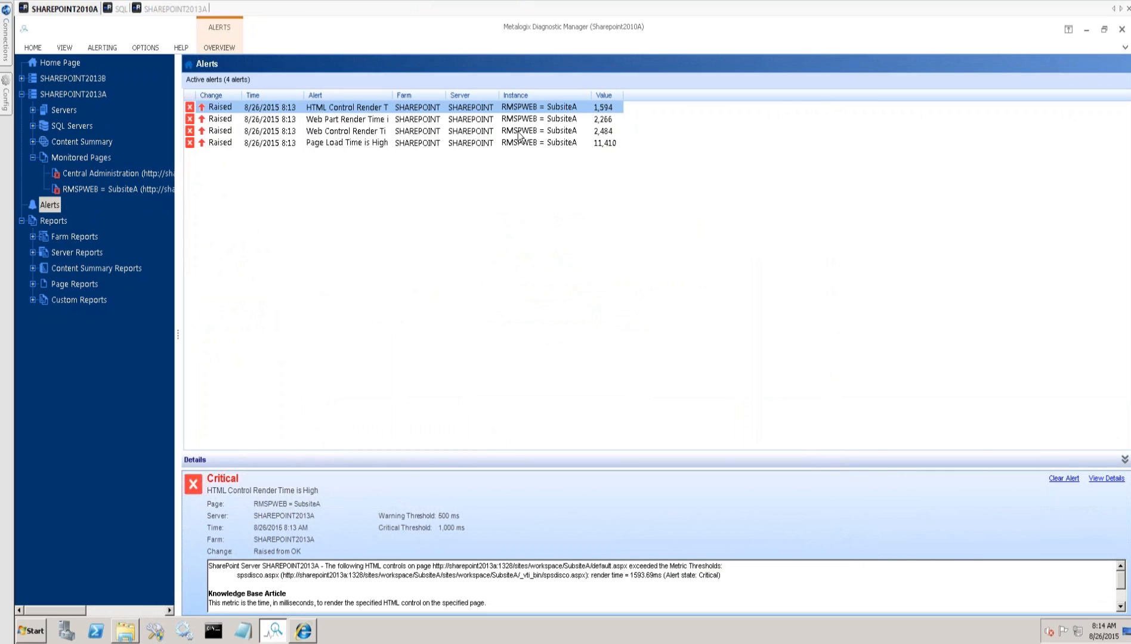
mouse_move(517, 147)
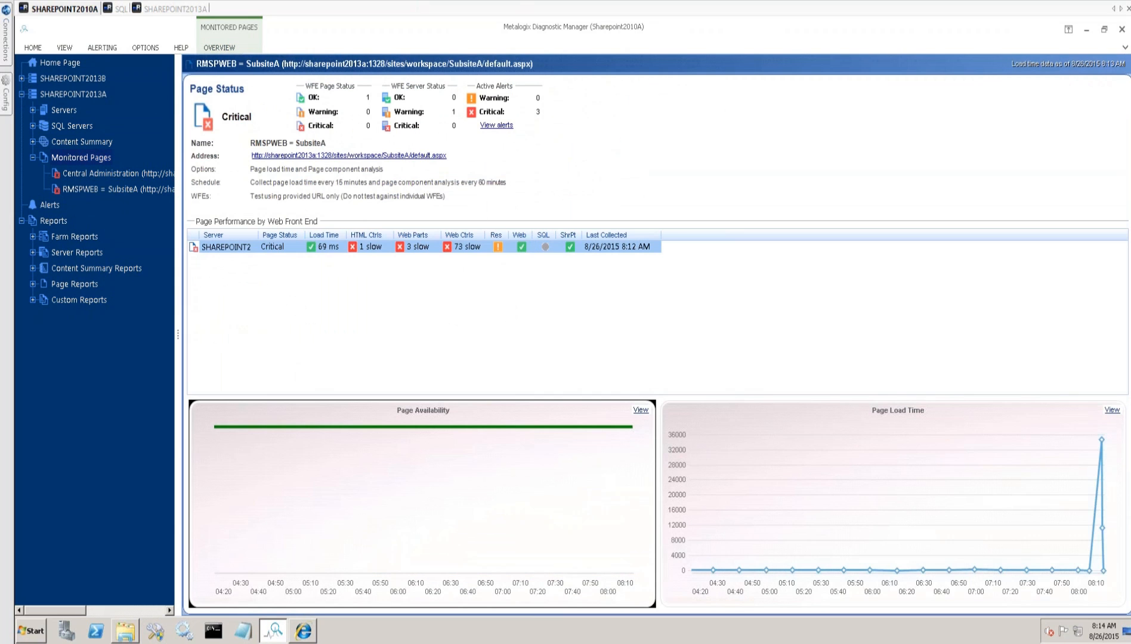
Switch to the SHAREPOINT2013A session showing the component analysis Solution Properties.
left_click(81, 157)
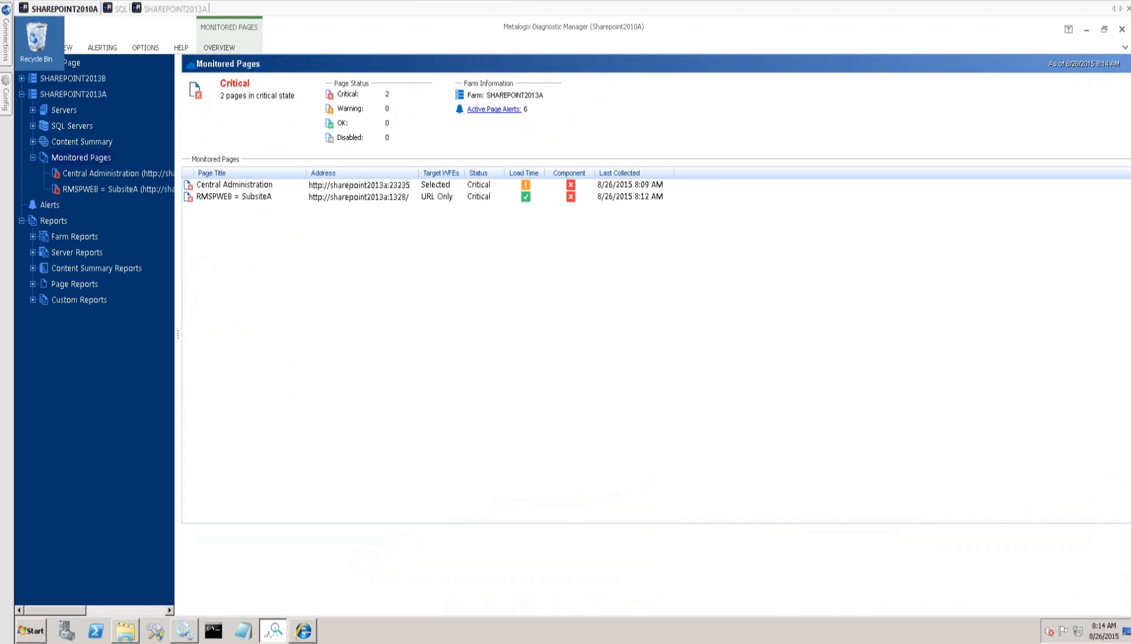
mouse_move(442, 452)
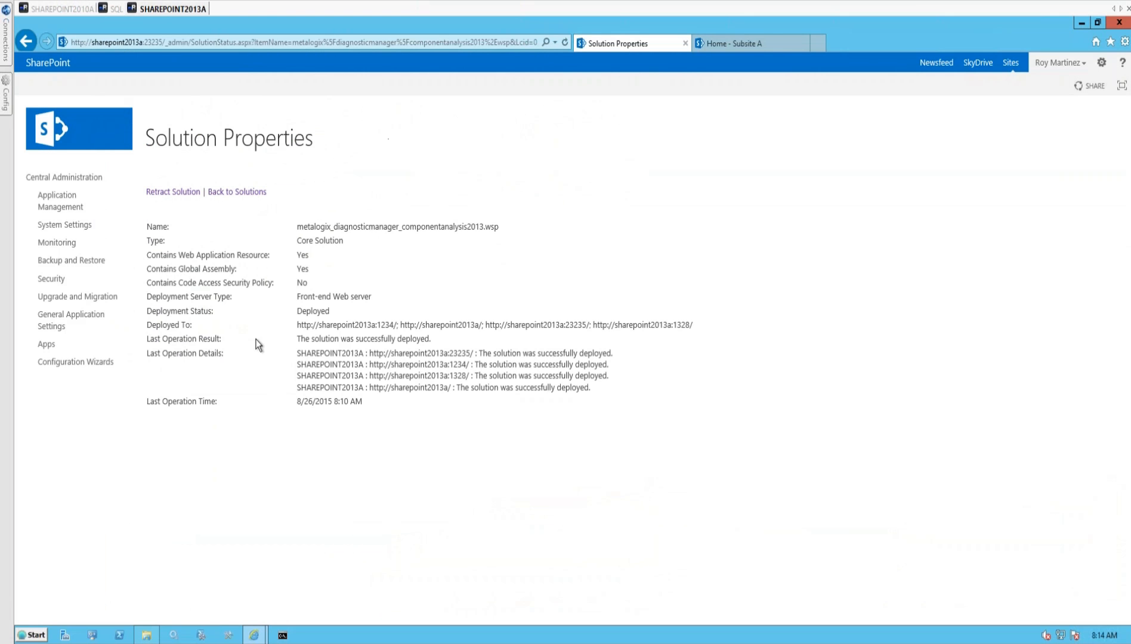
mouse_move(270, 497)
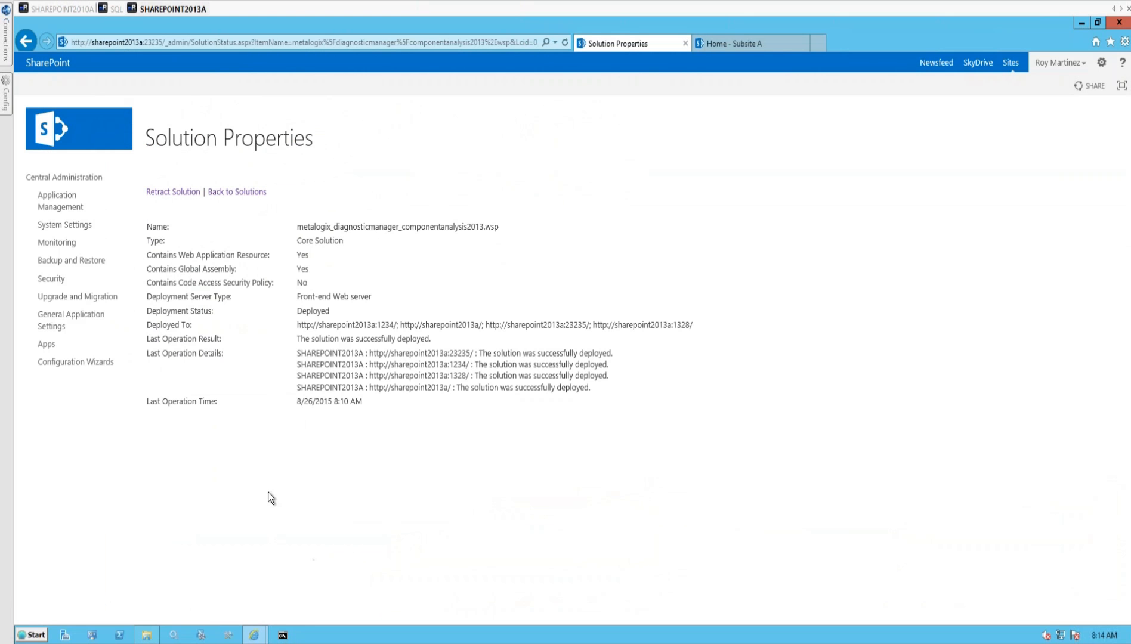
mouse_move(344, 492)
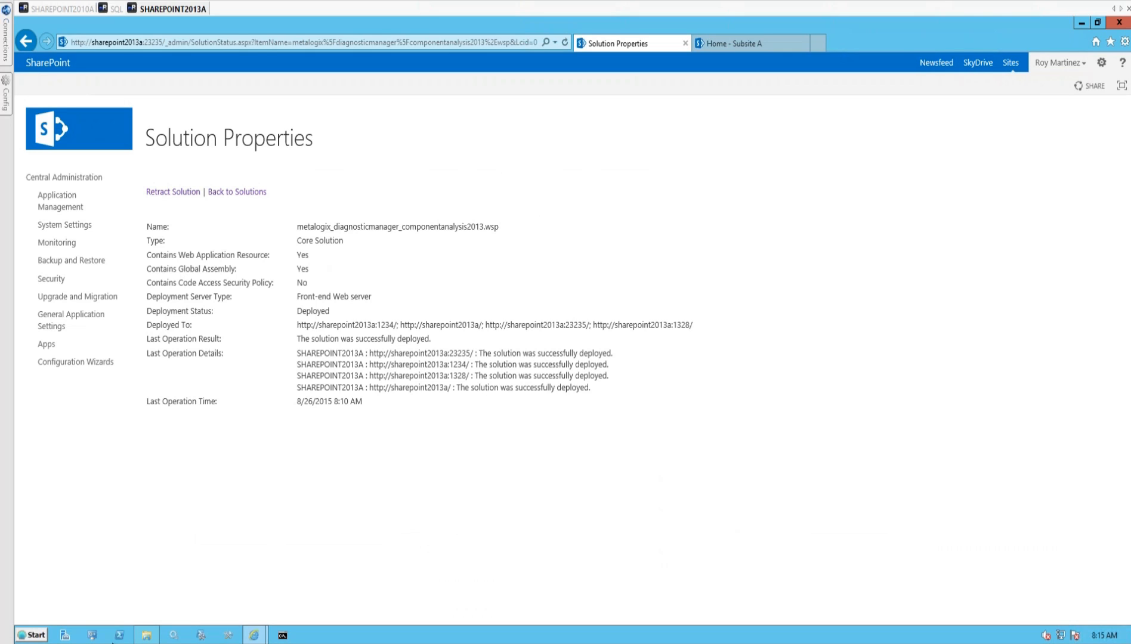
Launch Windows PowerShell as administrator from its taskbar icon.
right_click(118, 635)
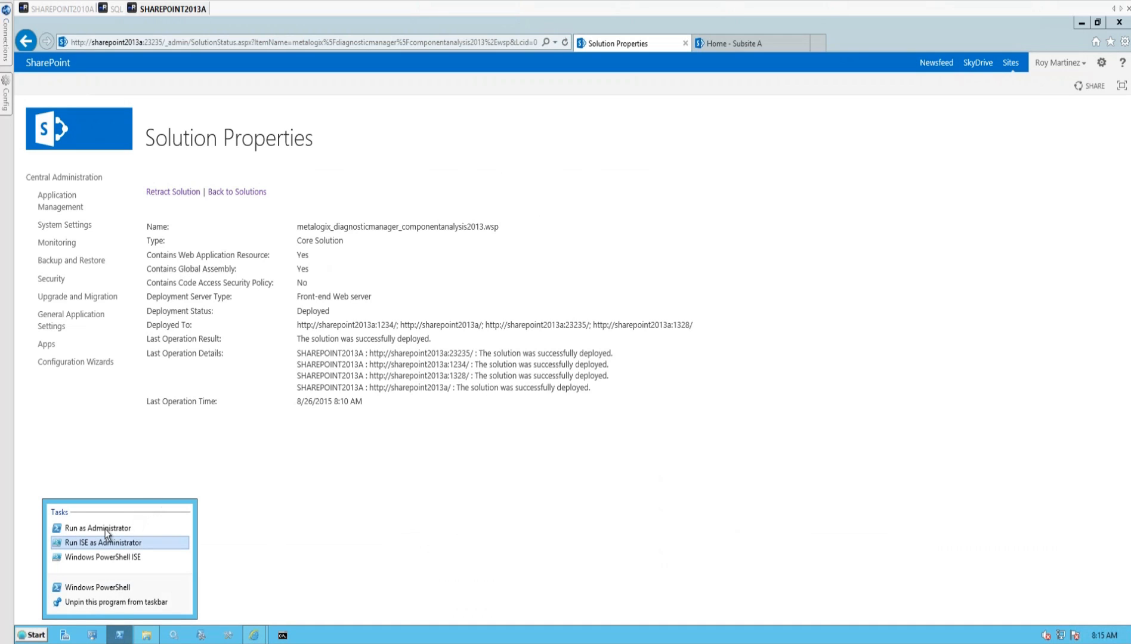
mouse_move(95, 527)
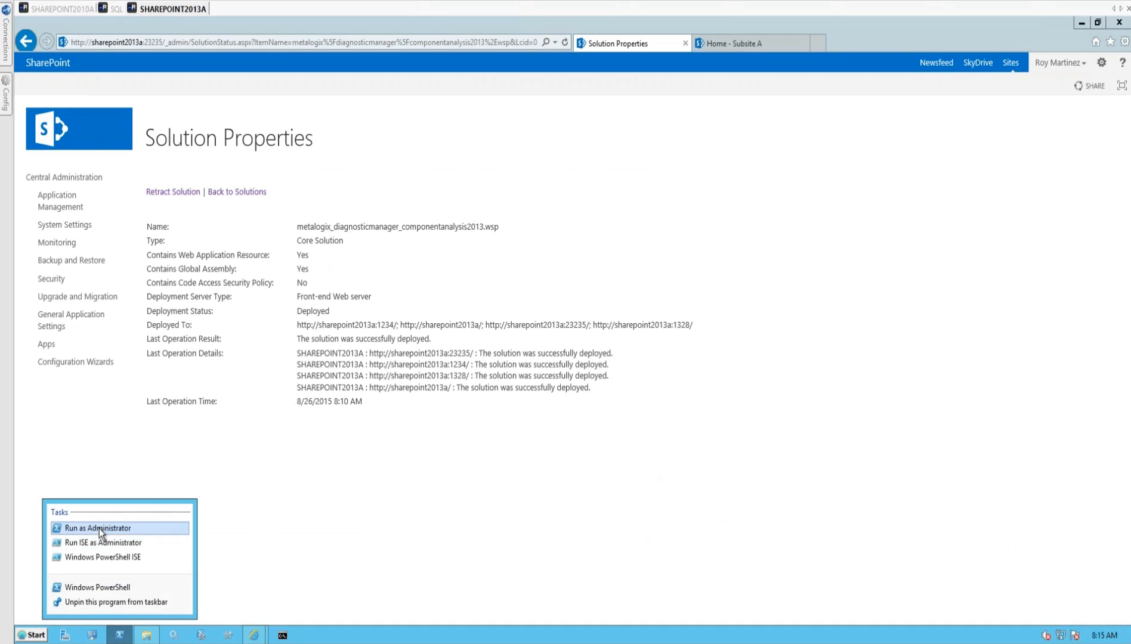
left_click(95, 527)
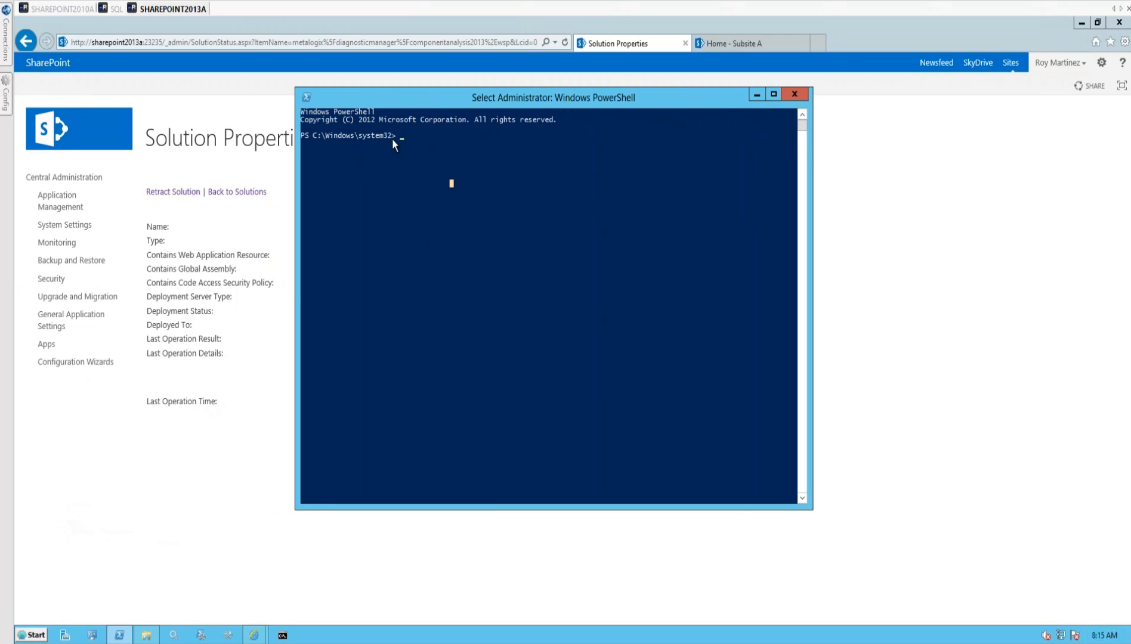
mouse_move(406, 141)
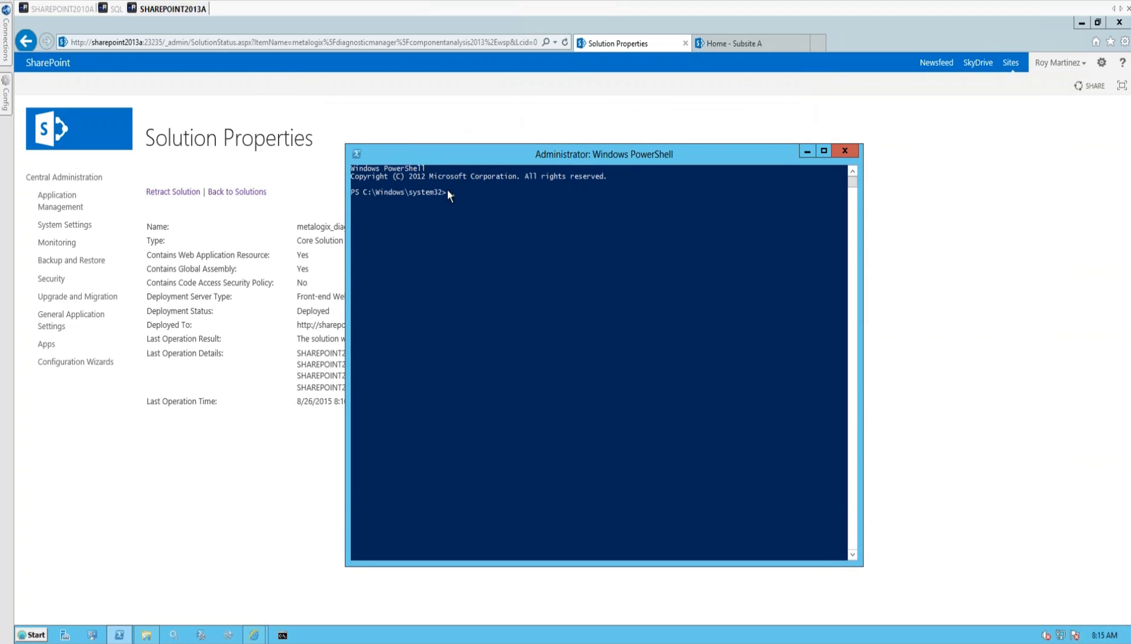
mouse_move(467, 198)
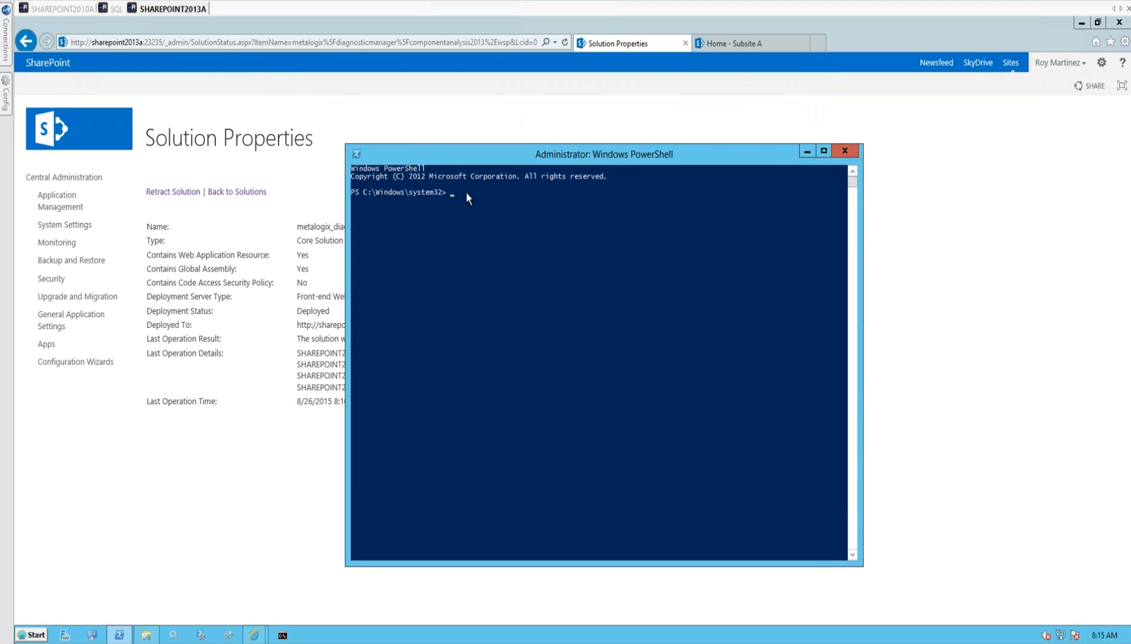
mouse_move(453, 201)
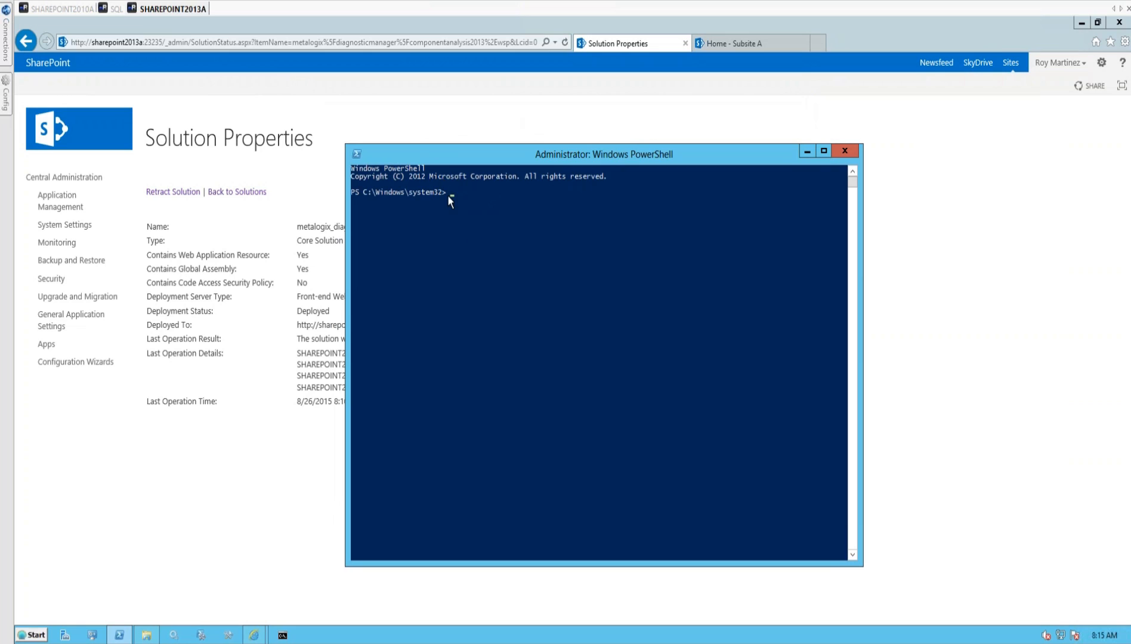
Enter Add-SPSolution -LiteralPath with the quoted path to Metalogix_DiagnosticManager_ComponentAnalysis2013.wsp, unexecuted.
type("Add")
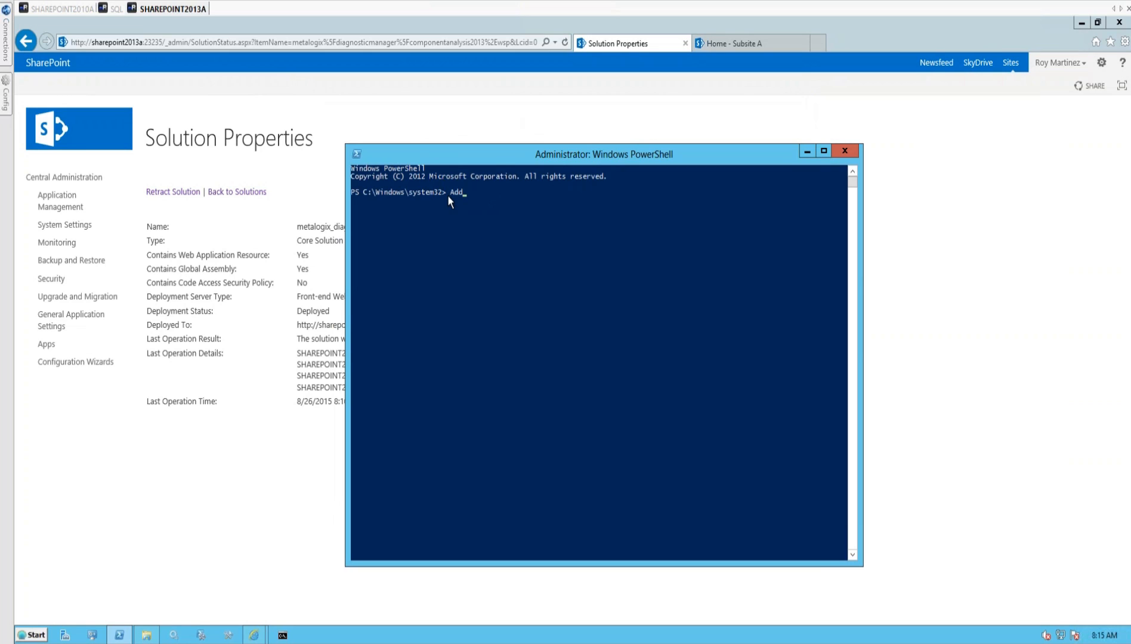
type("-SPSolution -Liter")
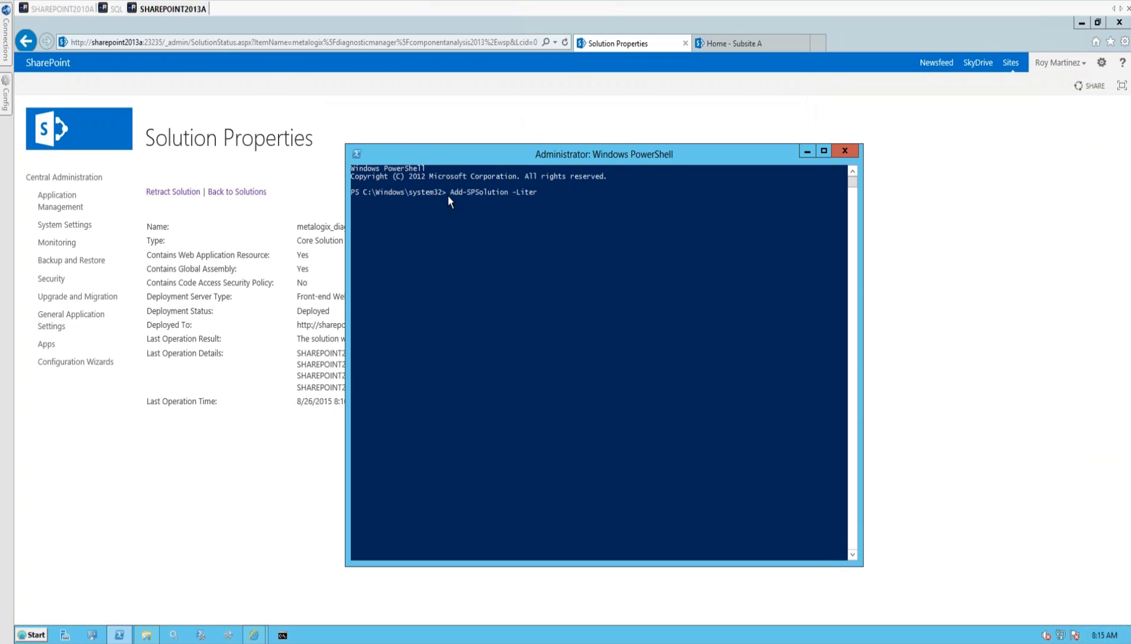
type("alPath\"")
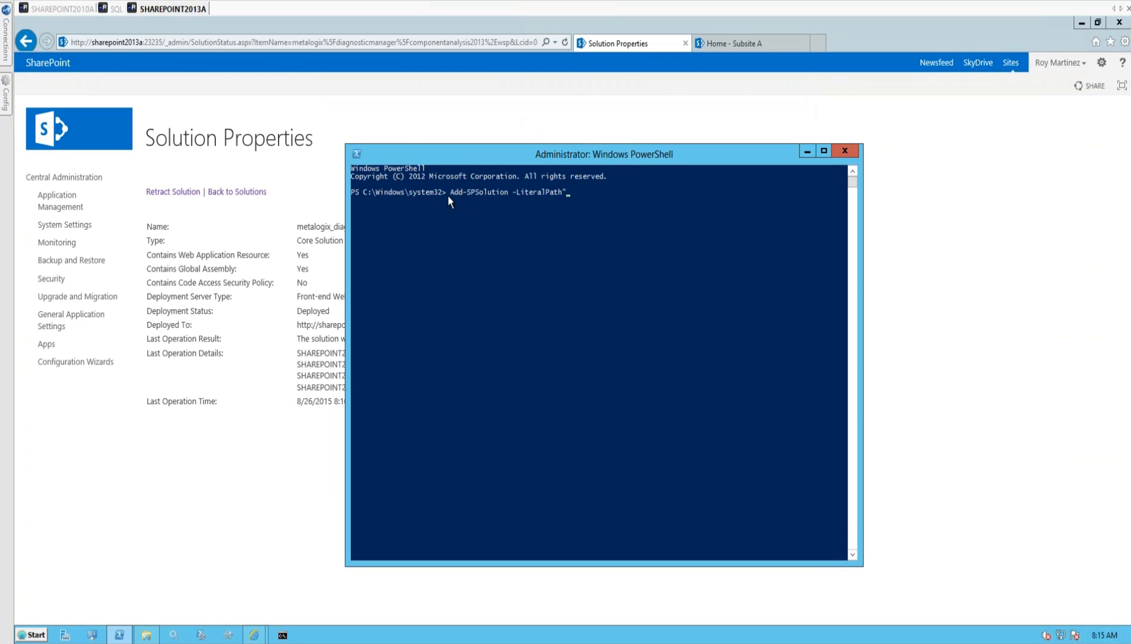
type("\"C:")
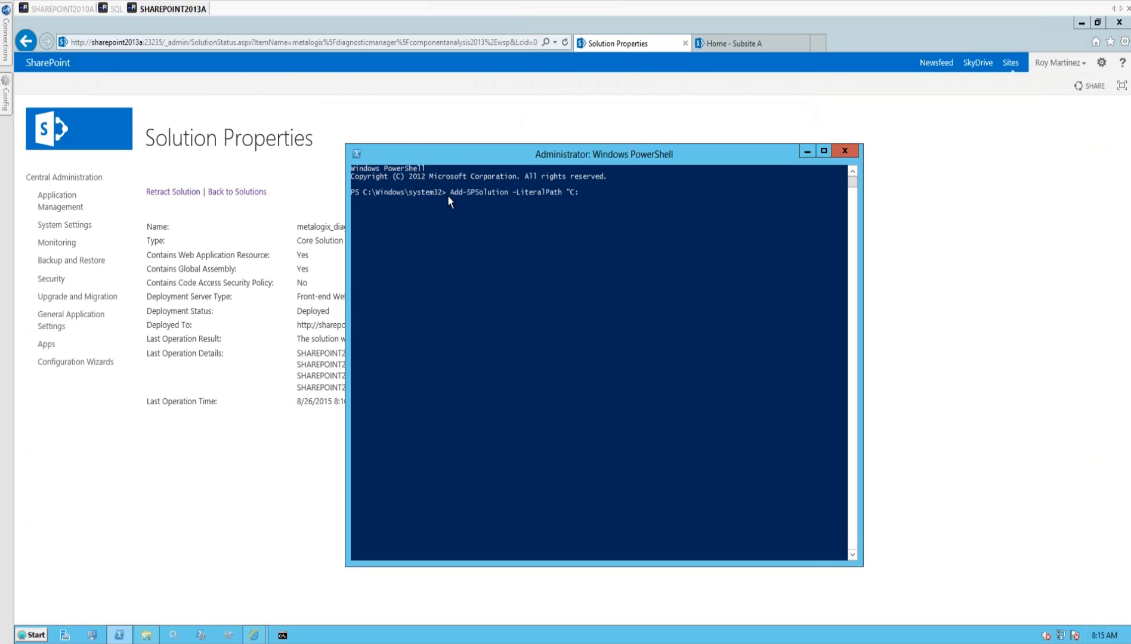
type("Protram Files (x")
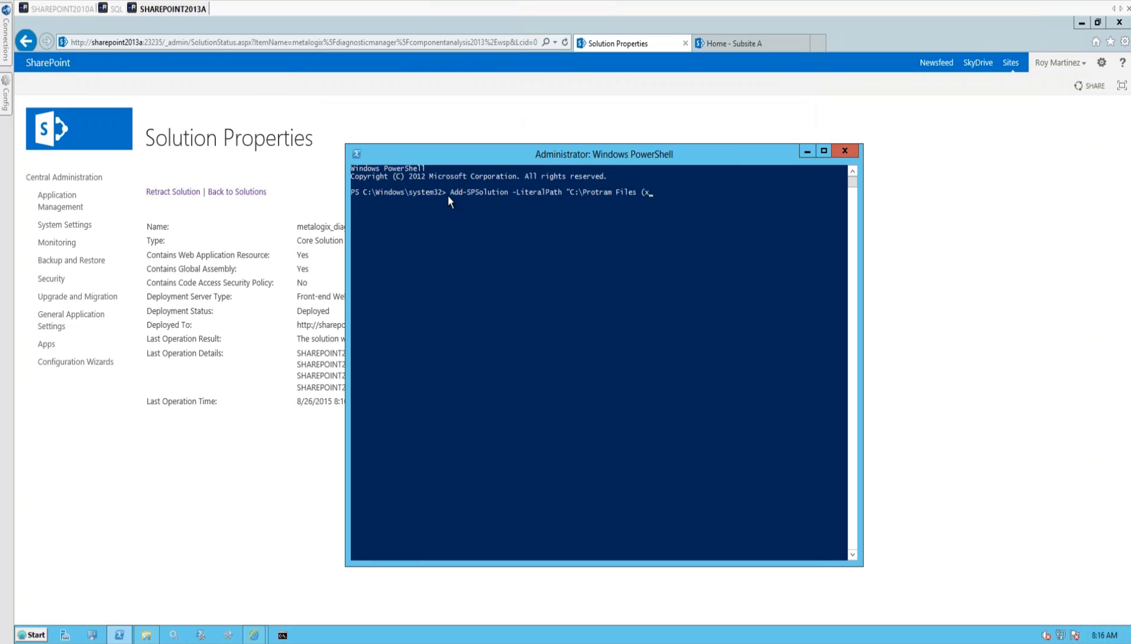
type("86")
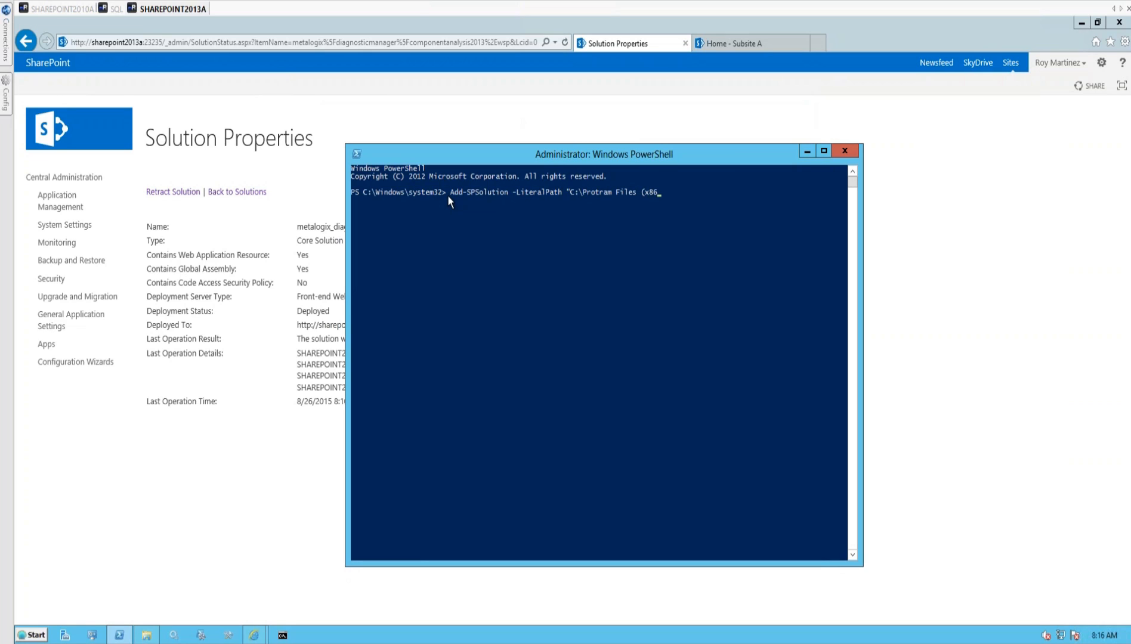
type(")\\Metalogix")
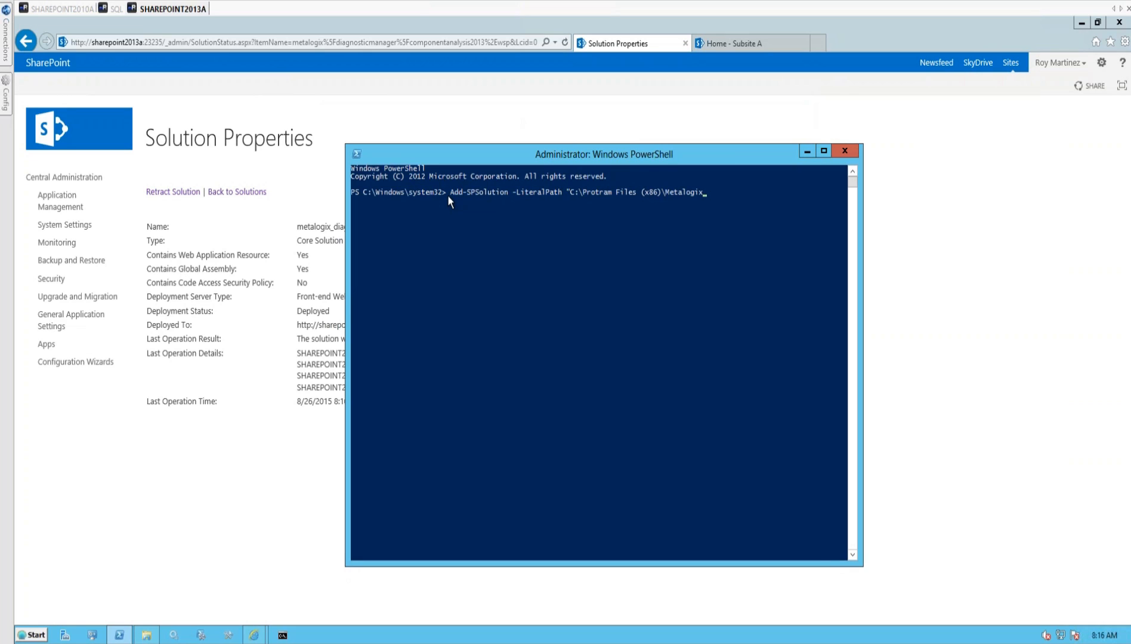
type("\\Component")
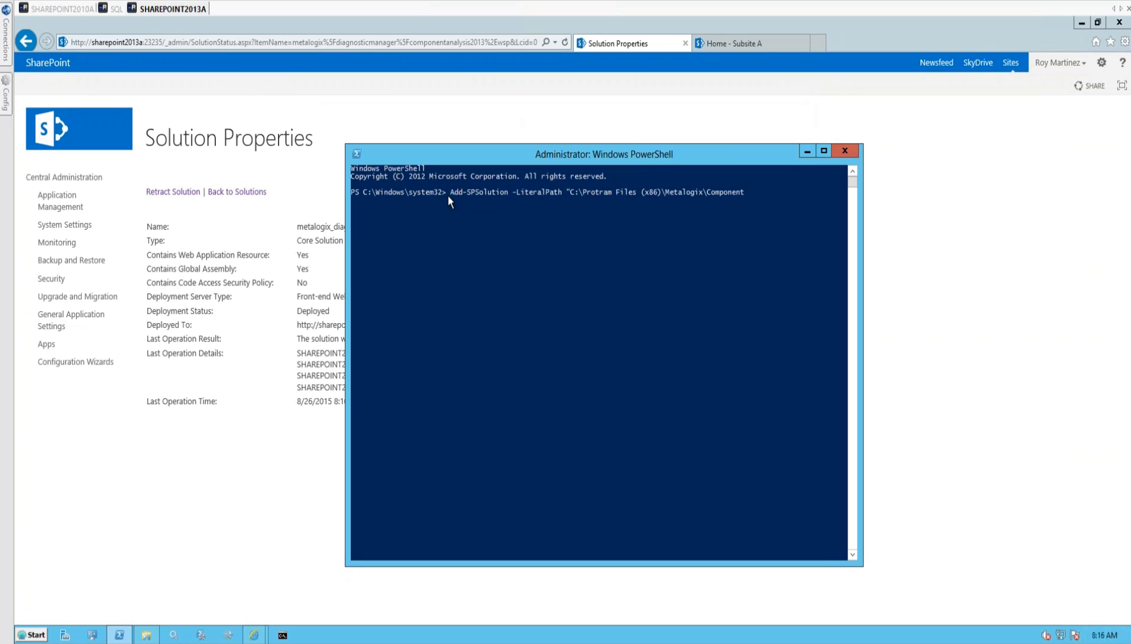
type("ComponentAnaly")
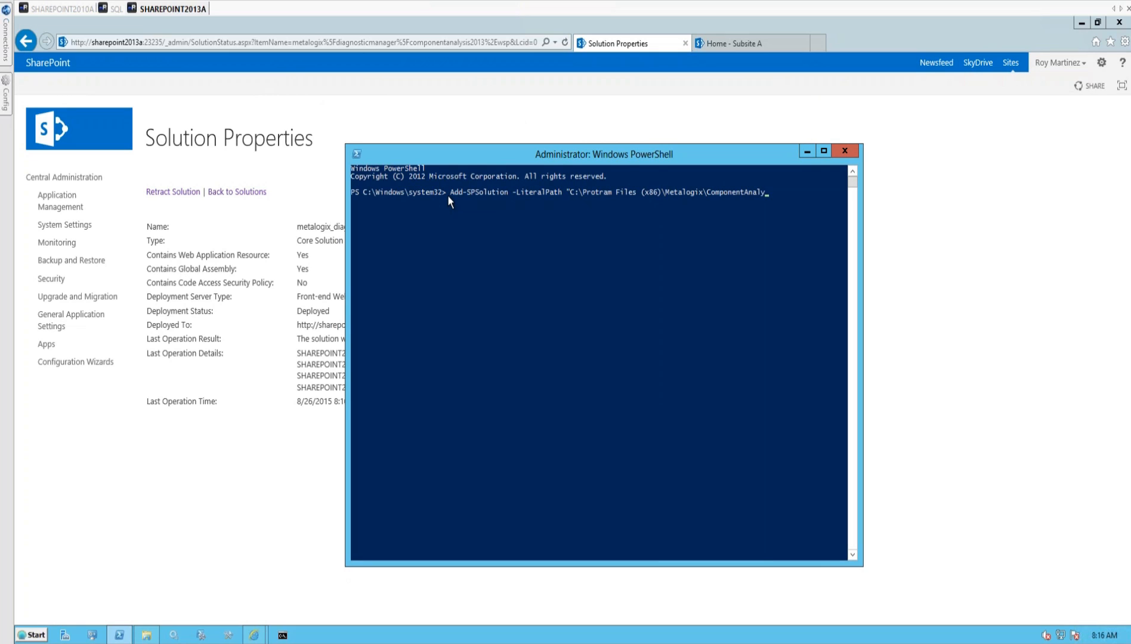
type("is")
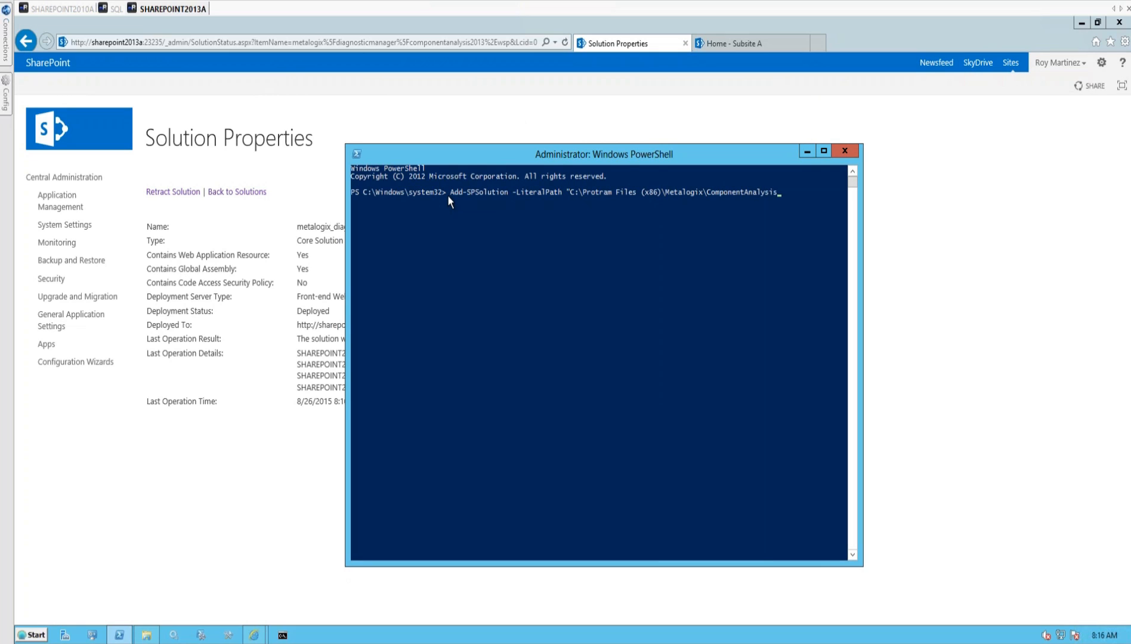
type("\\Metalgix")
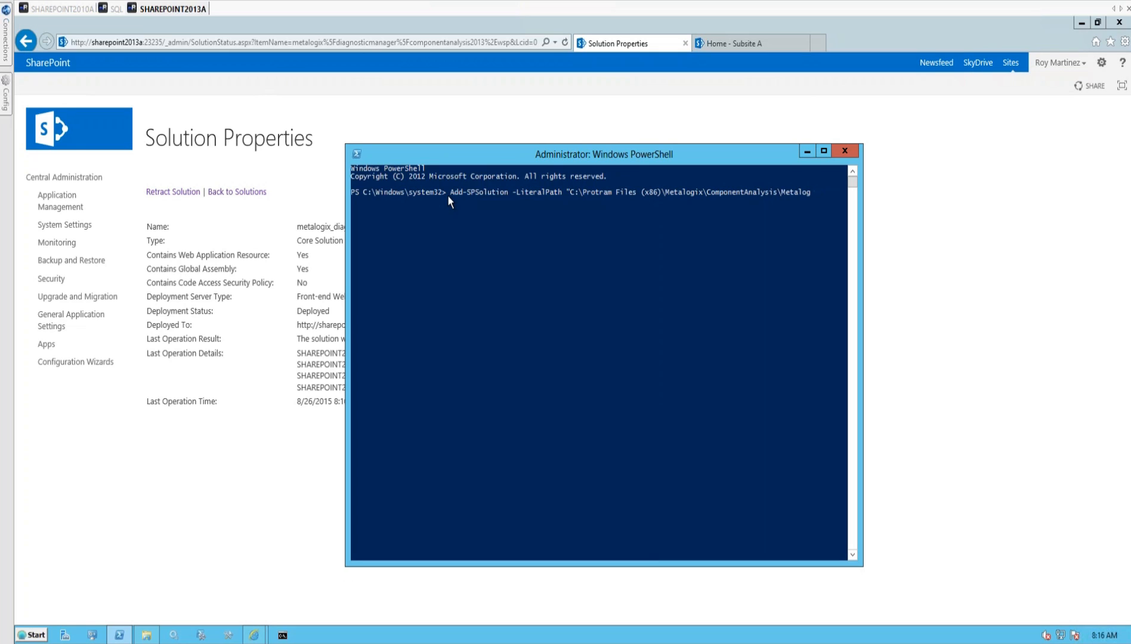
type("ix")
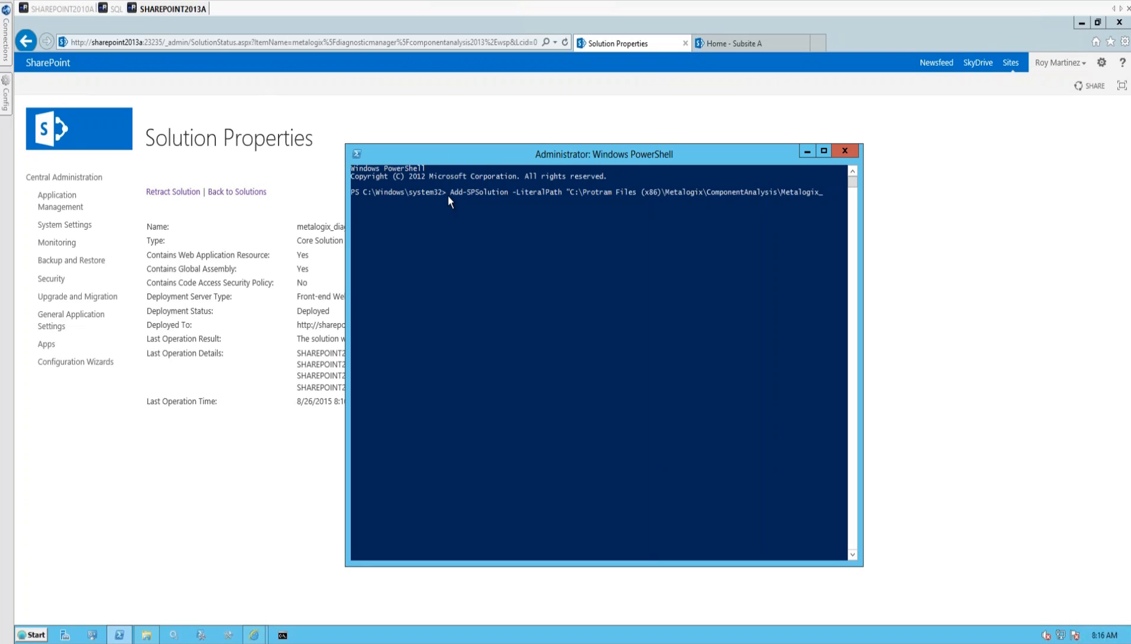
type("Diagn")
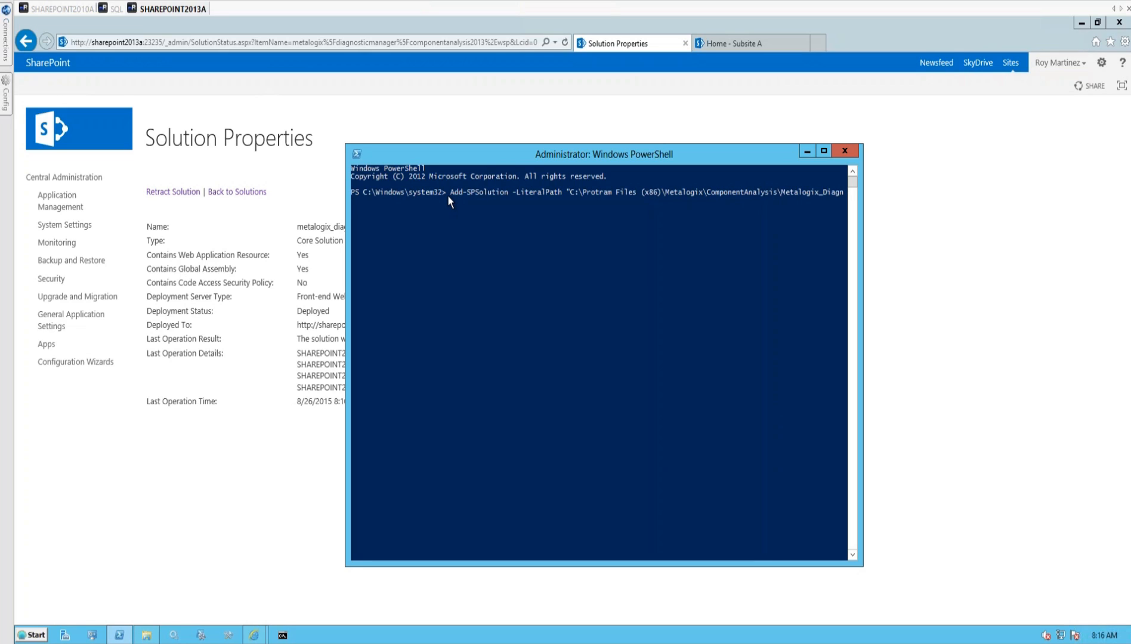
type("sticf")
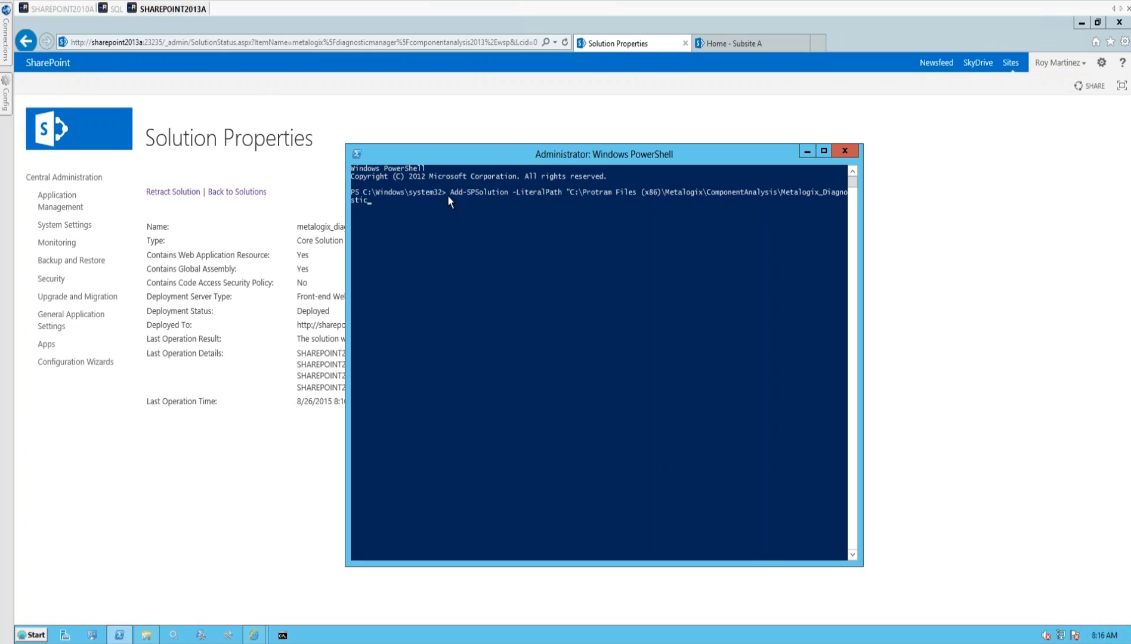
type("Manager")
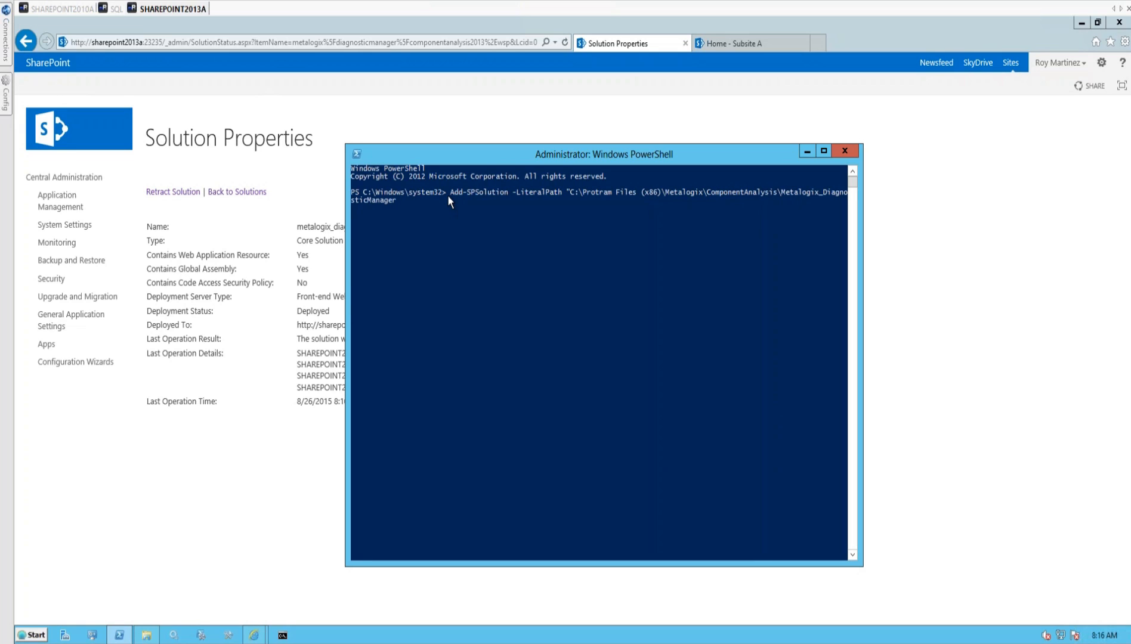
type("_ComponentAnalysis")
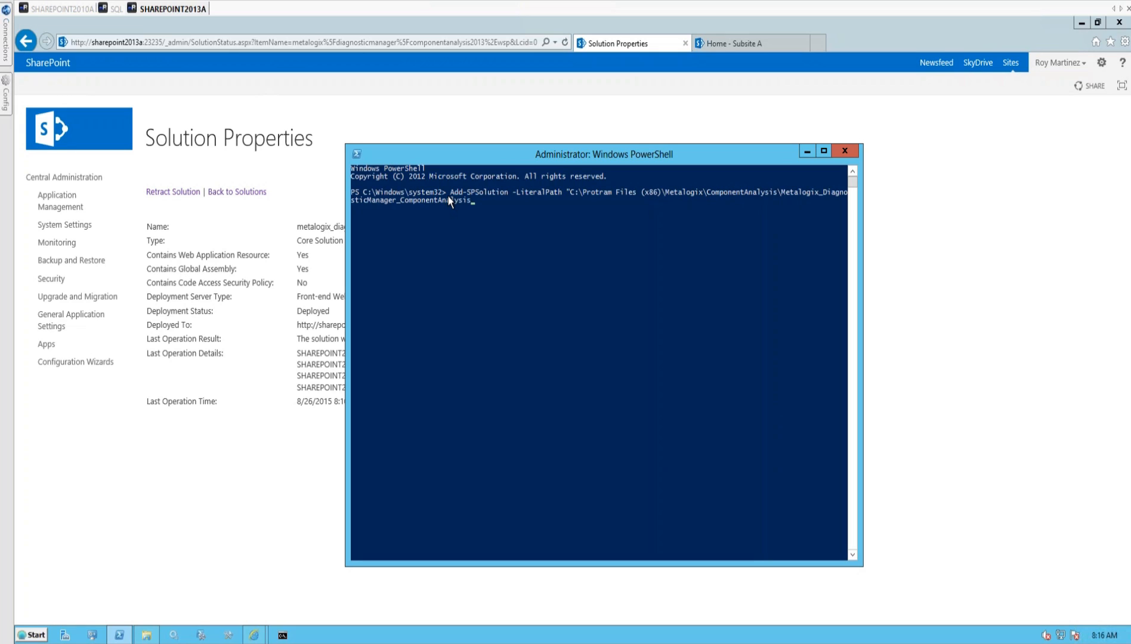
type("2013.wsp\"")
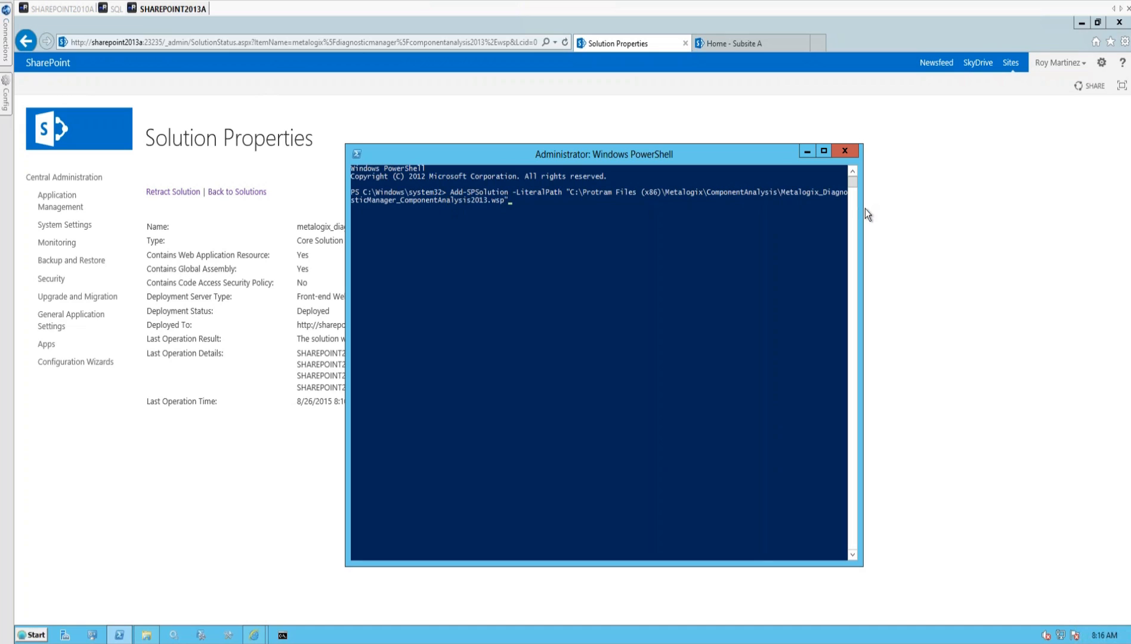
mouse_move(401, 243)
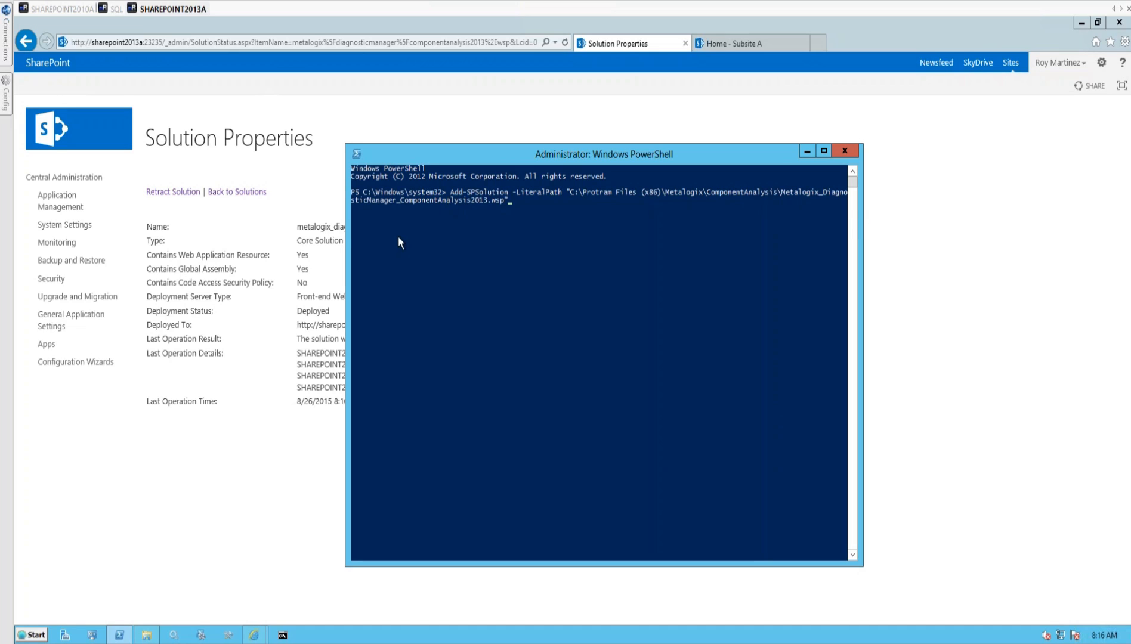
mouse_move(451, 161)
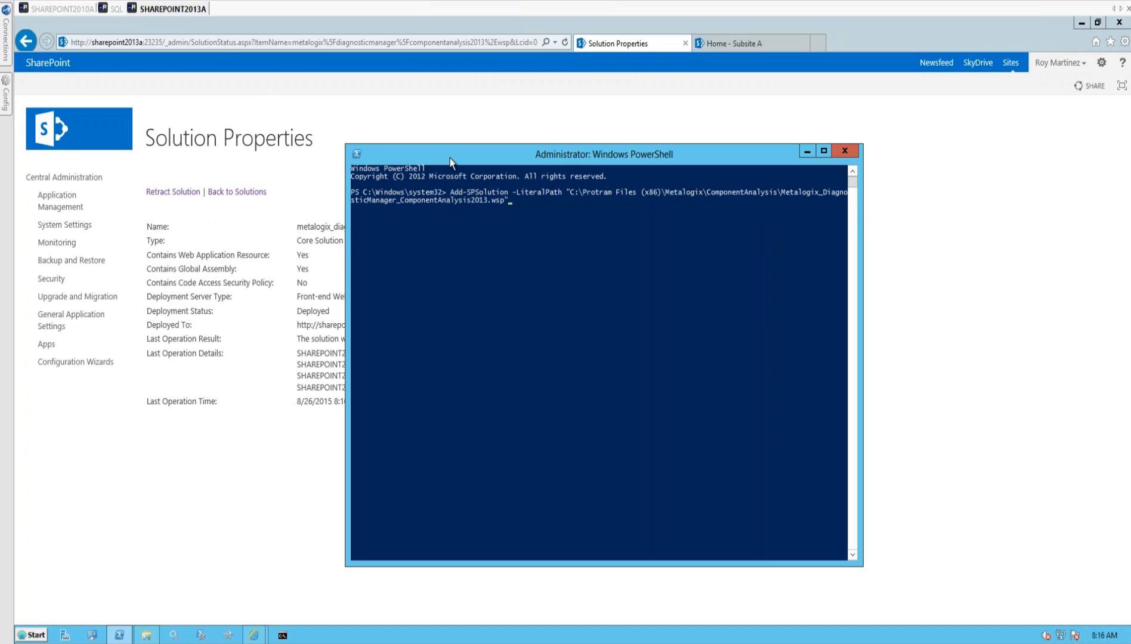
left_click_drag(604, 154, 377, 68)
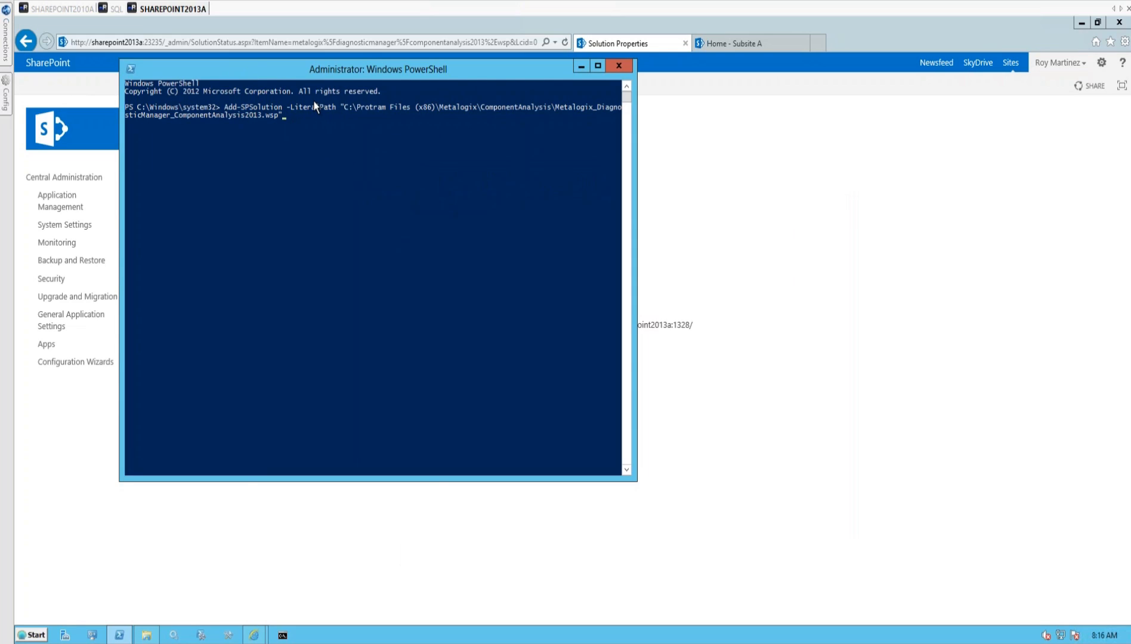
mouse_move(803, 158)
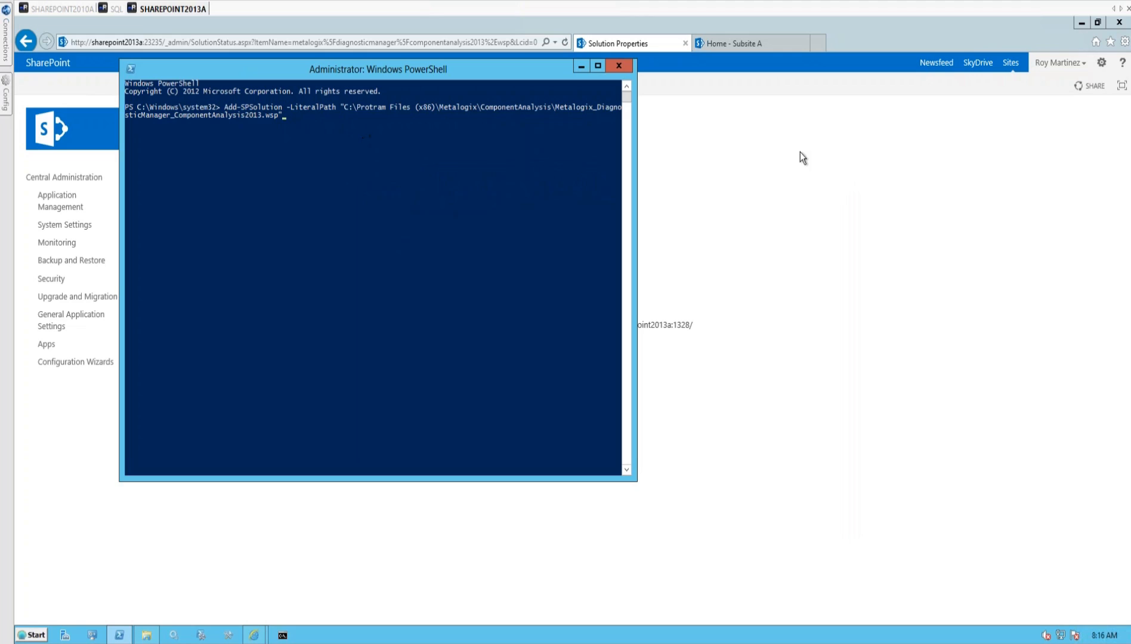
mouse_move(866, 163)
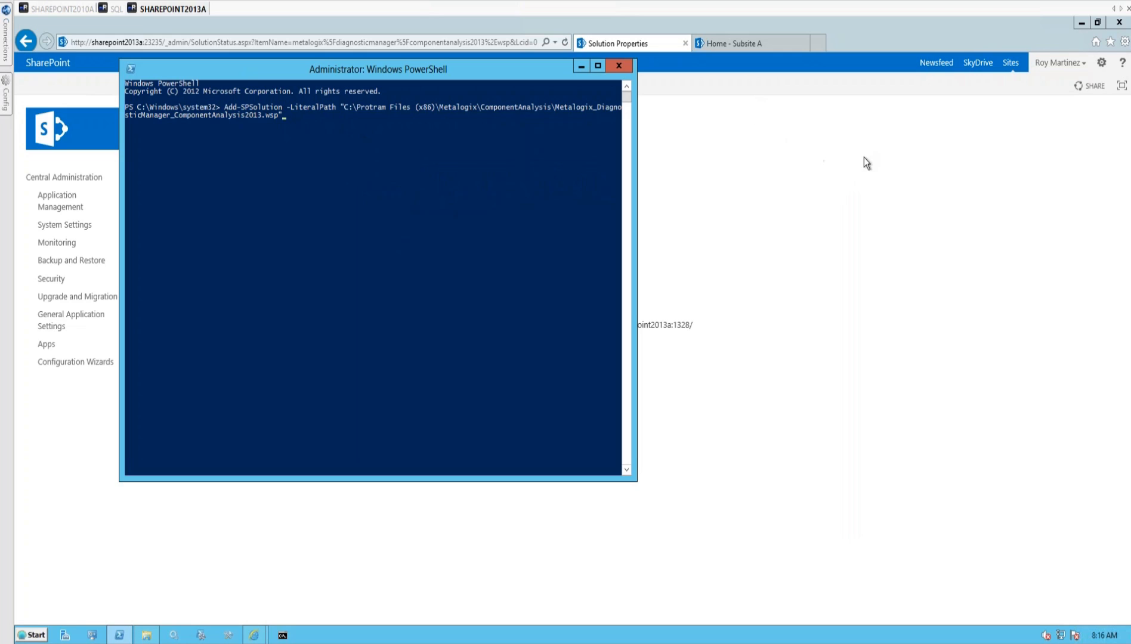
mouse_move(874, 229)
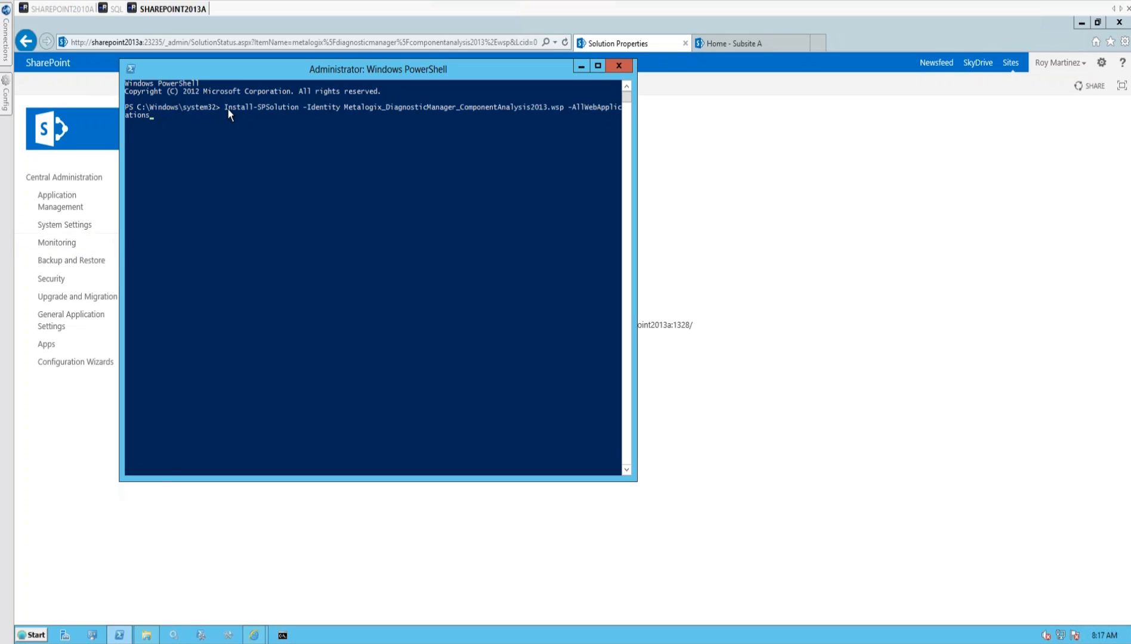
mouse_move(220, 173)
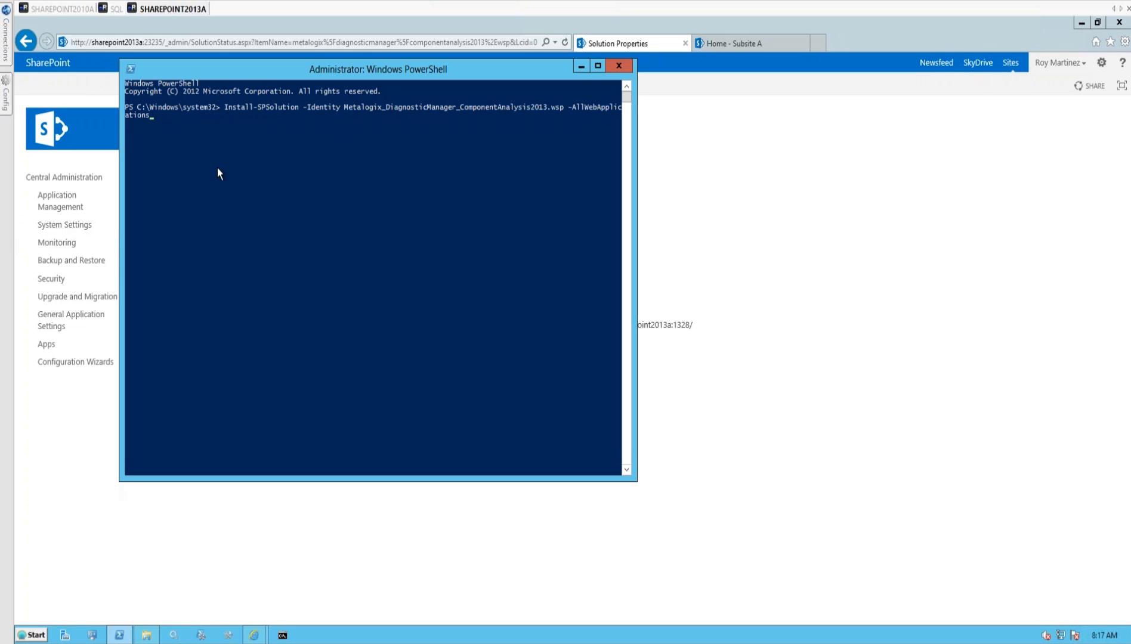
mouse_move(353, 140)
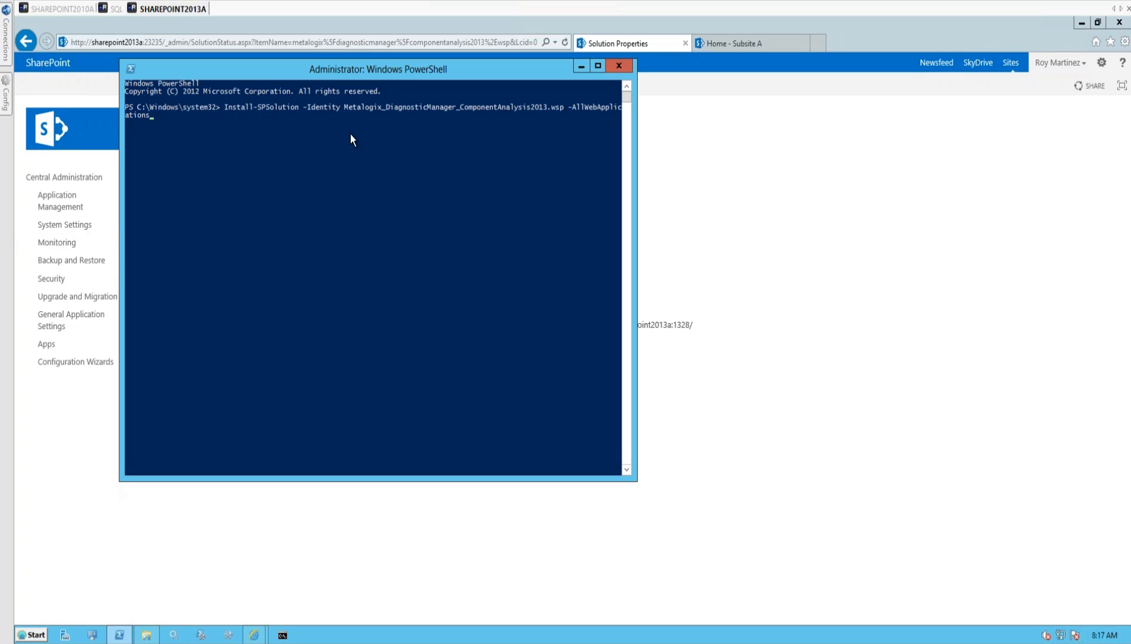
Select part of the typed Install-SPSolution -AllWebApplications command in the console.
left_click_drag(343, 107, 478, 107)
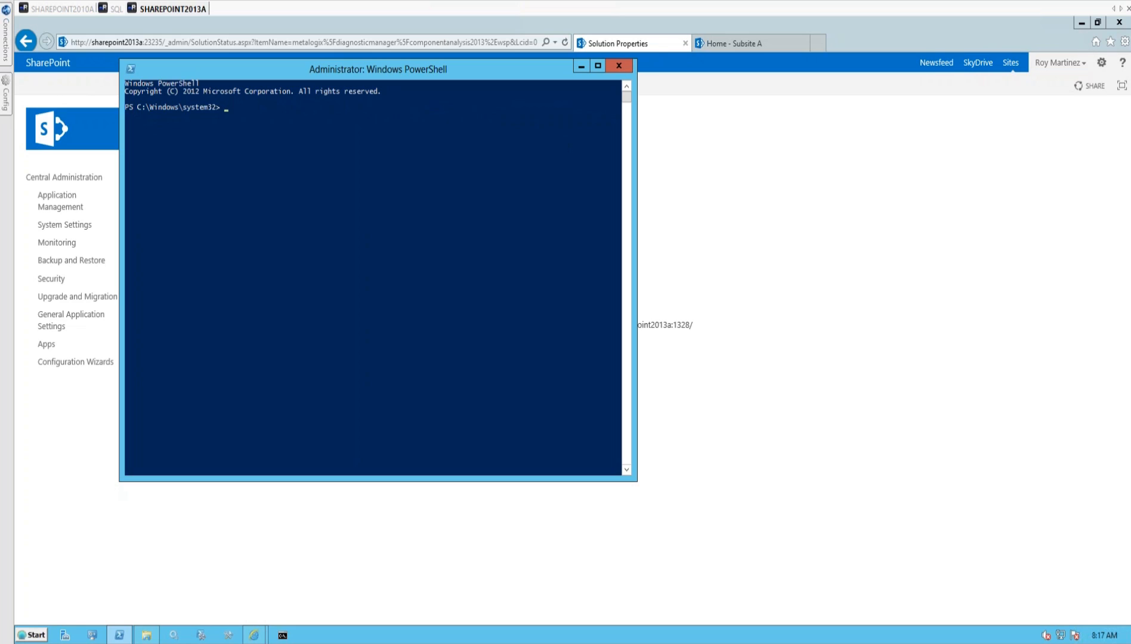
mouse_move(227, 111)
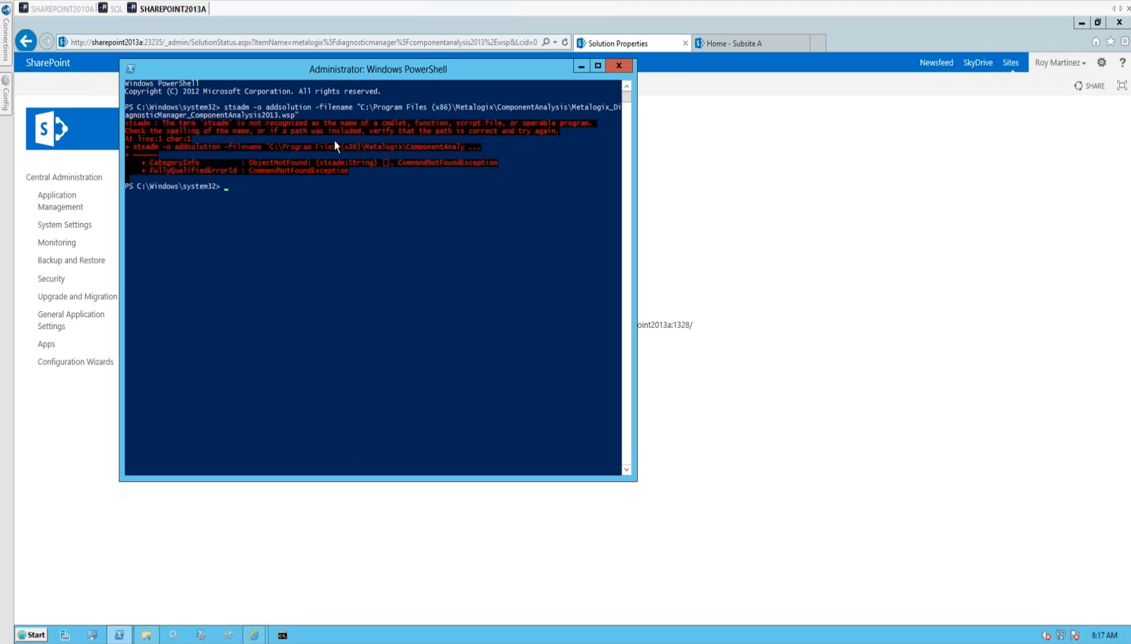
mouse_move(389, 142)
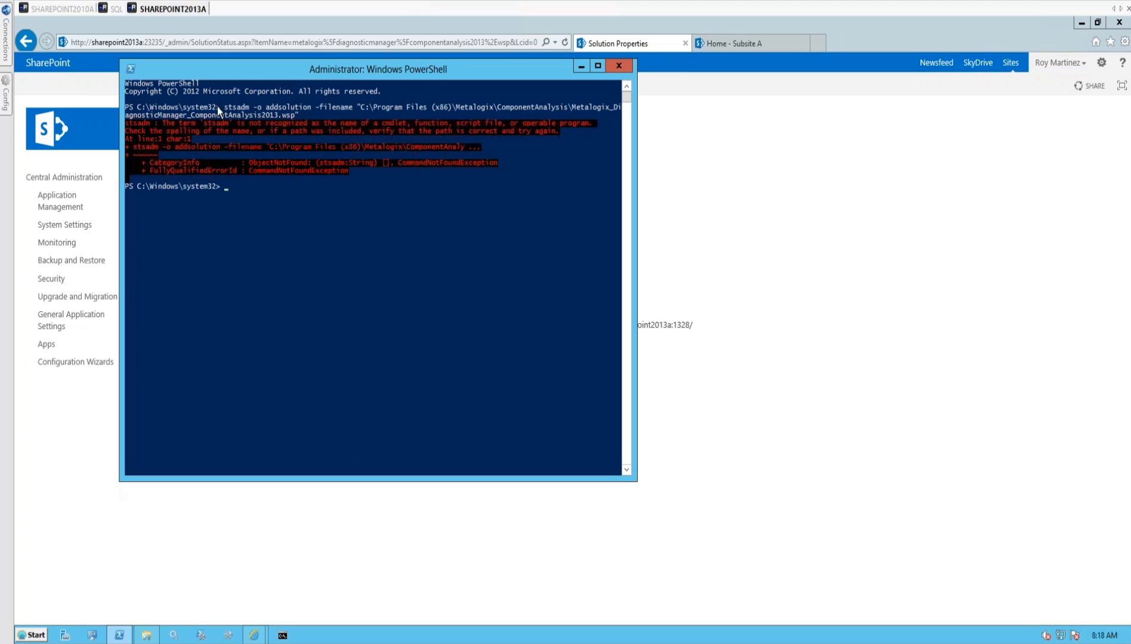
mouse_move(158, 110)
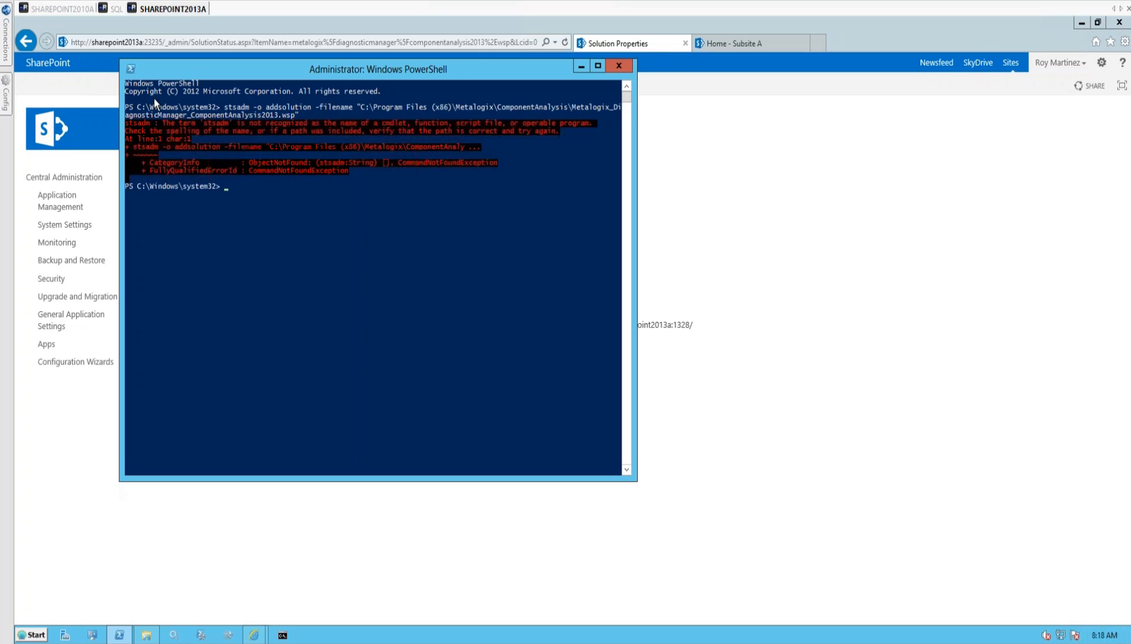
mouse_move(175, 201)
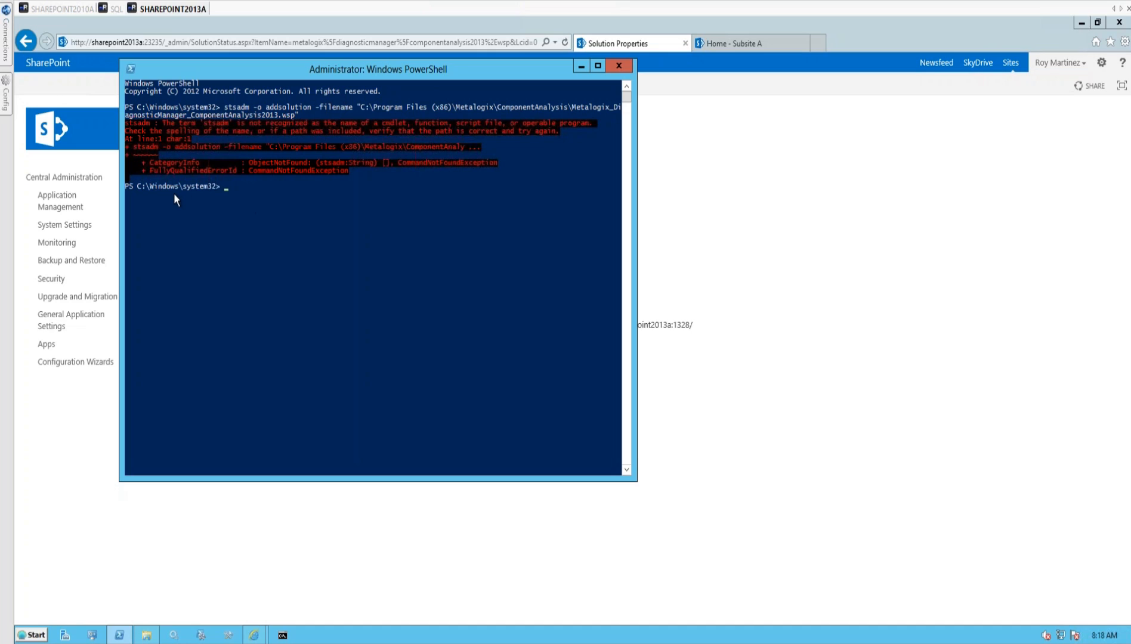
mouse_move(222, 193)
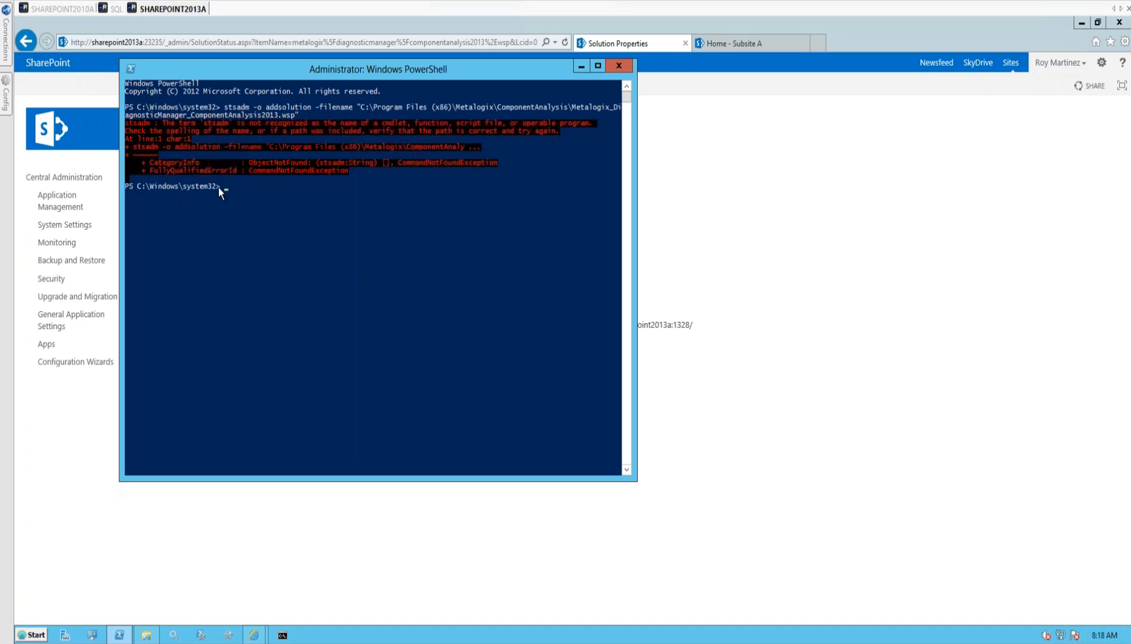
mouse_move(232, 113)
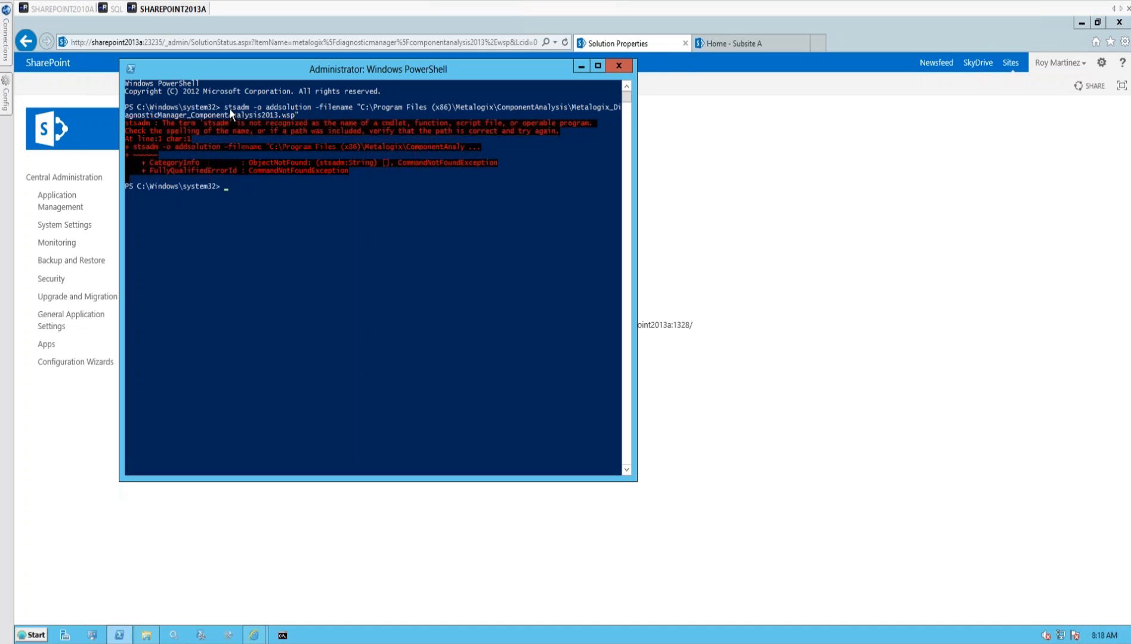
mouse_move(245, 118)
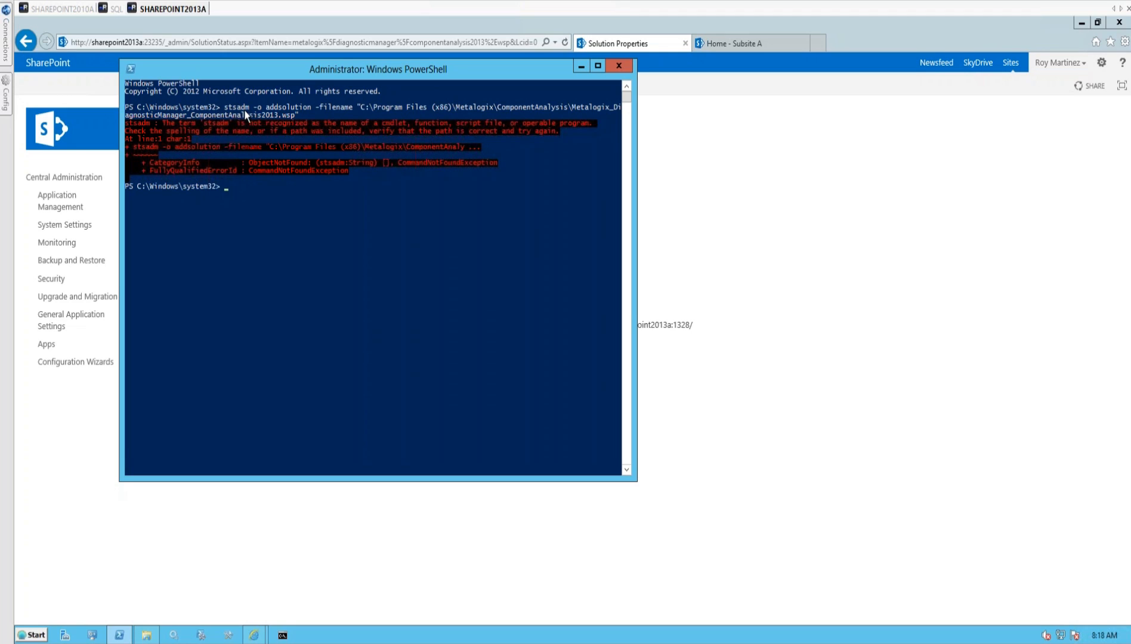
Enter stsadm -o deploysolution -name Metalogix_DiagnosticManager_ComponentAnalysis2013.wsp, then return to Solution Properties.
double_click(231, 106)
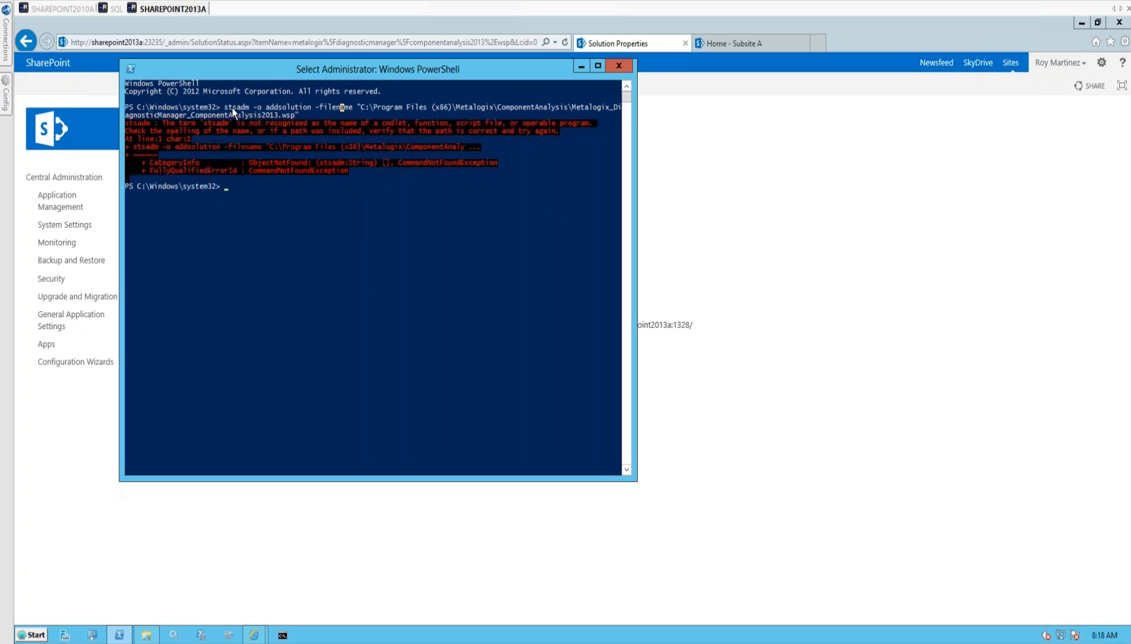
mouse_move(383, 104)
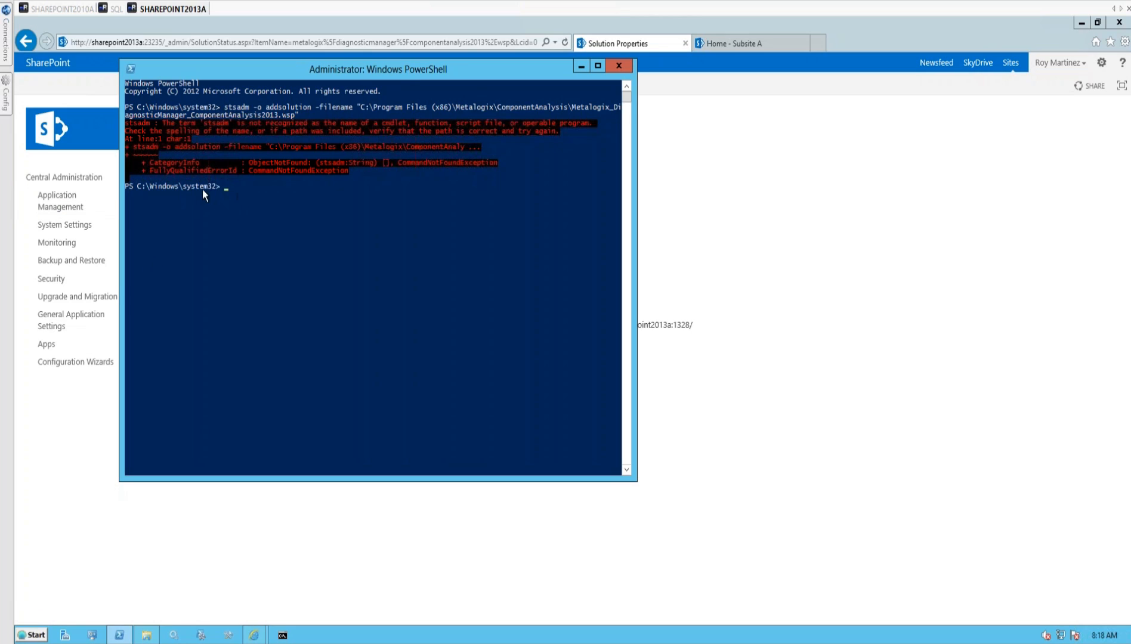
type("a")
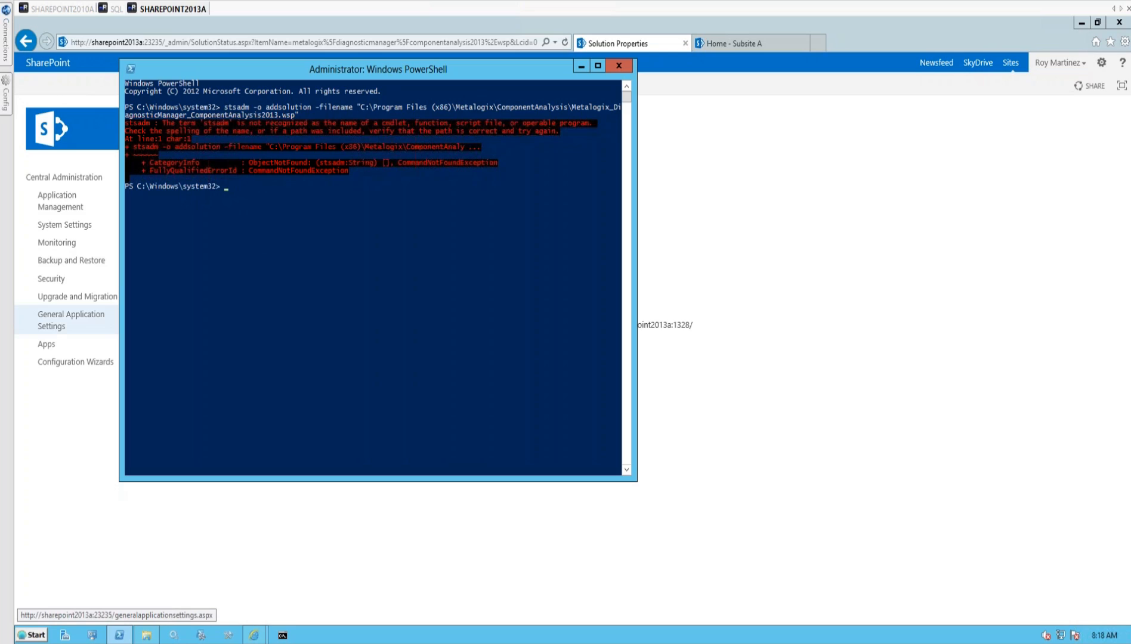
mouse_move(219, 210)
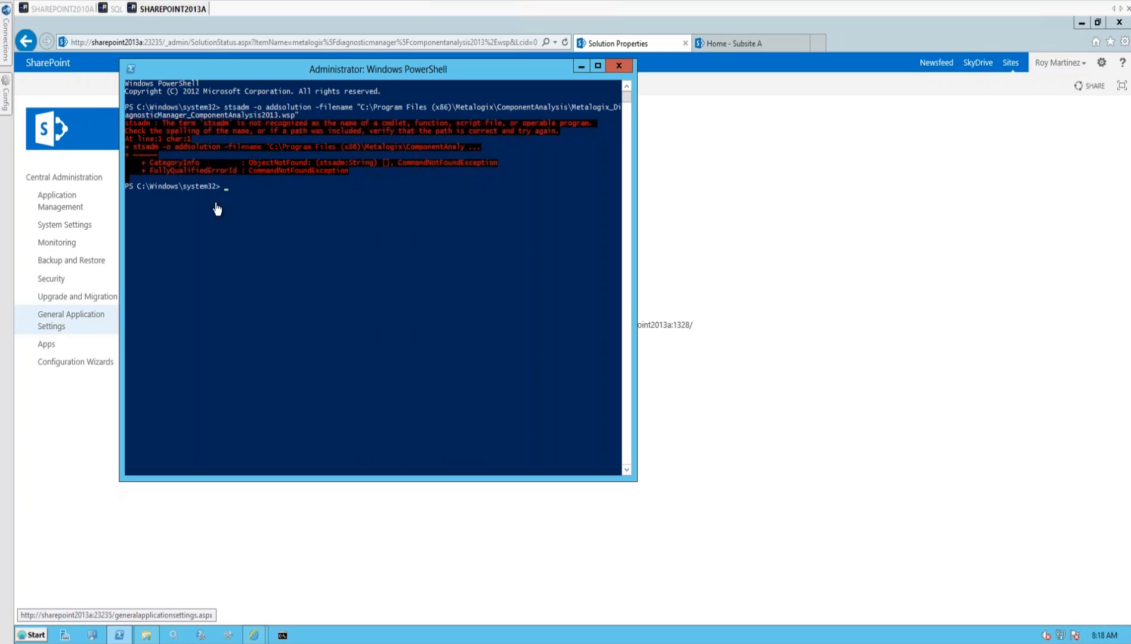
type("stsadm -o deploysolution -name Metalogix_DiagnosticManager_ComponentAnalysis2013.wsp -allcontenturls")
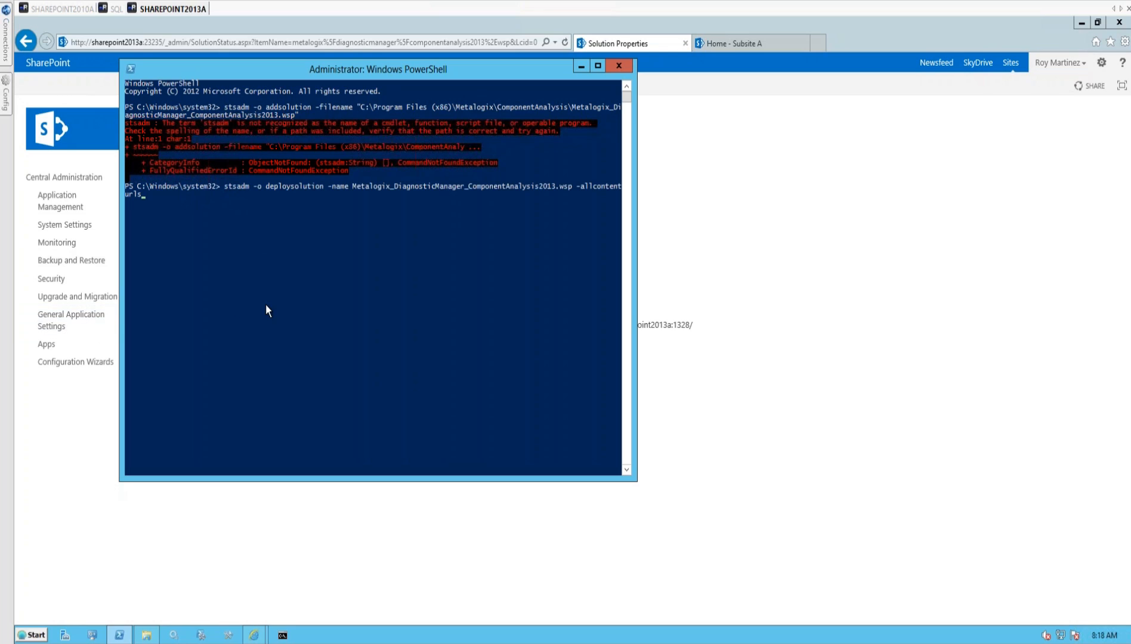
mouse_move(443, 200)
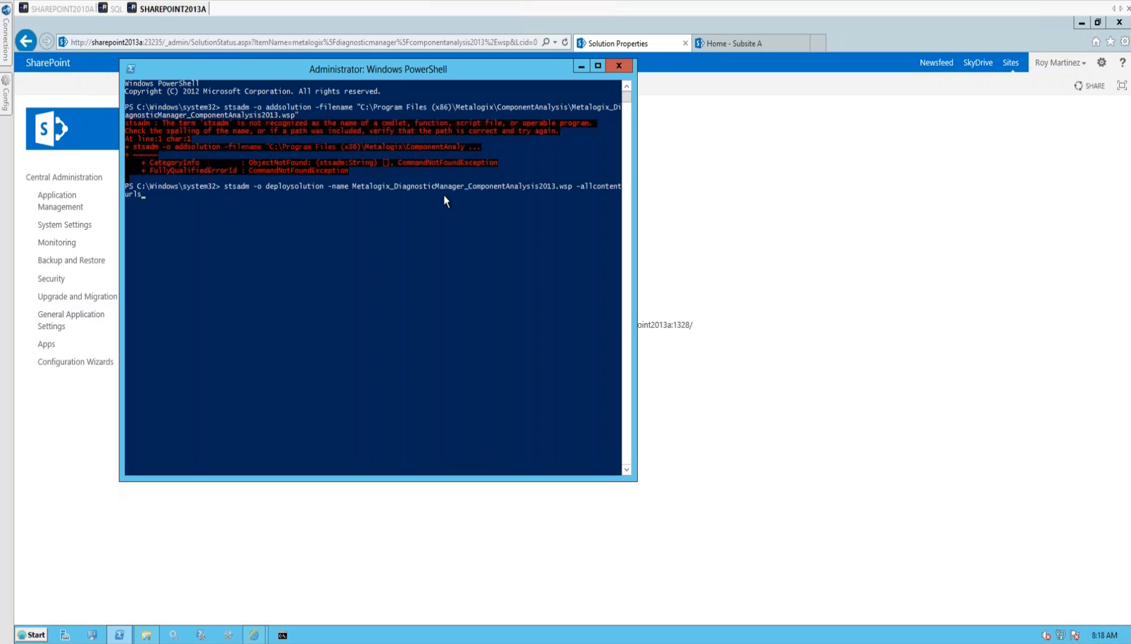
mouse_move(350, 207)
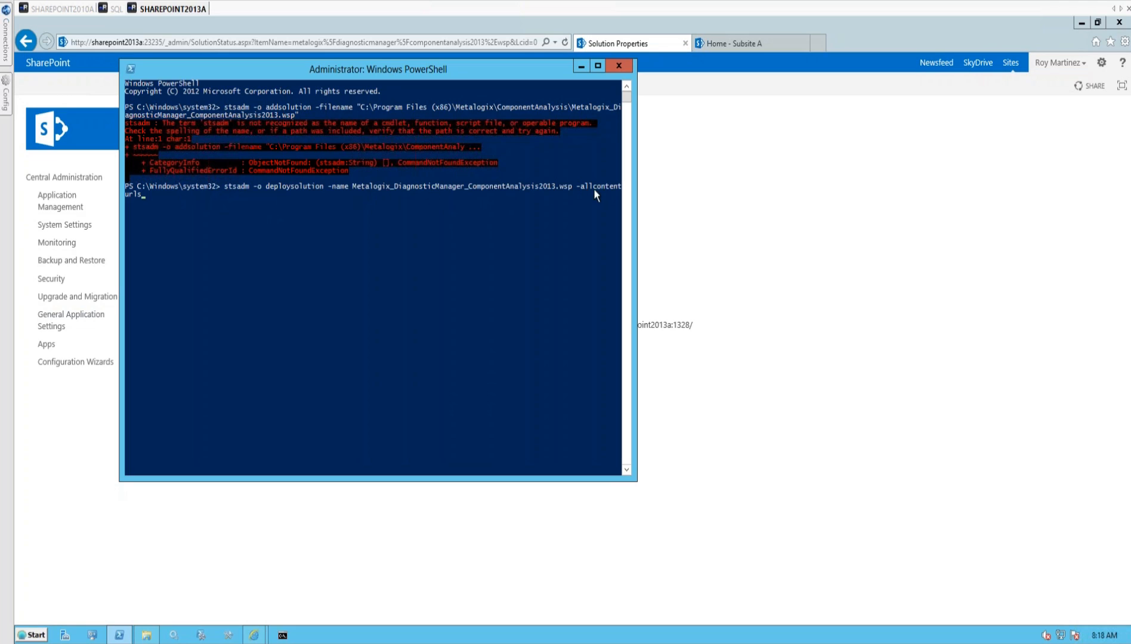
mouse_move(605, 192)
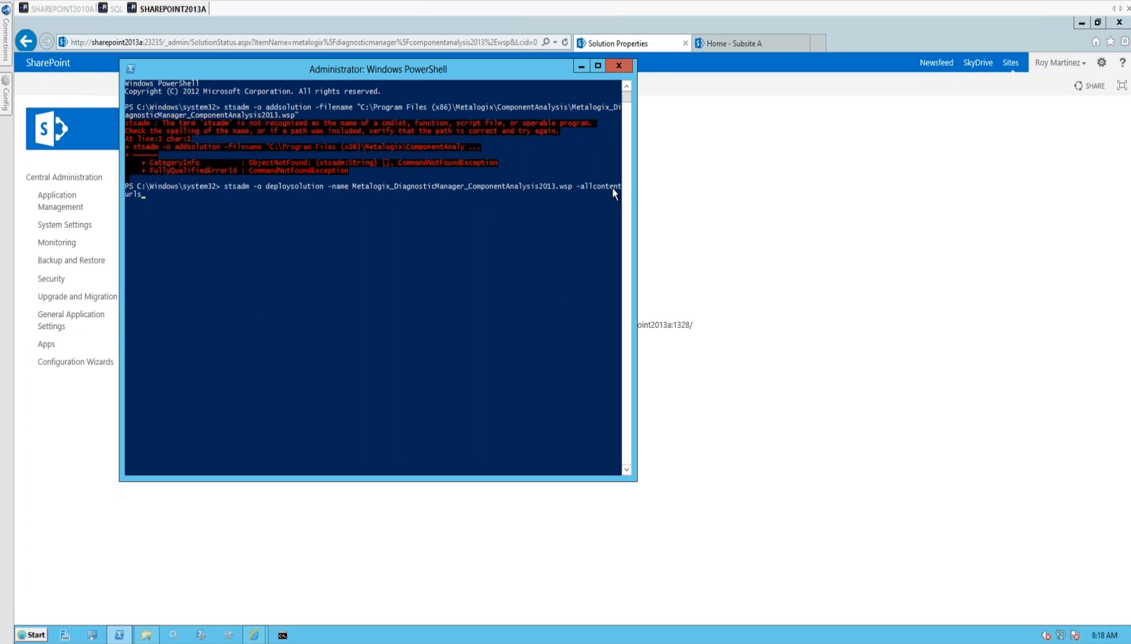
mouse_move(590, 196)
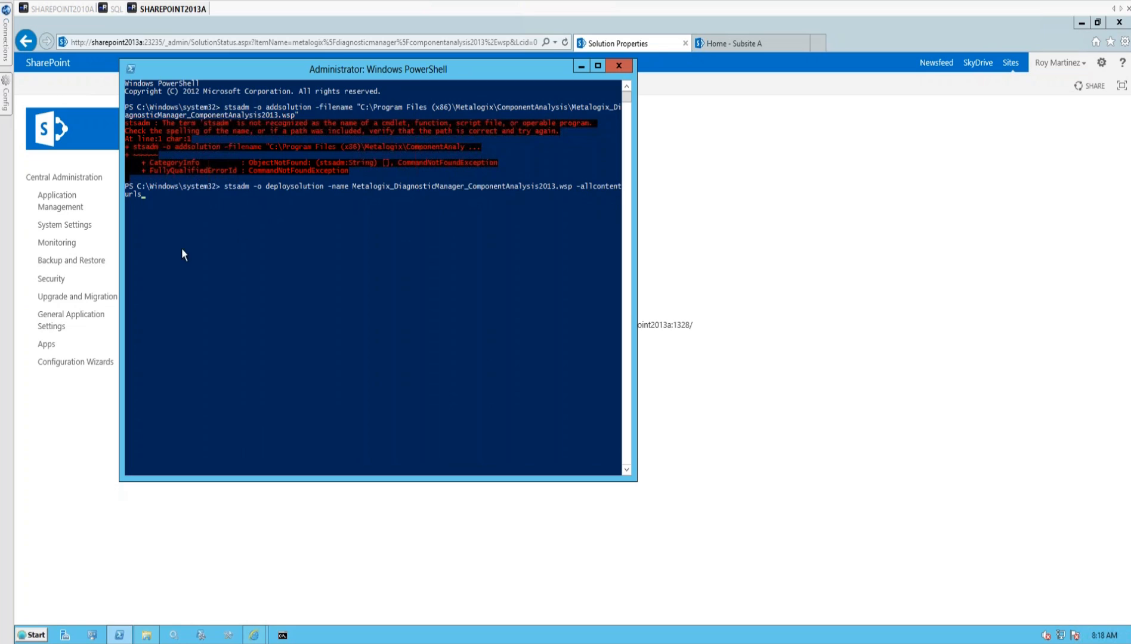
mouse_move(591, 114)
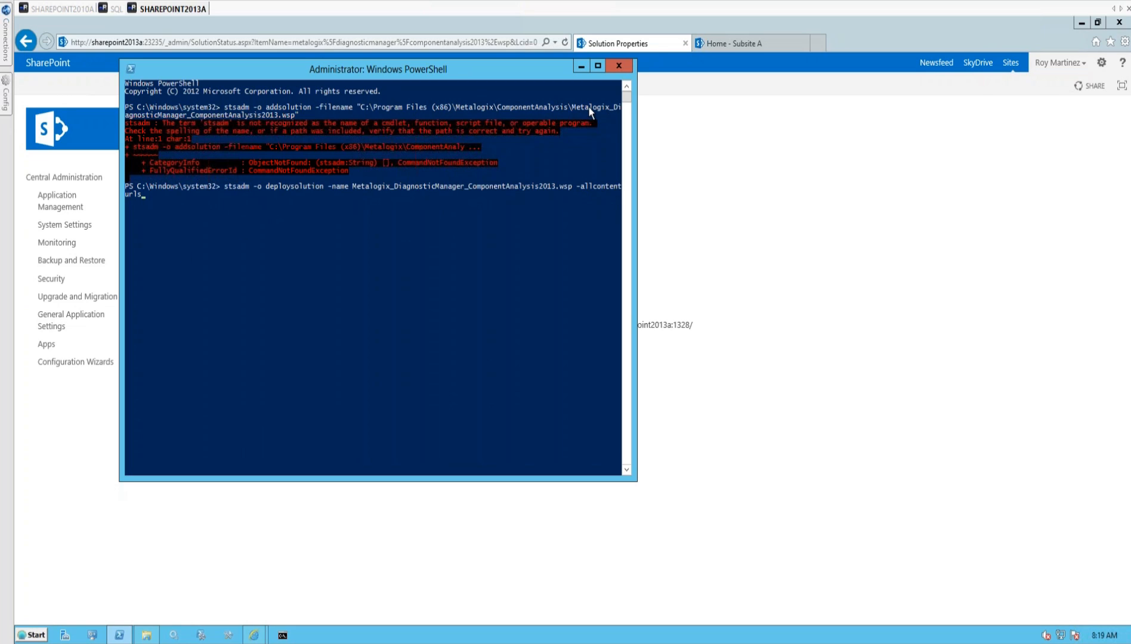
mouse_move(467, 215)
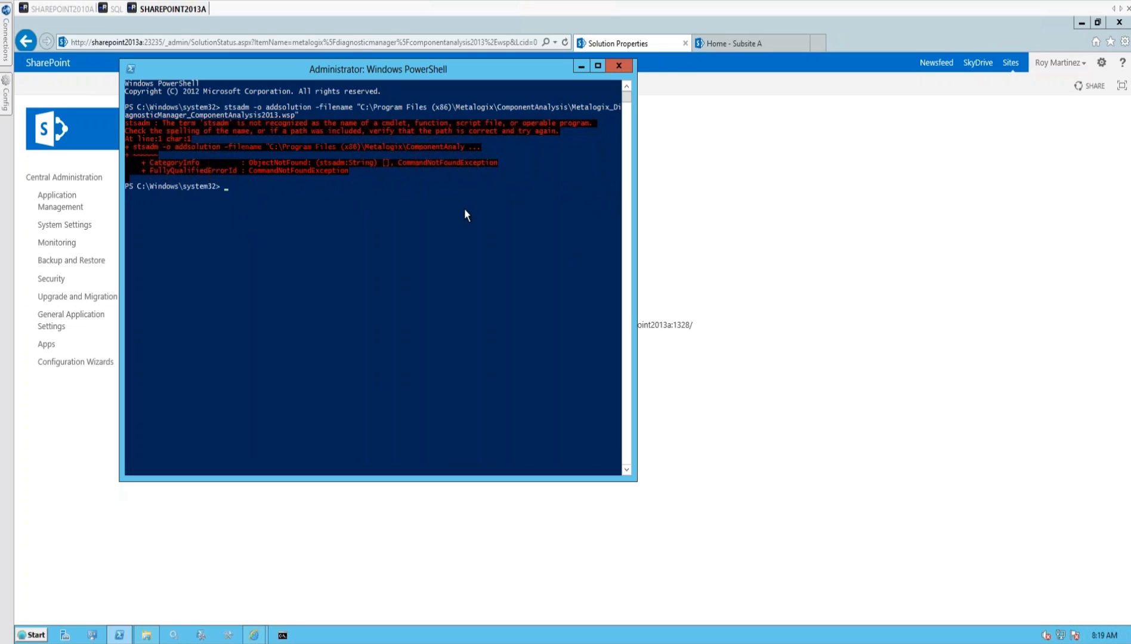
left_click(619, 65)
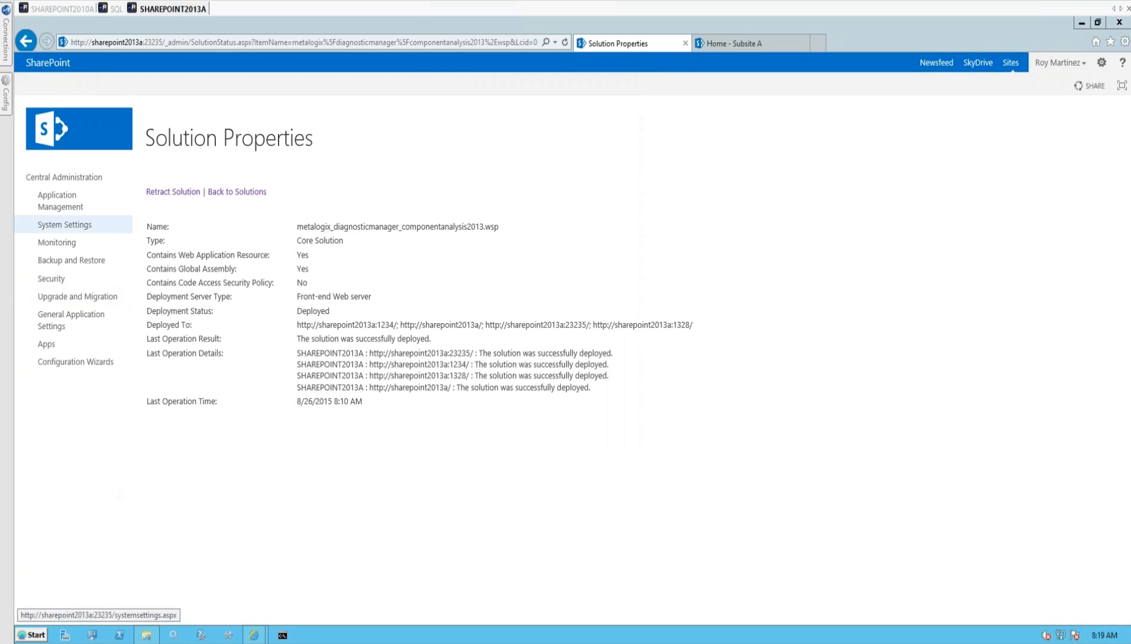
mouse_move(318, 170)
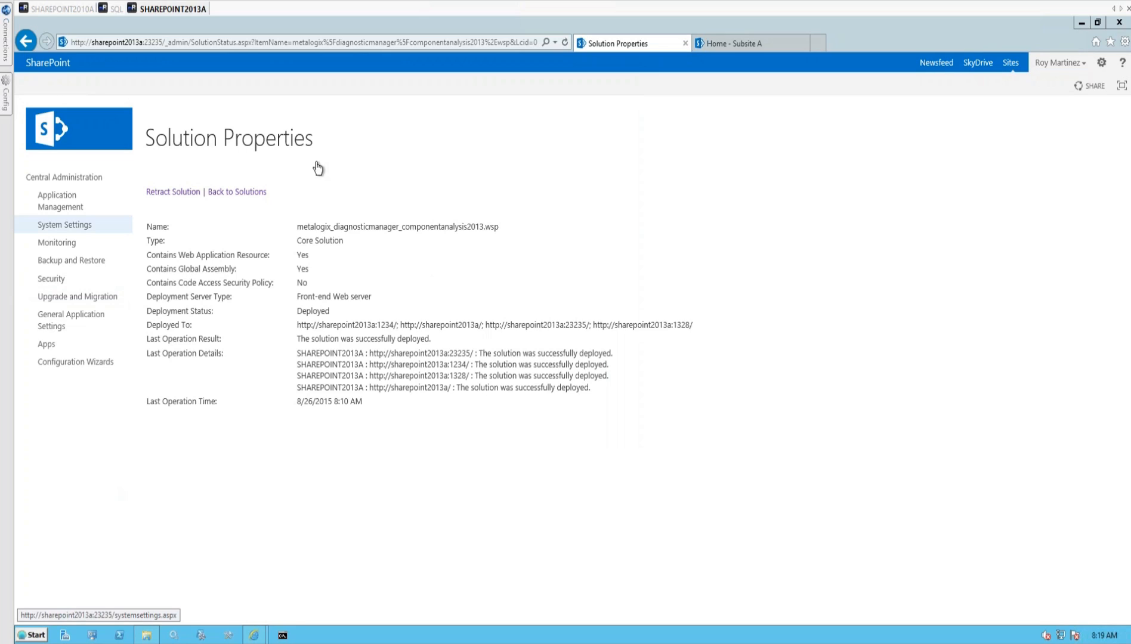
mouse_move(933, 83)
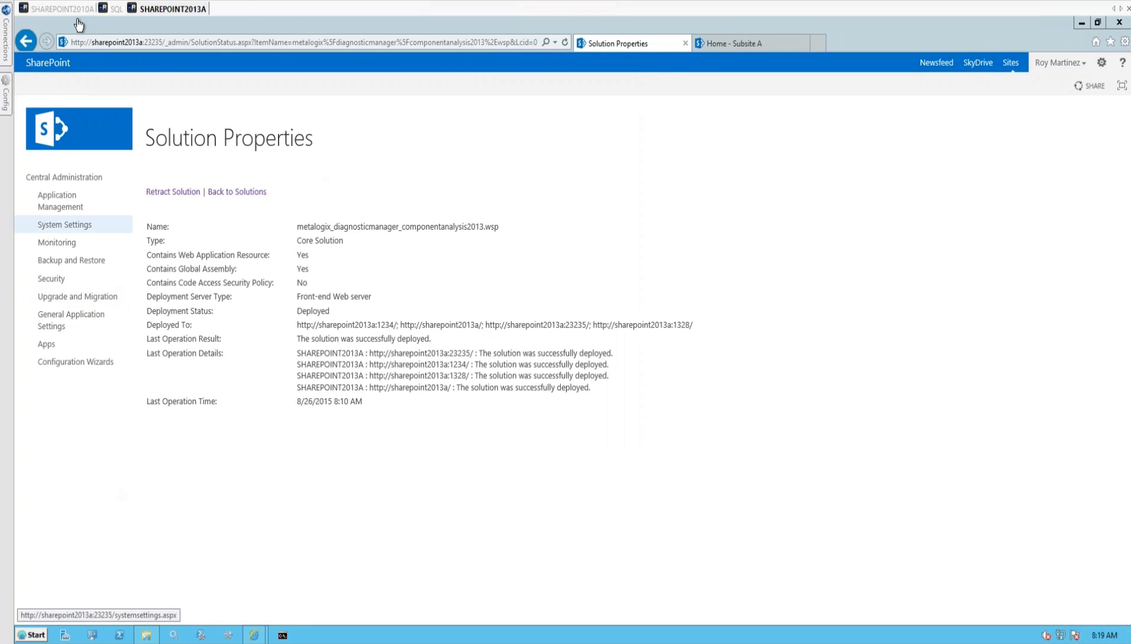
Switch to the SHAREPOINT2010A machine's session showing Diagnostic Manager.
left_click(59, 8)
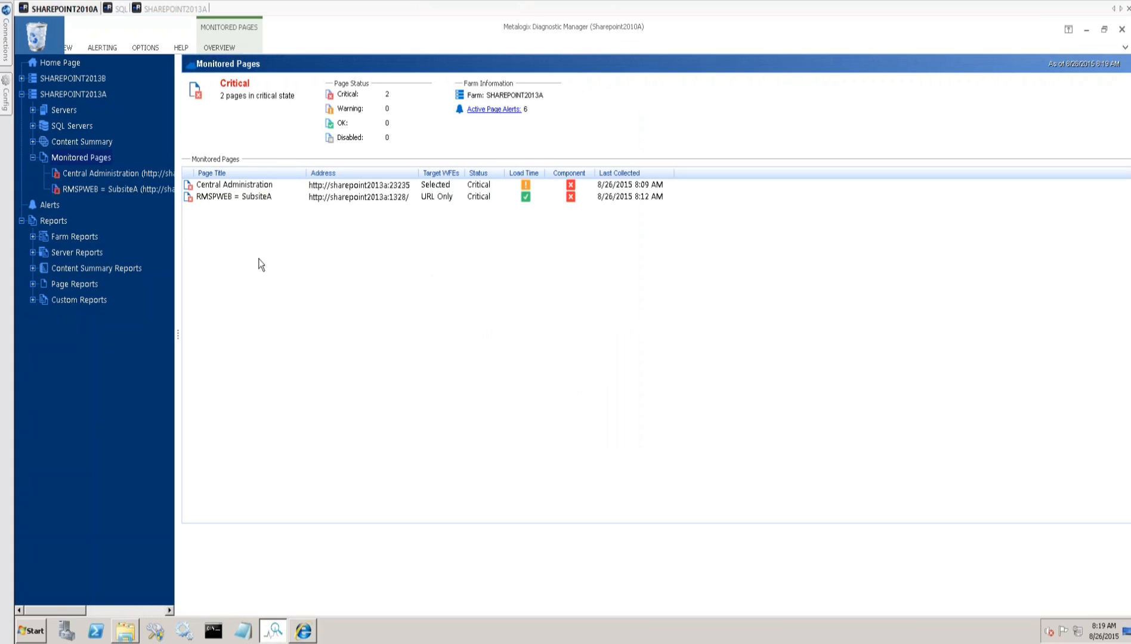
mouse_move(395, 188)
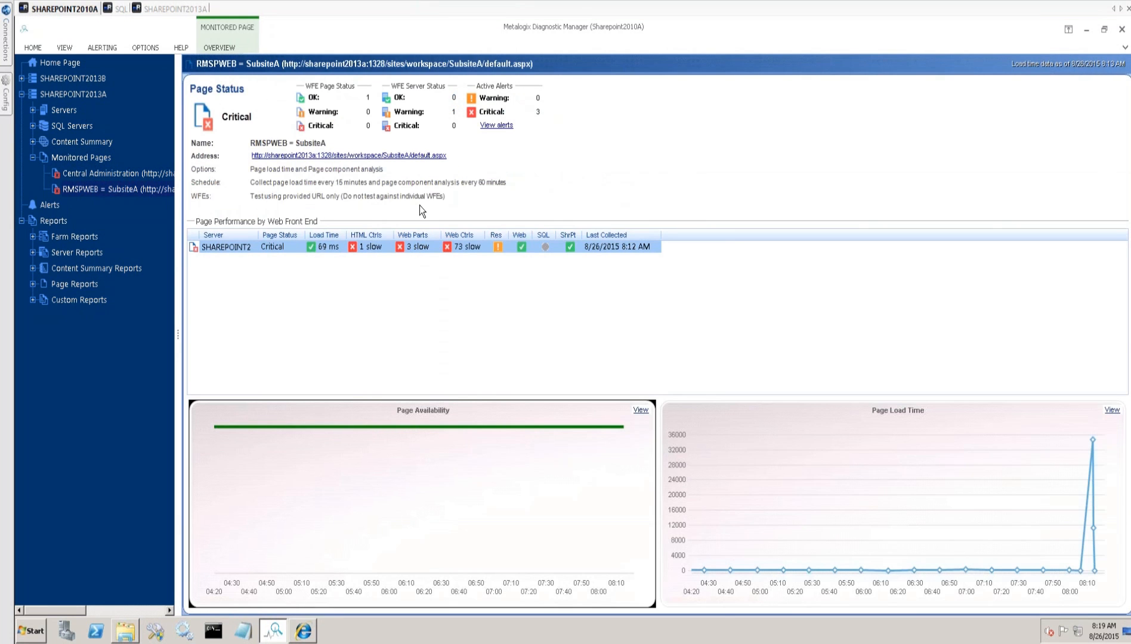
mouse_move(789, 142)
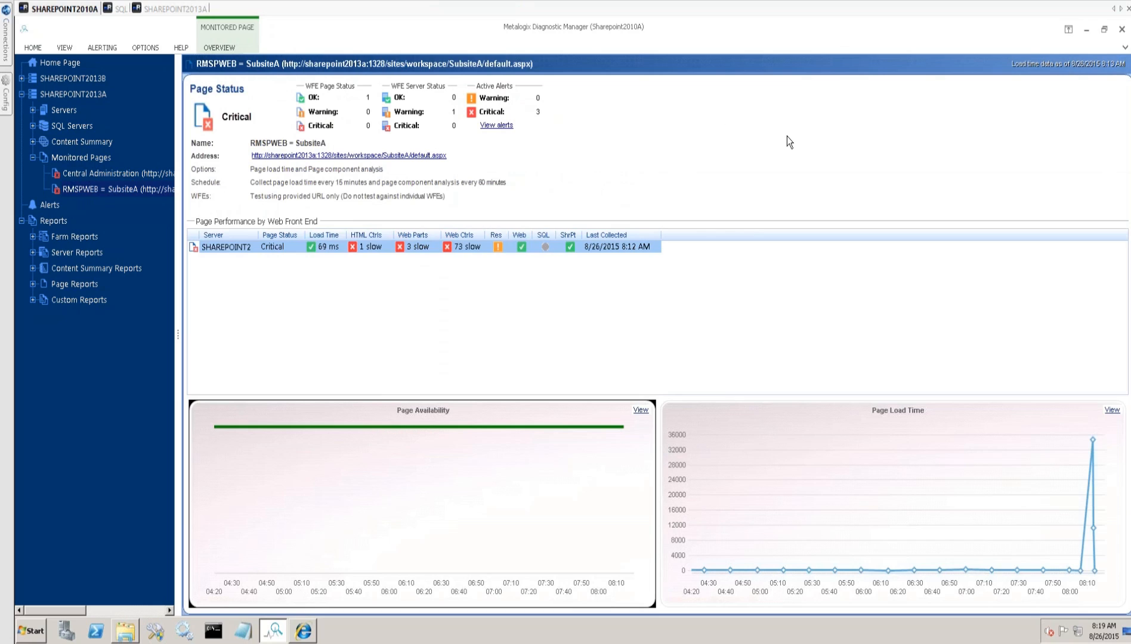
mouse_move(773, 173)
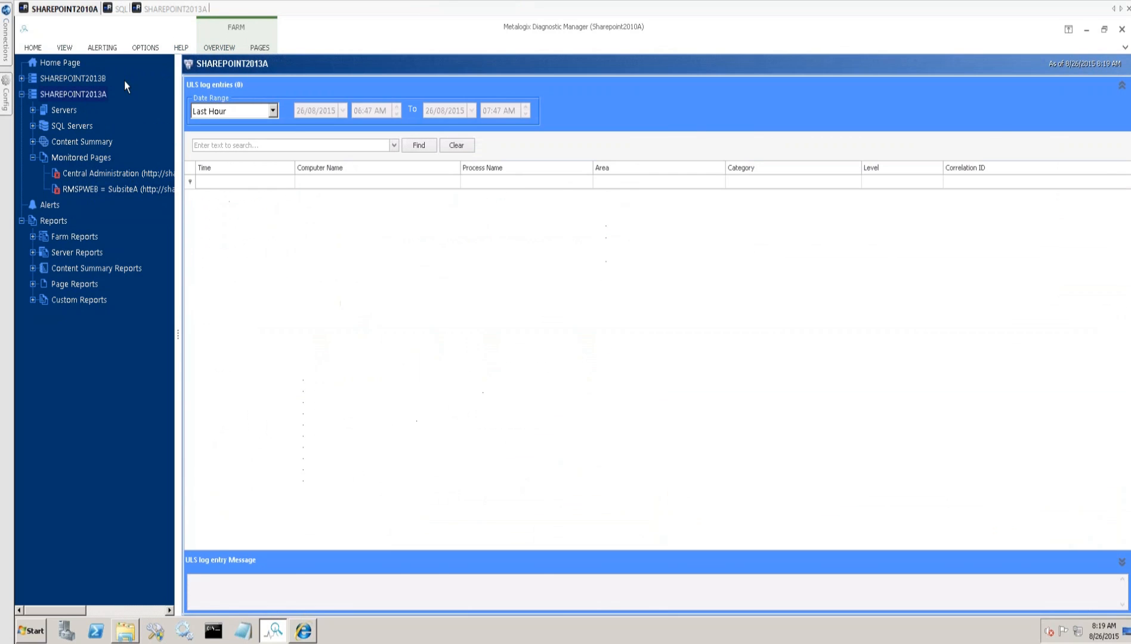
mouse_move(329, 218)
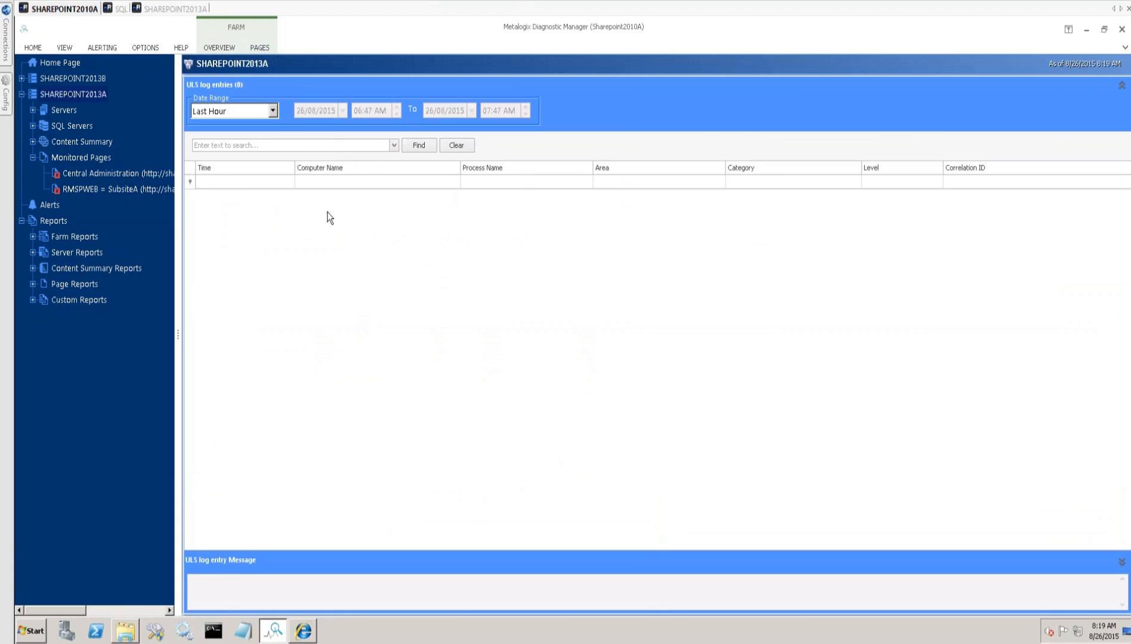
mouse_move(416, 412)
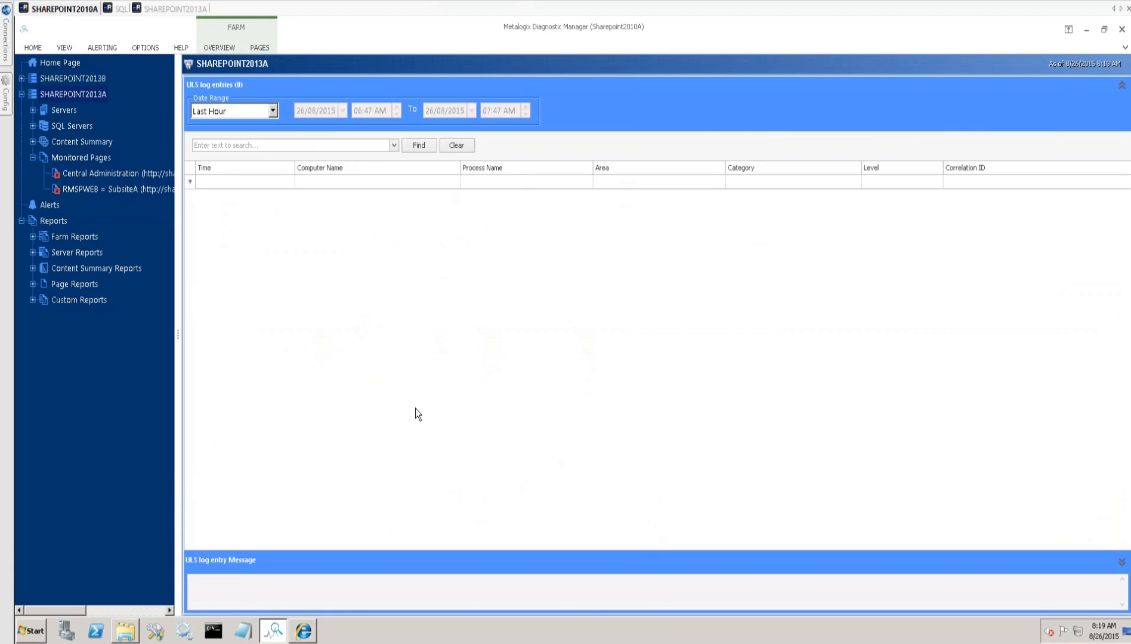
mouse_move(20, 374)
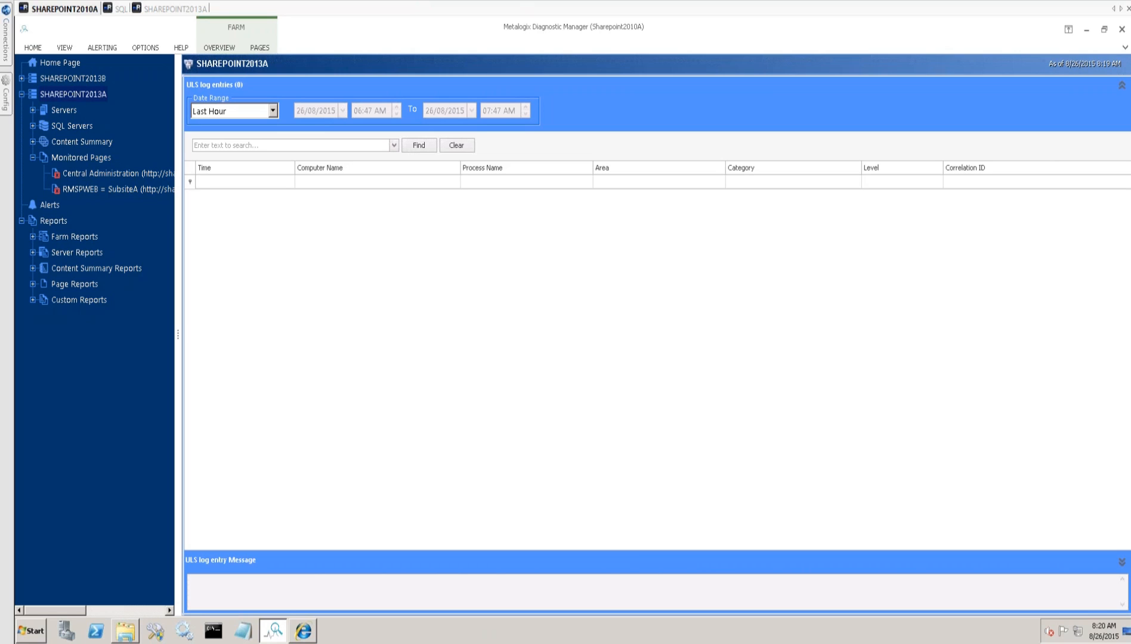
left_click(75, 94)
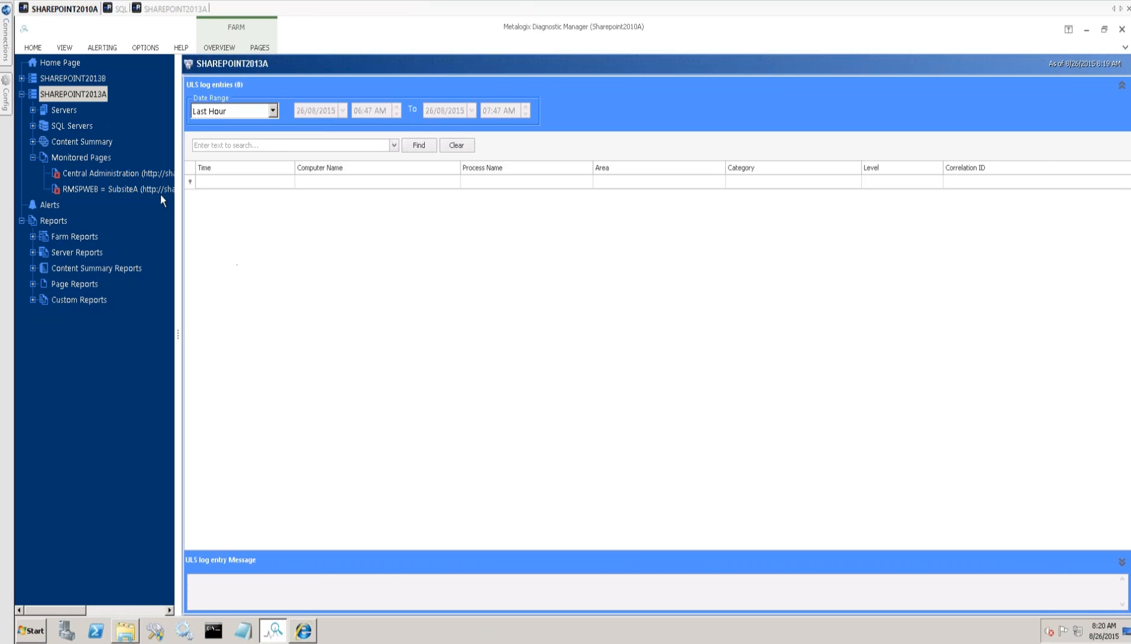
mouse_move(469, 219)
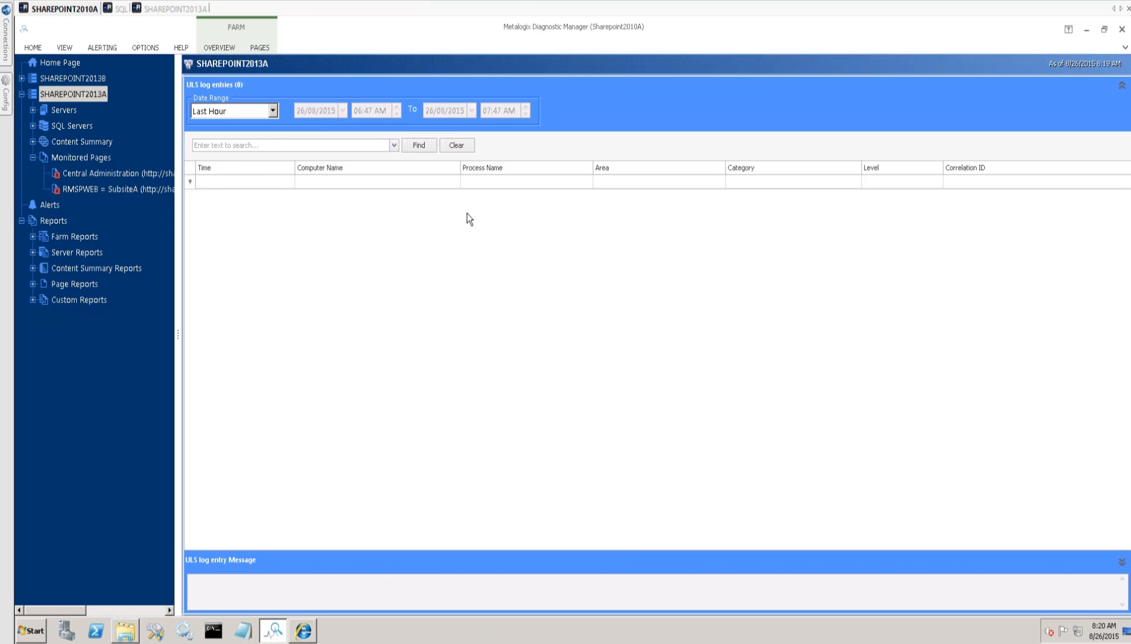
mouse_move(226, 48)
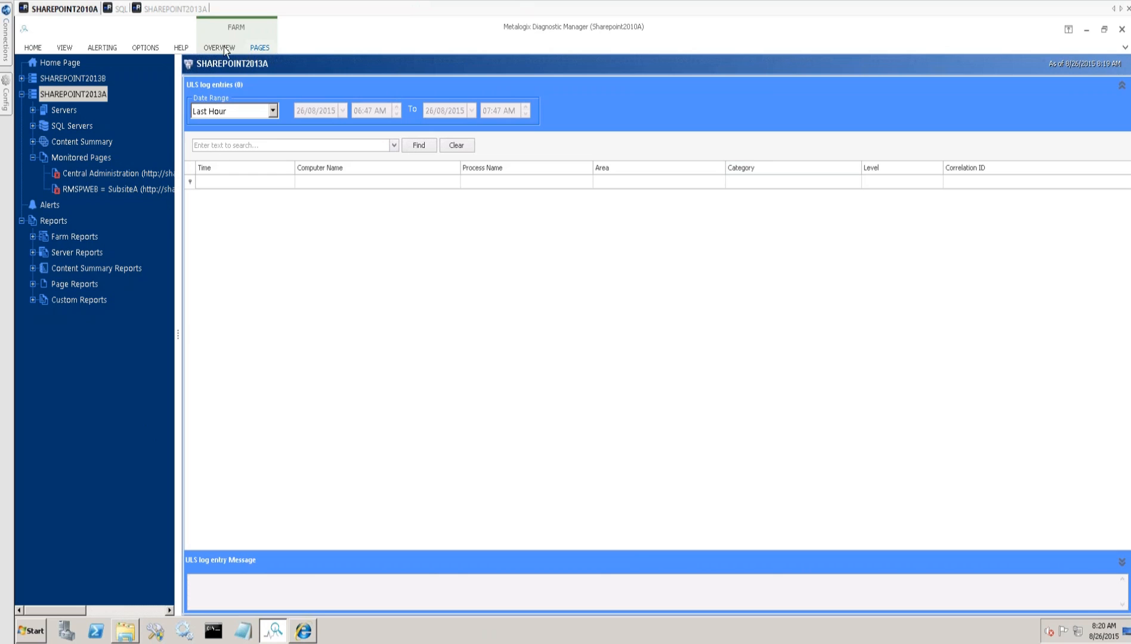
Request ULS log gathering for SHAREPOINT2013A from the Overview actions and confirm the message.
left_click(218, 48)
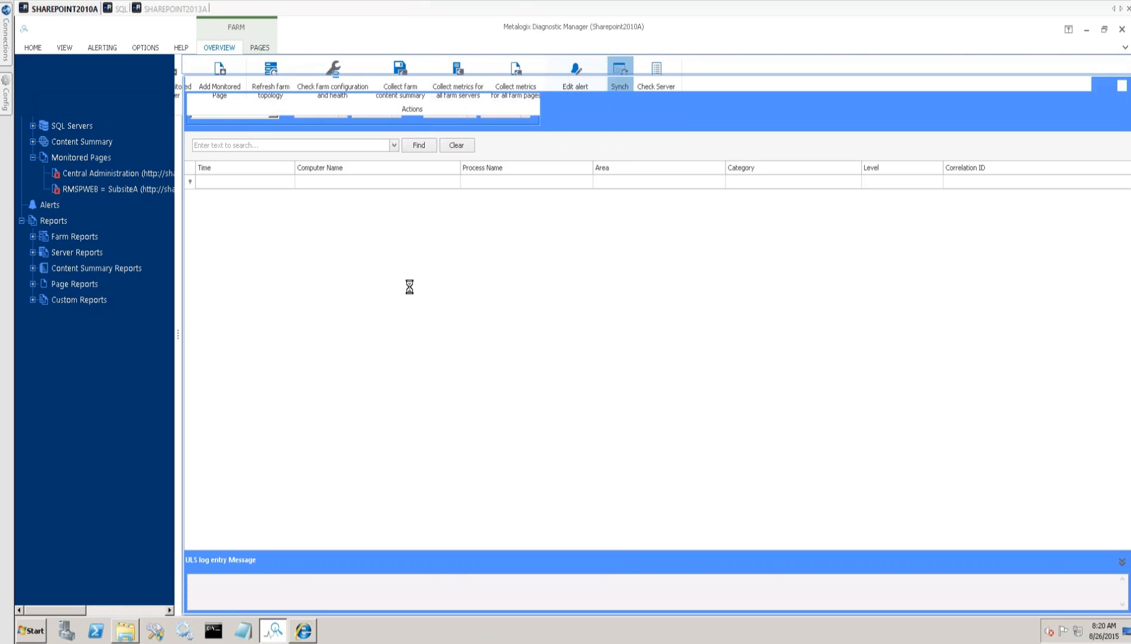
left_click(620, 68)
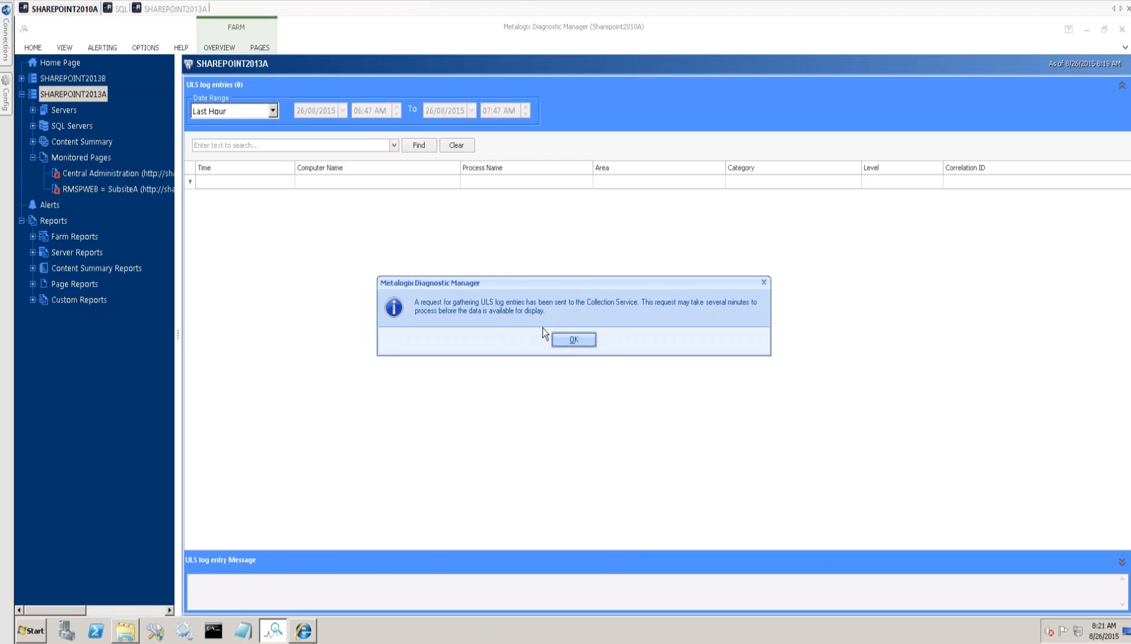
left_click(573, 339)
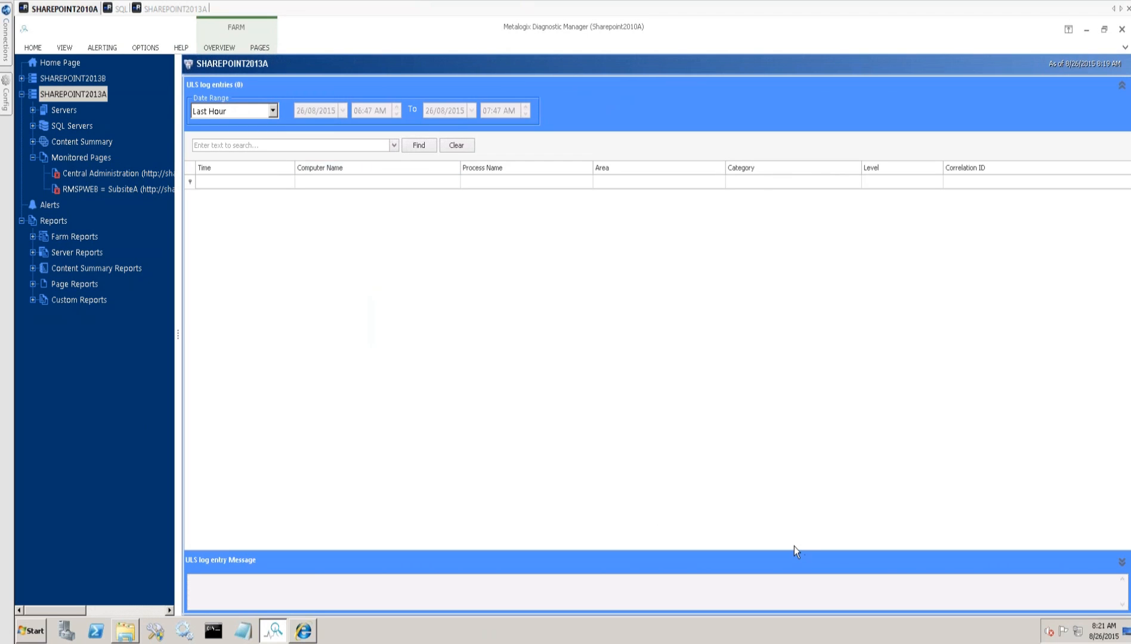
mouse_move(499, 188)
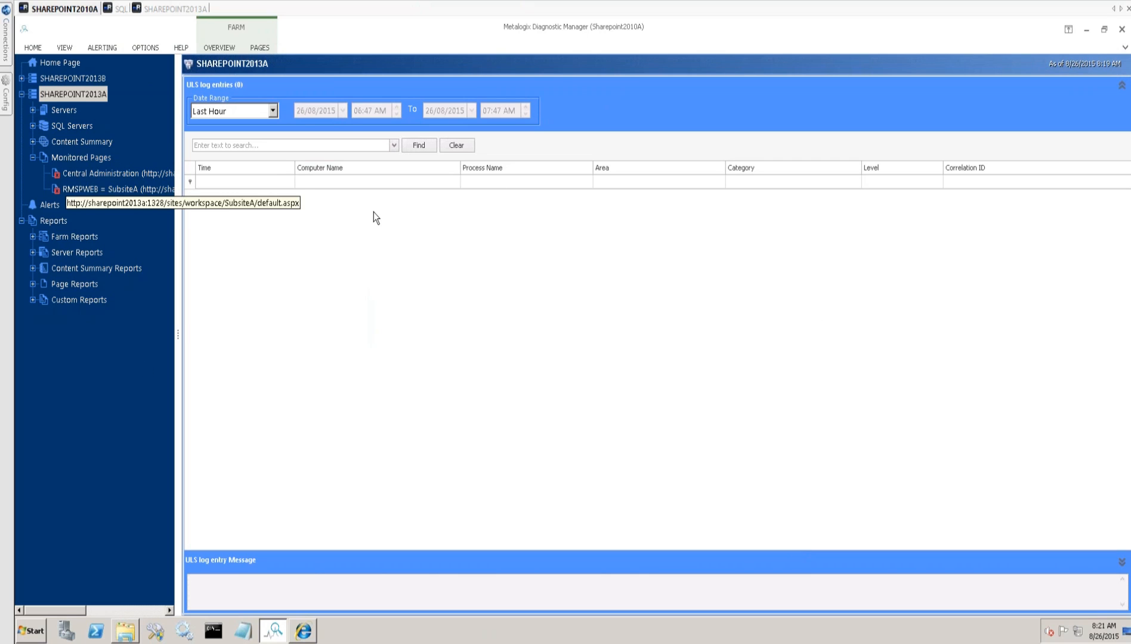
mouse_move(473, 226)
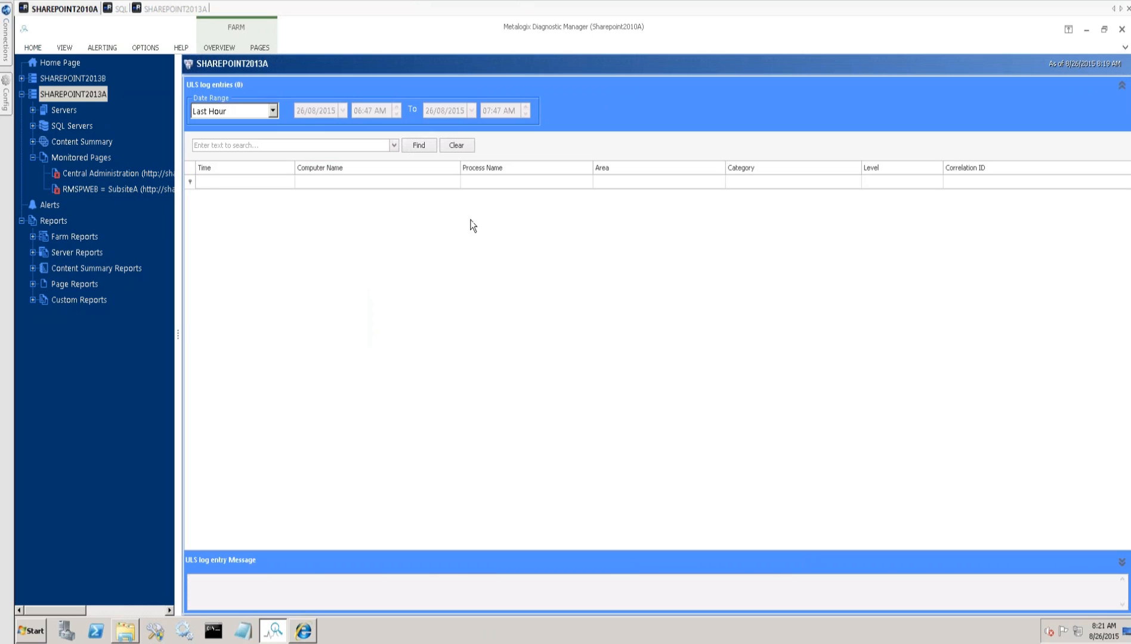
mouse_move(322, 202)
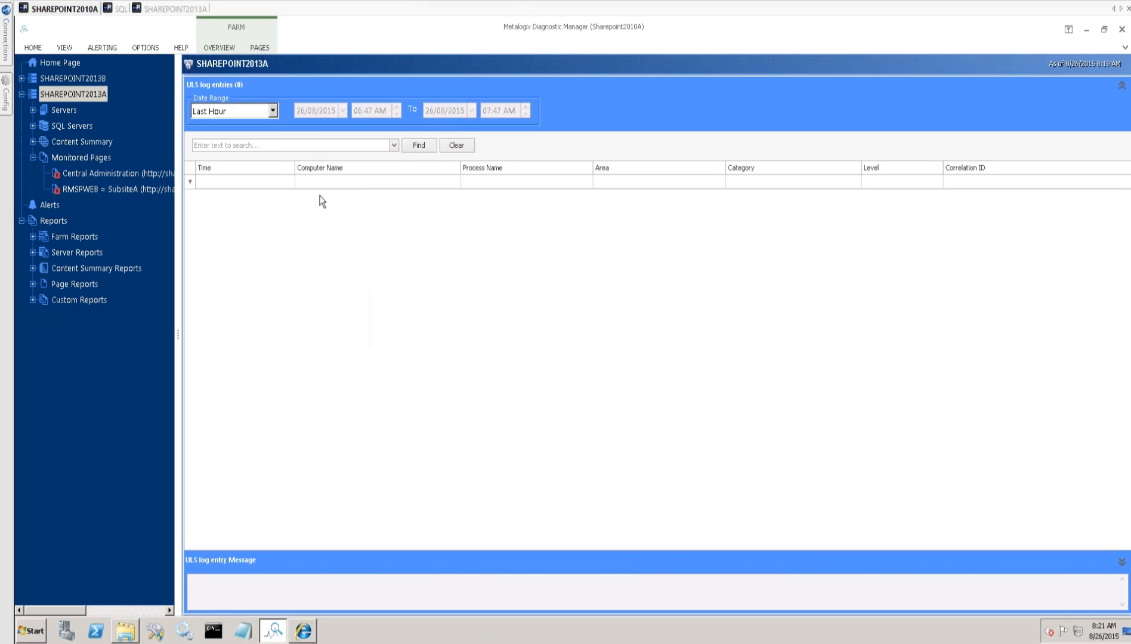
mouse_move(271, 111)
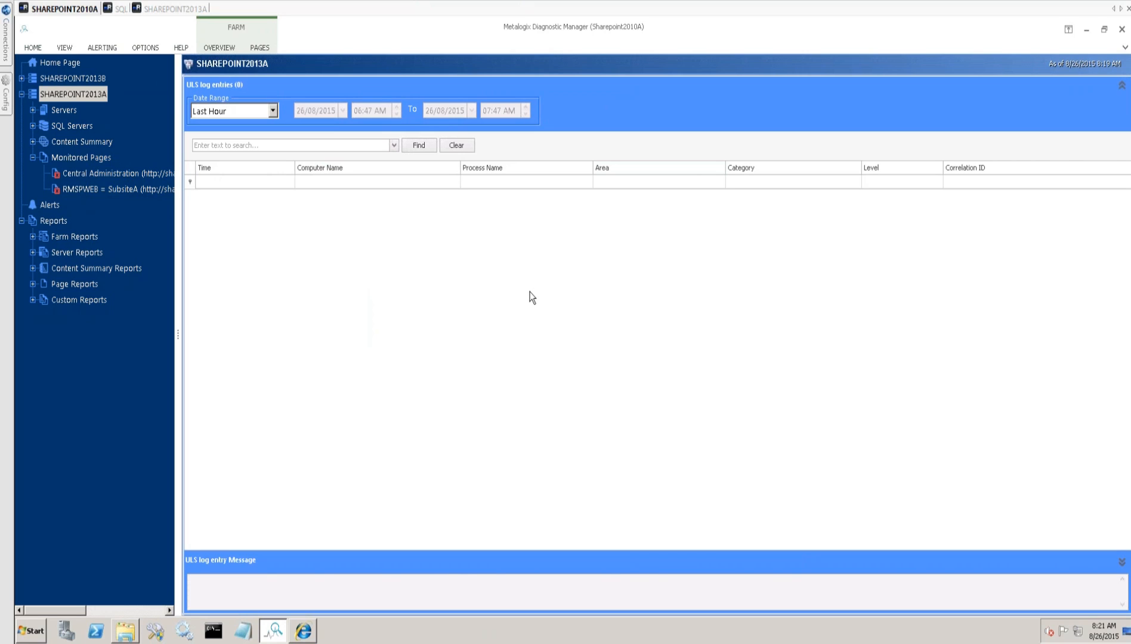
mouse_move(30, 320)
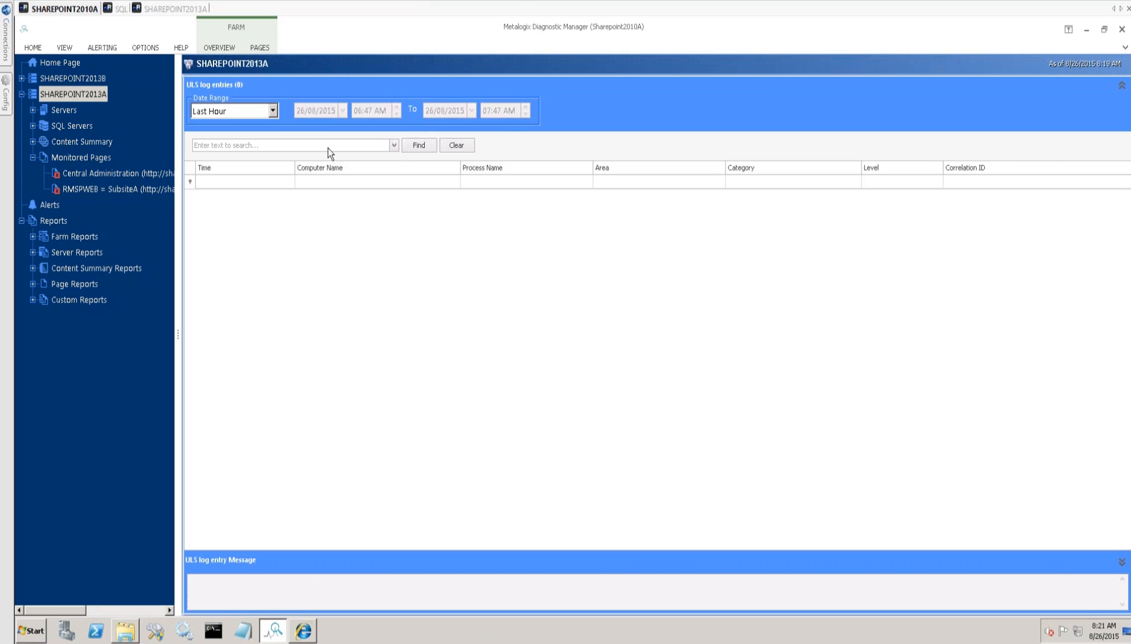
left_click(292, 145)
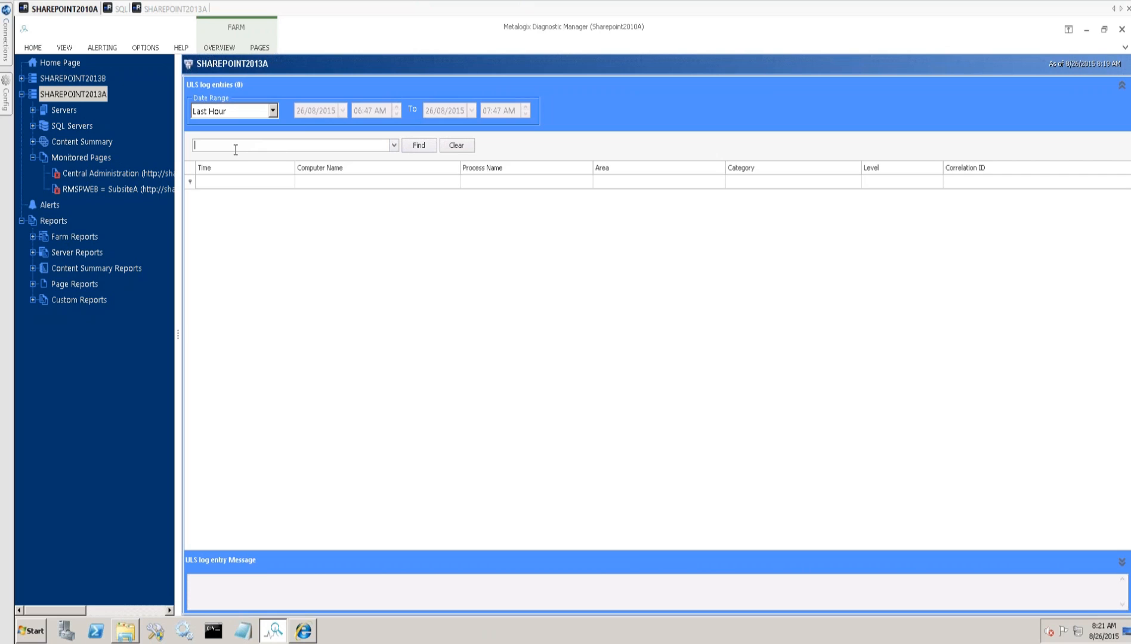
mouse_move(292, 242)
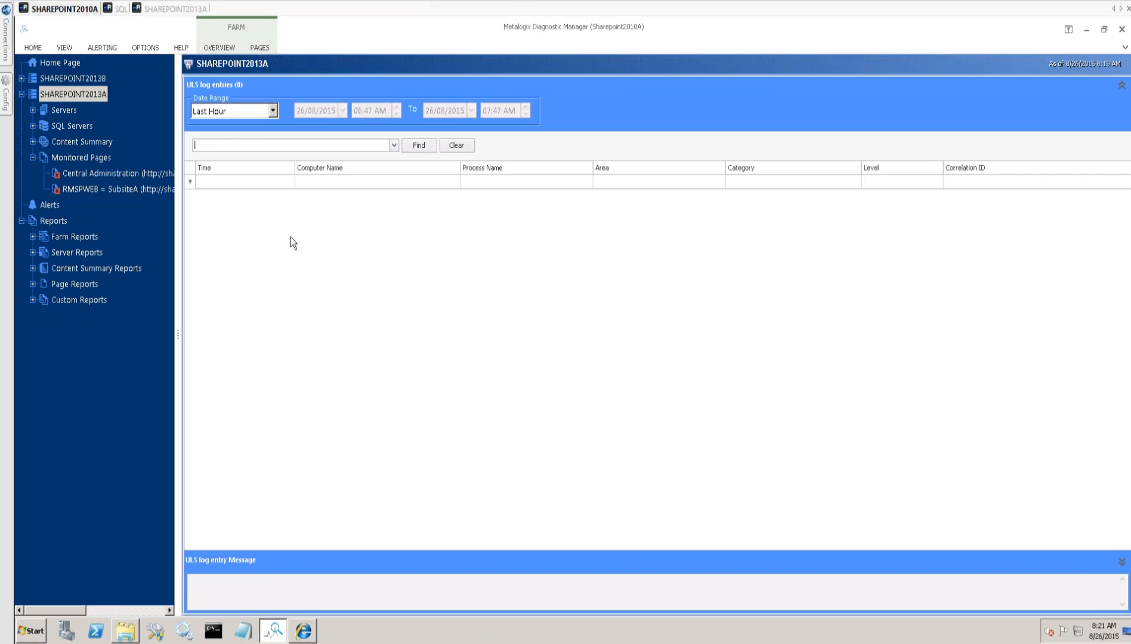
mouse_move(259, 204)
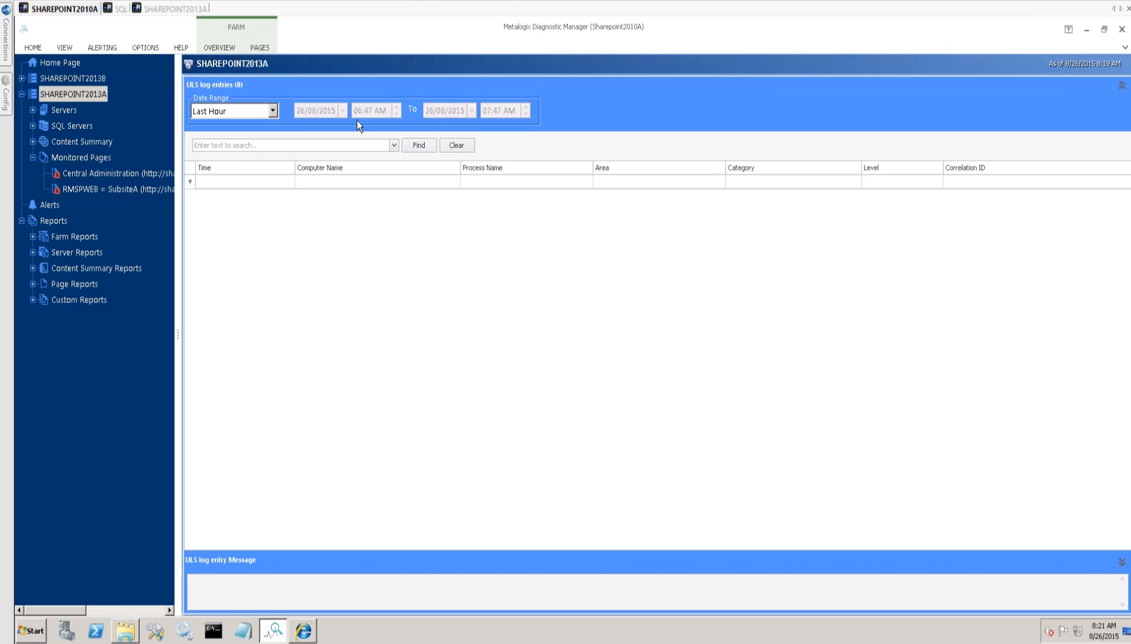
mouse_move(298, 212)
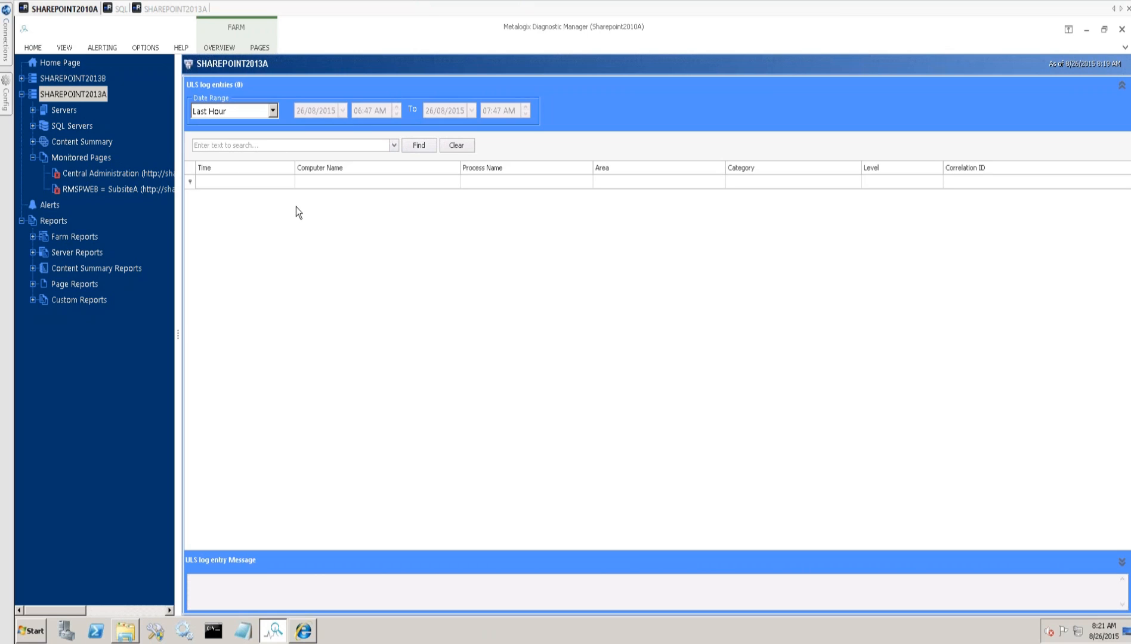
mouse_move(473, 370)
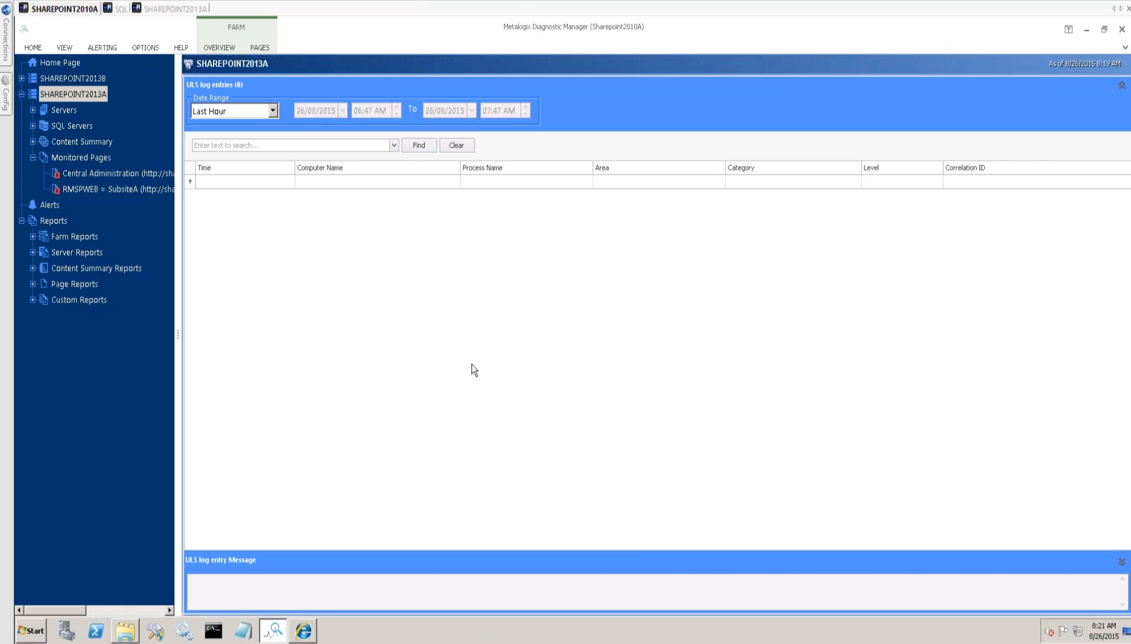
mouse_move(326, 265)
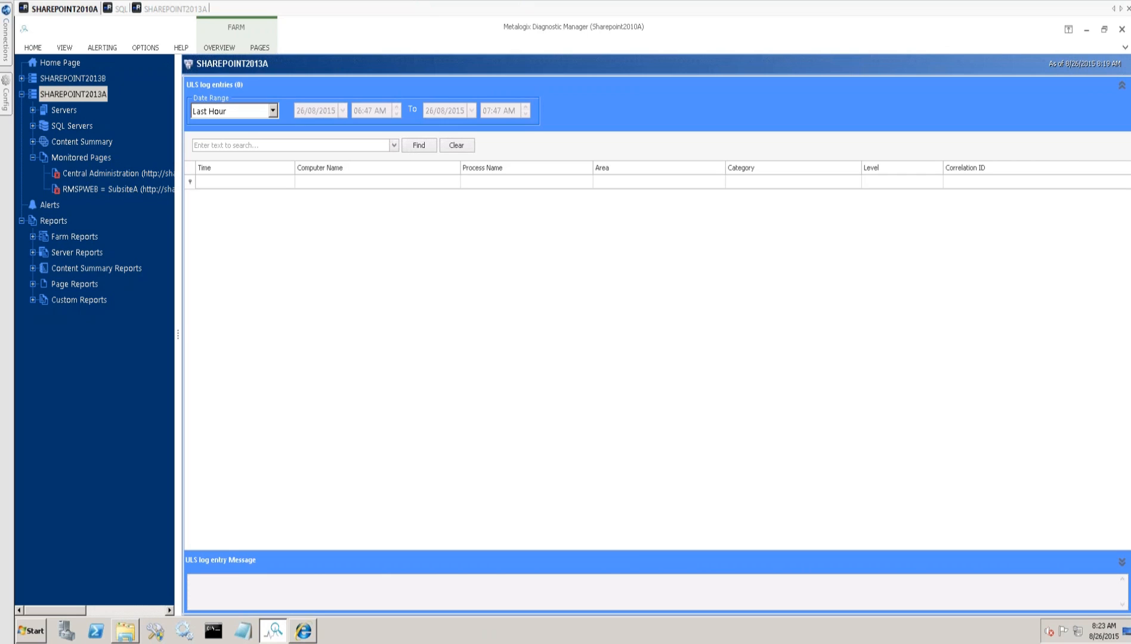
mouse_move(612, 242)
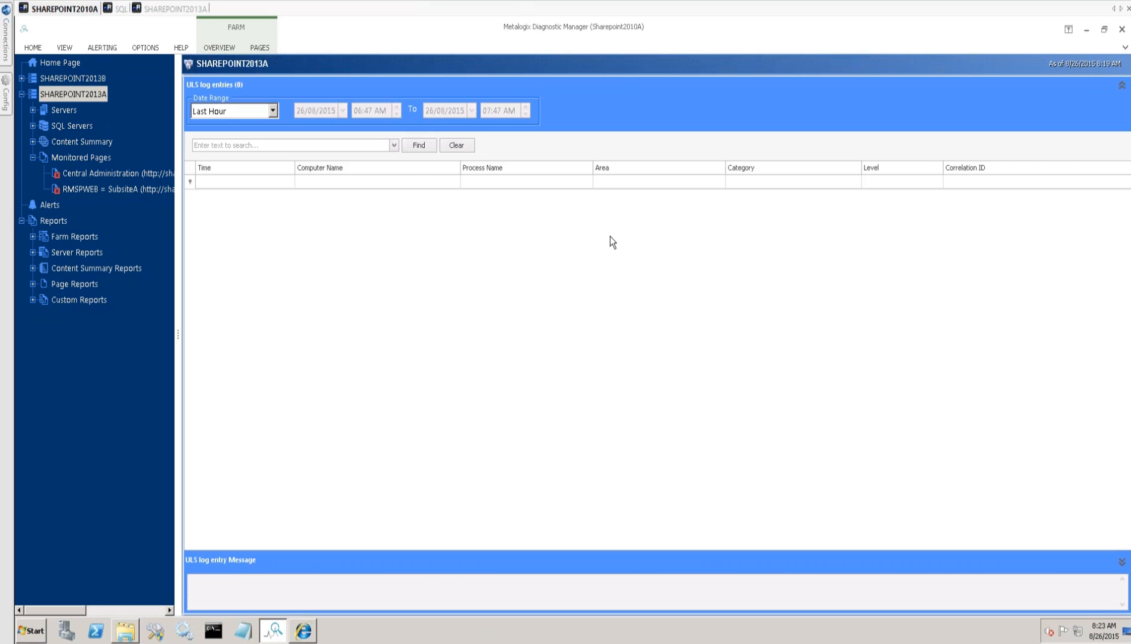
mouse_move(128, 204)
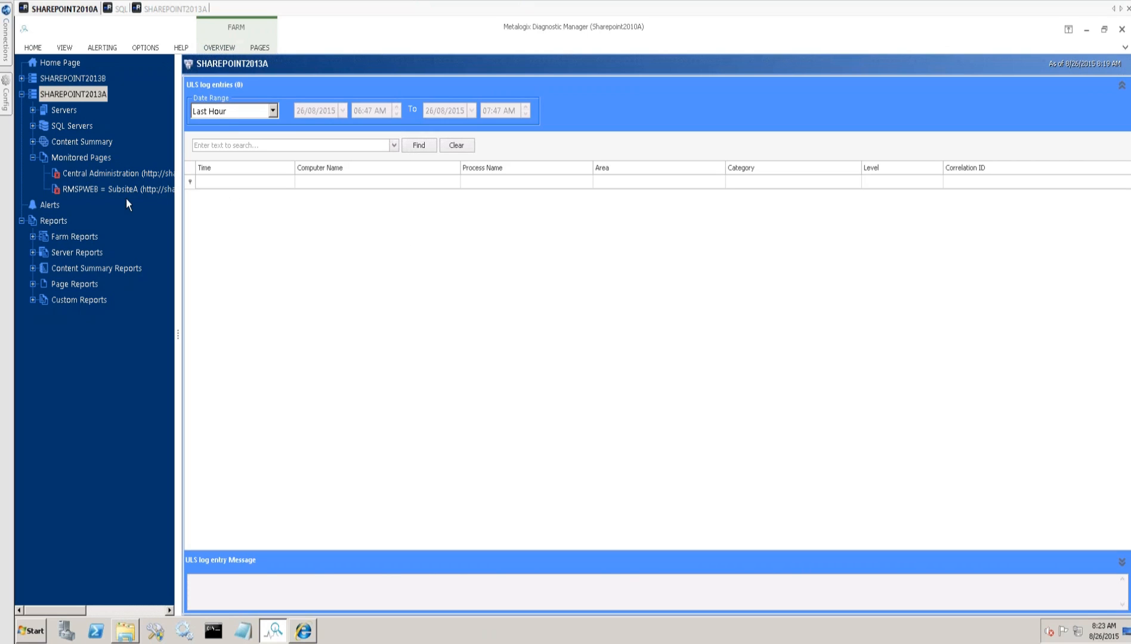
mouse_move(177, 256)
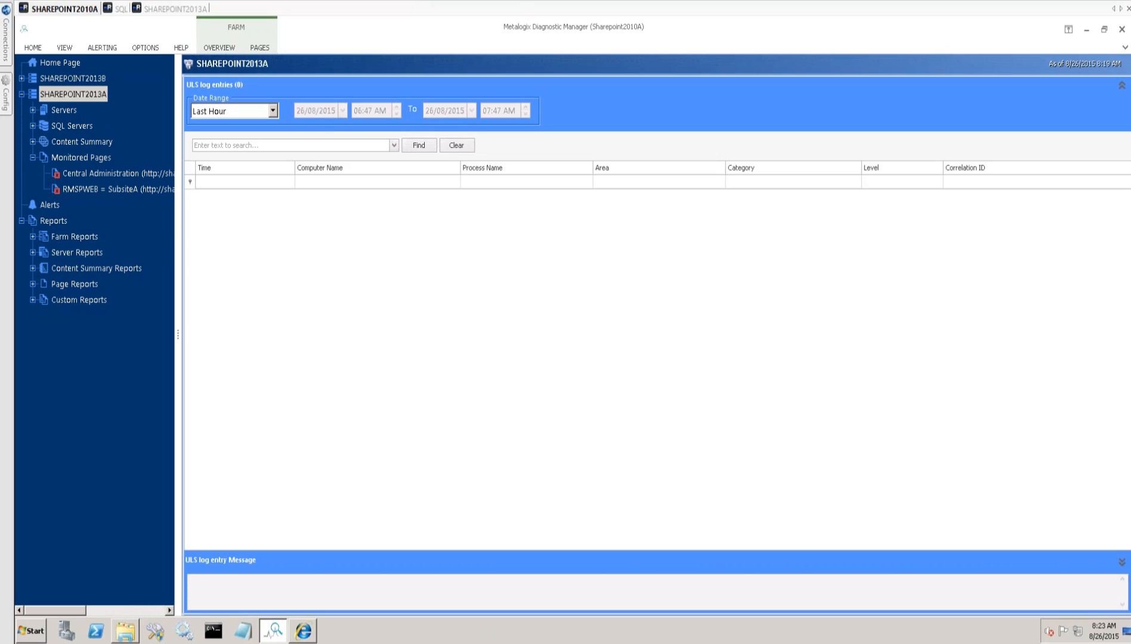
mouse_move(374, 168)
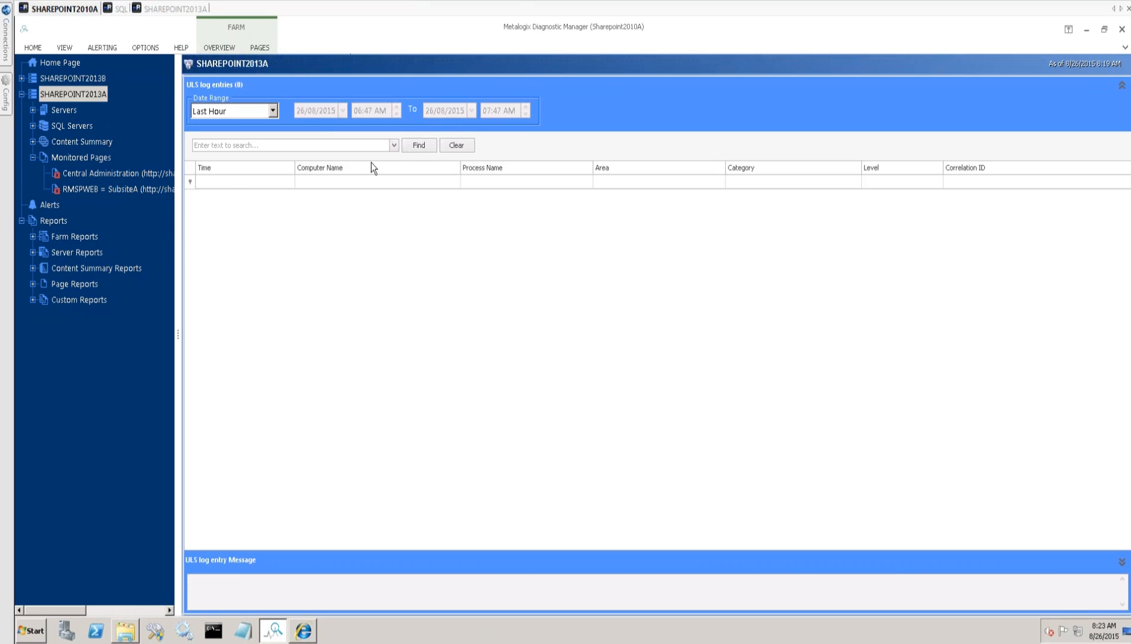
left_click(292, 145)
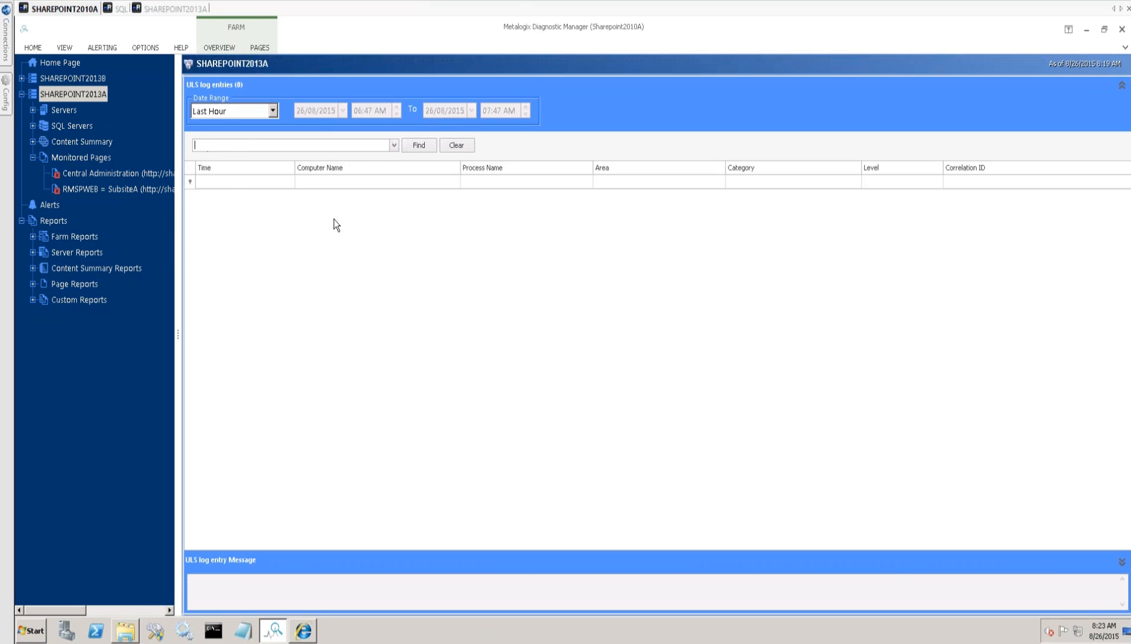
mouse_move(313, 235)
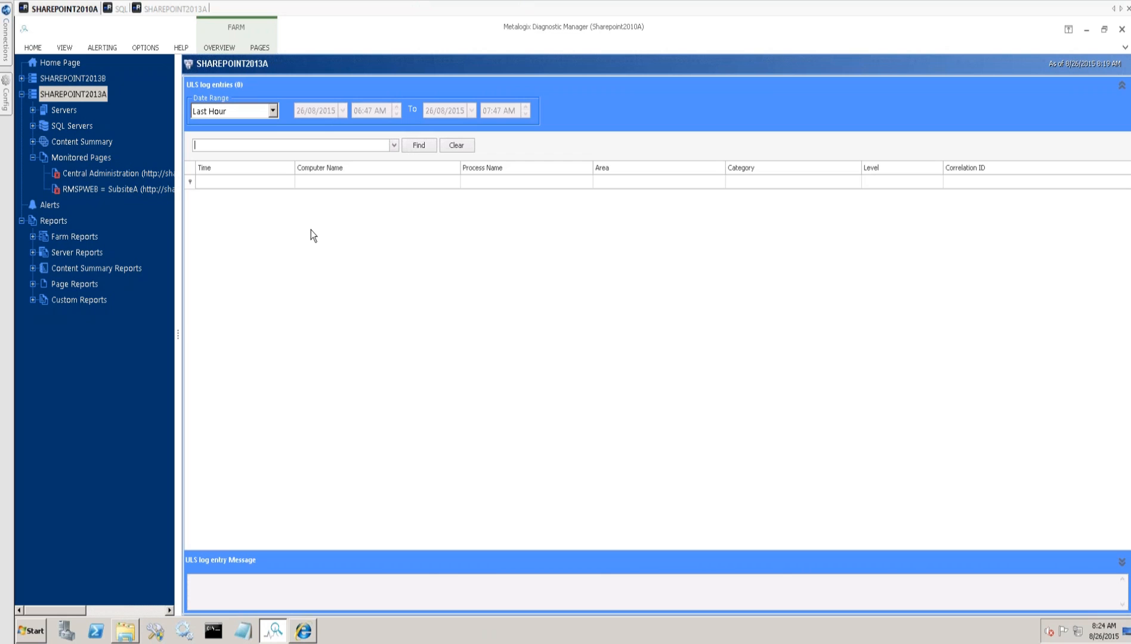
mouse_move(350, 236)
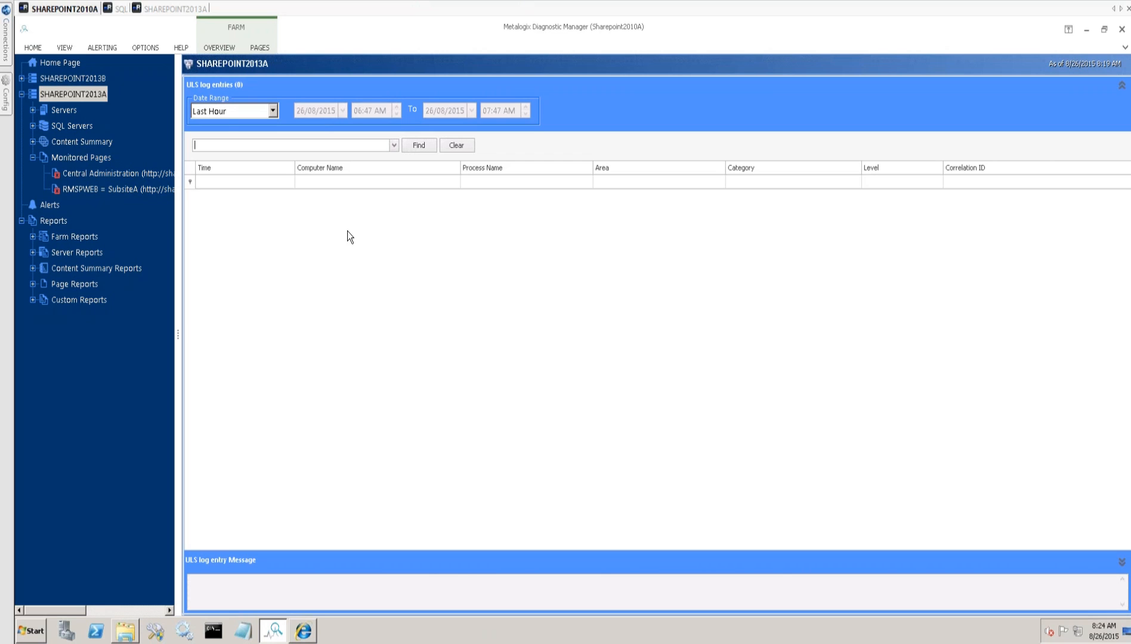